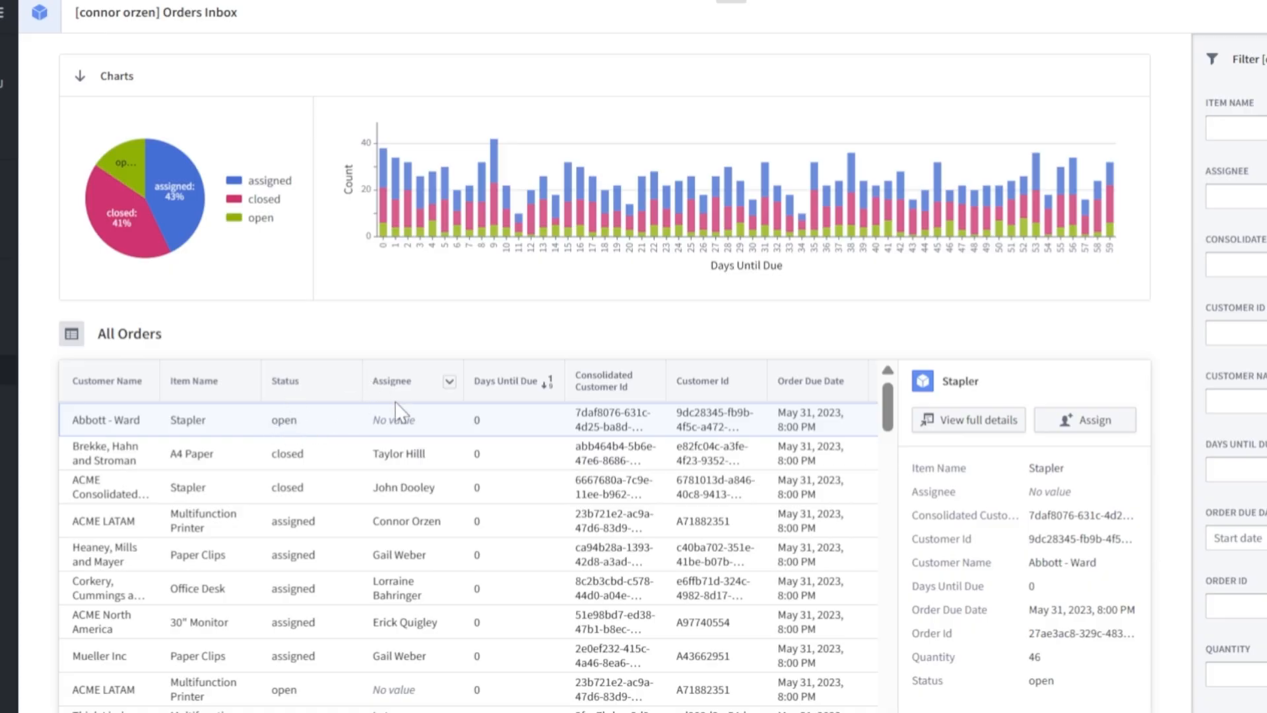
{"action": "left_click", "coordinate": [1086, 419]}
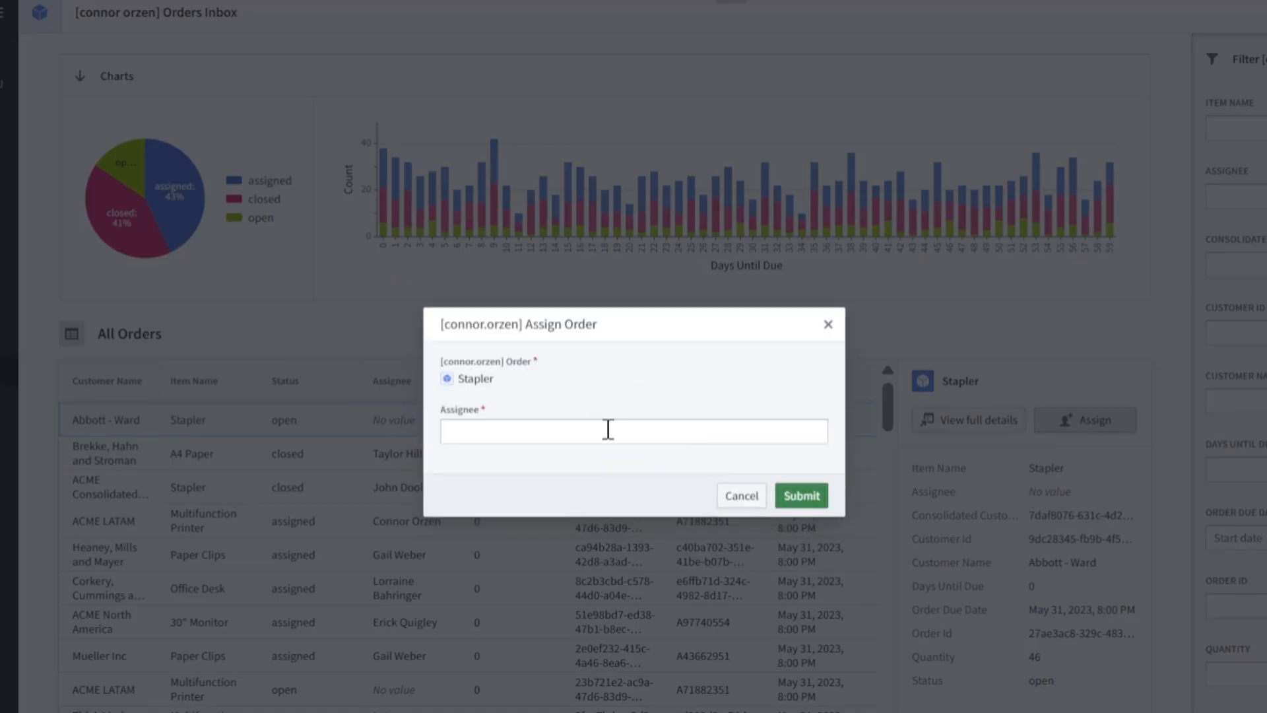
{"action": "type", "text": "Connor Orzen"}
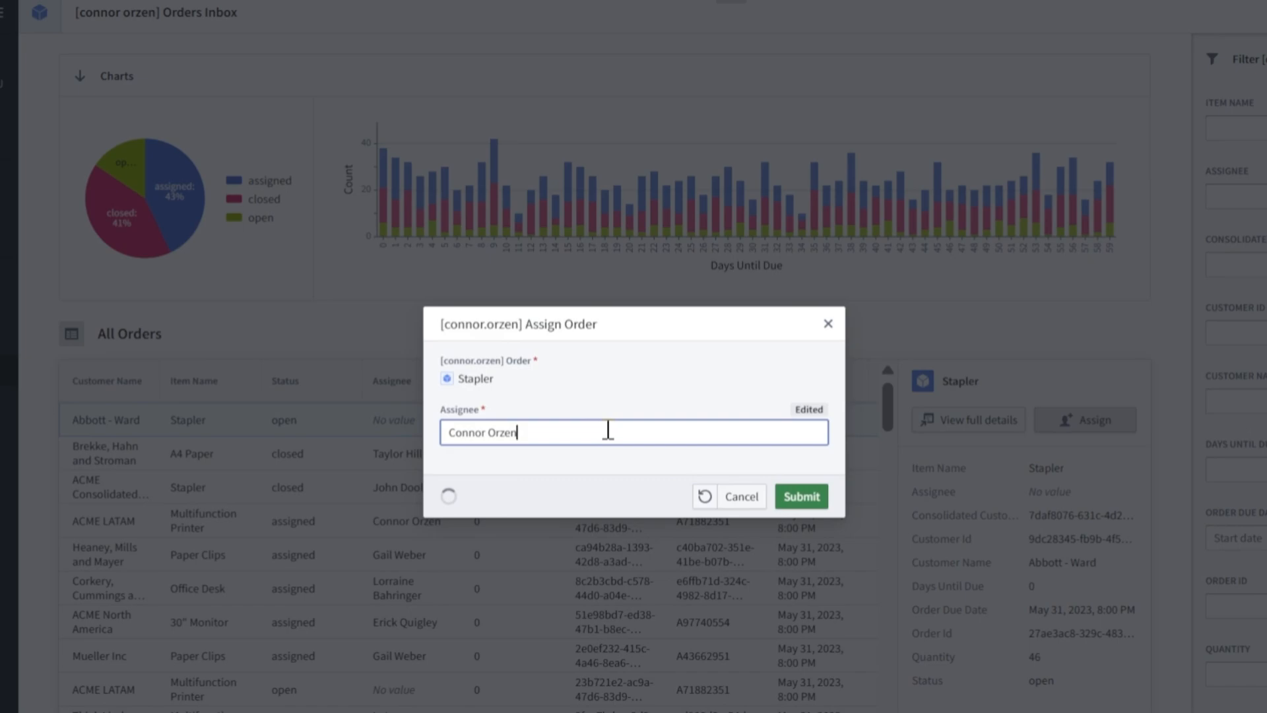
{"action": "left_click", "coordinate": [800, 495]}
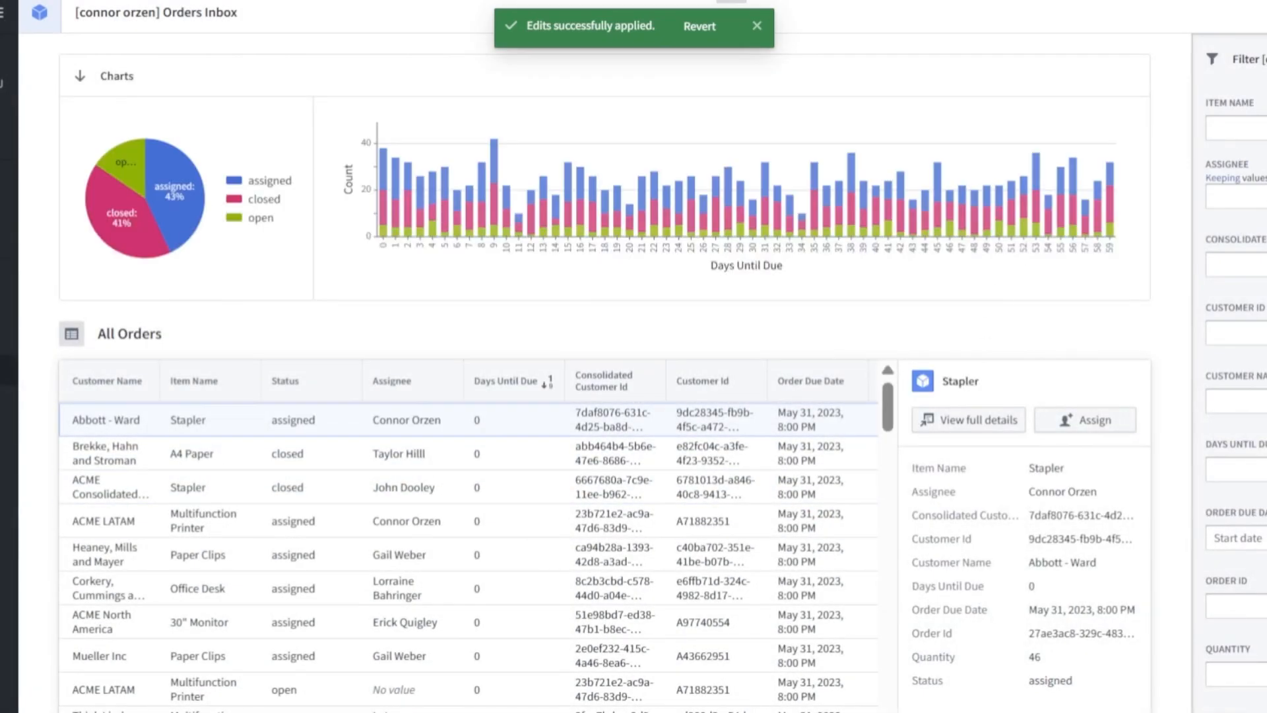
{"action": "type", "text": "Connor Orzen"}
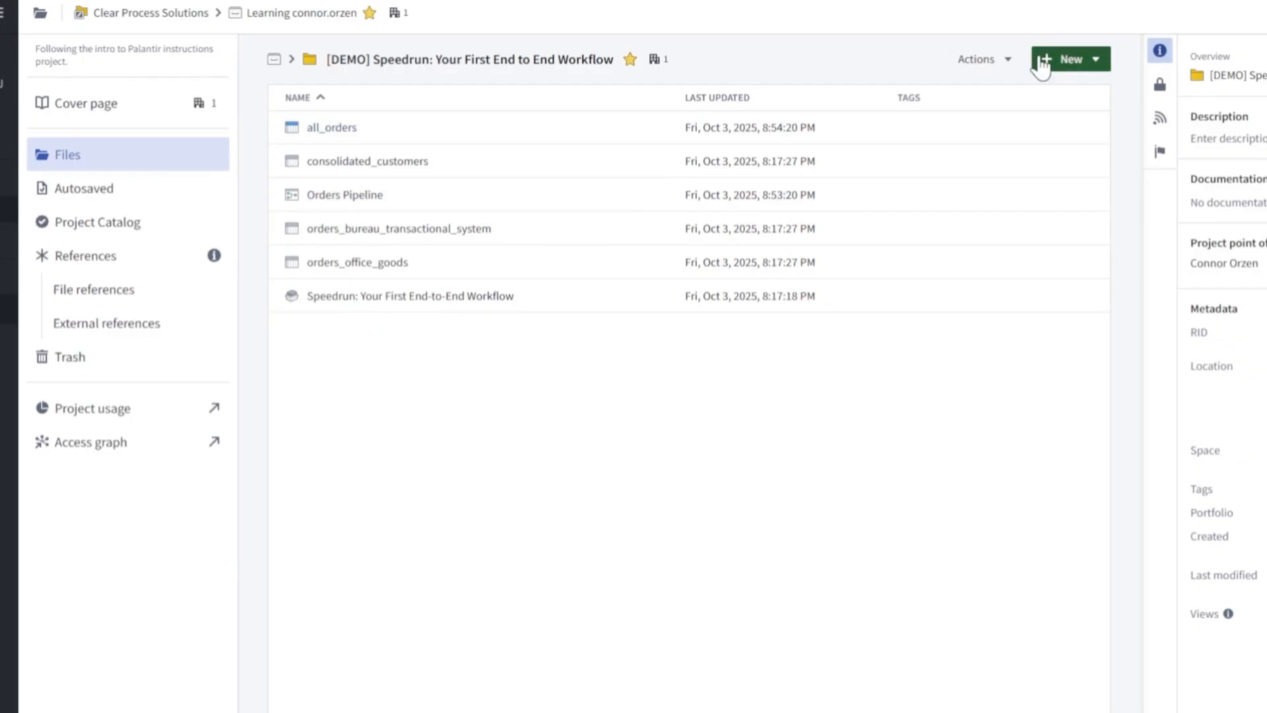
- Create a new Workshop module and name it with the Connor Demo prefix
{"action": "type", "text": "workshop"}
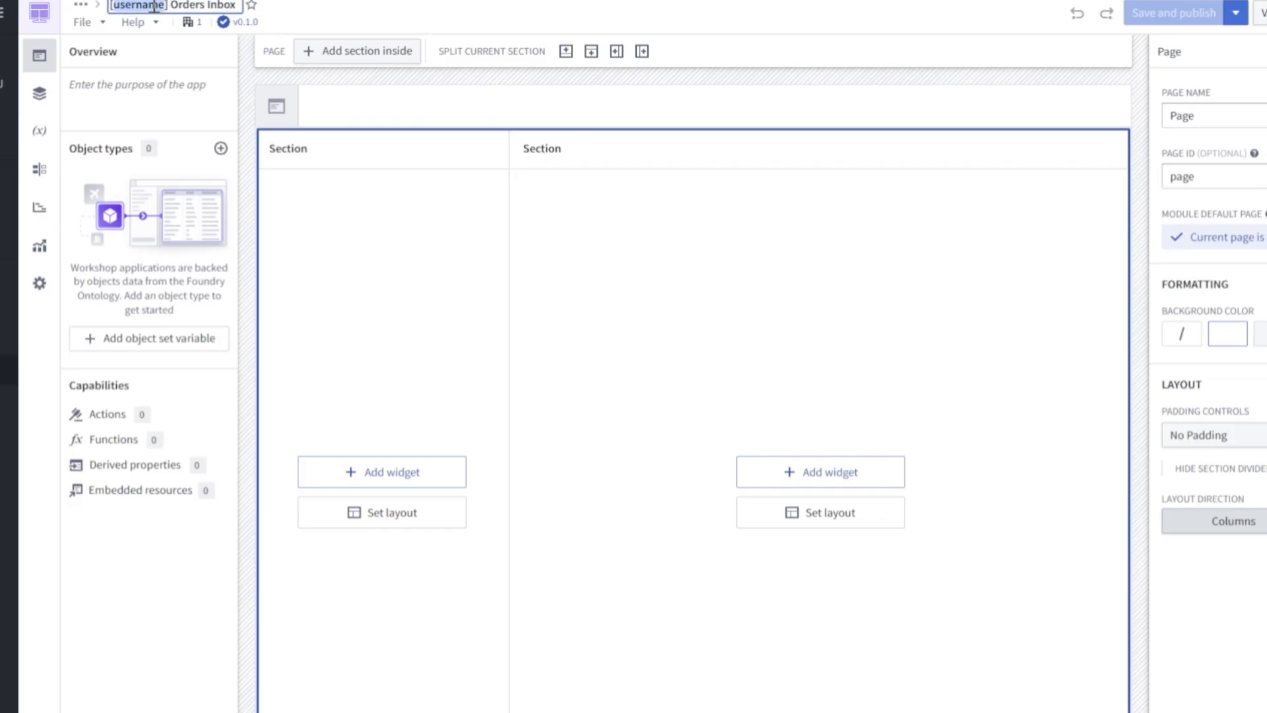
{"action": "type", "text": "Connor Demo"}
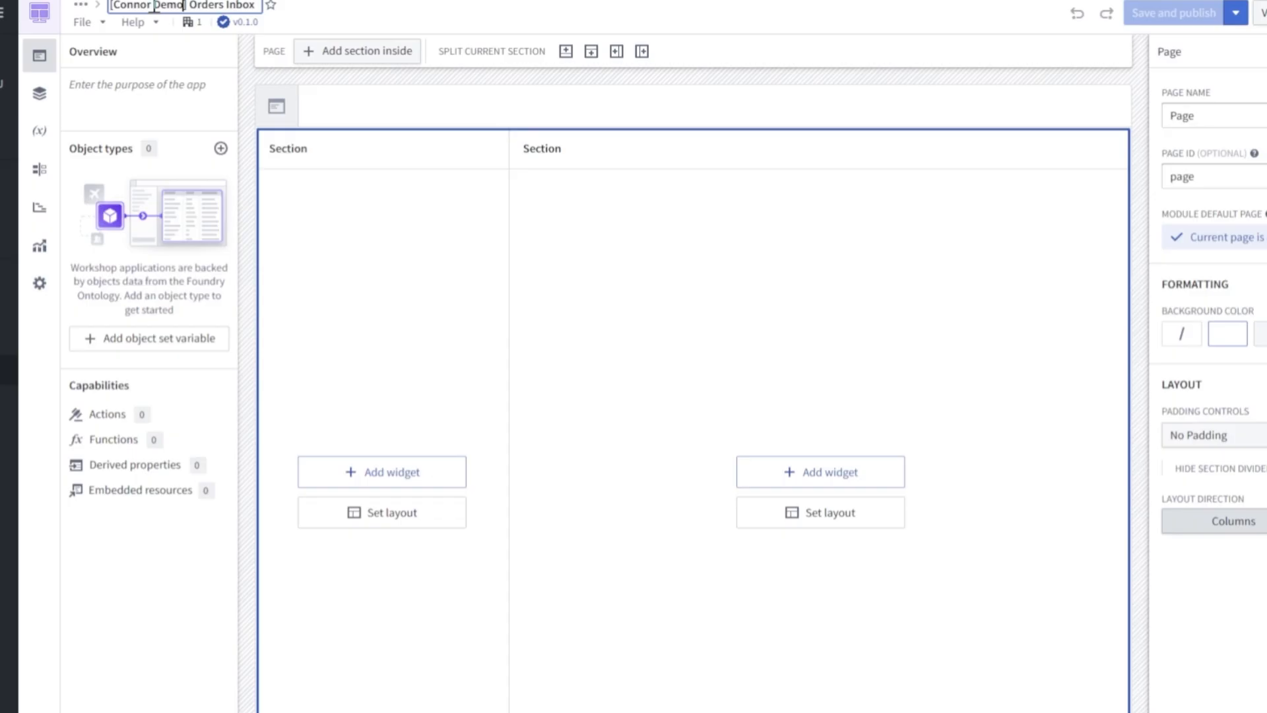
{"action": "left_click", "coordinate": [278, 106]}
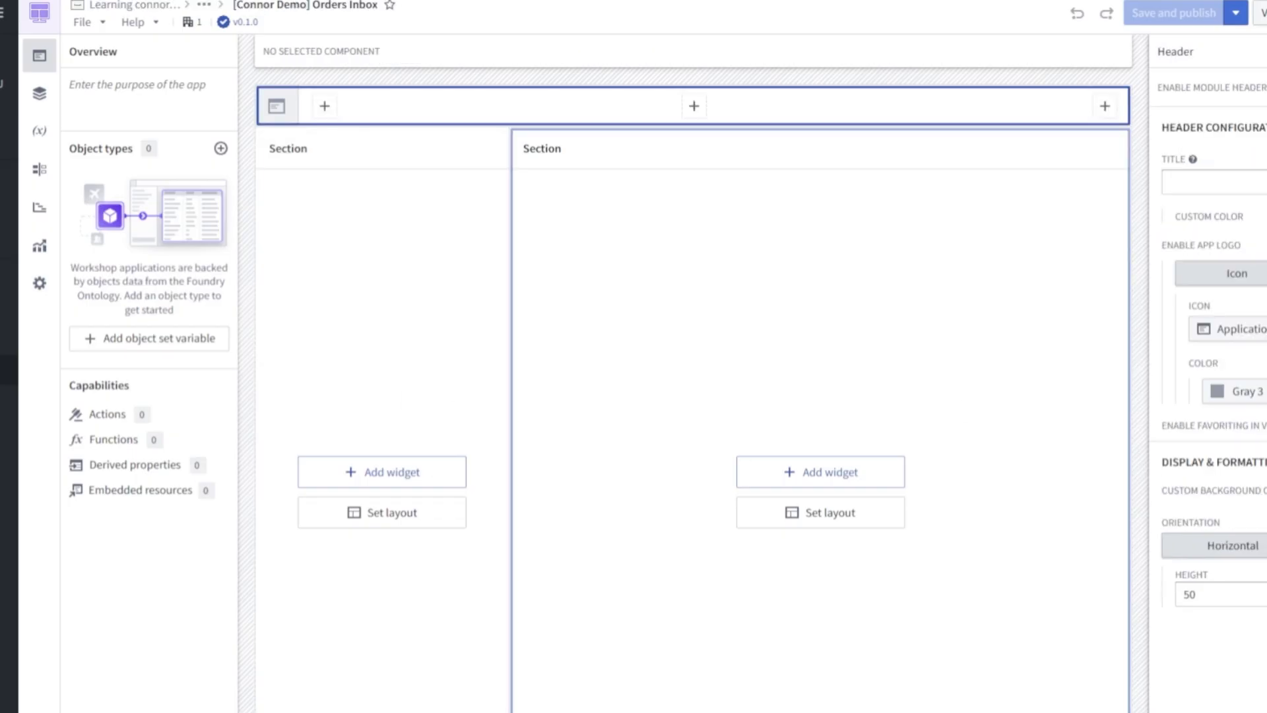
- Set the app header title to '[Connor Demo] Orders Inbox'
{"action": "left_click", "coordinate": [38, 92]}
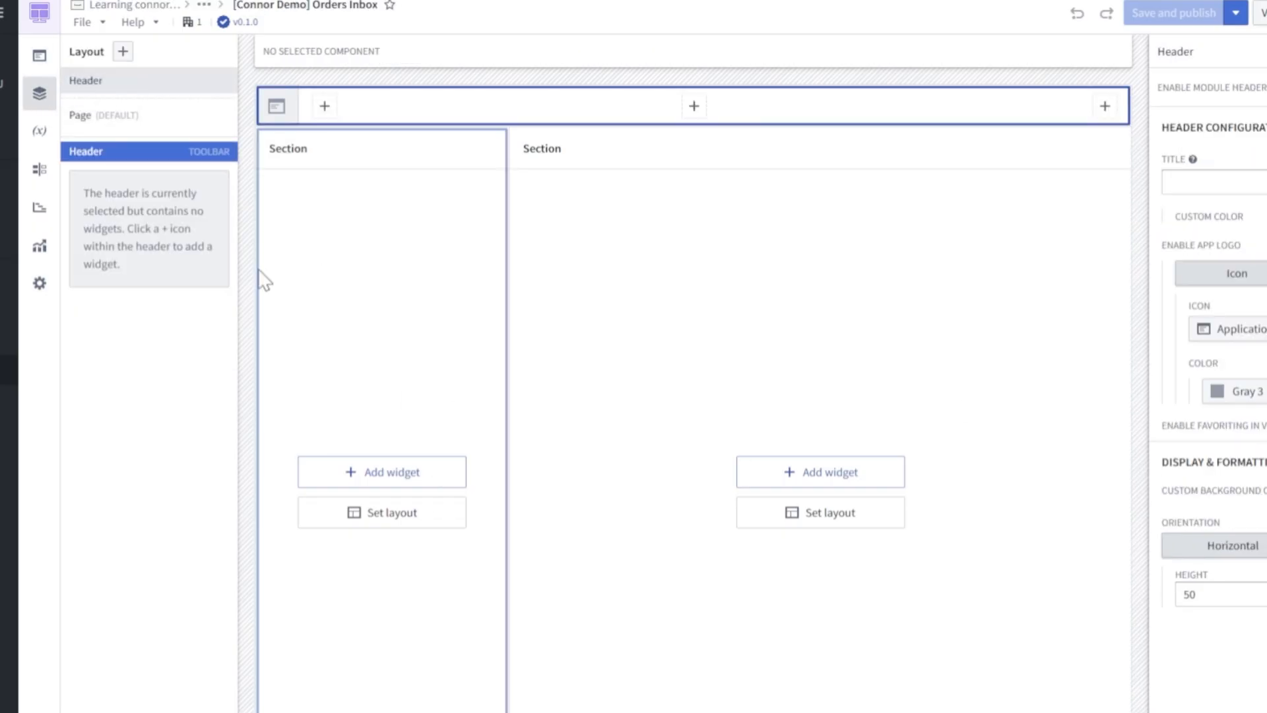
{"action": "left_click", "coordinate": [1212, 182]}
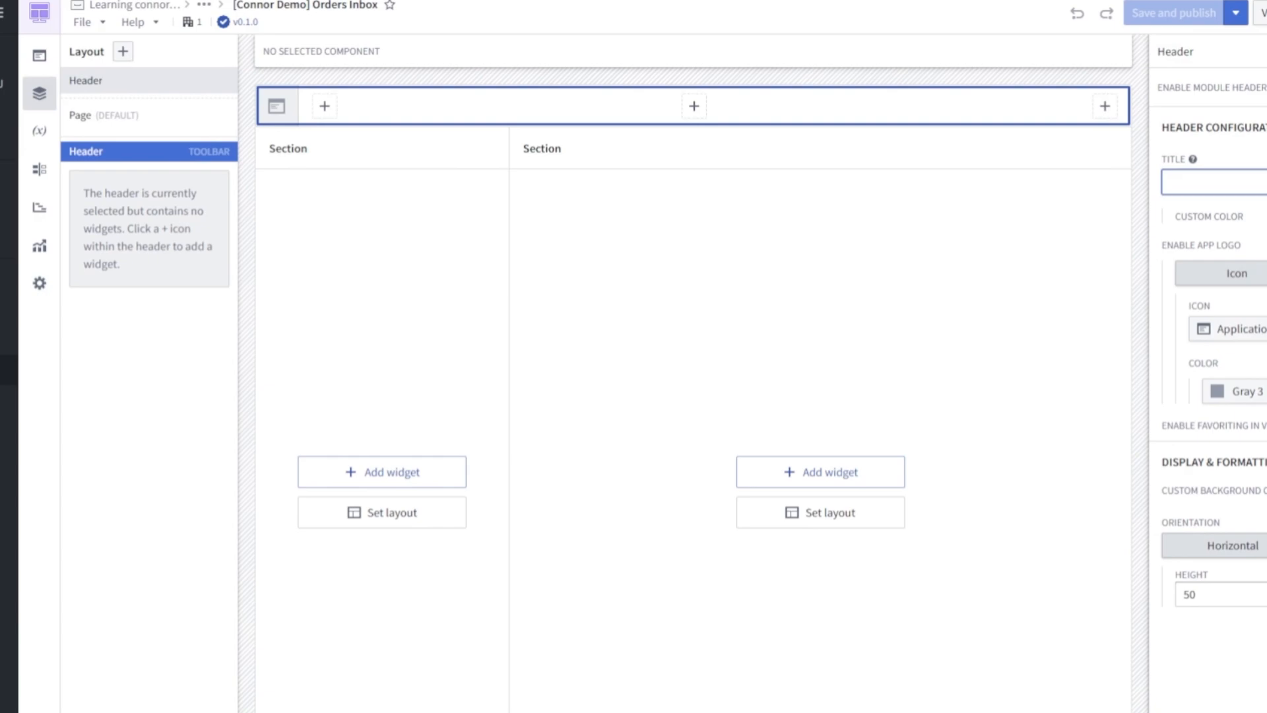
{"action": "type", "text": "[Connor Demo] Orders Inbox"}
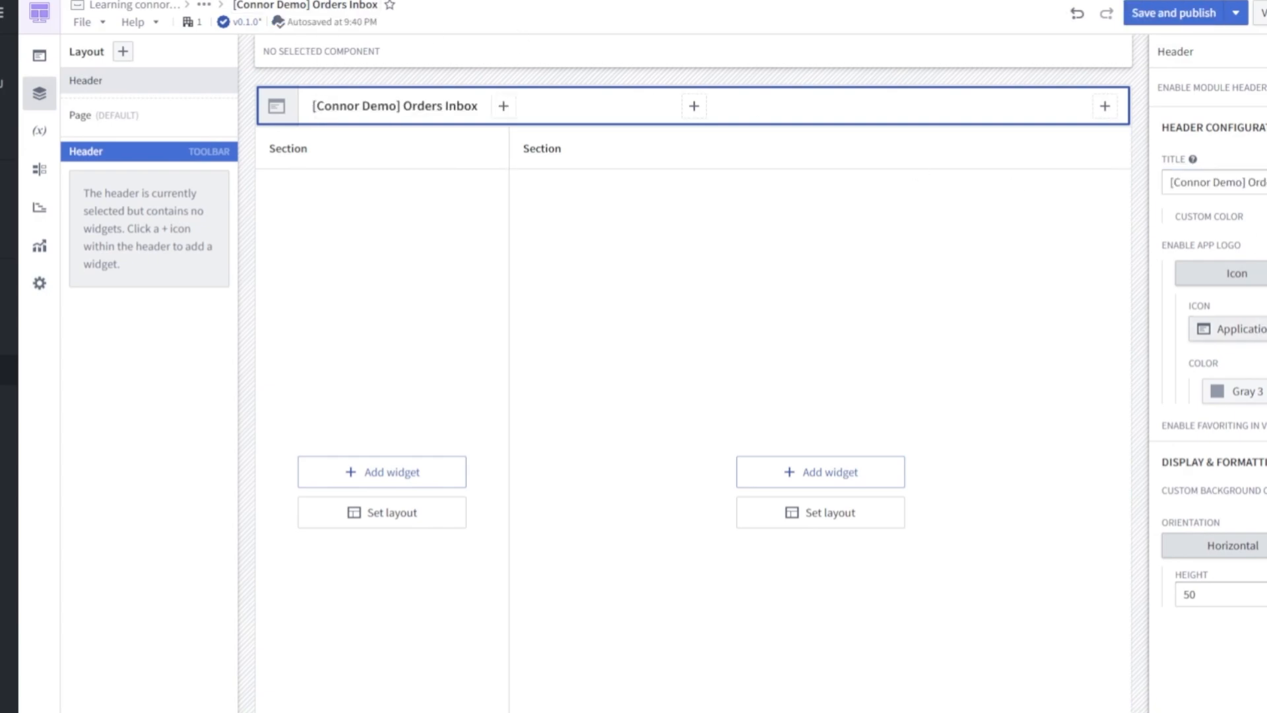
{"action": "left_click", "coordinate": [1231, 329]}
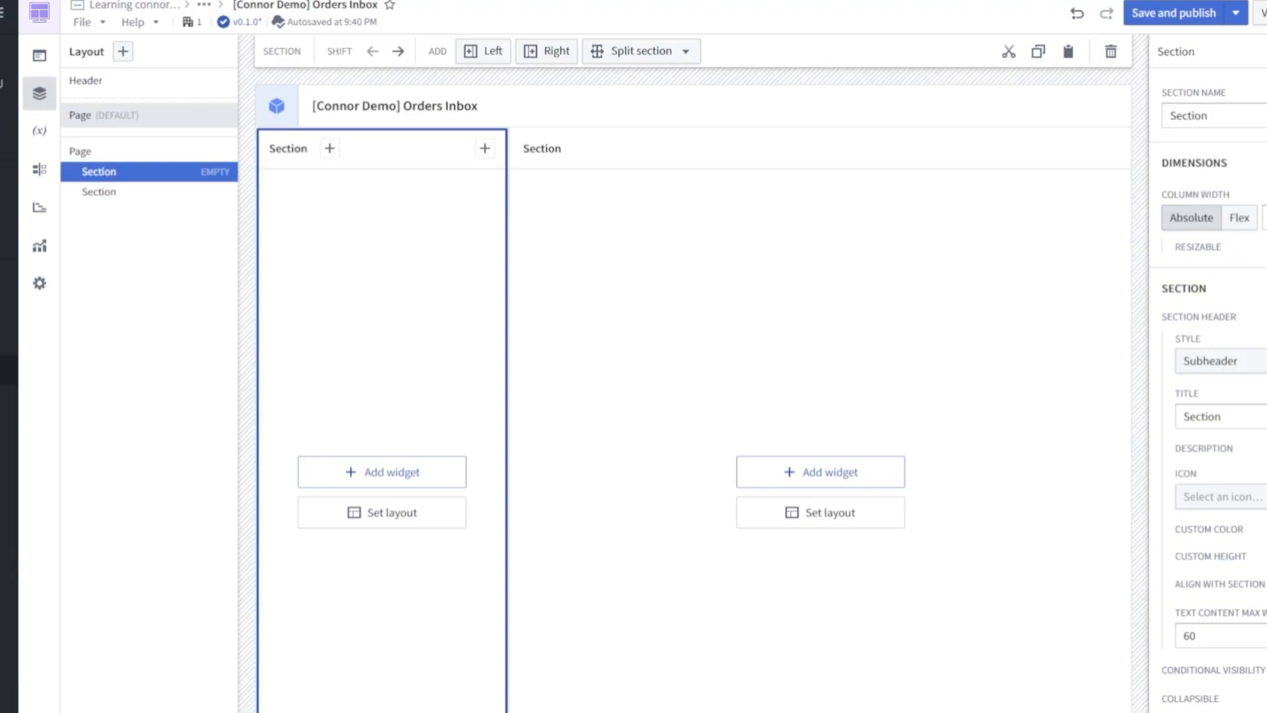
- Add an Object table backed by a new All Orders object set named 'Order Object Set'
{"action": "left_click", "coordinate": [381, 472]}
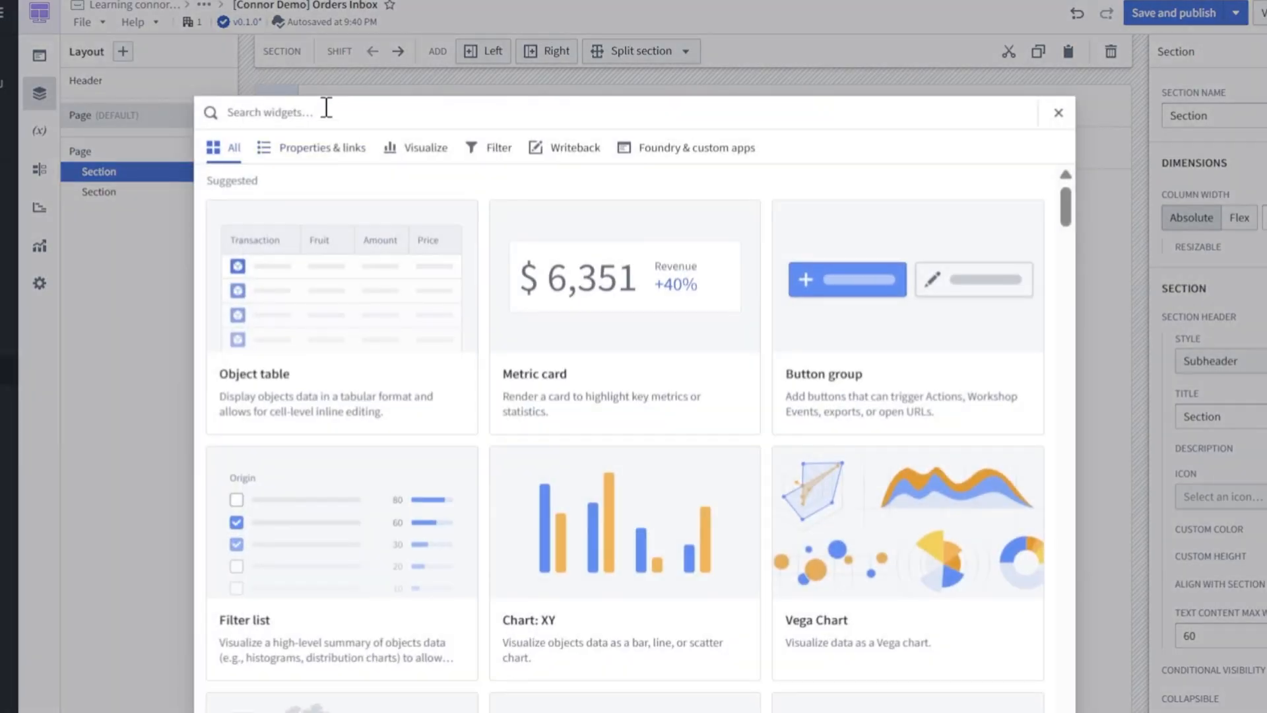
{"action": "type", "text": "object"}
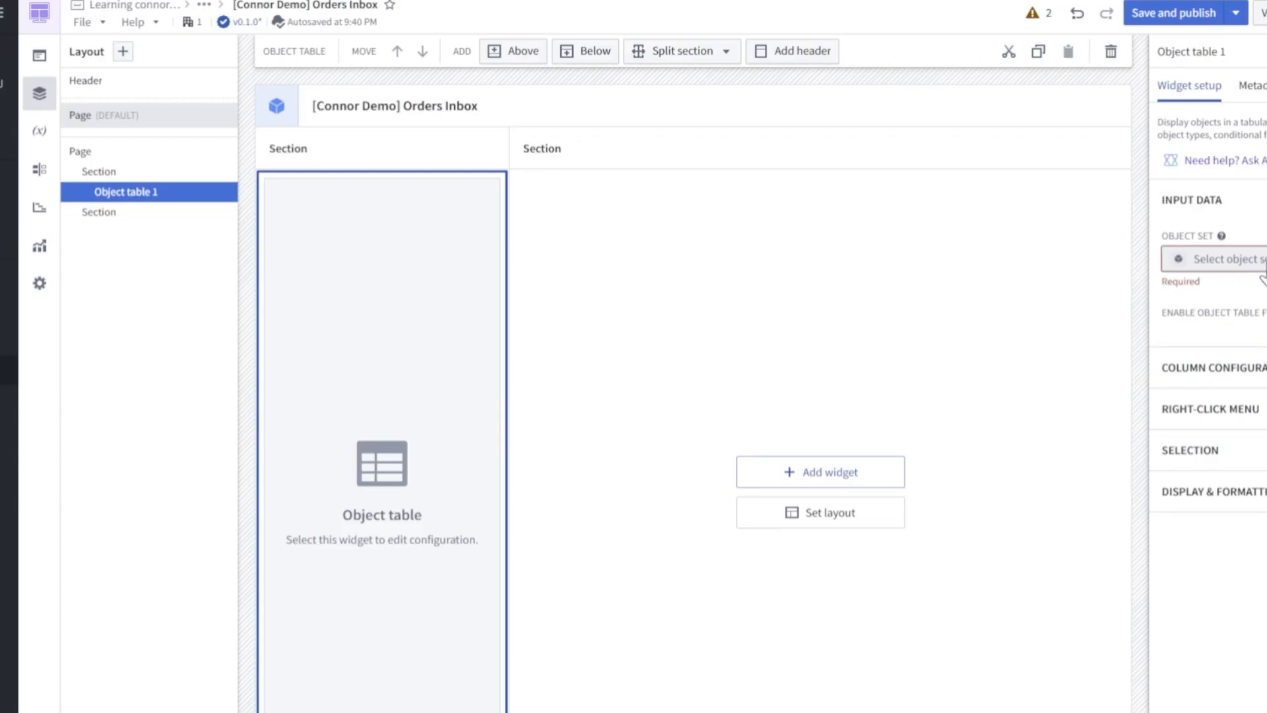
{"action": "left_click", "coordinate": [1220, 258]}
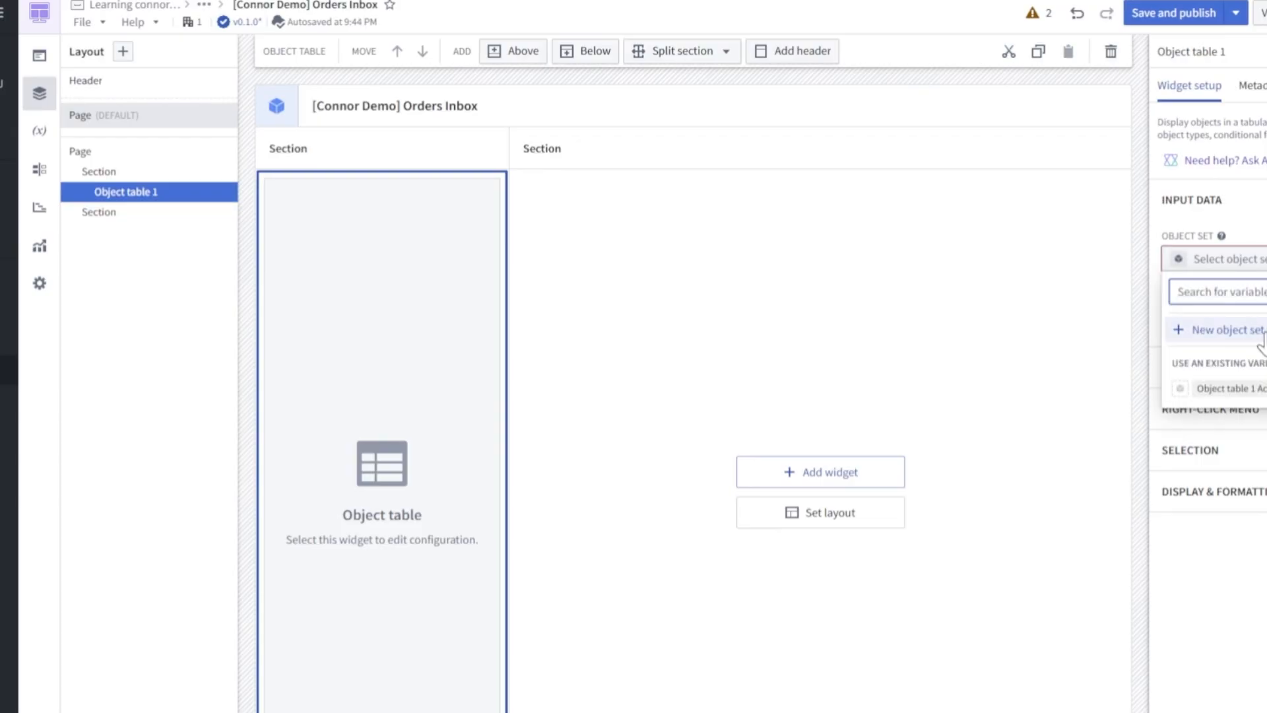
{"action": "left_click", "coordinate": [1230, 330]}
{"action": "type", "text": "[connor demo]"}
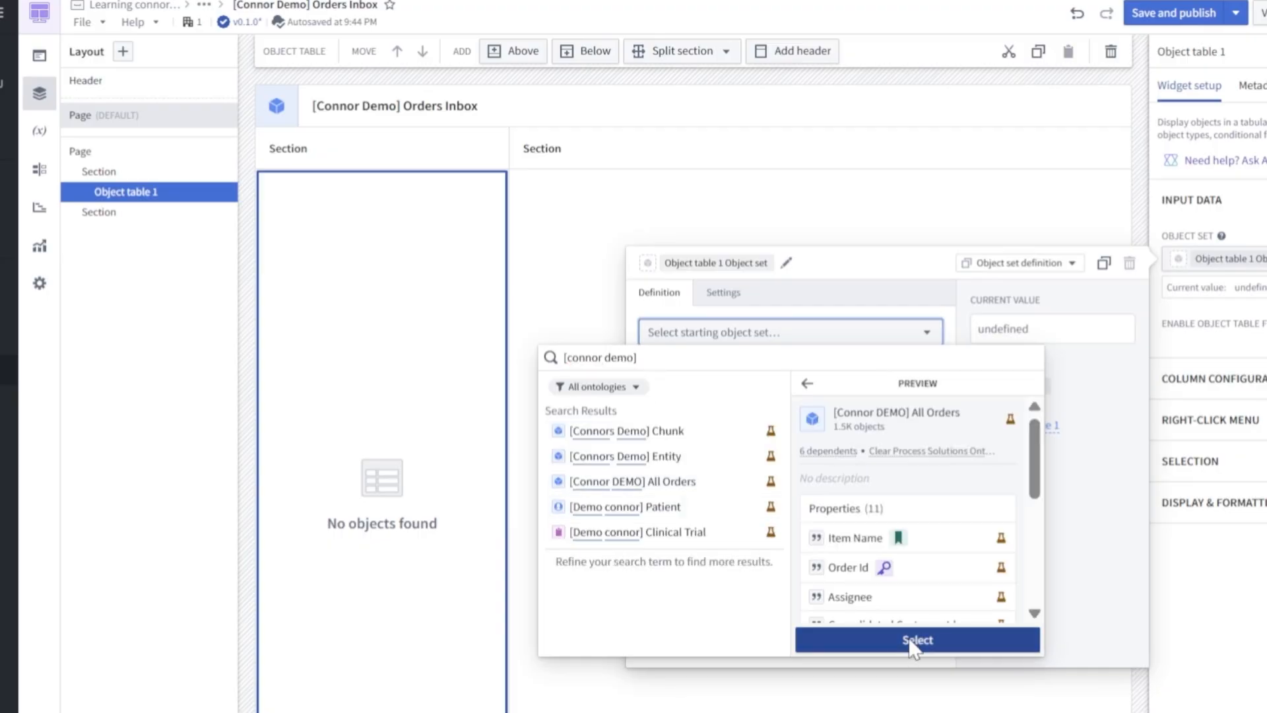
{"action": "left_click", "coordinate": [916, 639]}
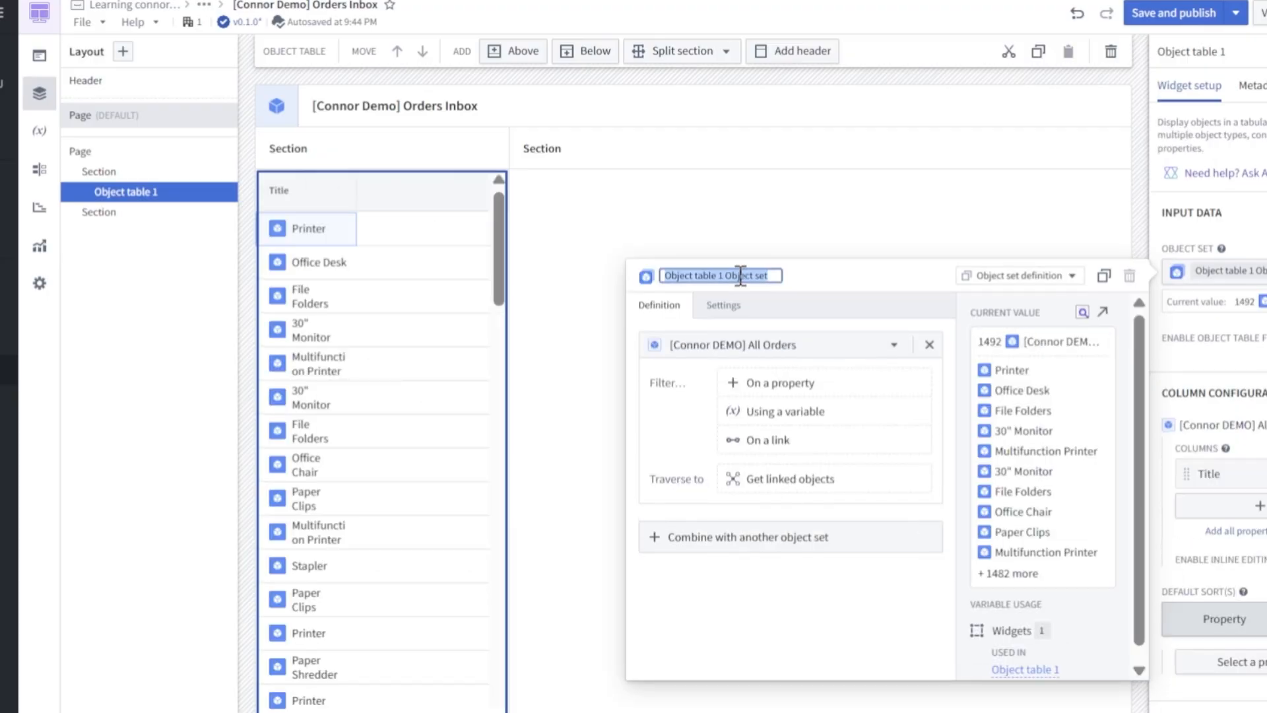
{"action": "type", "text": "Order Object Set"}
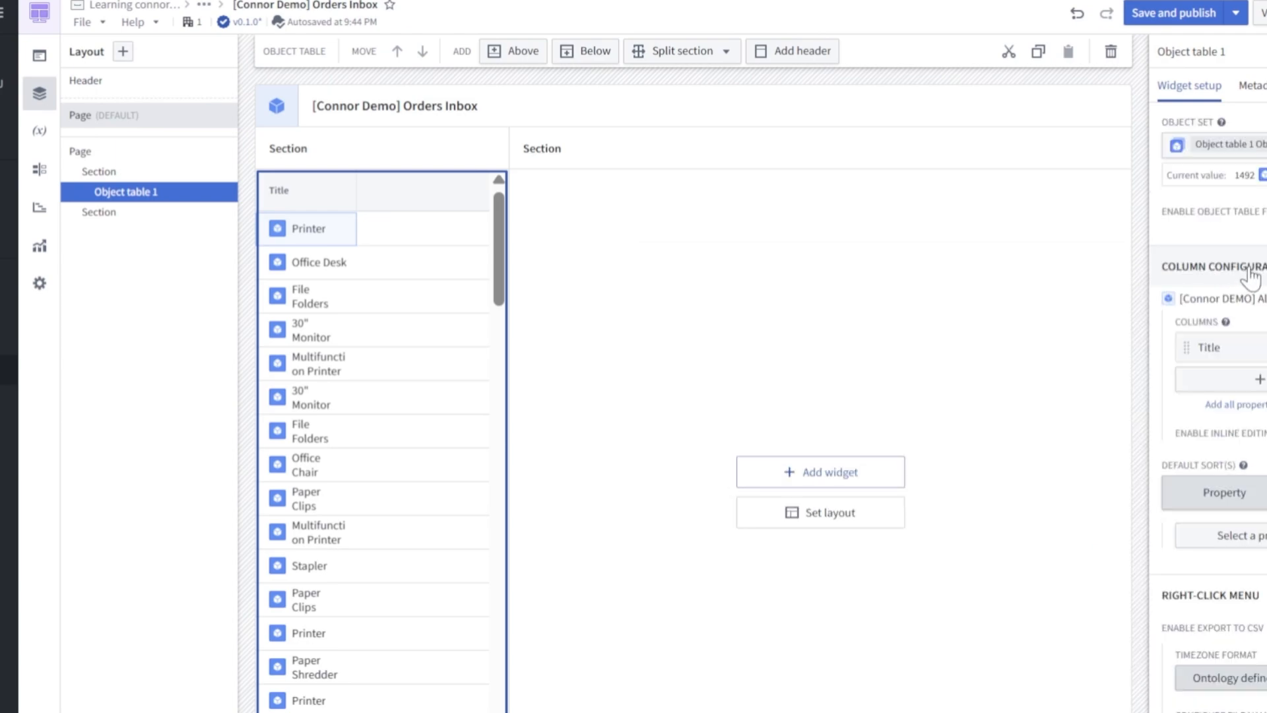
{"action": "mouse_move", "coordinate": [1245, 419]}
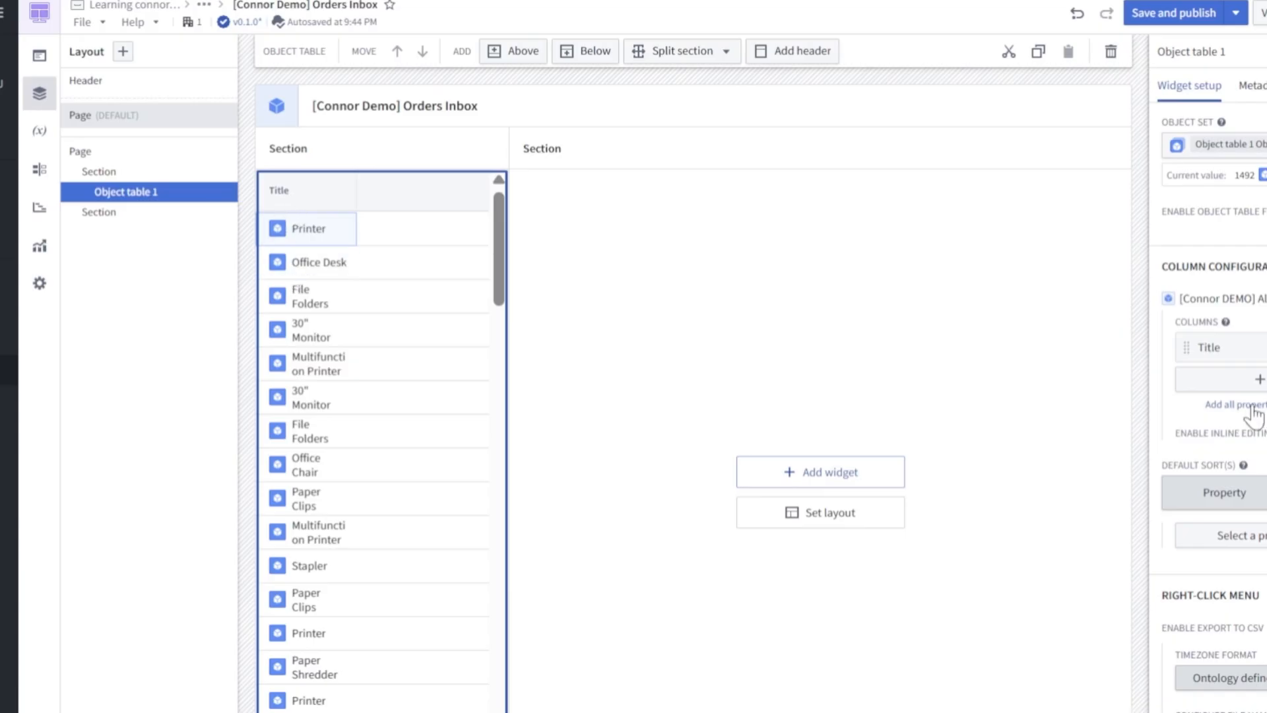
- Add all order properties as columns, sort by Item Name, and rename the Title column 'Item'
{"action": "left_click", "coordinate": [1236, 405]}
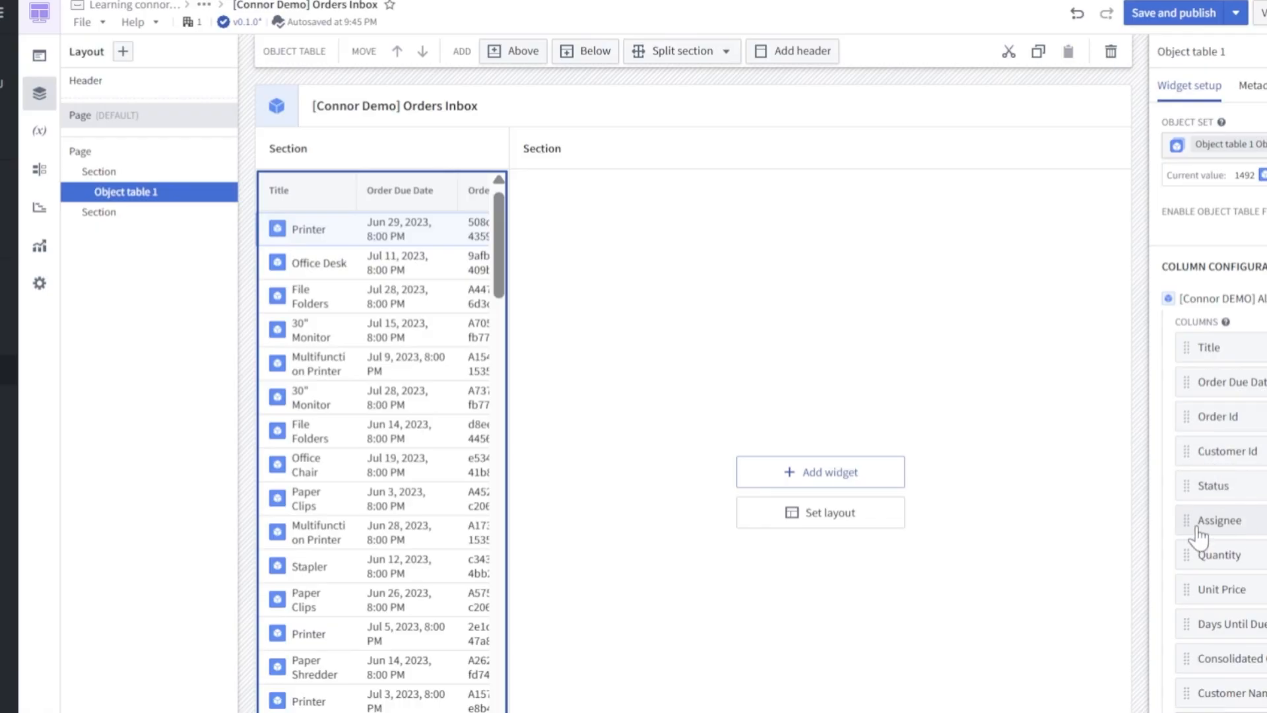
{"action": "mouse_move", "coordinate": [1195, 524]}
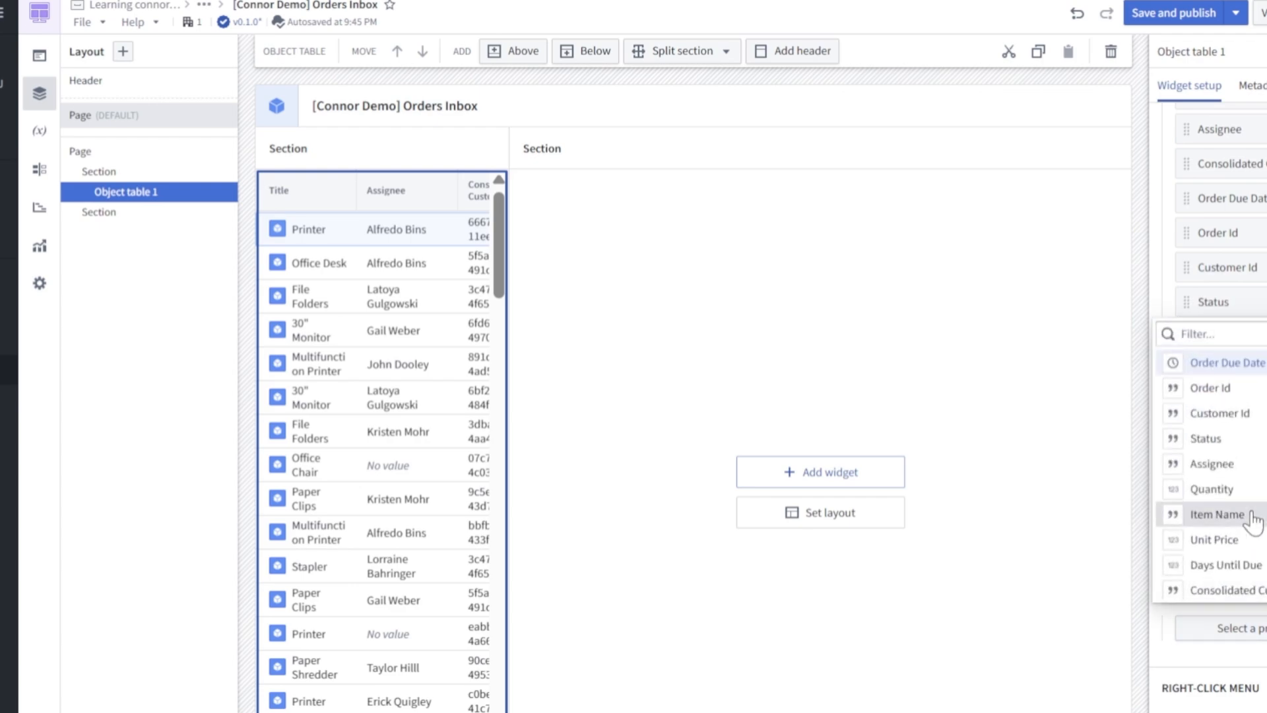
{"action": "left_click", "coordinate": [279, 190]}
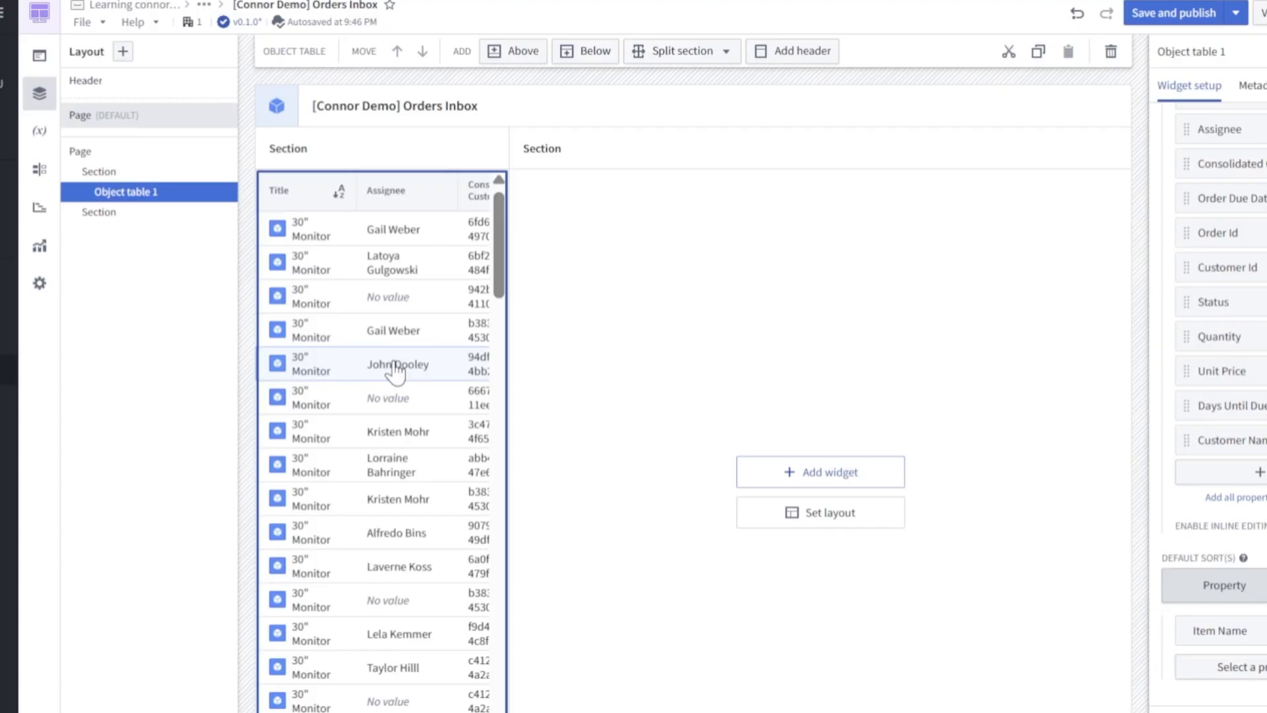
{"action": "scroll", "scroll_direction": "down", "scroll_amount": 3}
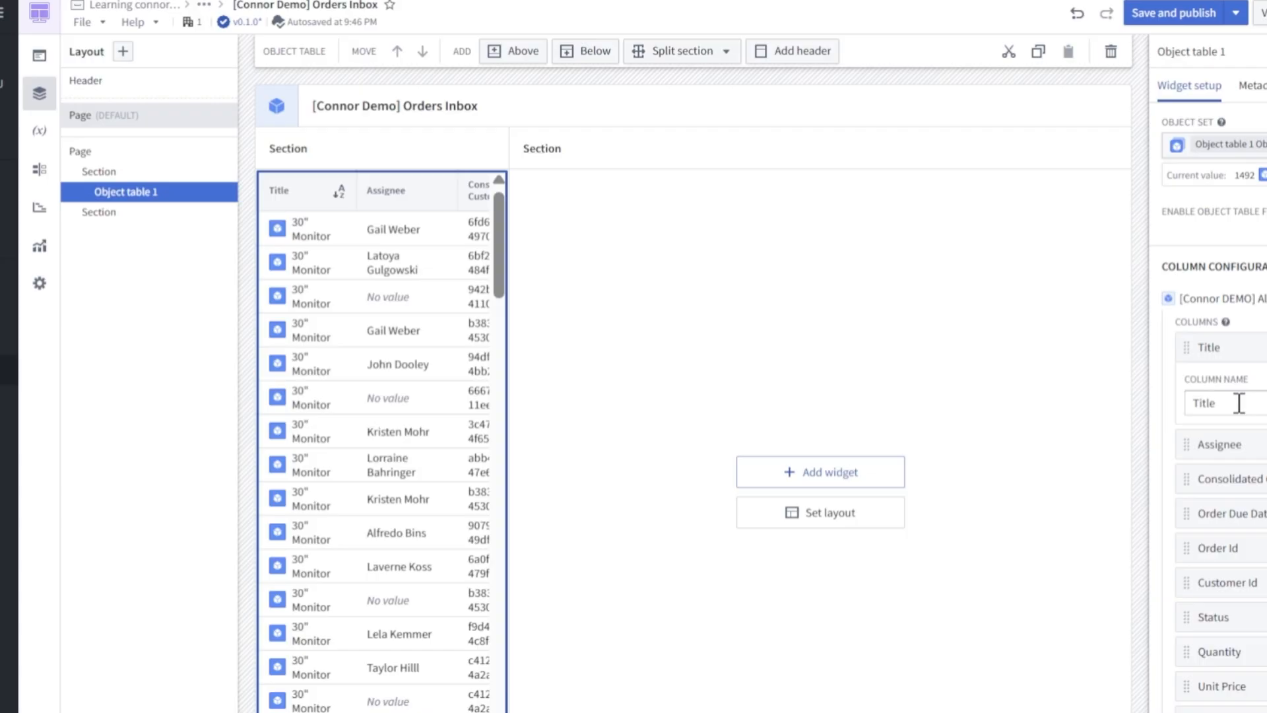
{"action": "type", "text": "Item Name"}
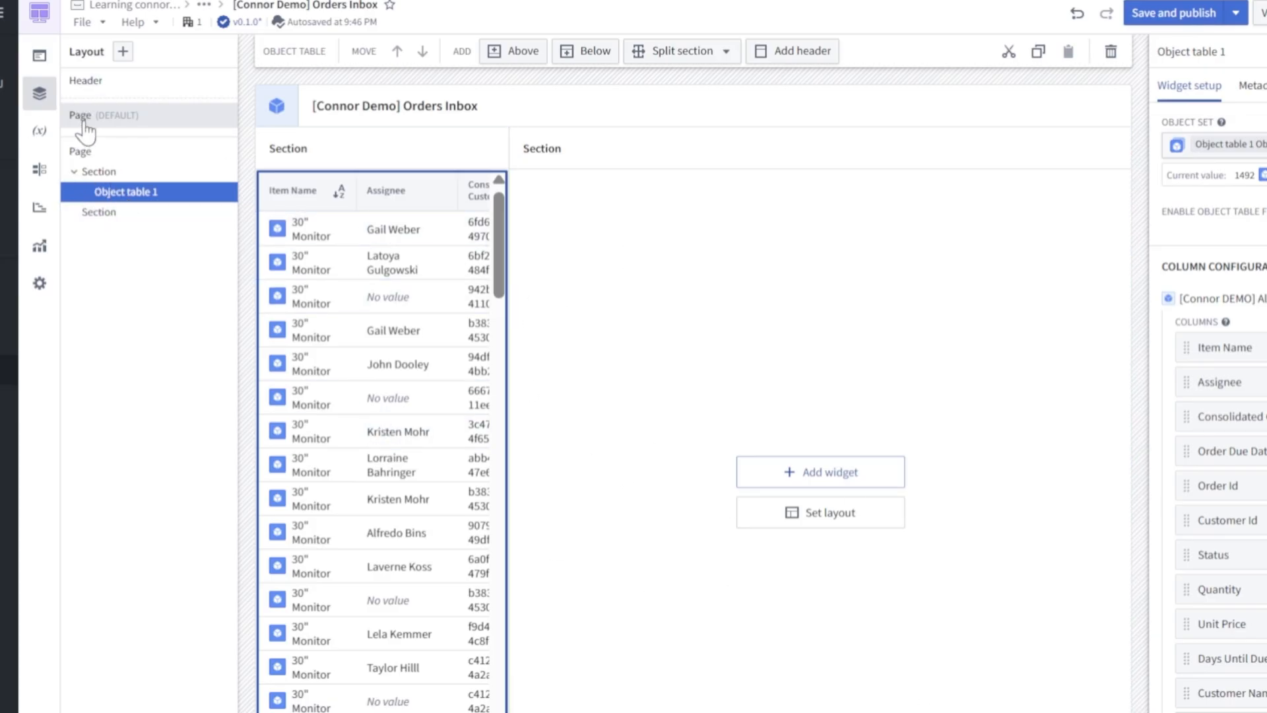
- Select the section holding the orders table to adjust its width
{"action": "left_click", "coordinate": [99, 170]}
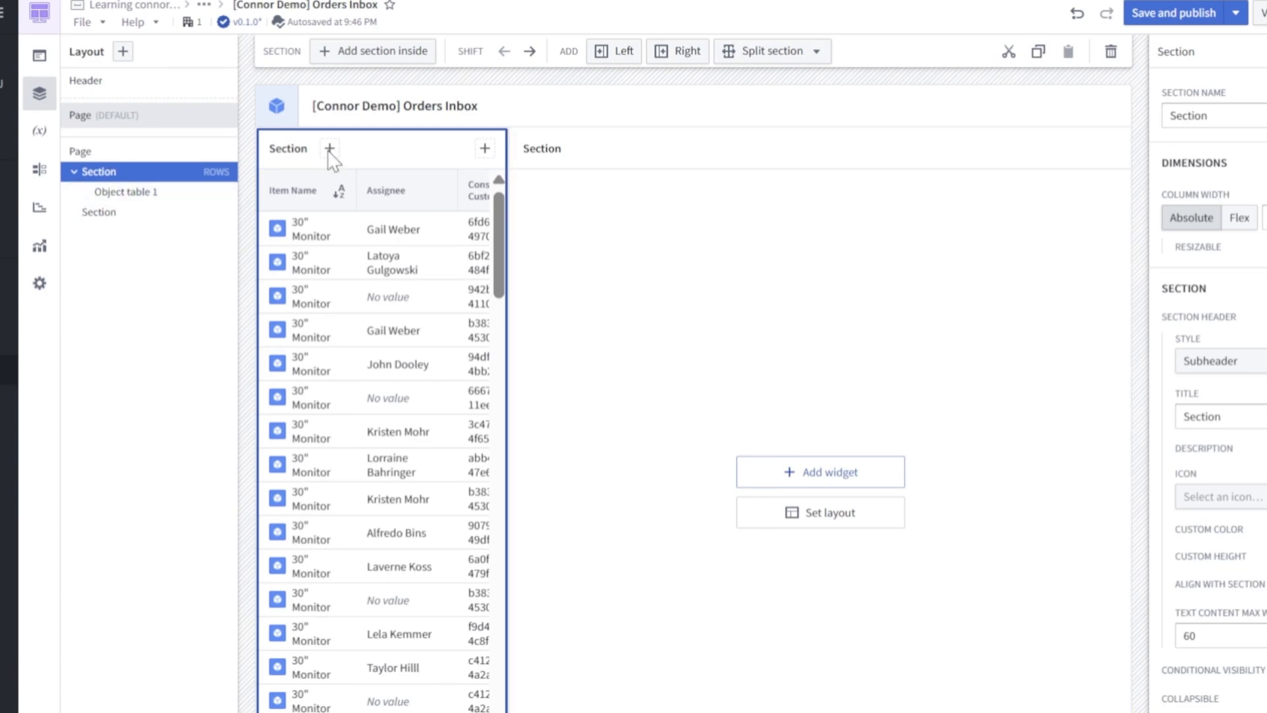
{"action": "mouse_move", "coordinate": [1204, 202]}
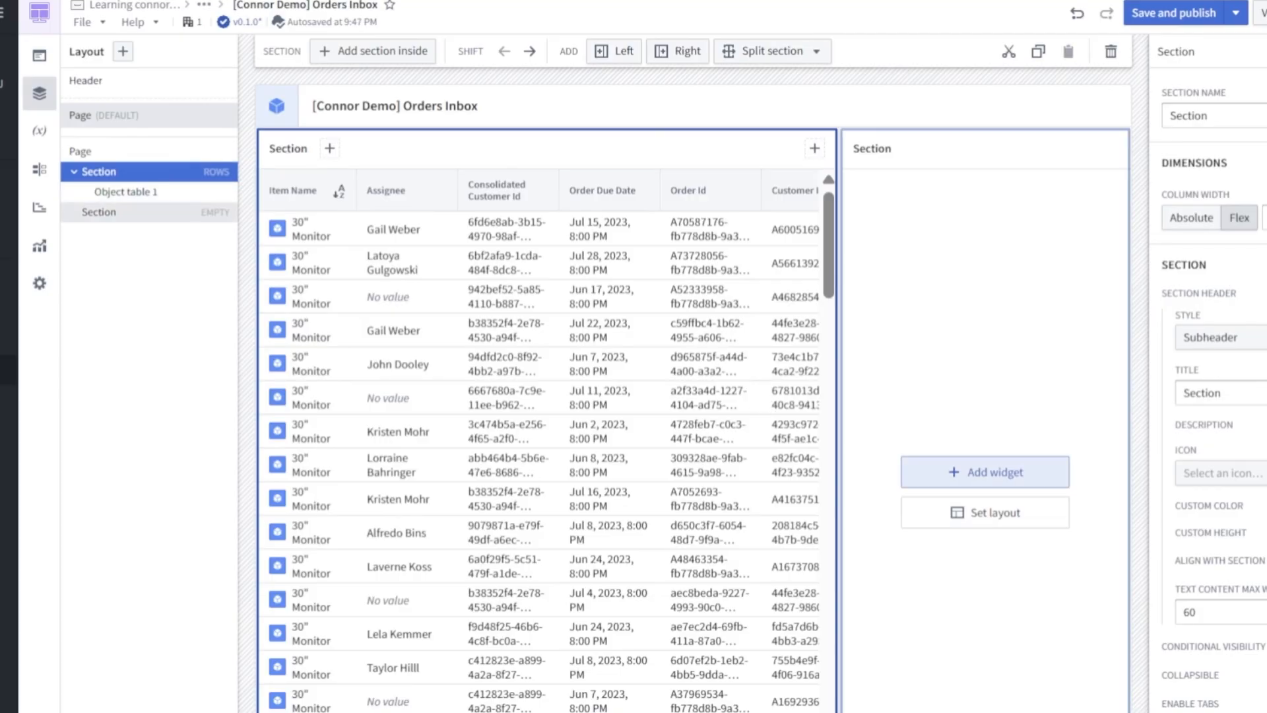
- Add a Filter list with an Item Name filter shown as a multi-select dropdown
{"action": "left_click", "coordinate": [984, 473]}
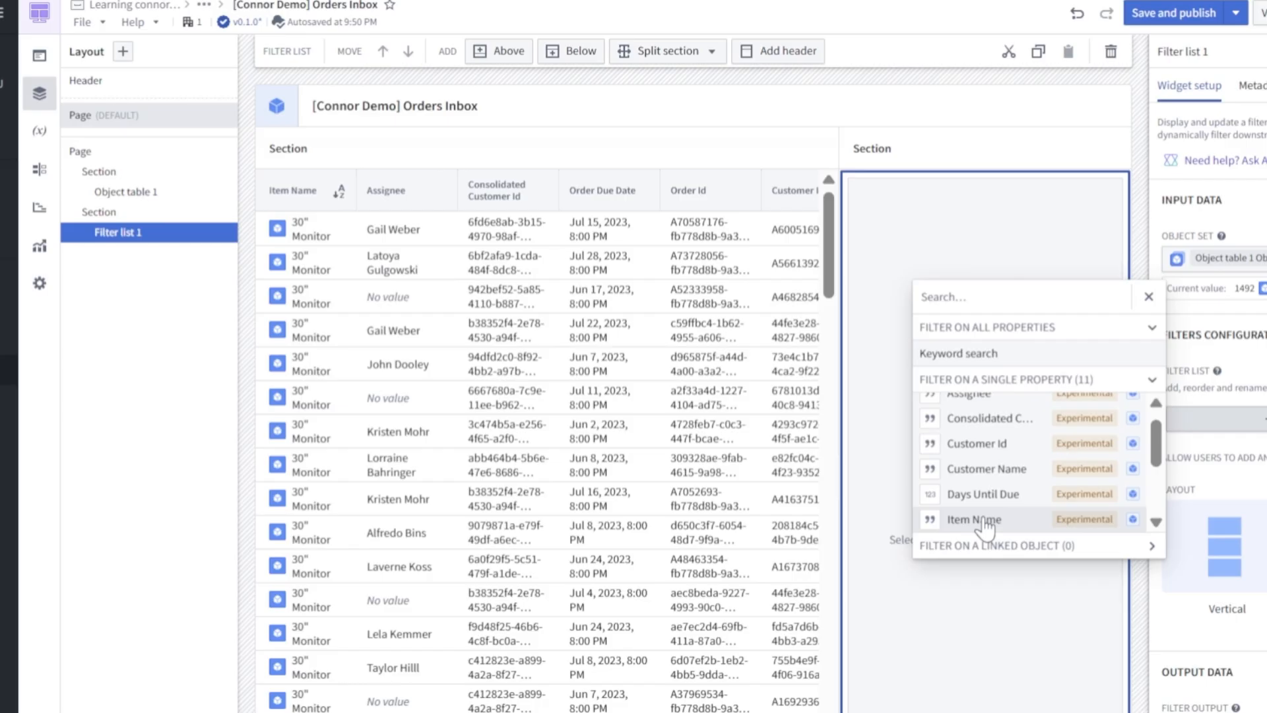
{"action": "left_click", "coordinate": [975, 519]}
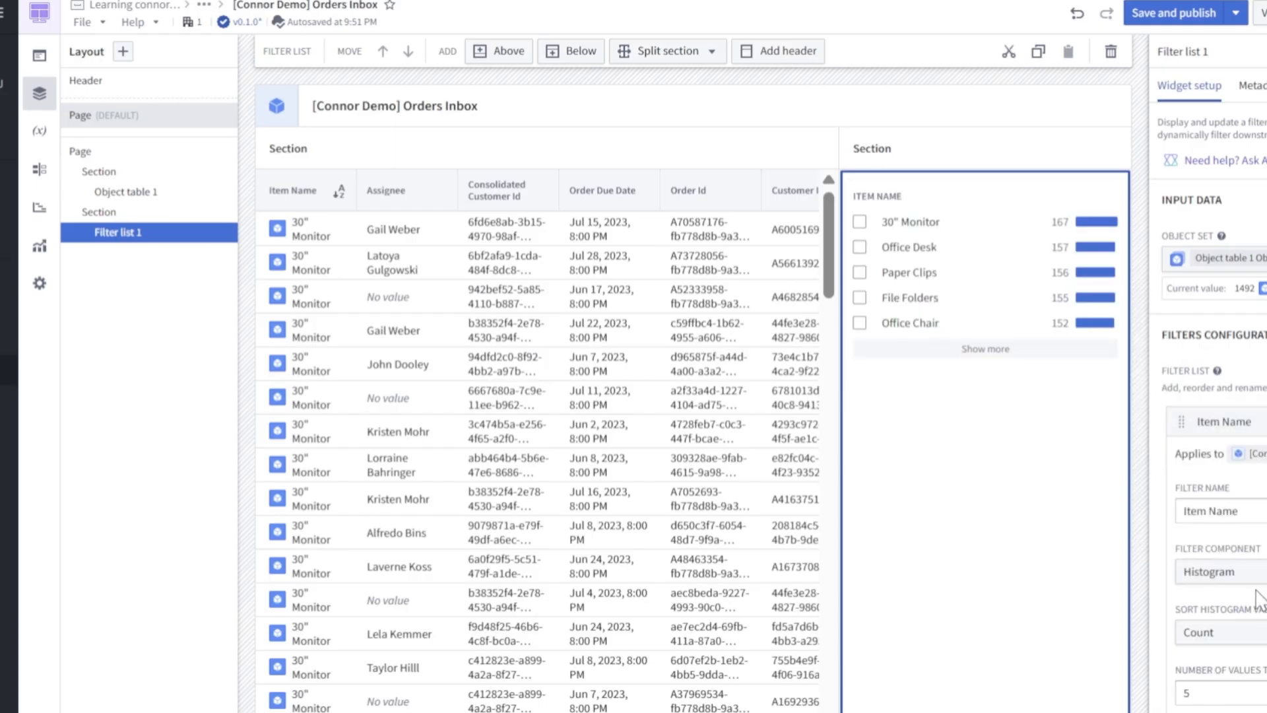
{"action": "left_click", "coordinate": [1212, 571]}
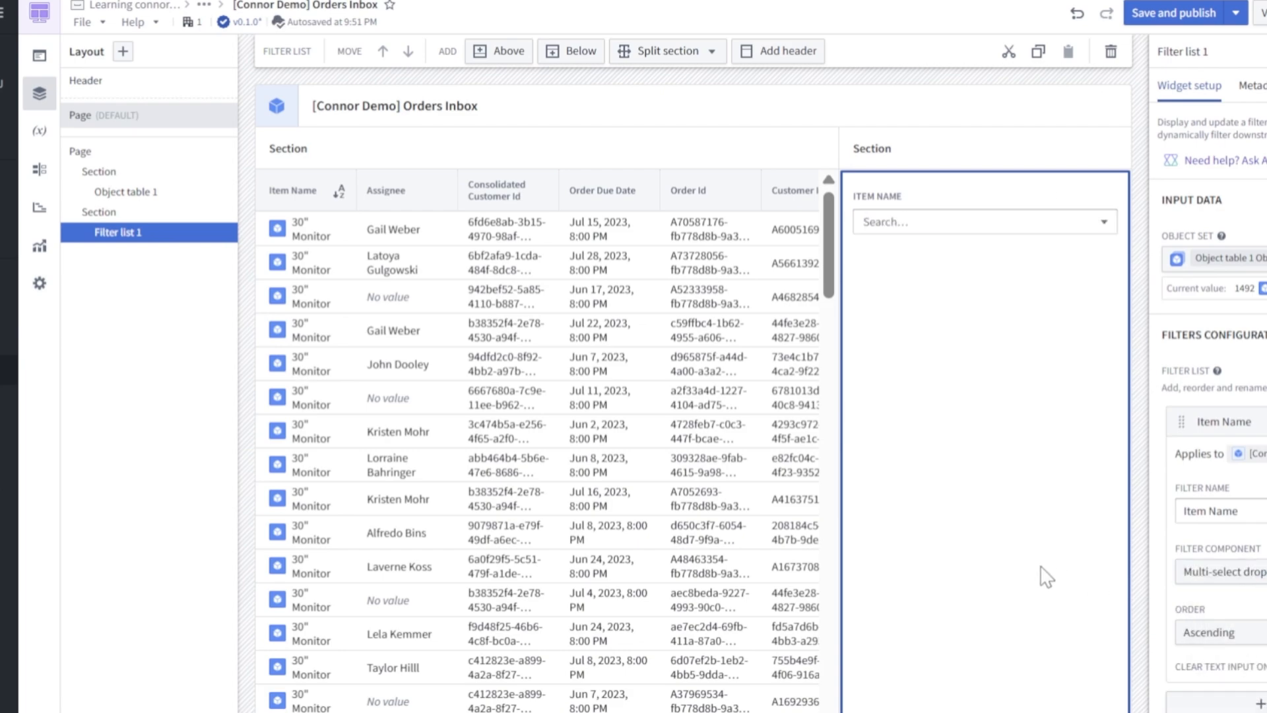
{"action": "mouse_move", "coordinate": [991, 375]}
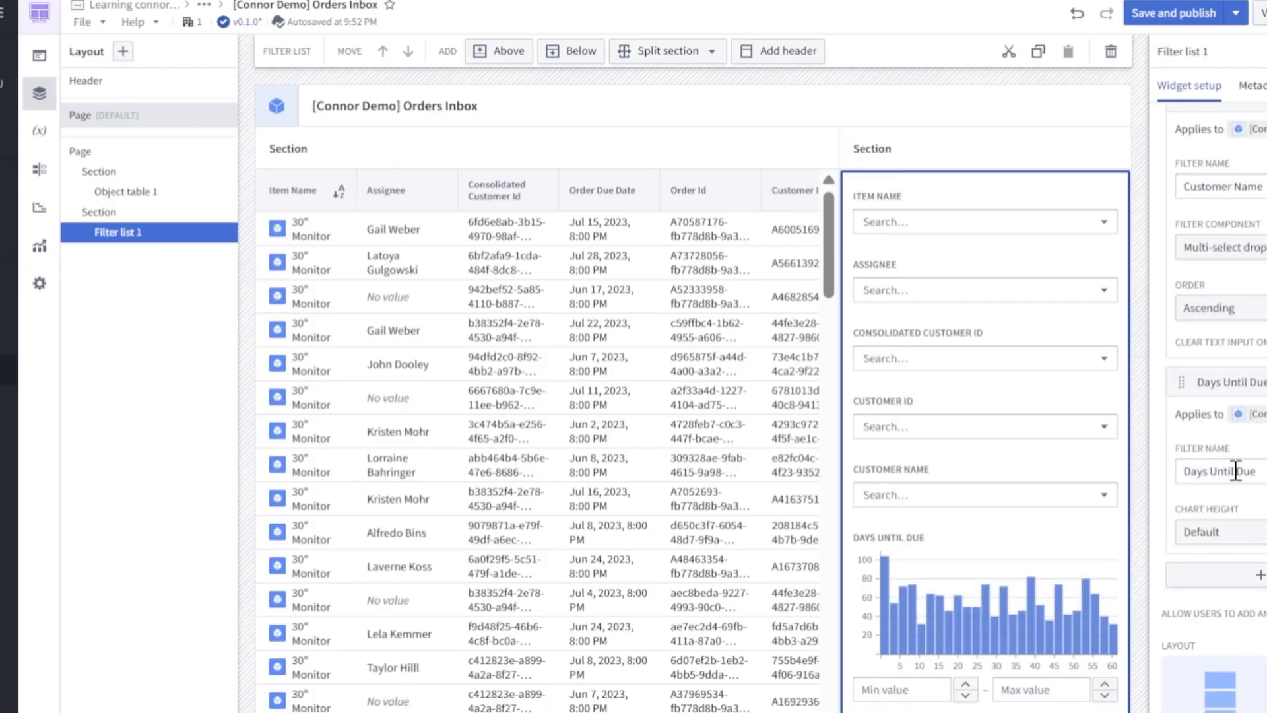
- Move the Order Id filter up to sit just below Assignee in the filter list
{"action": "scroll", "scroll_direction": "down", "scroll_amount": 3}
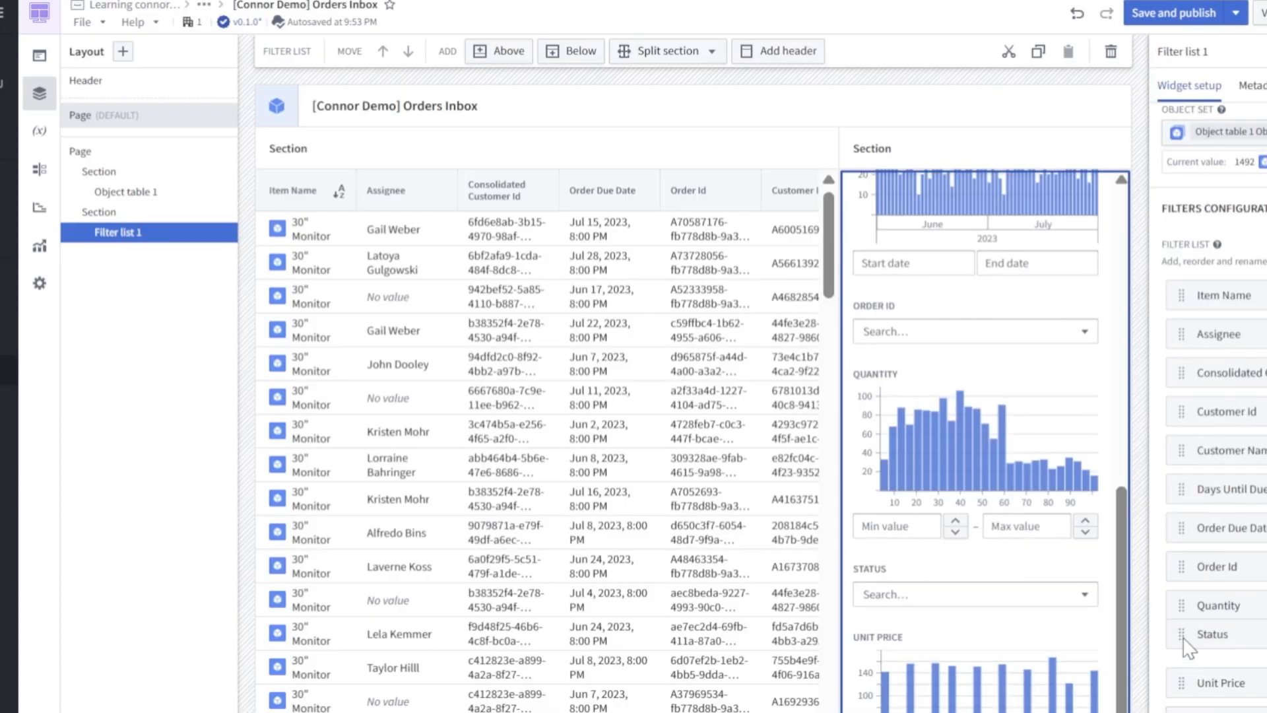
{"action": "left_click_drag", "start_coordinate": [1212, 633], "coordinate": [1212, 334]}
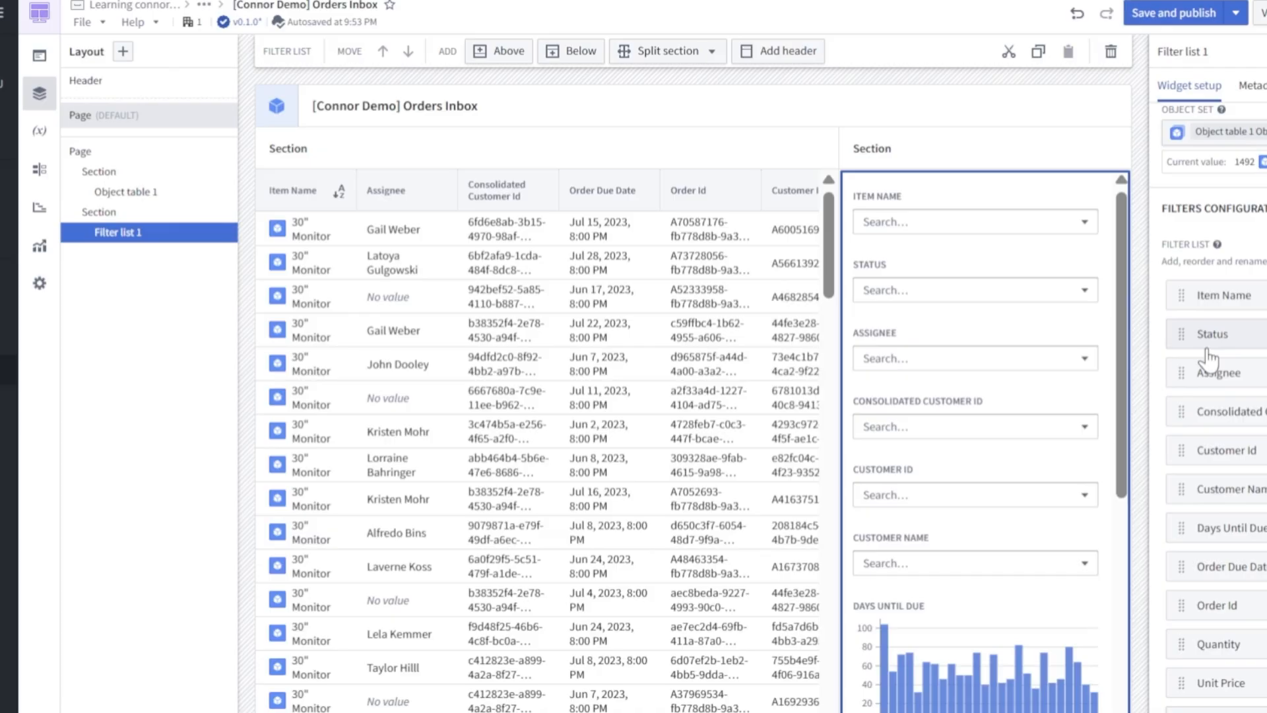
{"action": "scroll", "scroll_direction": "down", "scroll_amount": 3}
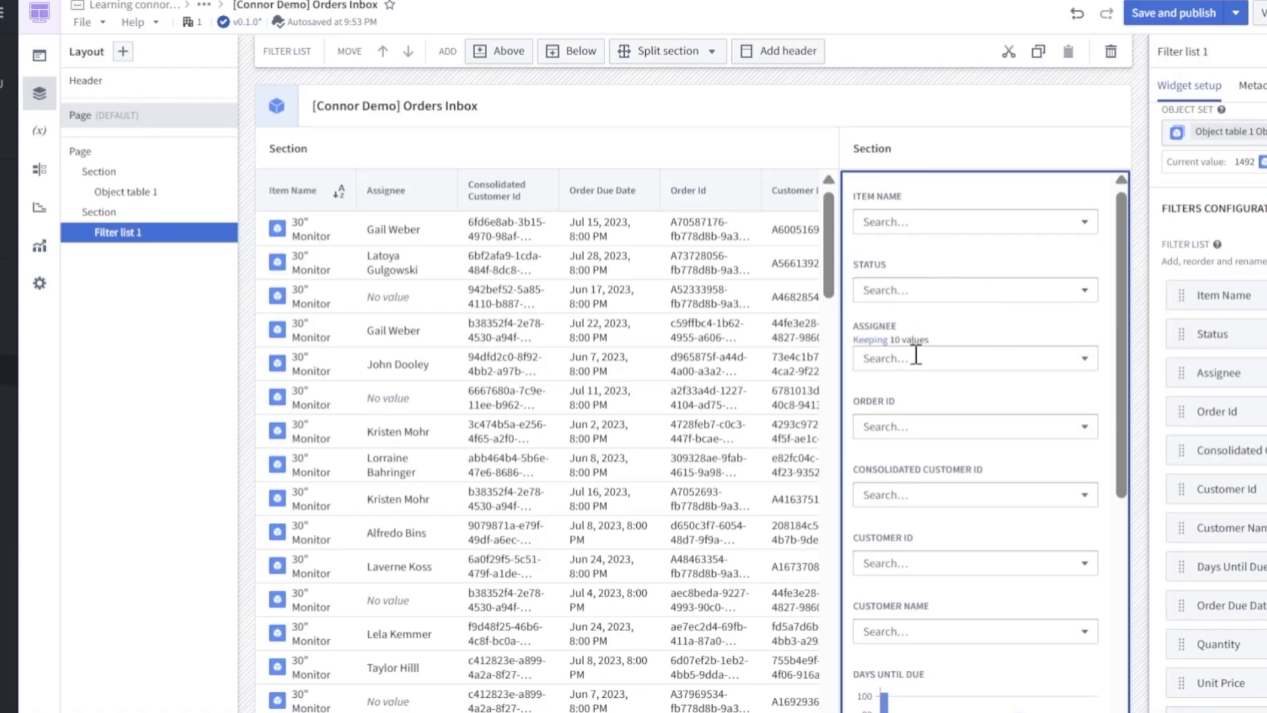
{"action": "scroll", "scroll_direction": "down", "scroll_amount": 3}
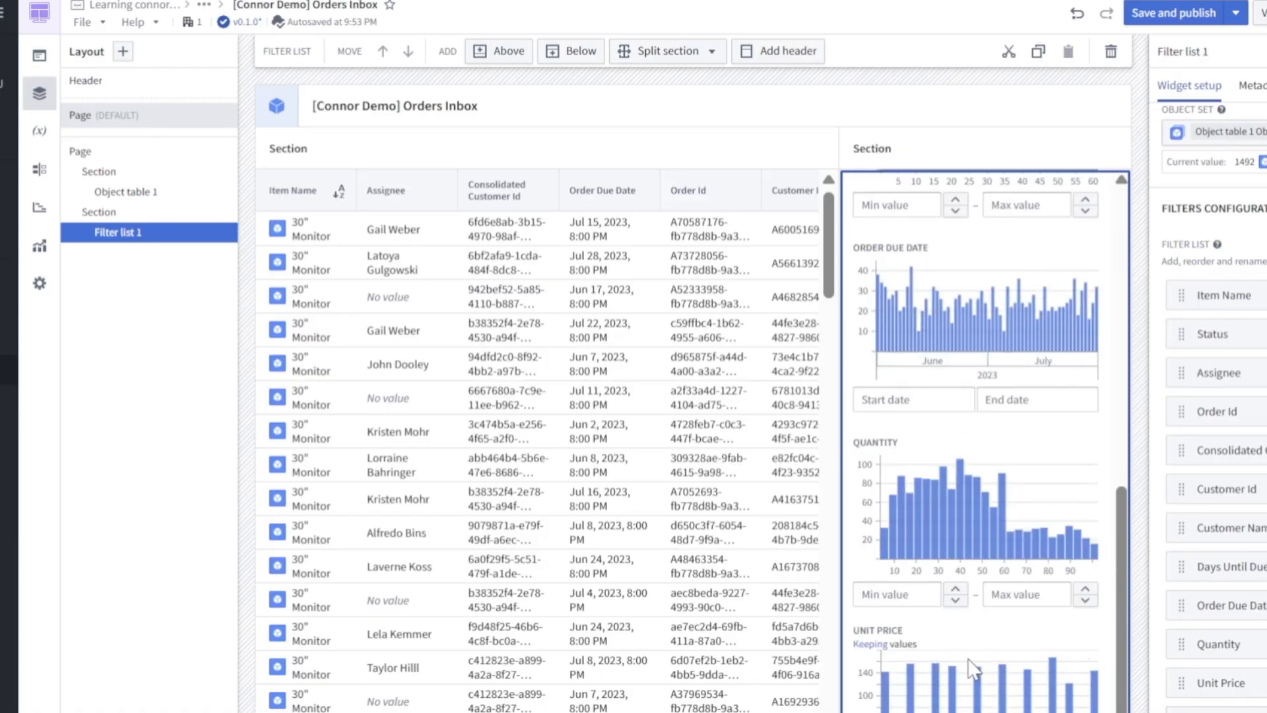
{"action": "scroll", "scroll_direction": "down", "scroll_amount": 3}
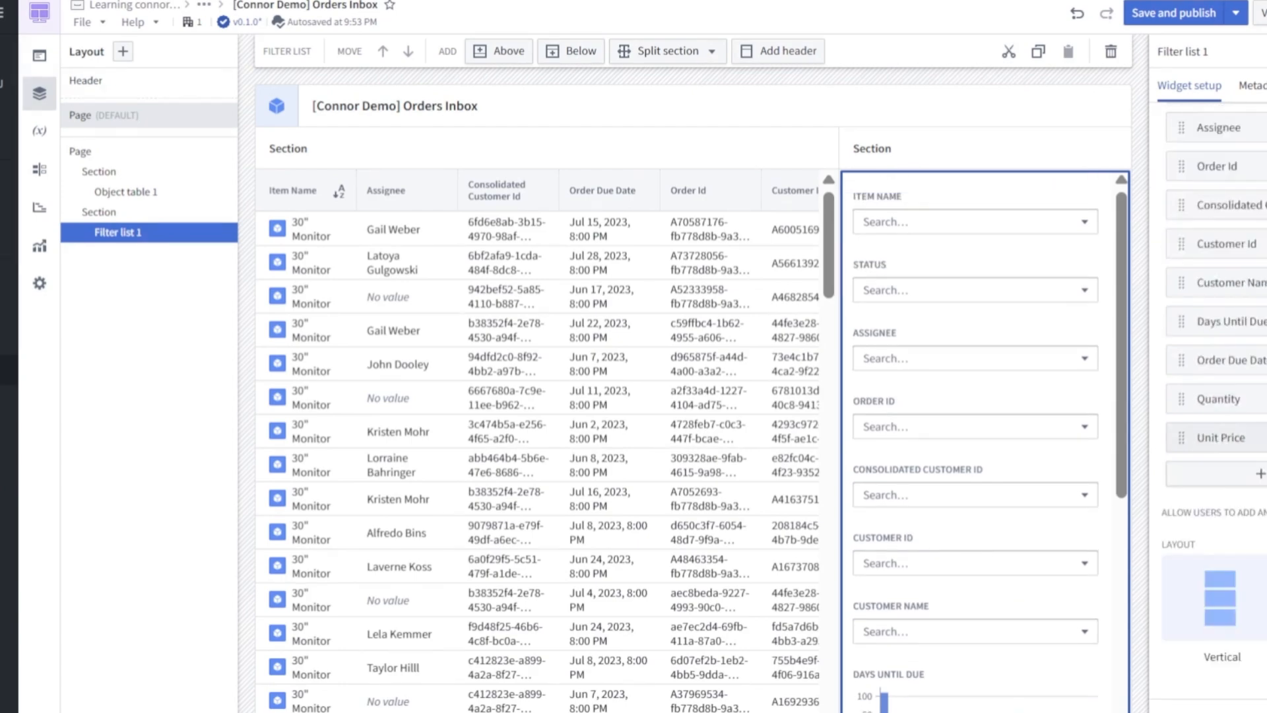
{"action": "mouse_move", "coordinate": [1187, 532]}
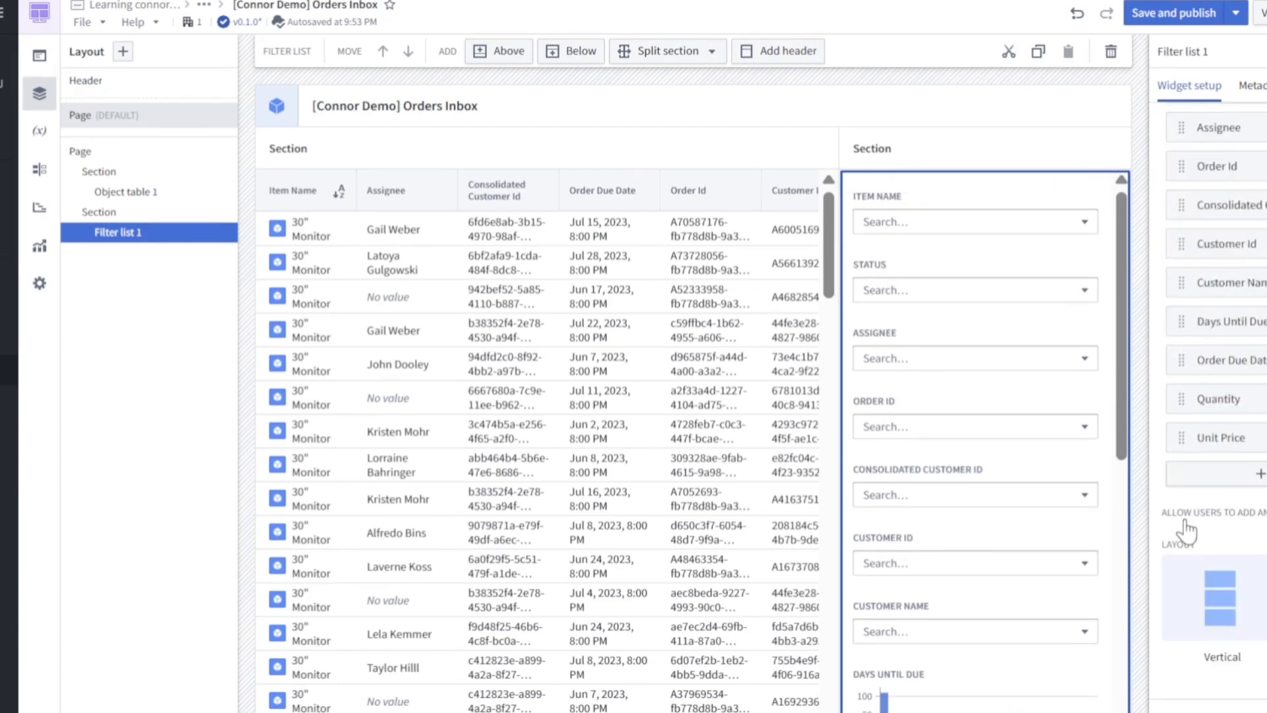
{"action": "mouse_move", "coordinate": [1245, 534]}
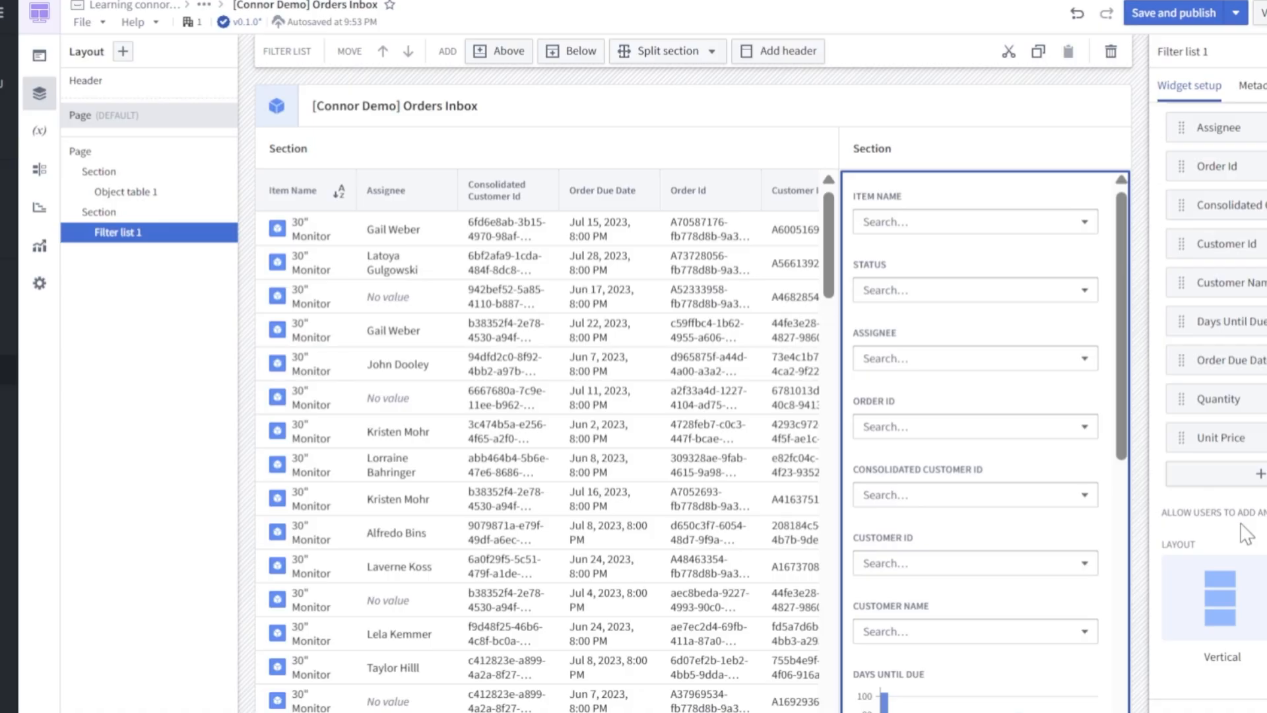
{"action": "mouse_move", "coordinate": [917, 258]}
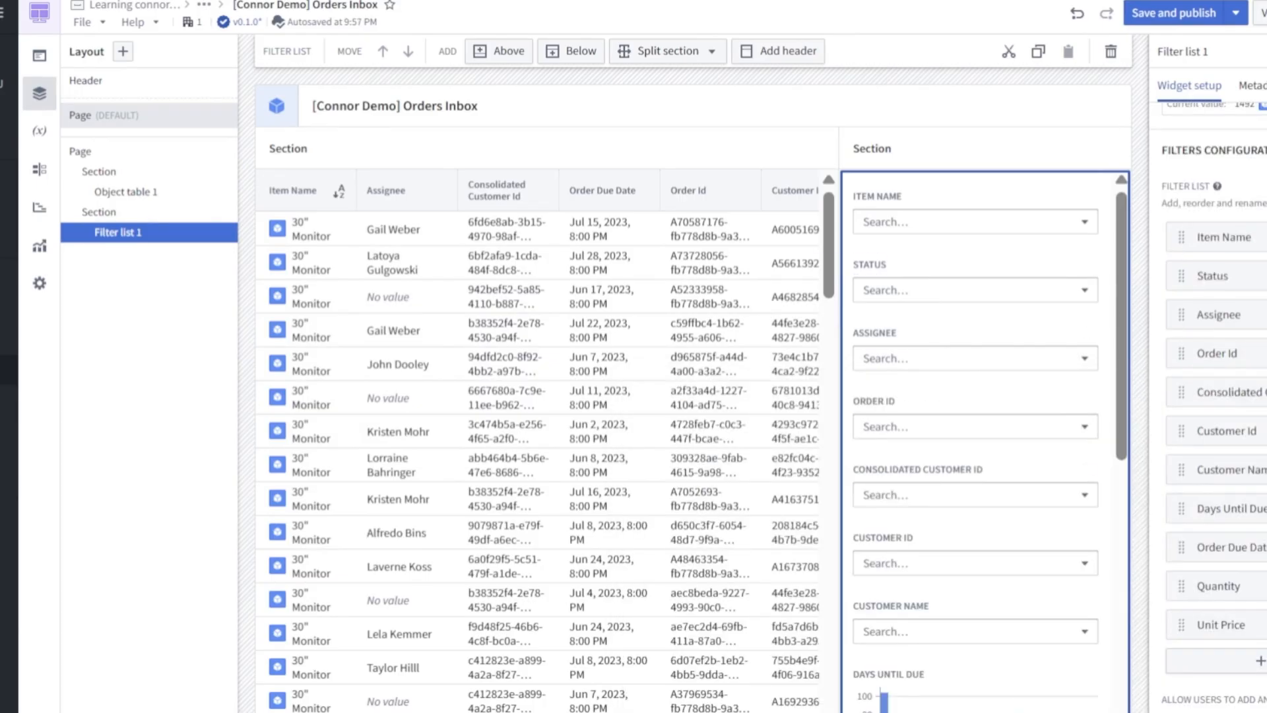
- Preview the Item Name filter's dropdown values and close the list
{"action": "left_click", "coordinate": [974, 221]}
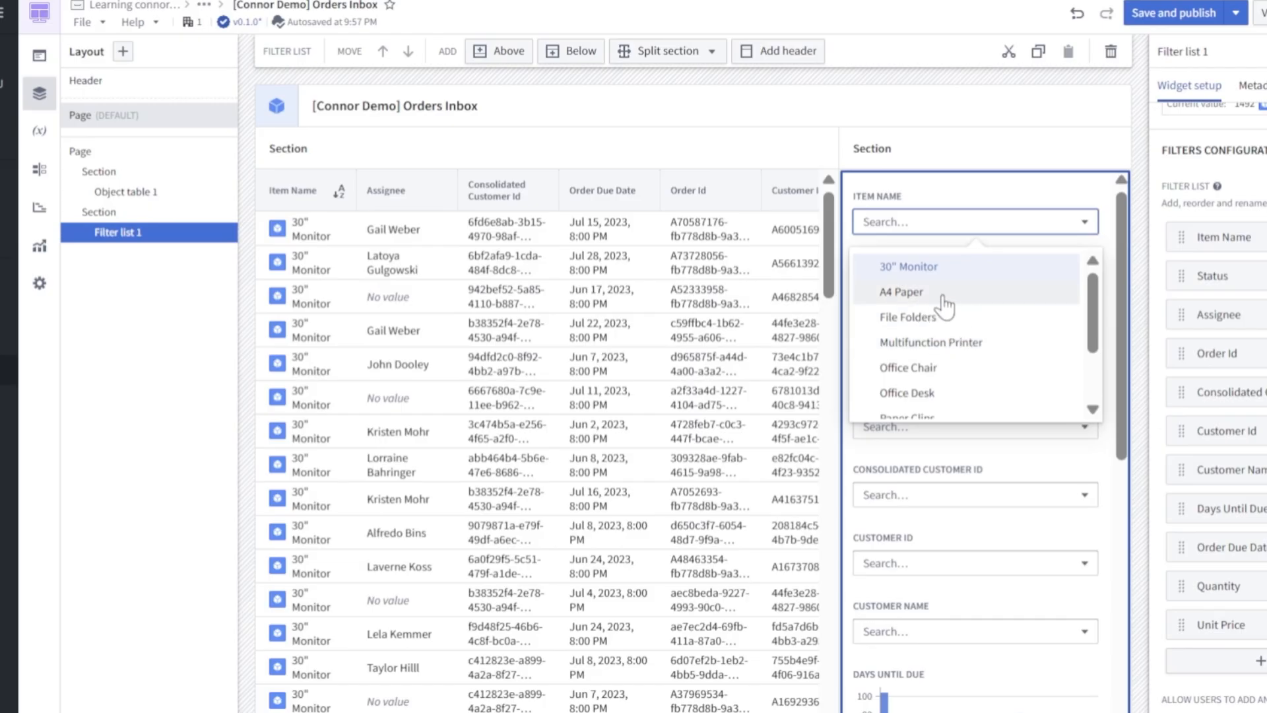
{"action": "left_click", "coordinate": [901, 292]}
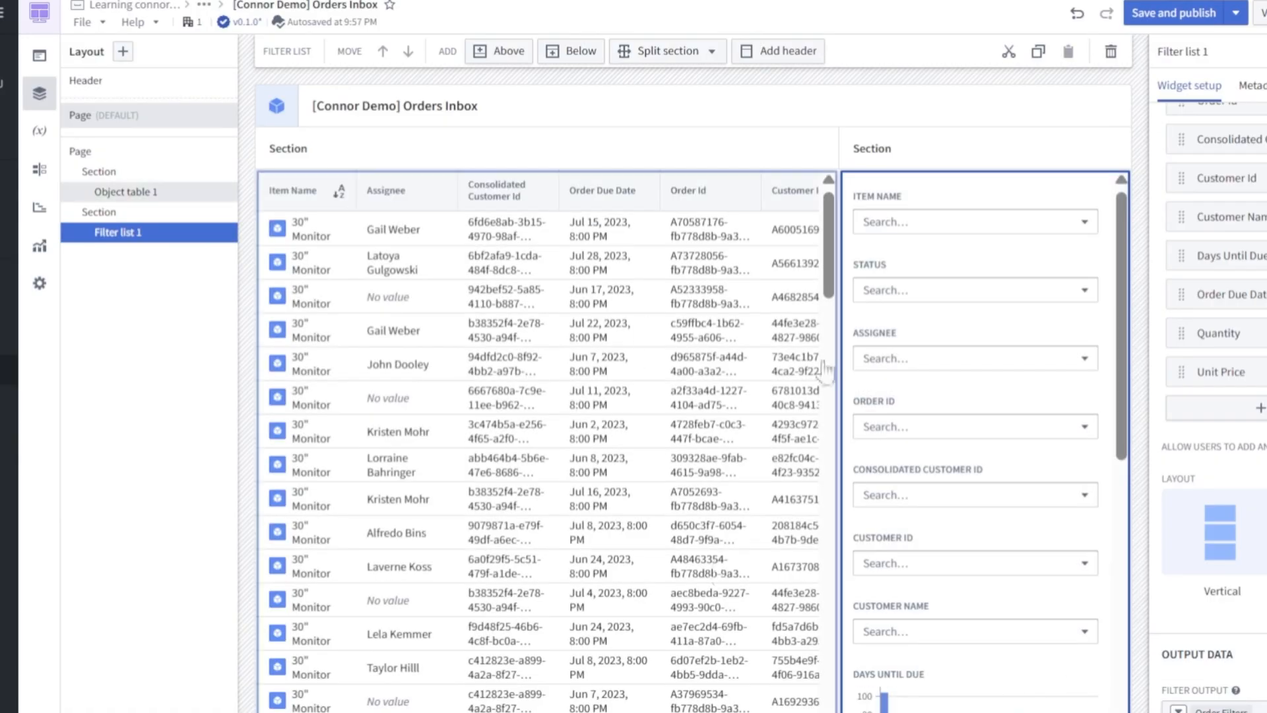
{"action": "mouse_move", "coordinate": [423, 364]}
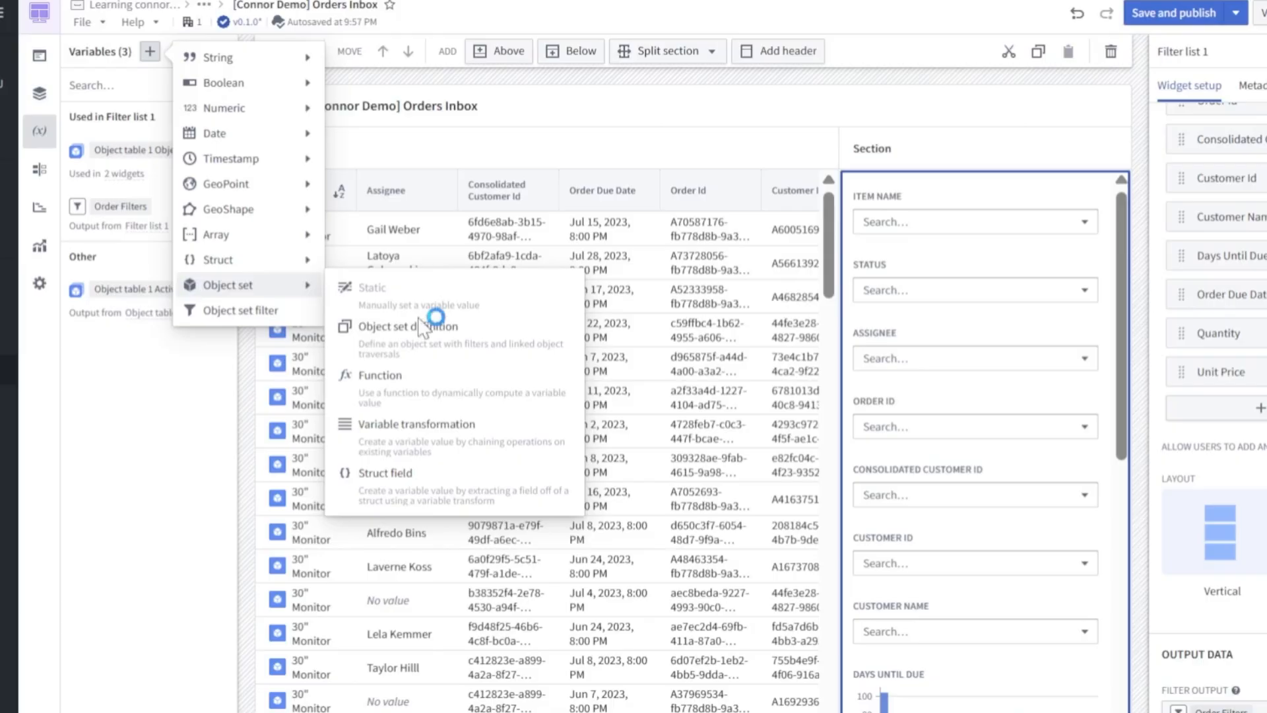
- Create a 'Filtered Orders' object set from [Connor DEMO] All Orders and feed it into the orders table
{"action": "left_click", "coordinate": [409, 327]}
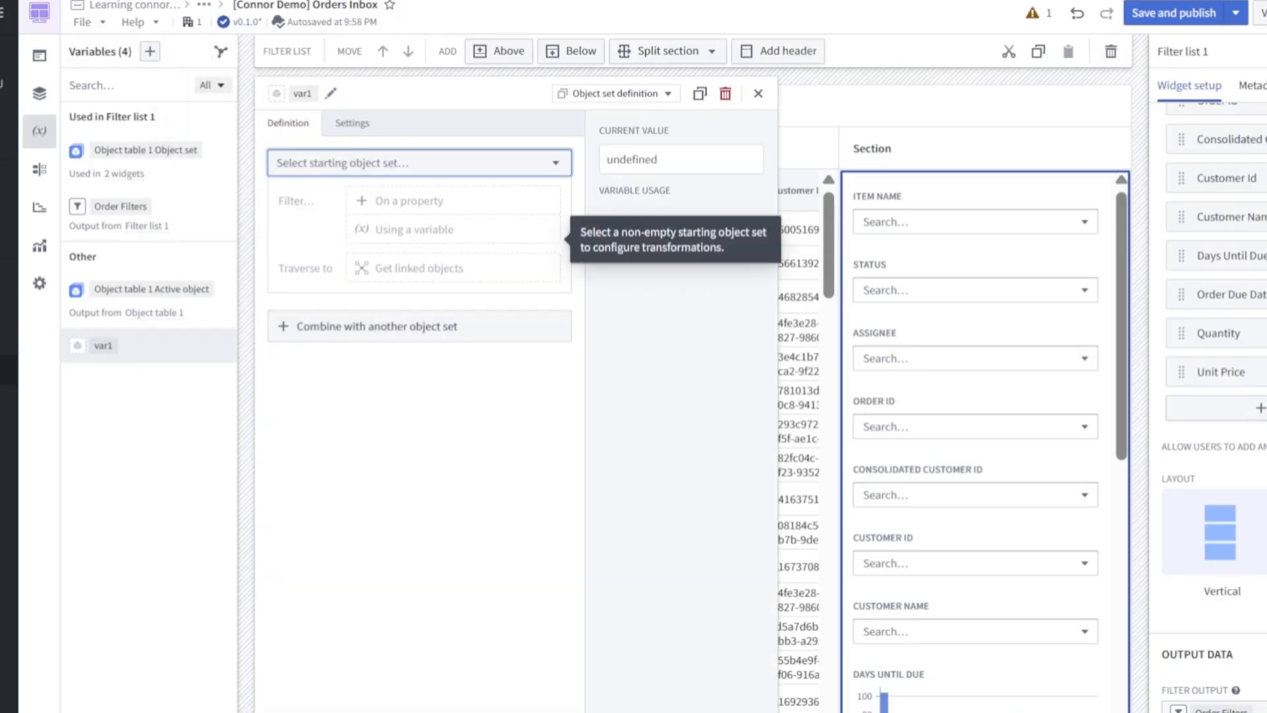
{"action": "left_click", "coordinate": [418, 162]}
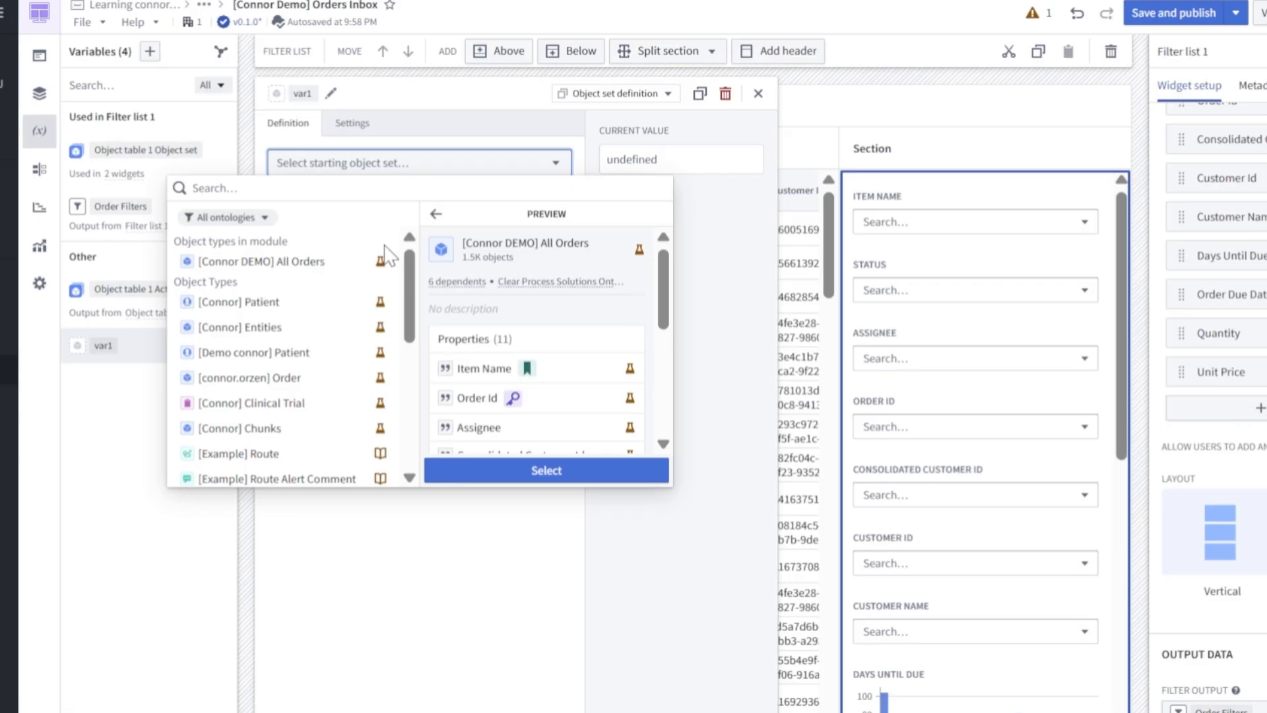
{"action": "left_click", "coordinate": [545, 470]}
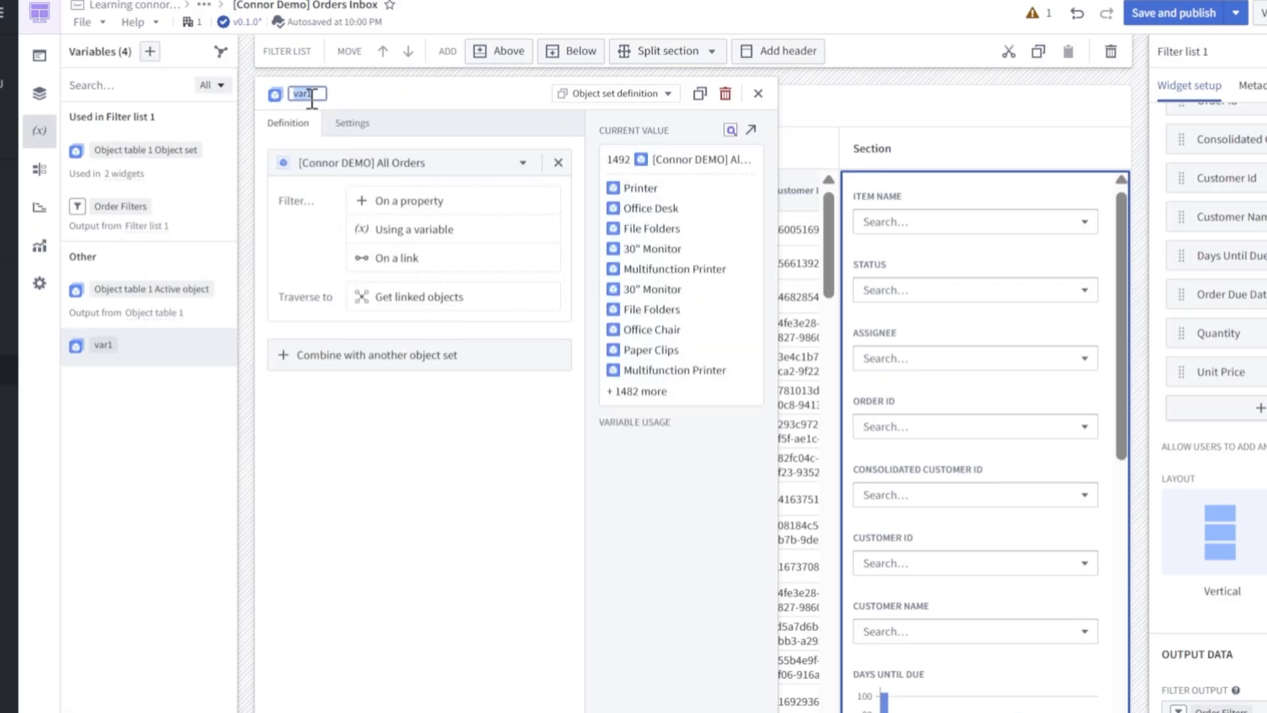
{"action": "type", "text": "Filtered Orders"}
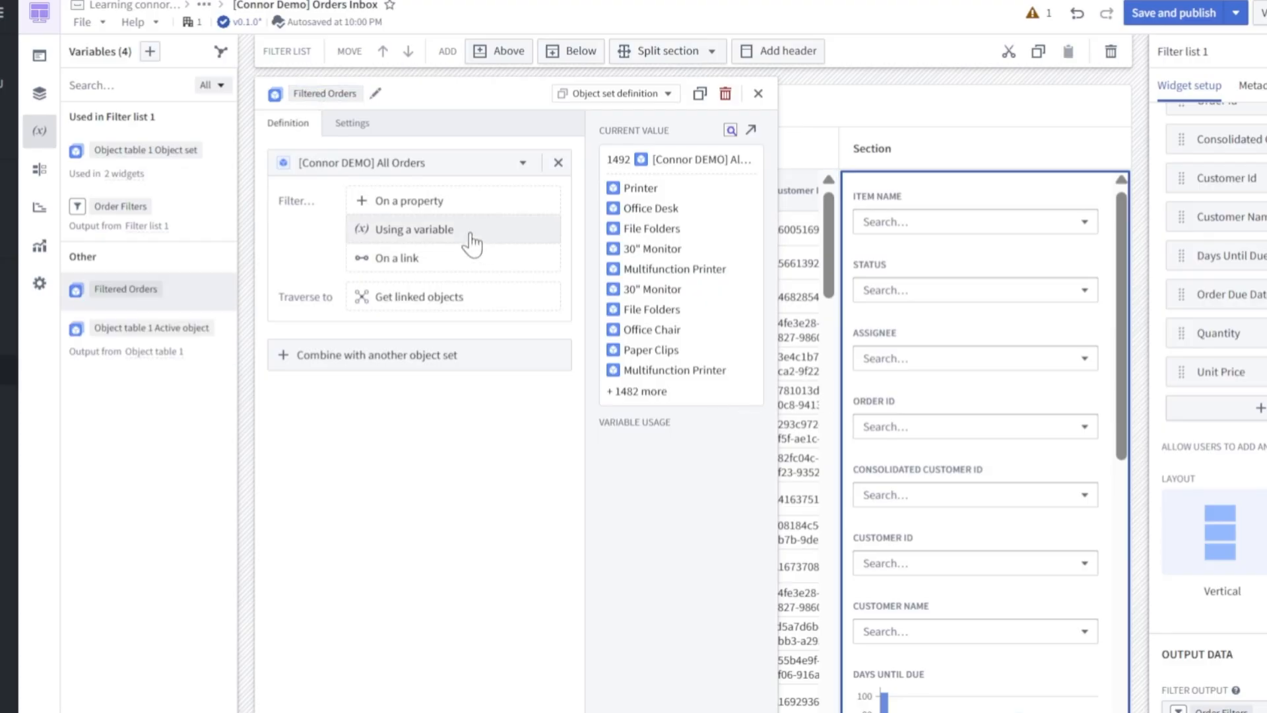
{"action": "left_click", "coordinate": [413, 228]}
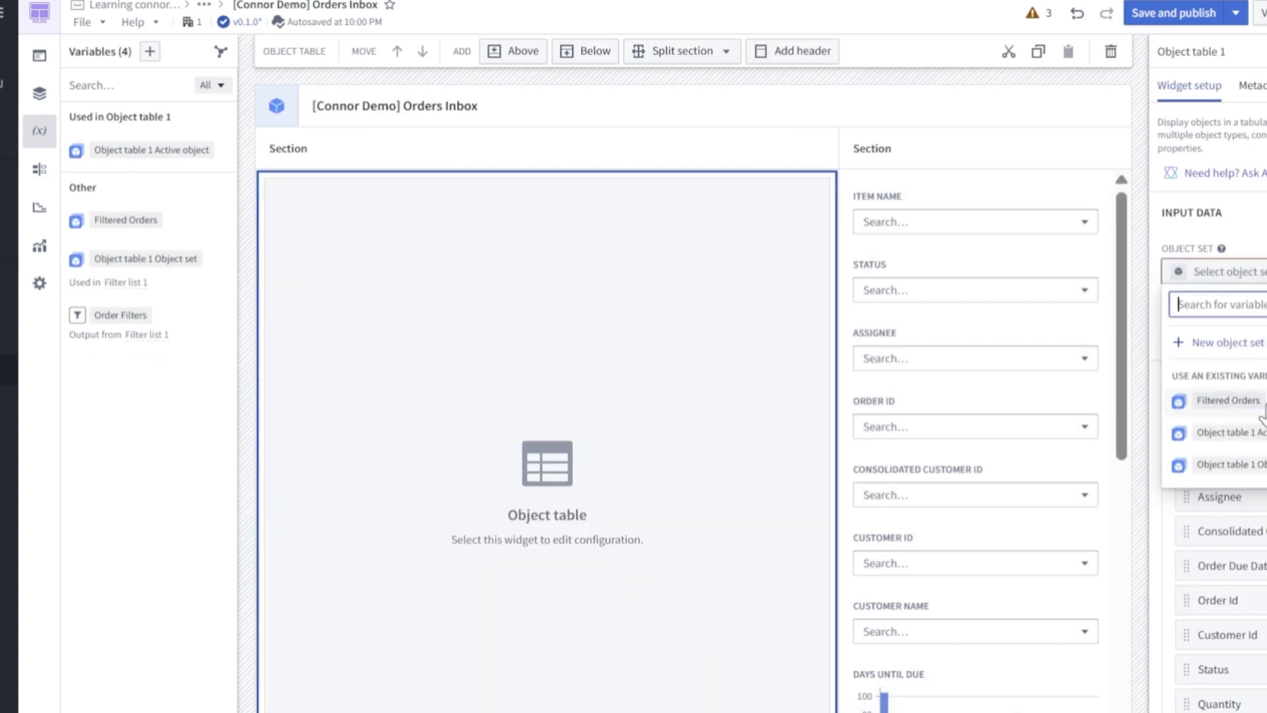
{"action": "left_click", "coordinate": [1229, 400]}
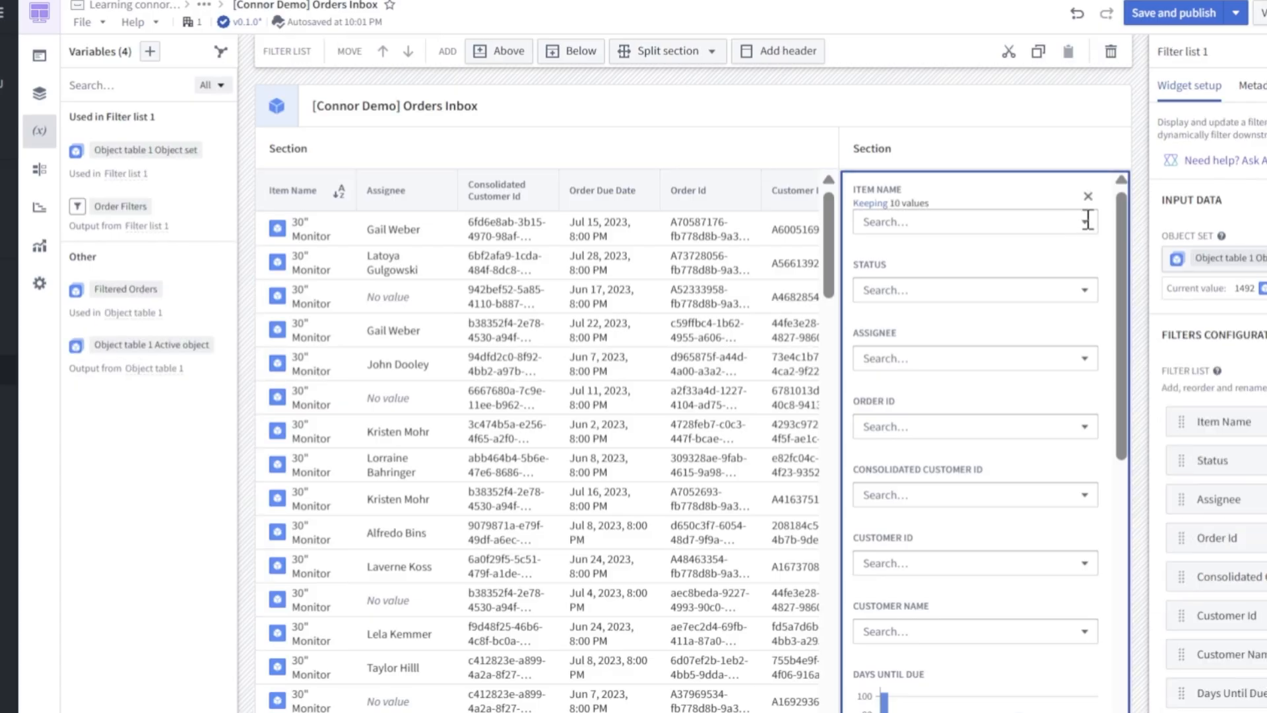
- Select A4 Paper and File Folders in the Item Name filter to test filtering
{"action": "left_click", "coordinate": [971, 222]}
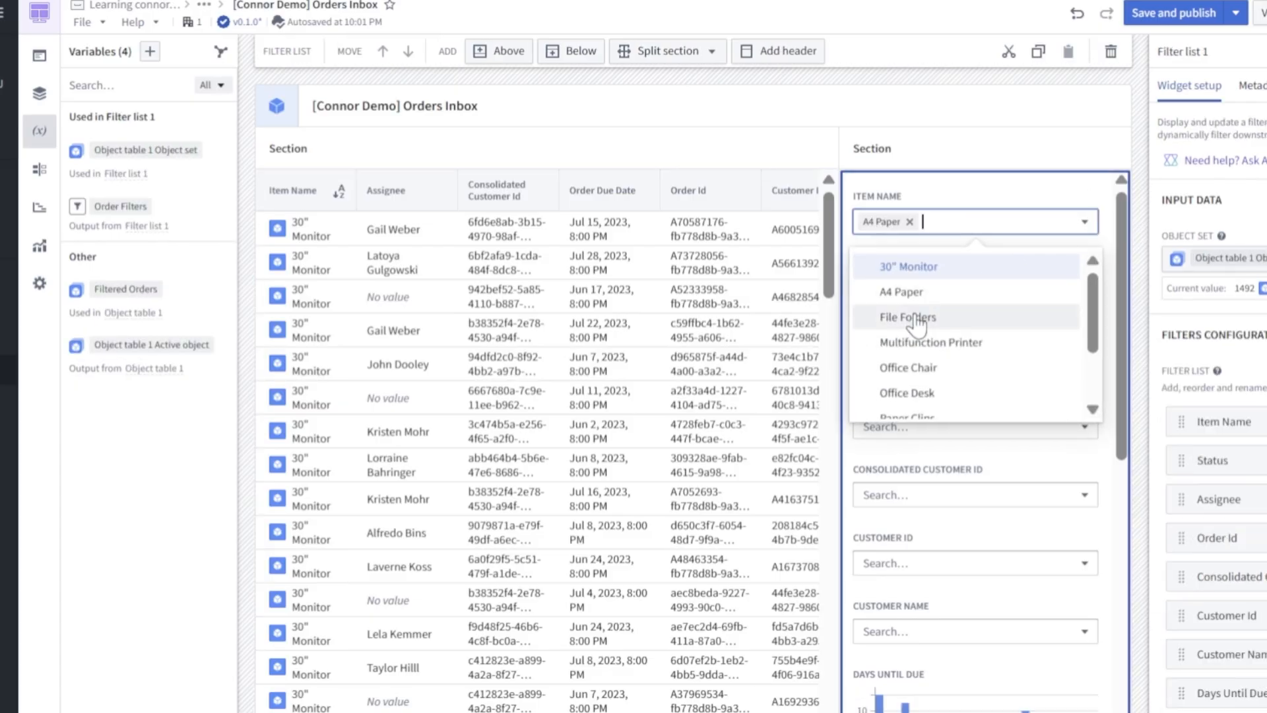
{"action": "left_click", "coordinate": [899, 291]}
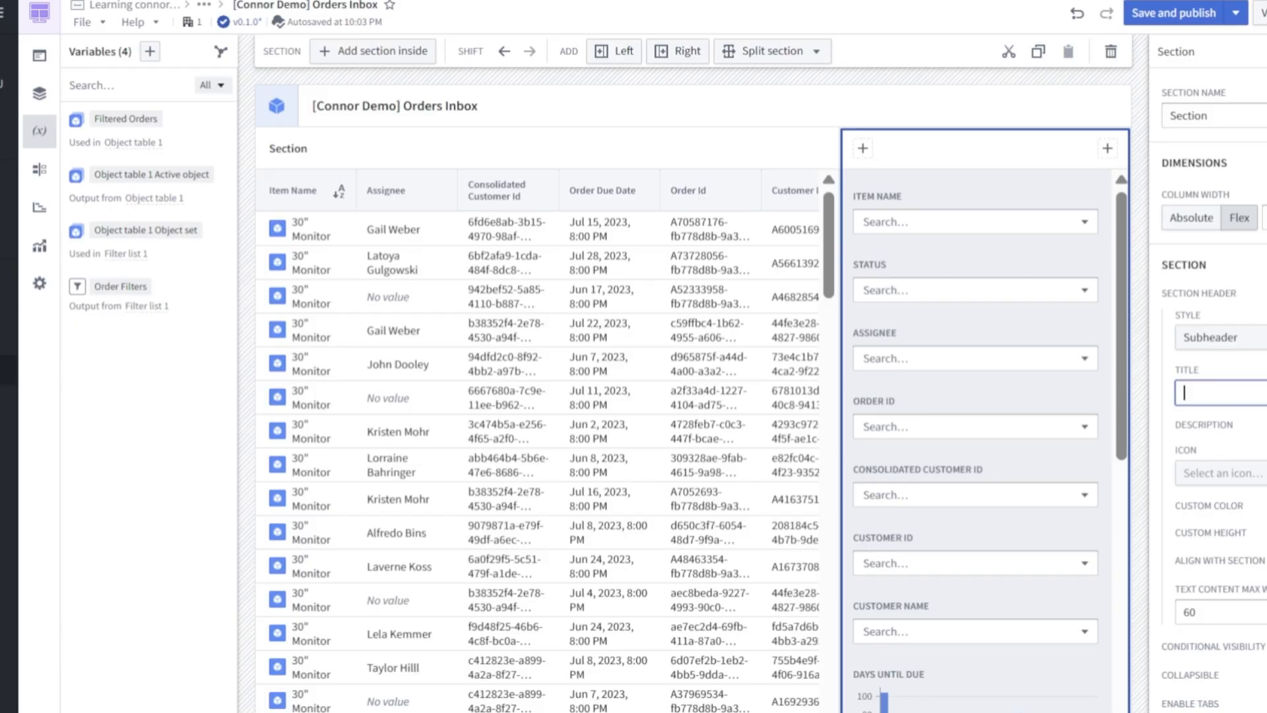
- Title the section Filter [Connor] Orders and give its header the Filter icon
{"action": "type", "text": "Filter [Connor"}
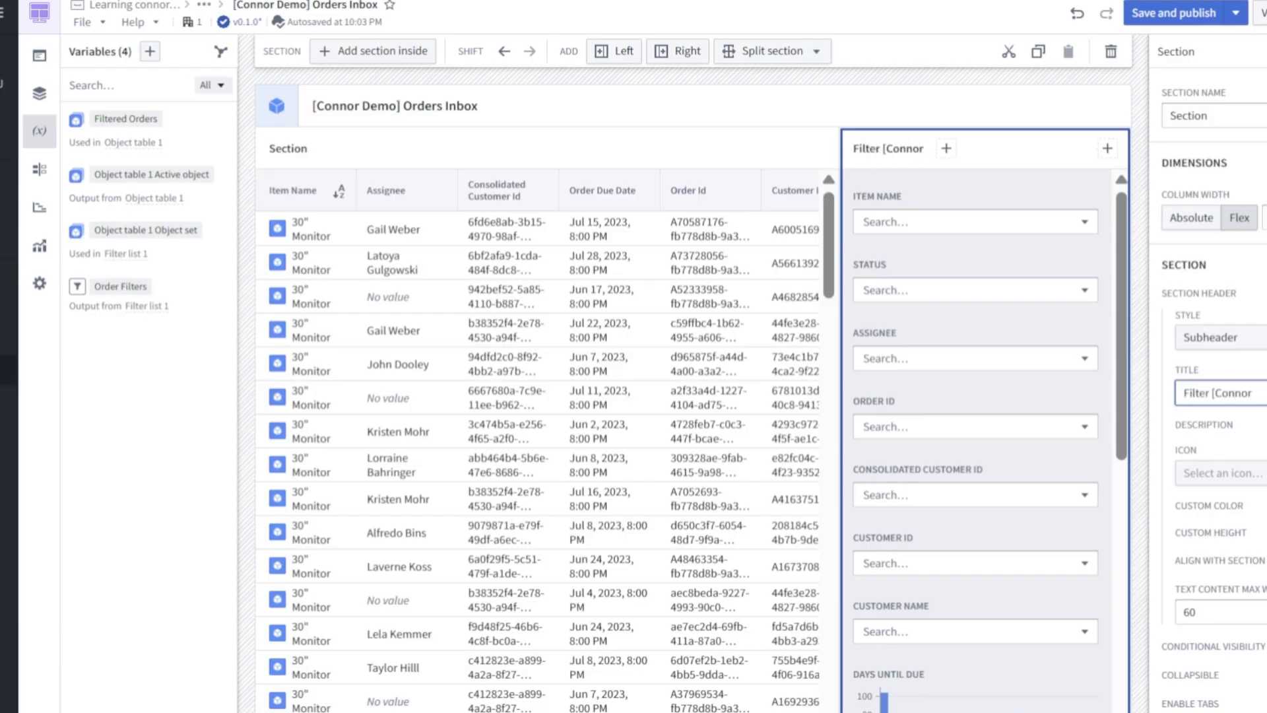
{"action": "left_click", "coordinate": [1220, 473]}
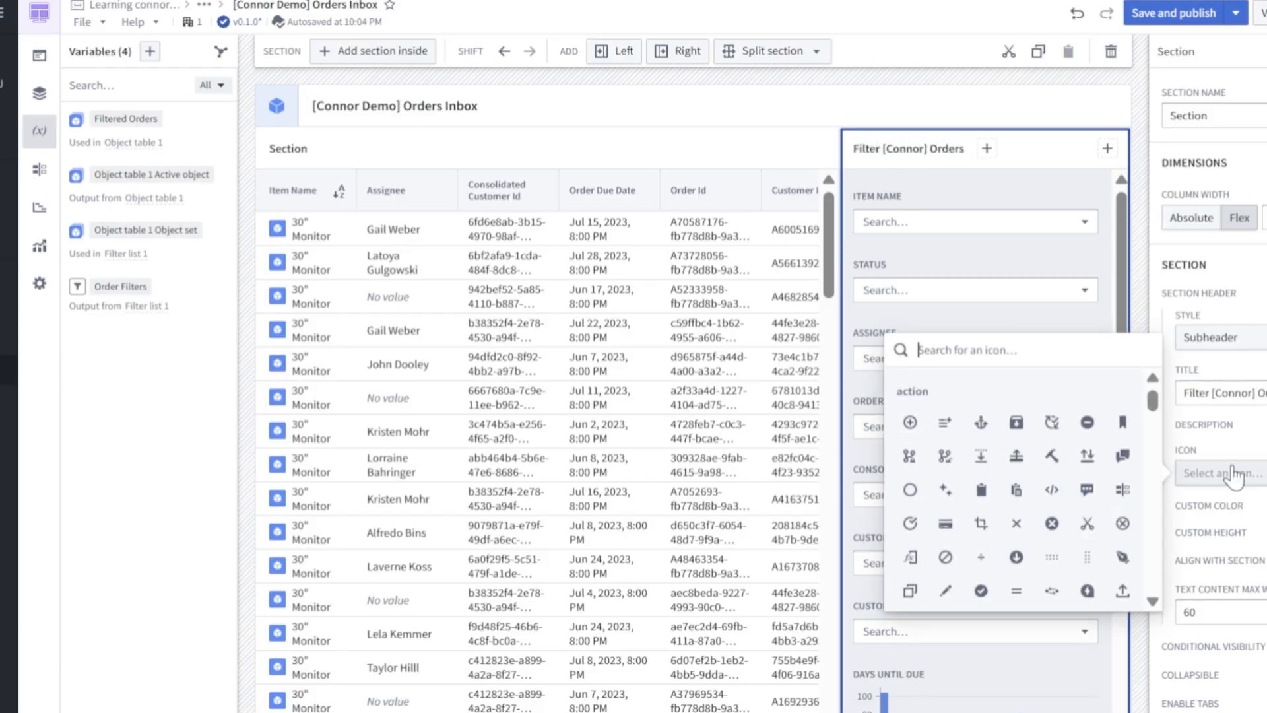
{"action": "type", "text": "filt"}
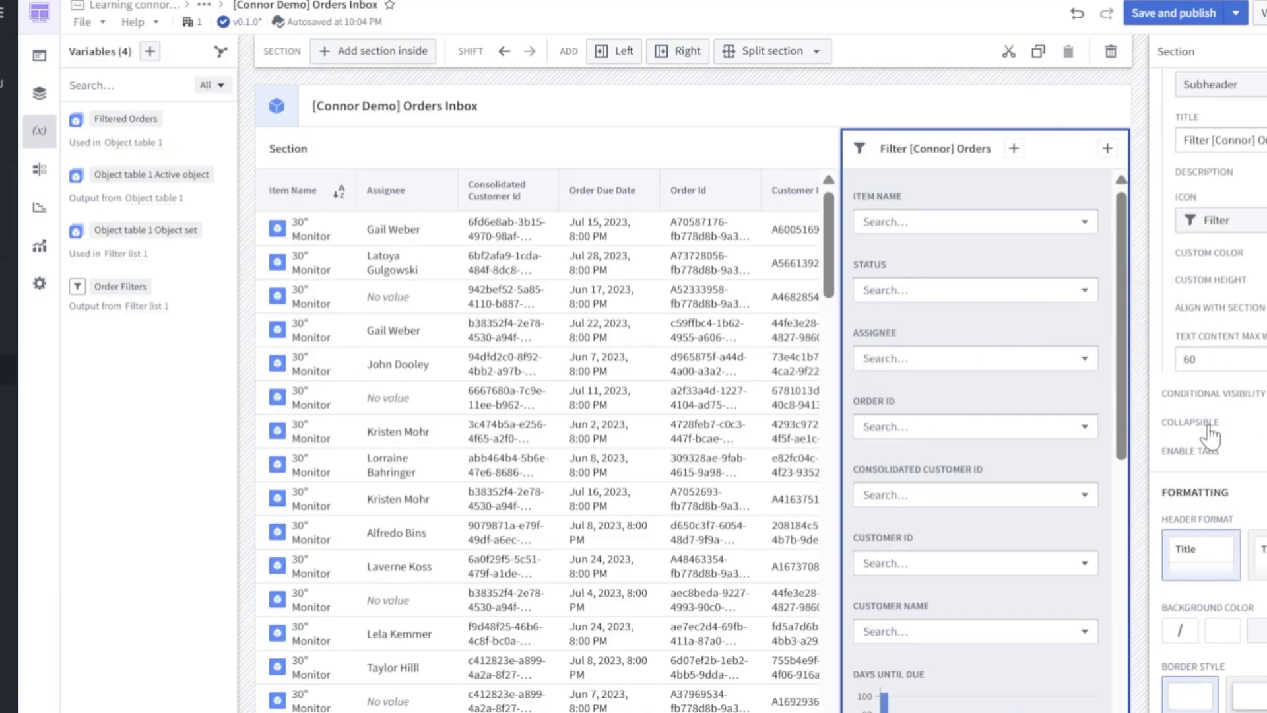
- Make the section collapsible with Menu closed/Menu open icons and a Contained header format
{"action": "left_click", "coordinate": [1191, 421]}
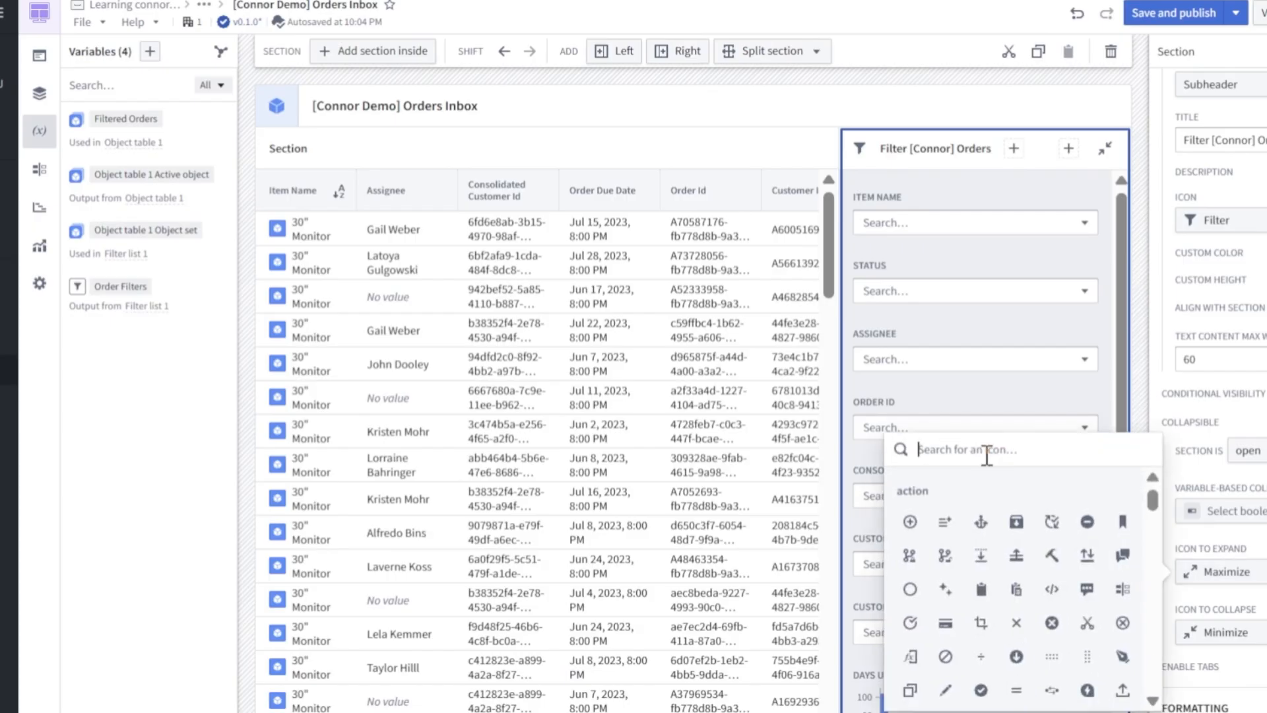
{"action": "type", "text": "expand"}
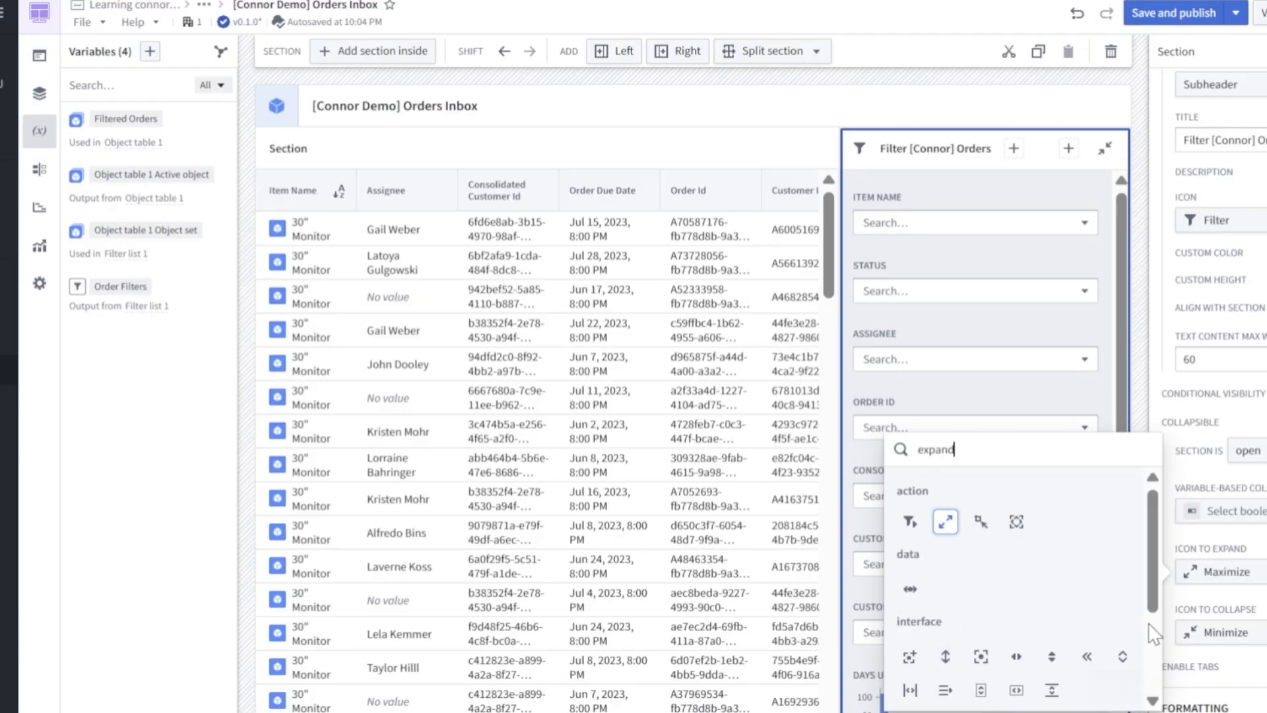
{"action": "mouse_move", "coordinate": [1084, 686]}
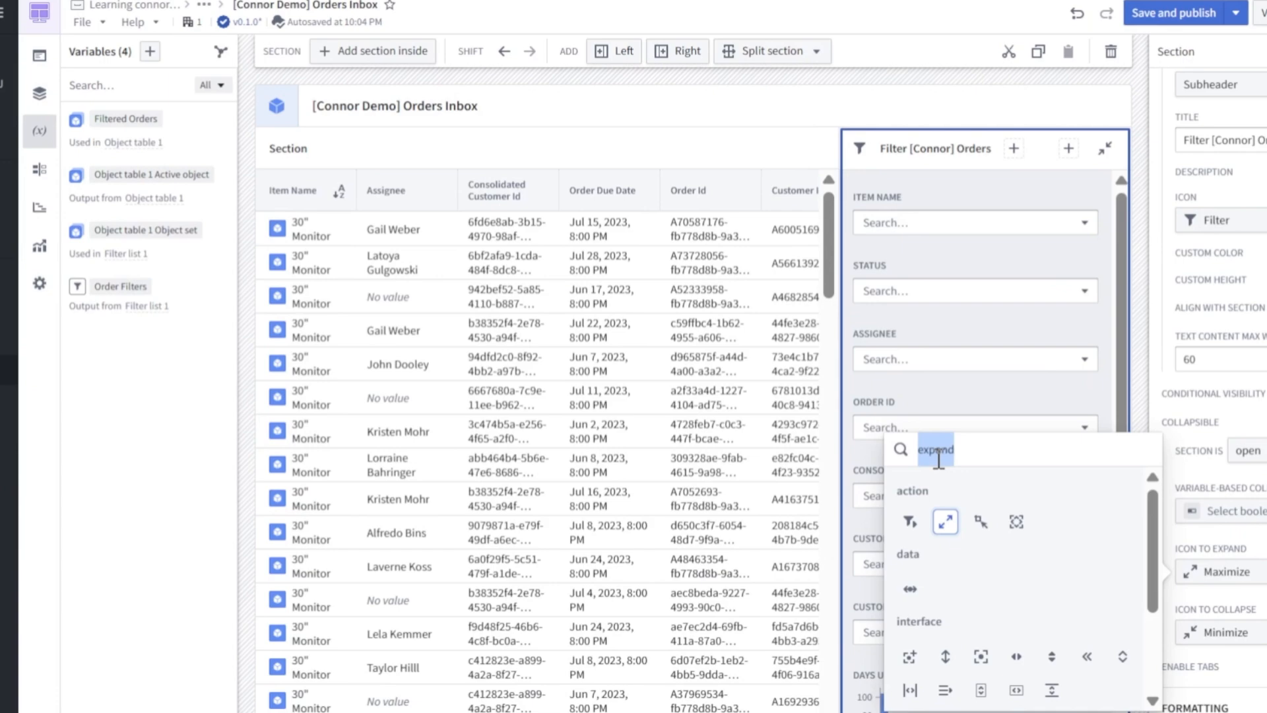
{"action": "type", "text": "menu"}
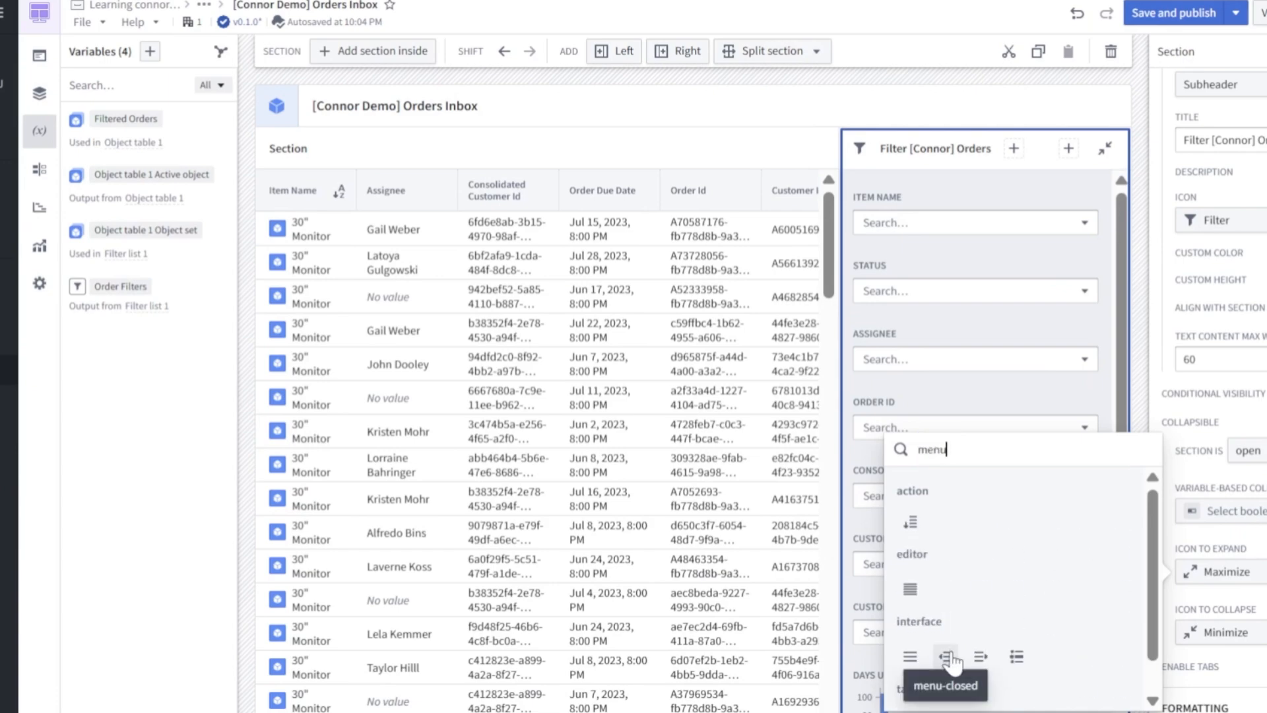
{"action": "left_click", "coordinate": [945, 656]}
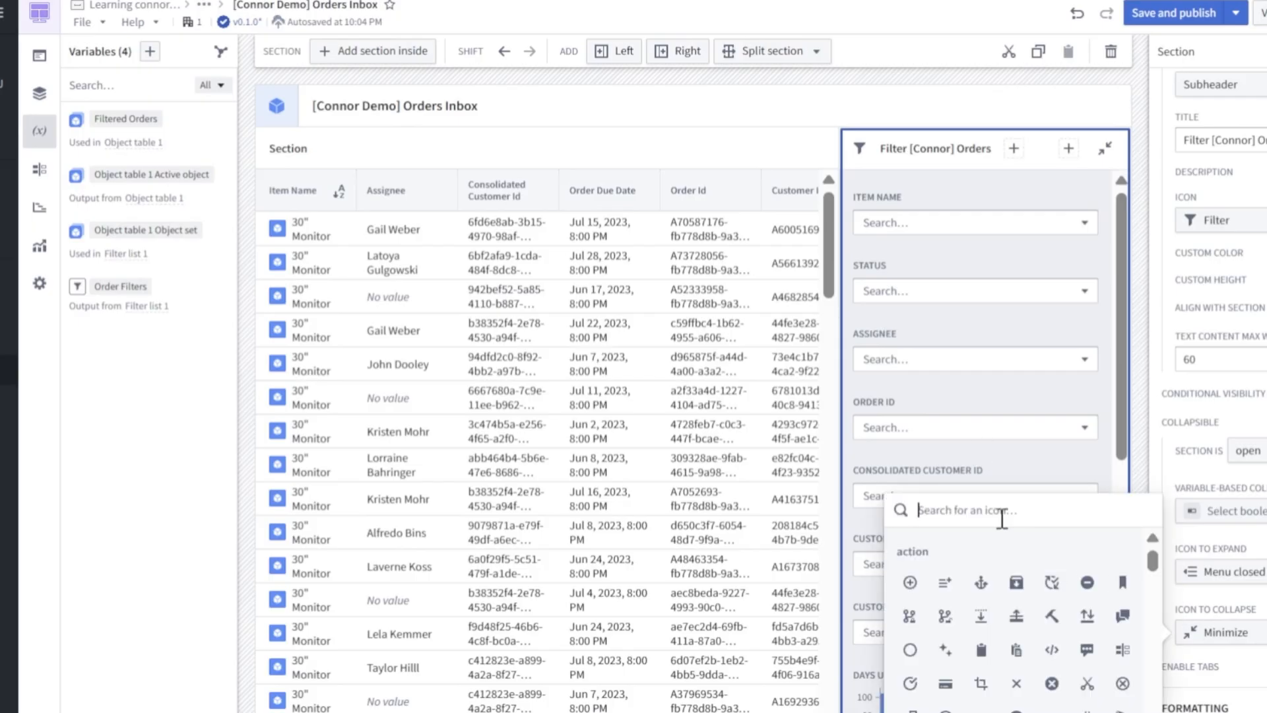
{"action": "type", "text": "menu"}
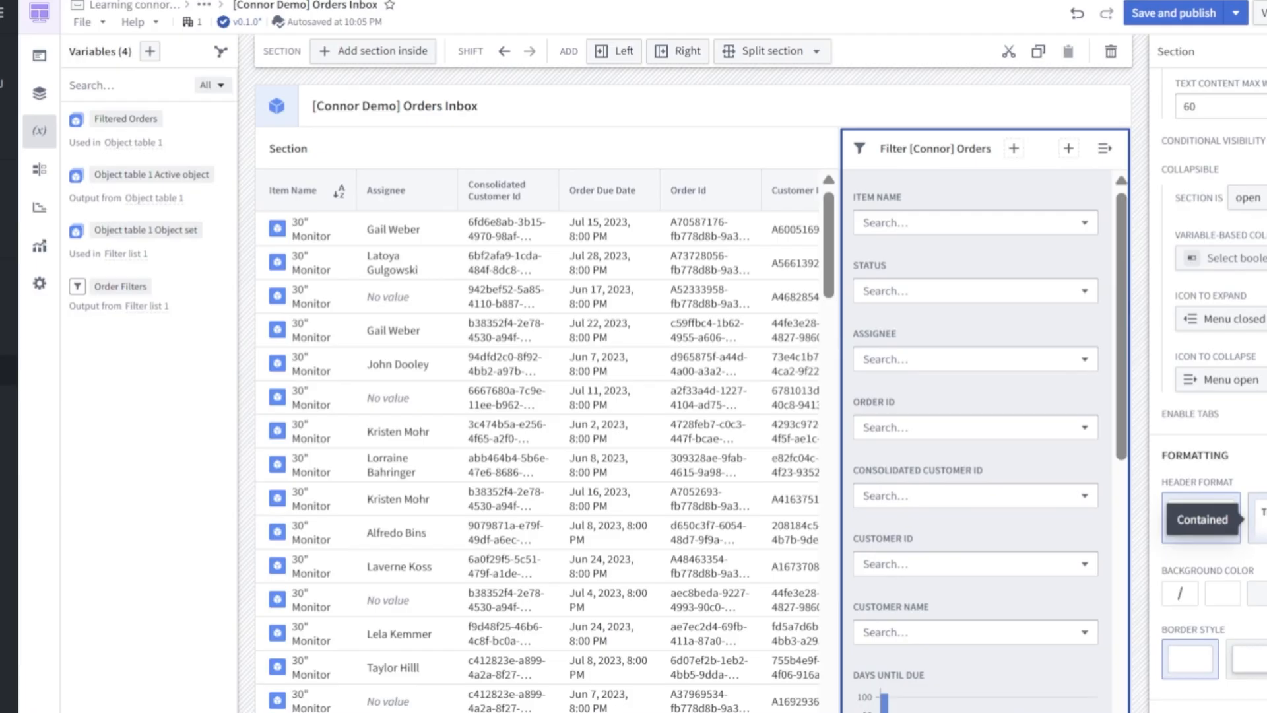
{"action": "left_click", "coordinate": [1200, 519]}
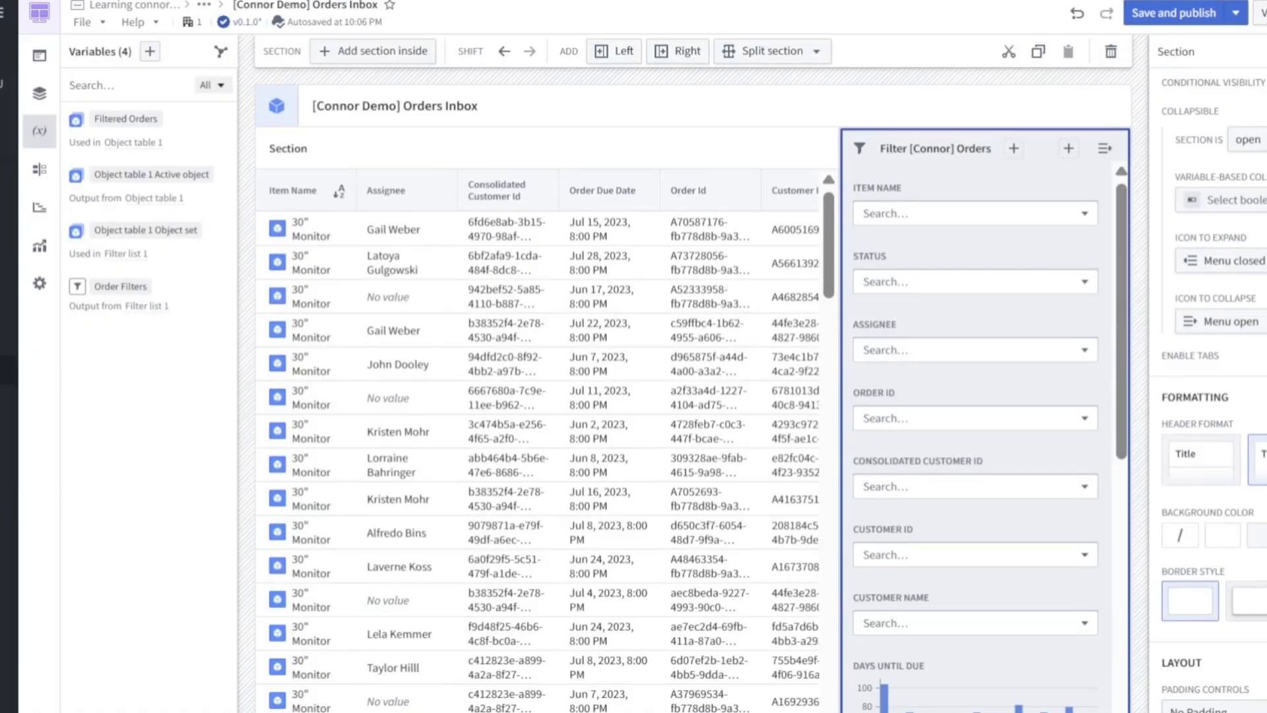
{"action": "left_click", "coordinate": [481, 430]}
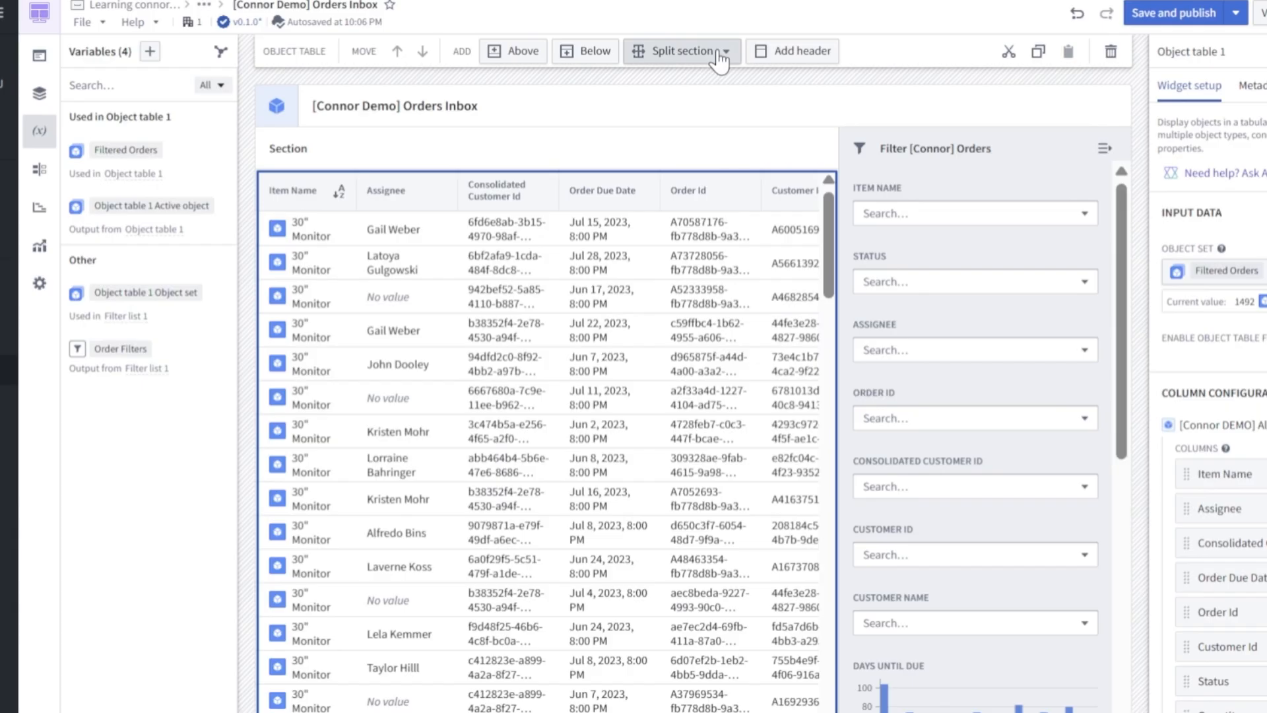
- Add a section right of the table with an Object set title bound to Object table 1's active object
{"action": "left_click", "coordinate": [726, 52]}
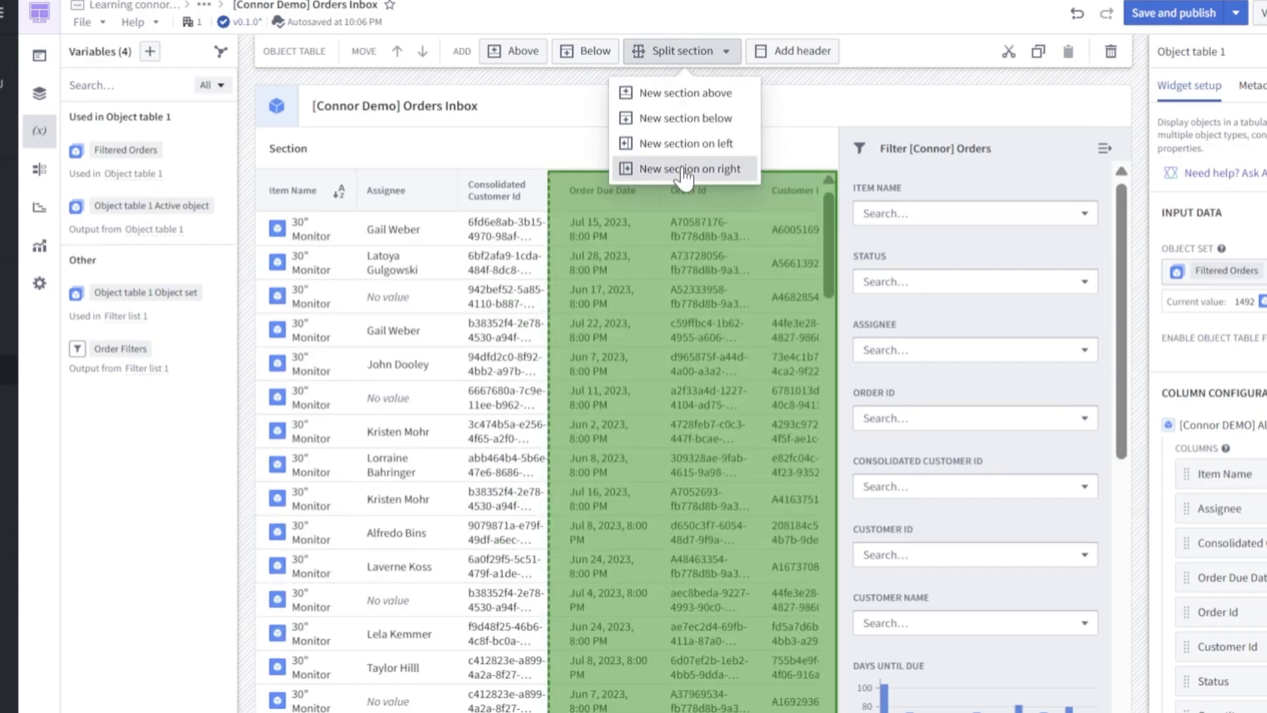
{"action": "left_click", "coordinate": [688, 168]}
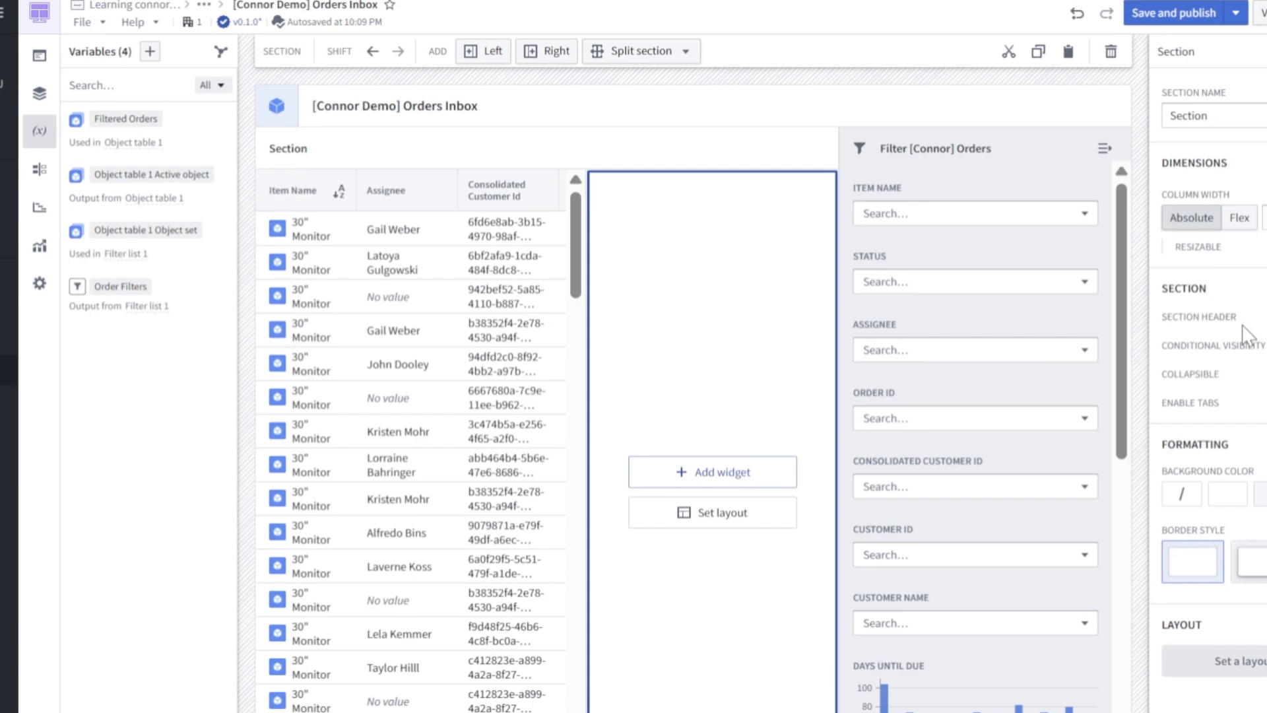
{"action": "left_click", "coordinate": [1200, 317]}
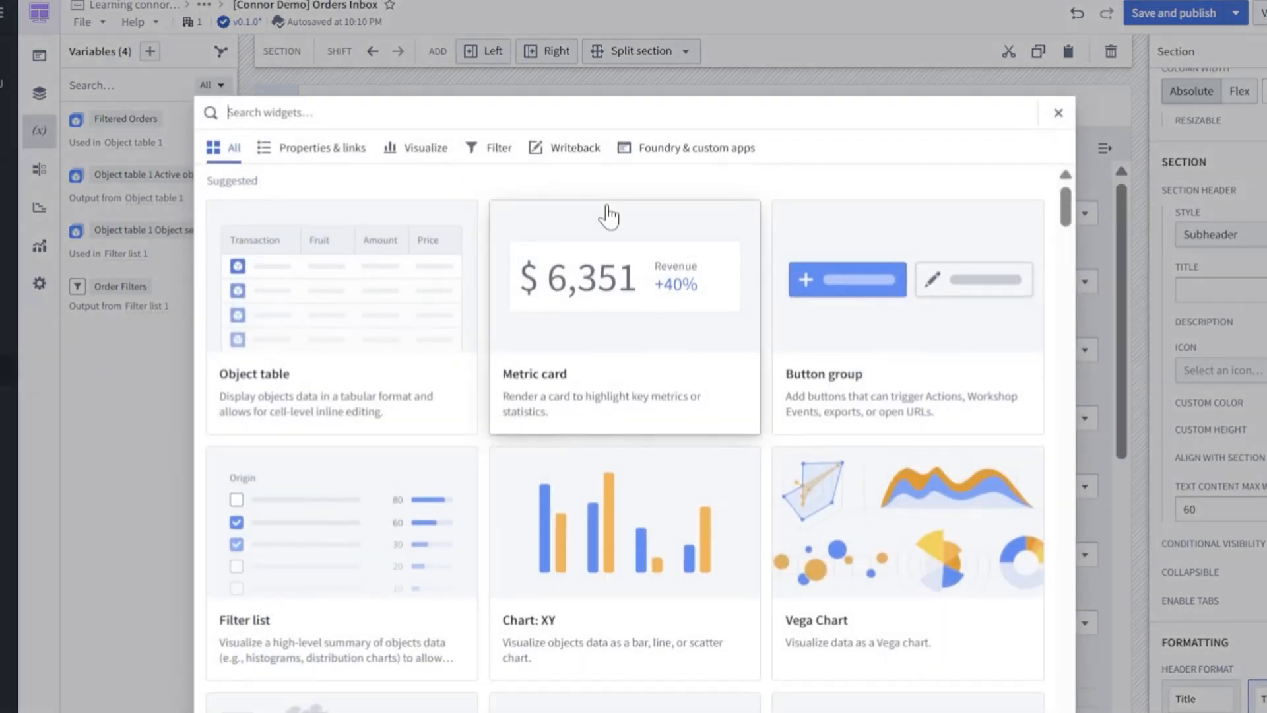
{"action": "type", "text": "o"}
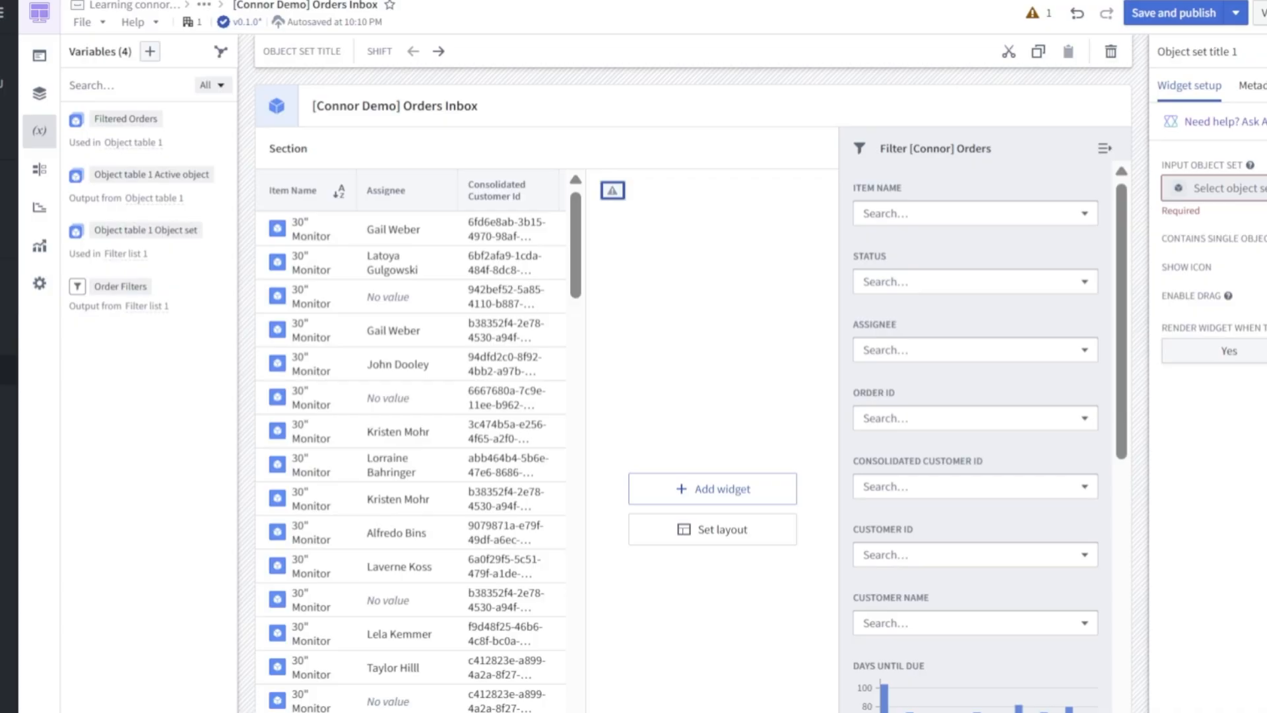
{"action": "left_click", "coordinate": [1216, 189]}
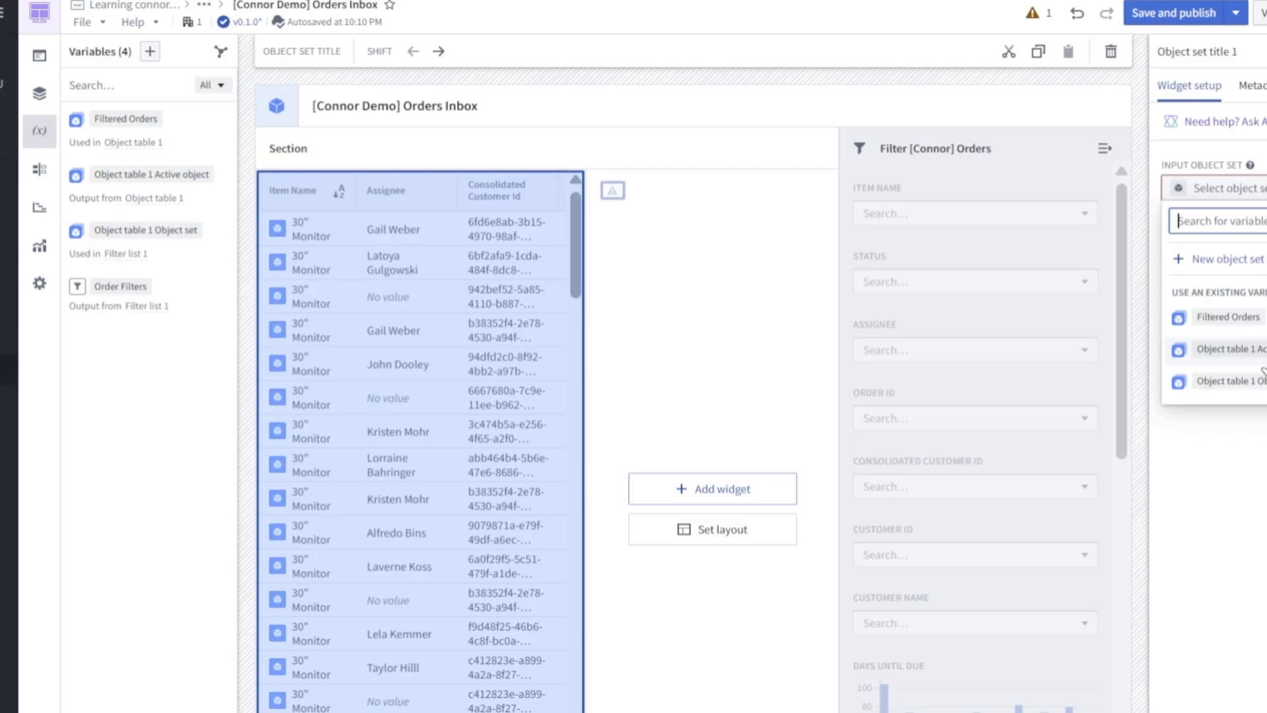
{"action": "left_click", "coordinate": [712, 489]}
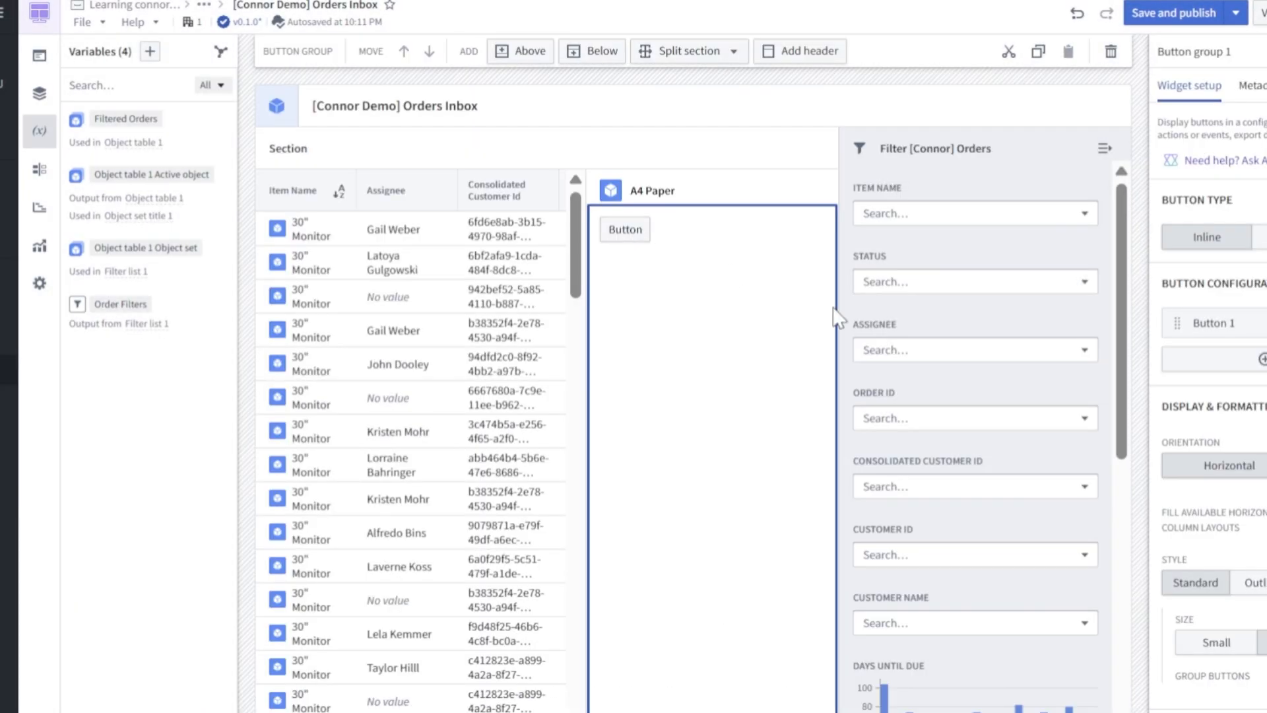
{"action": "mouse_move", "coordinate": [1196, 530]}
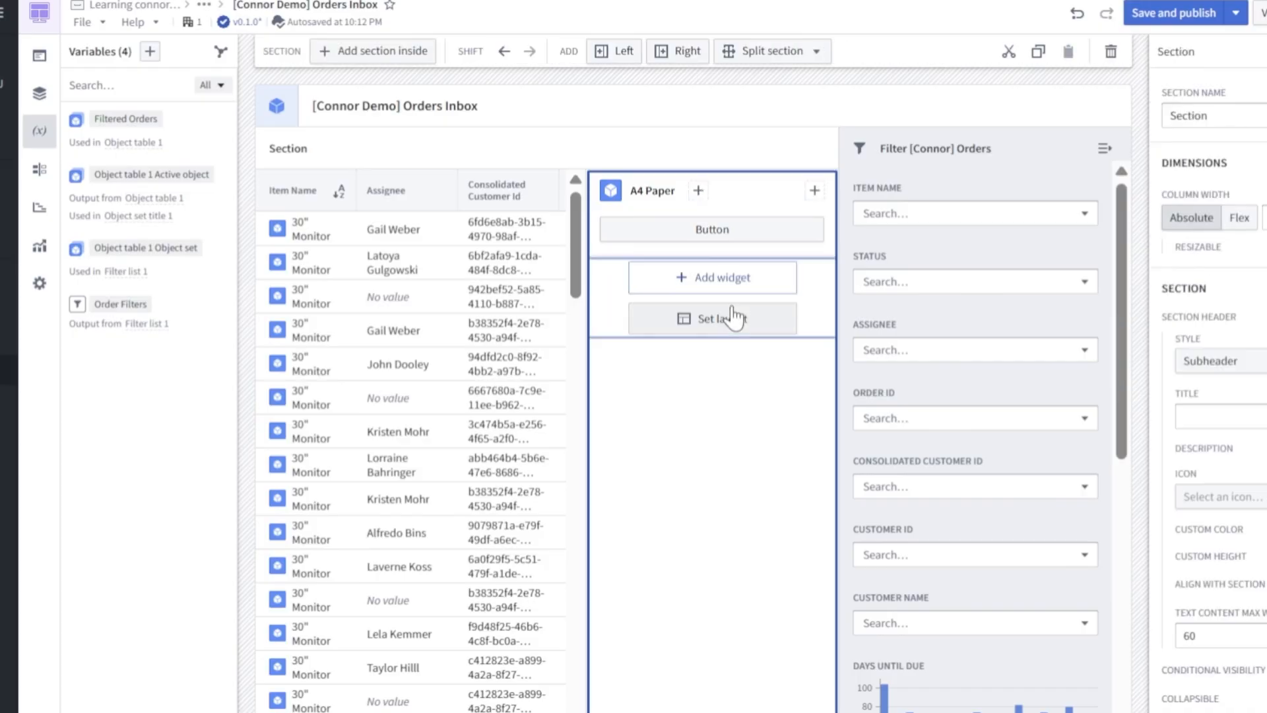
- Add a Property list on Object table 1's active object showing all of the order's properties
{"action": "left_click", "coordinate": [712, 277]}
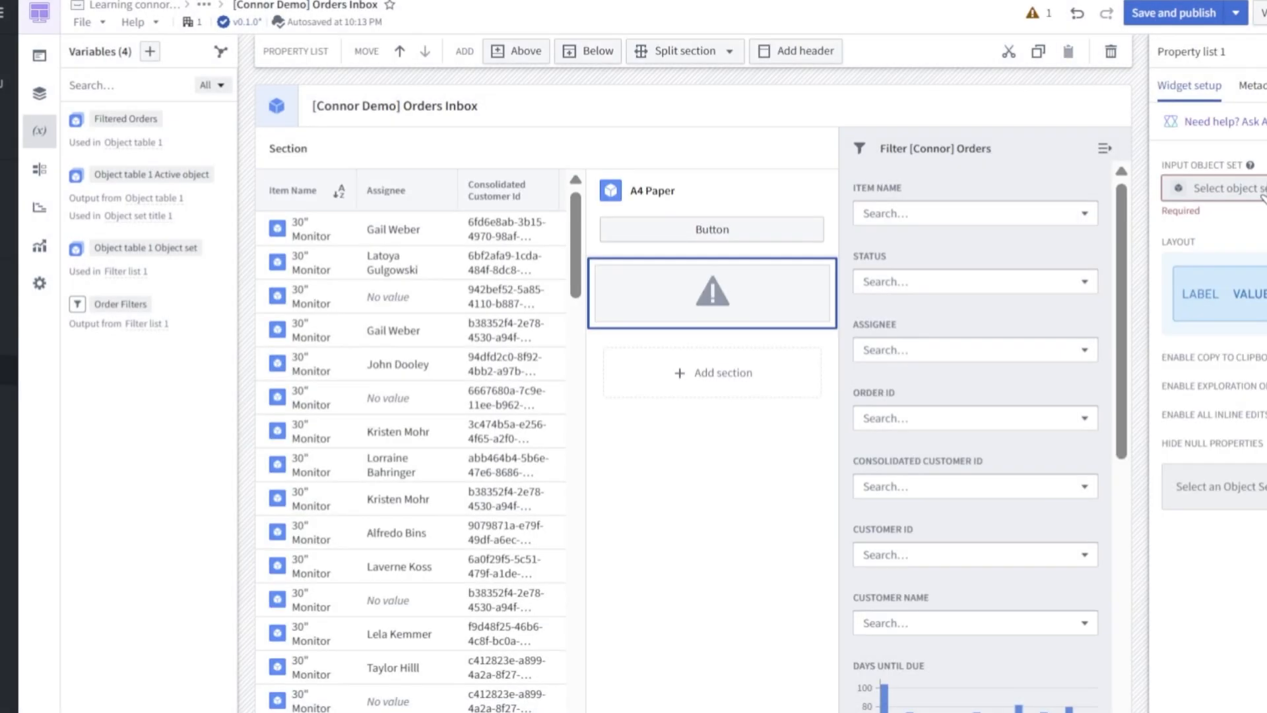
{"action": "left_click", "coordinate": [1204, 189]}
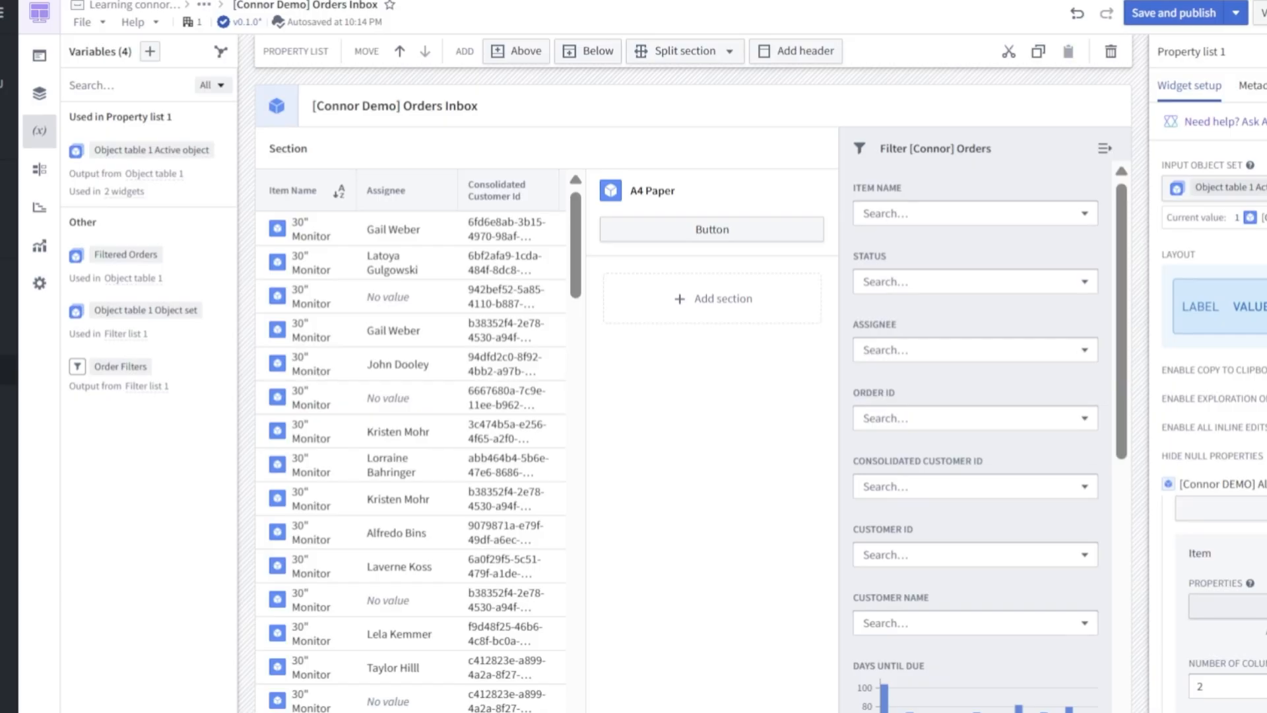
{"action": "left_click", "coordinate": [974, 486]}
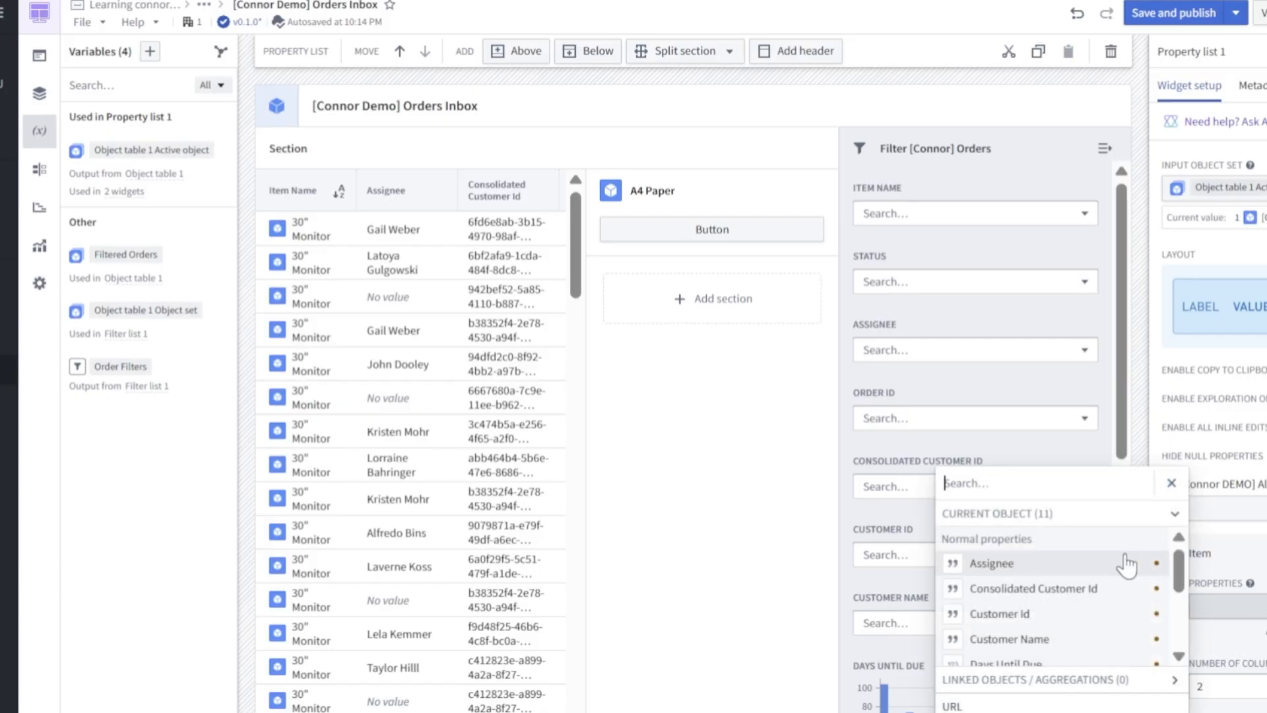
{"action": "scroll", "scroll_direction": "down", "scroll_amount": 3}
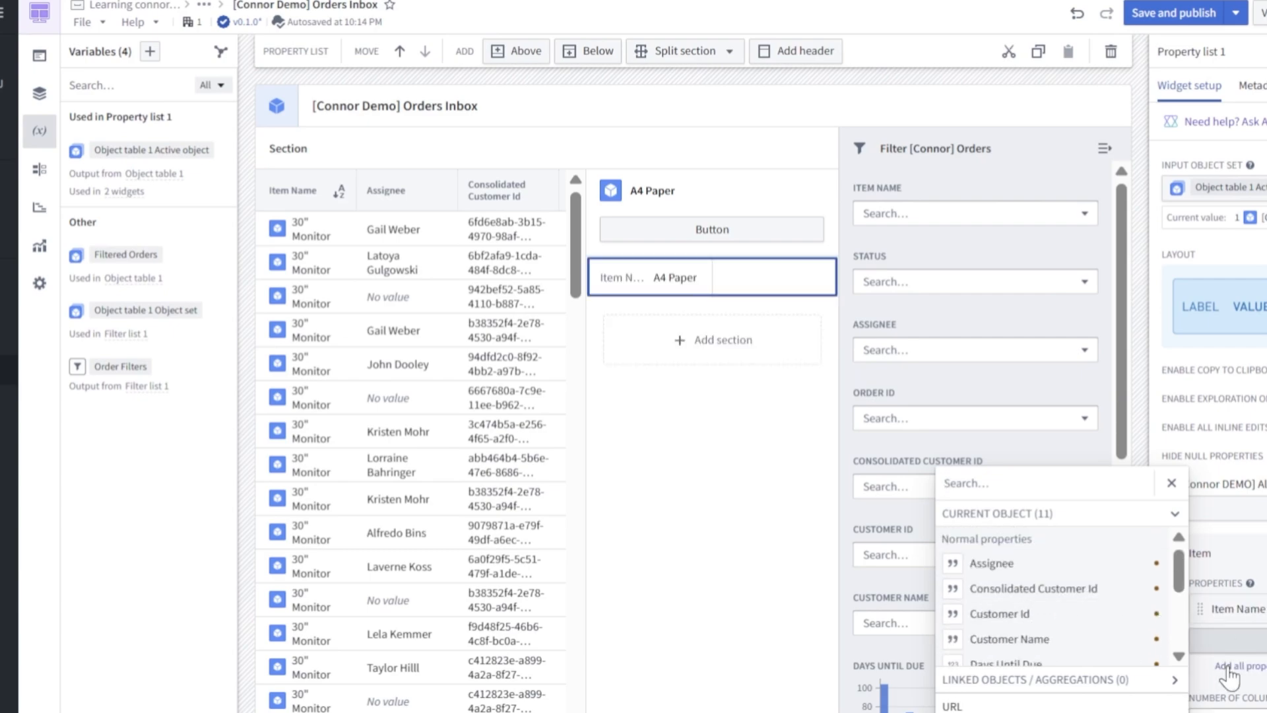
{"action": "left_click", "coordinate": [1233, 666]}
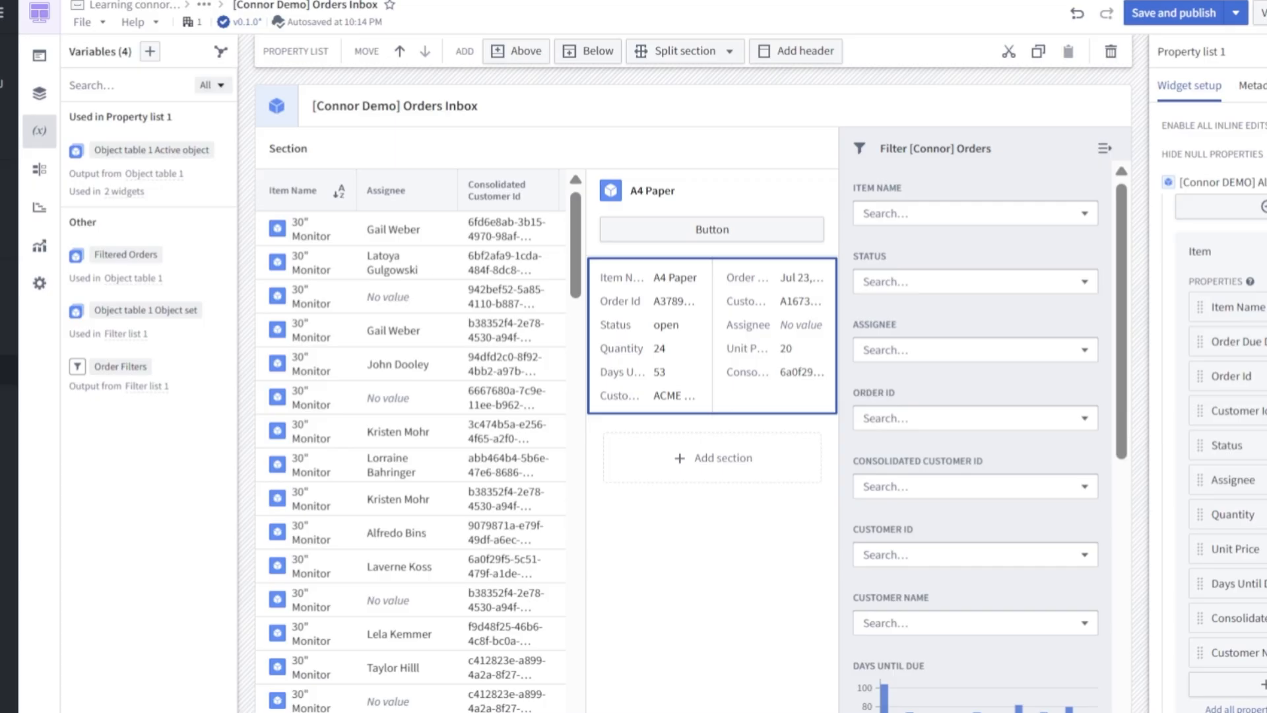
{"action": "mouse_move", "coordinate": [650, 301]}
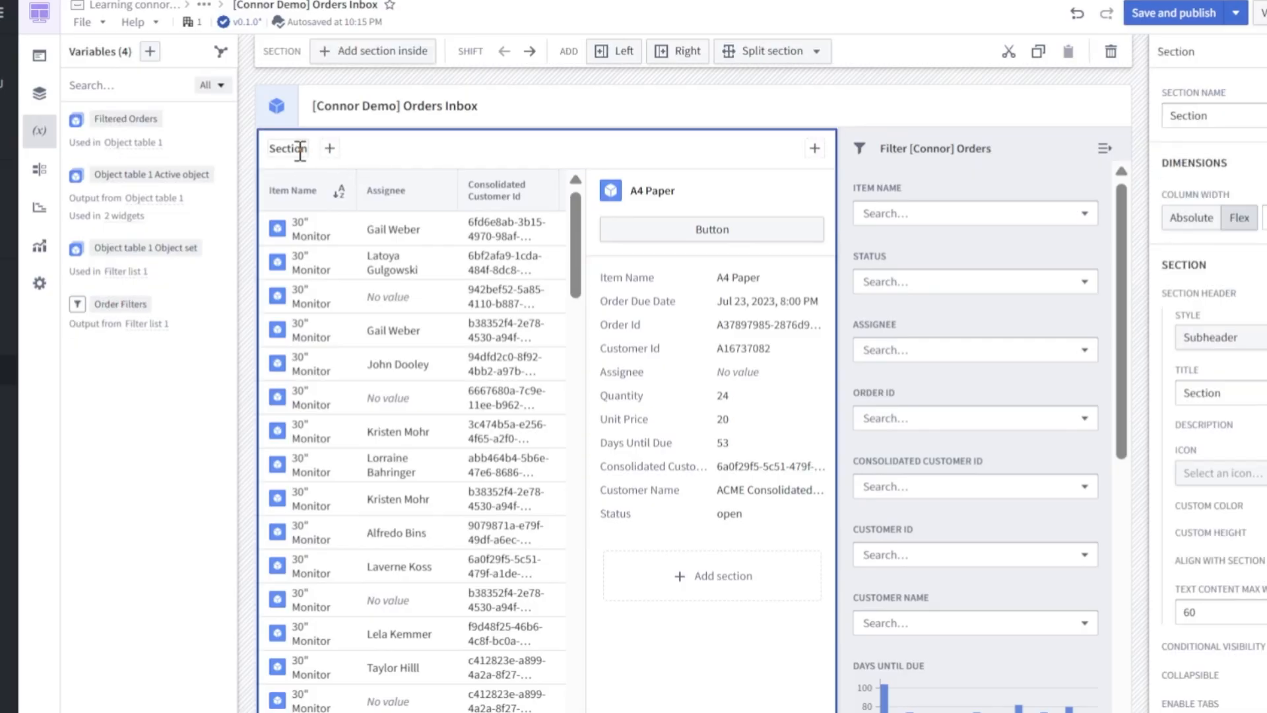
- Rename the orders section header to All Orders and give it the 'th' table icon
{"action": "double_click", "coordinate": [288, 148]}
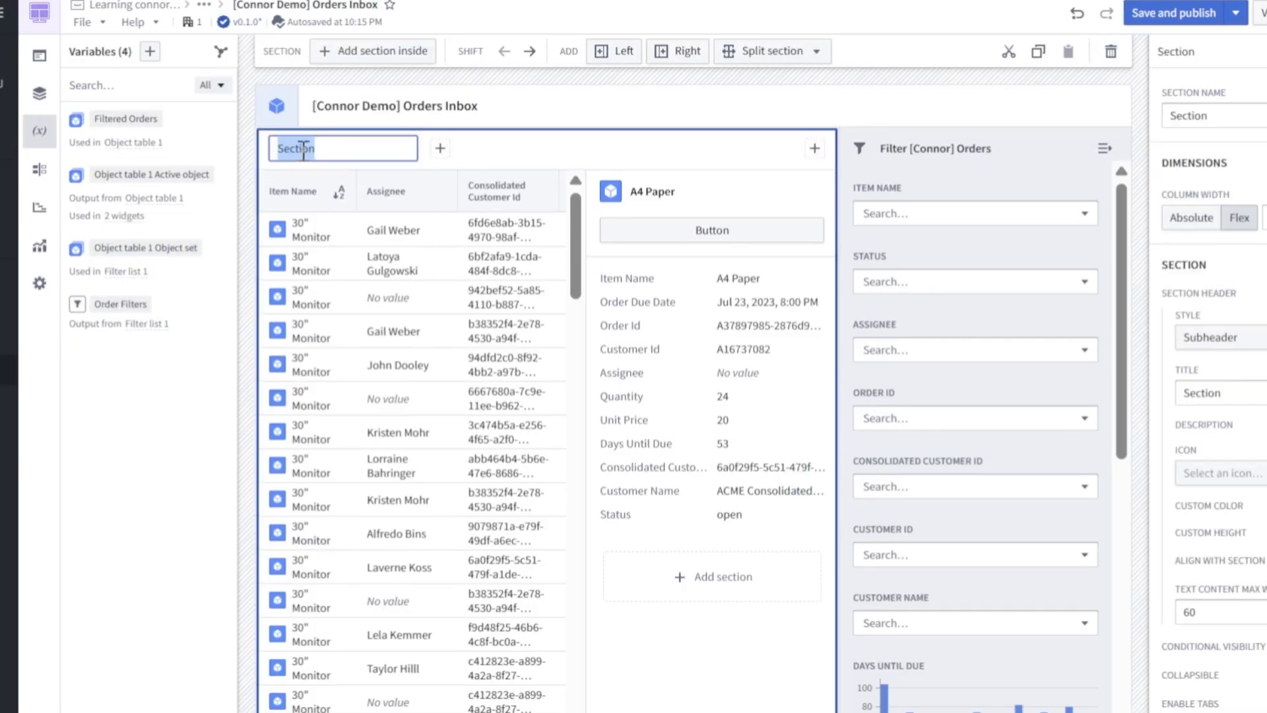
{"action": "type", "text": "All Orders"}
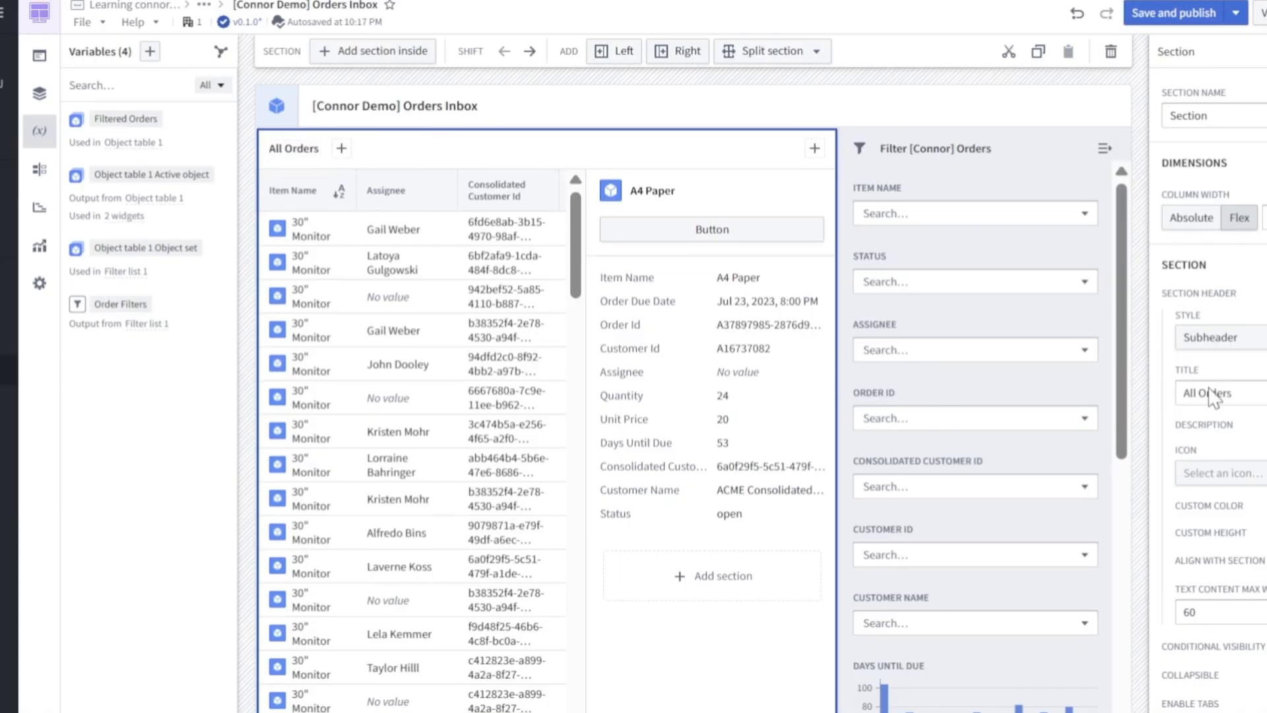
{"action": "left_click", "coordinate": [1220, 473]}
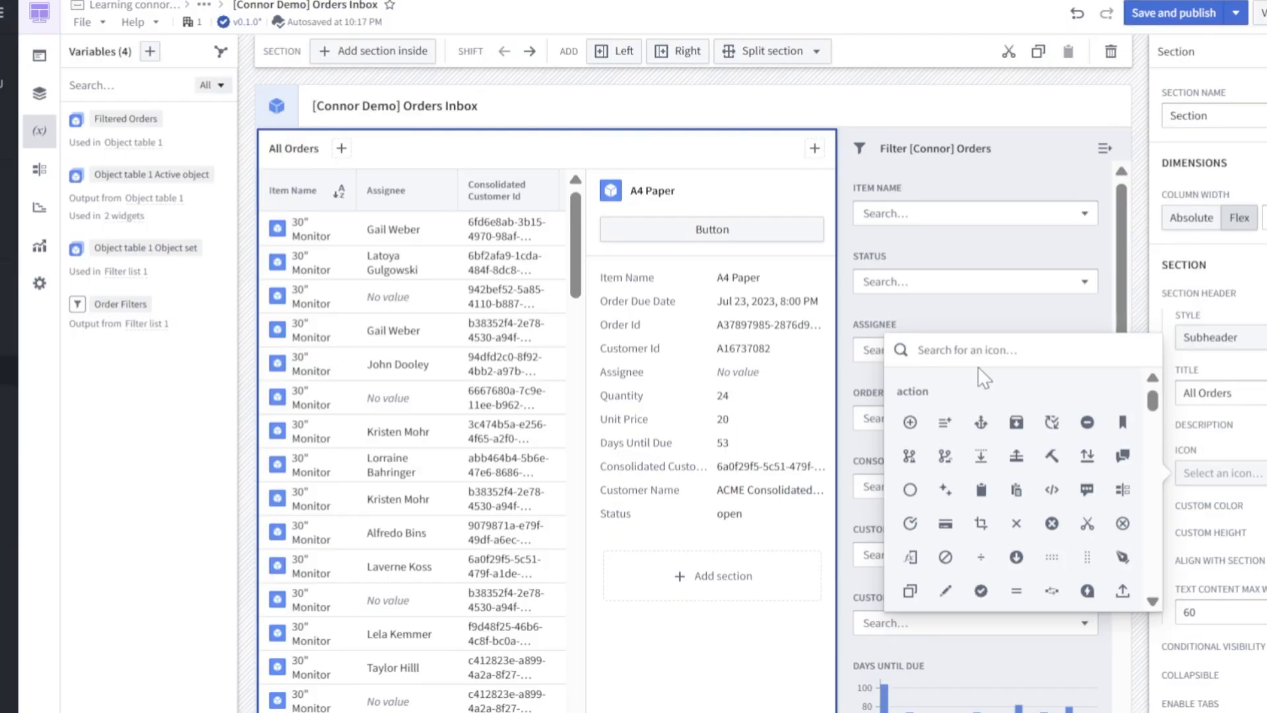
{"action": "type", "text": "th"}
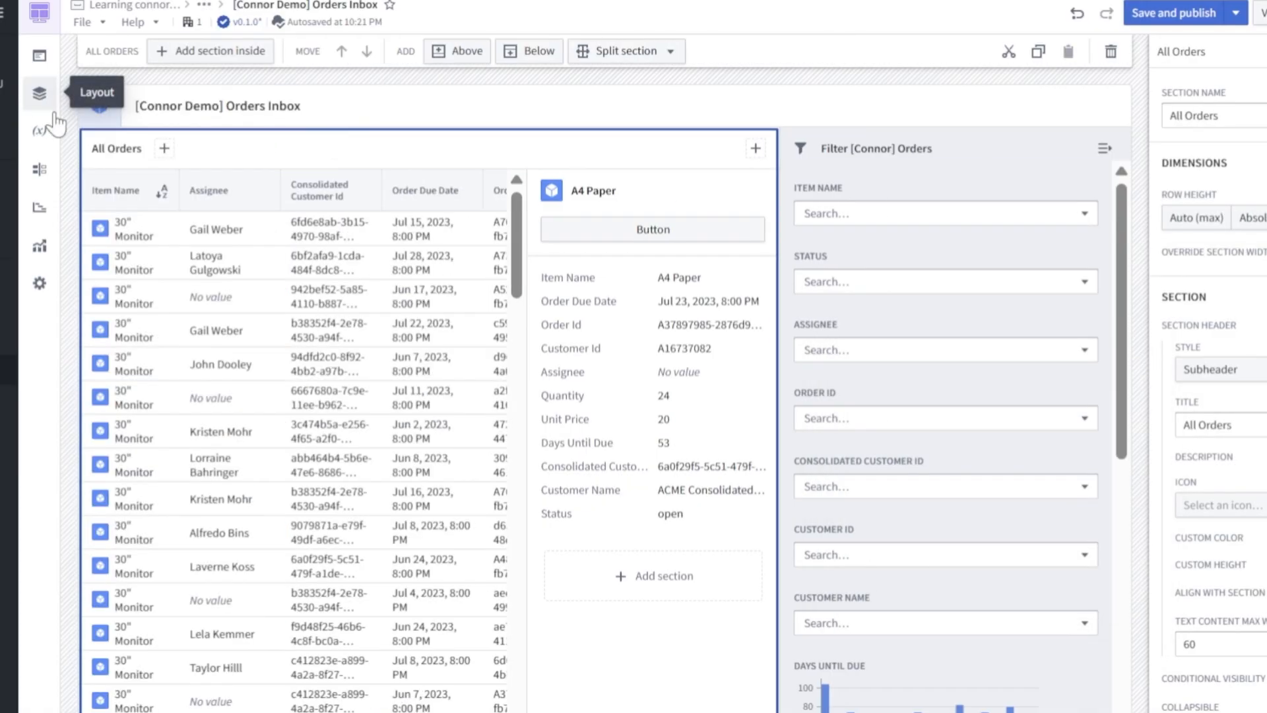
{"action": "left_click", "coordinate": [39, 92]}
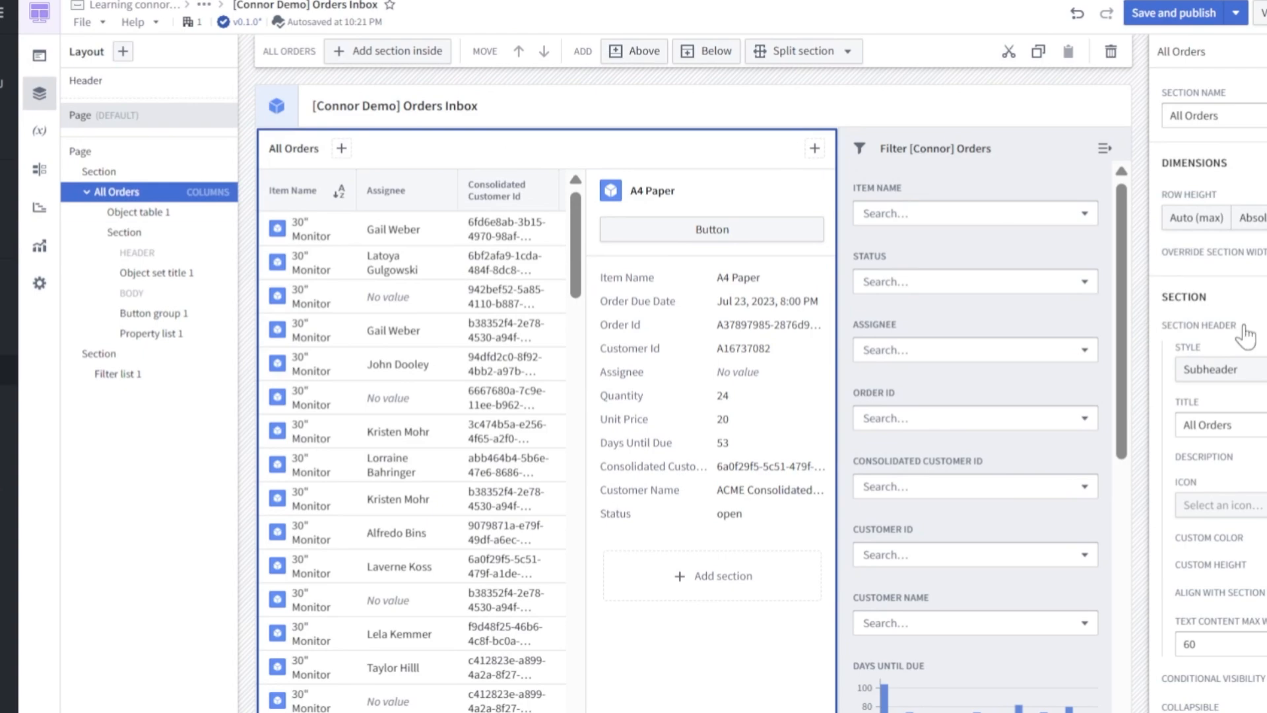
{"action": "mouse_move", "coordinate": [1247, 334]}
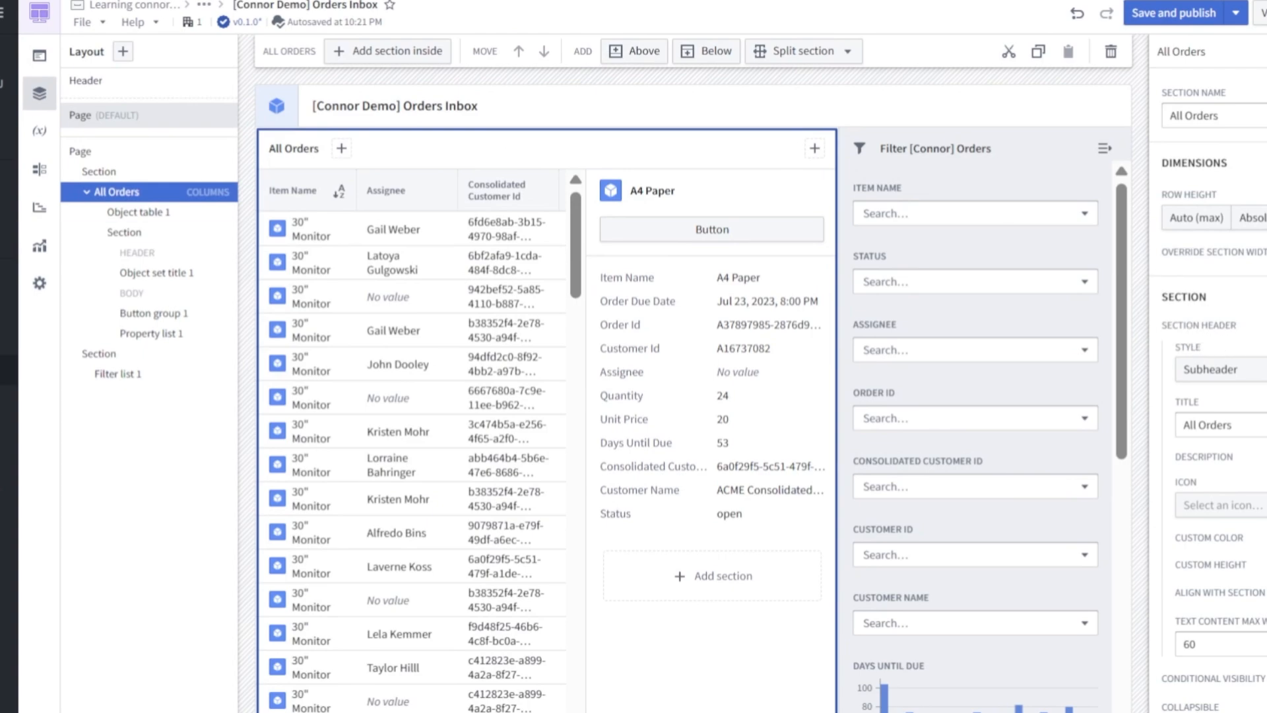
{"action": "left_click", "coordinate": [1220, 506]}
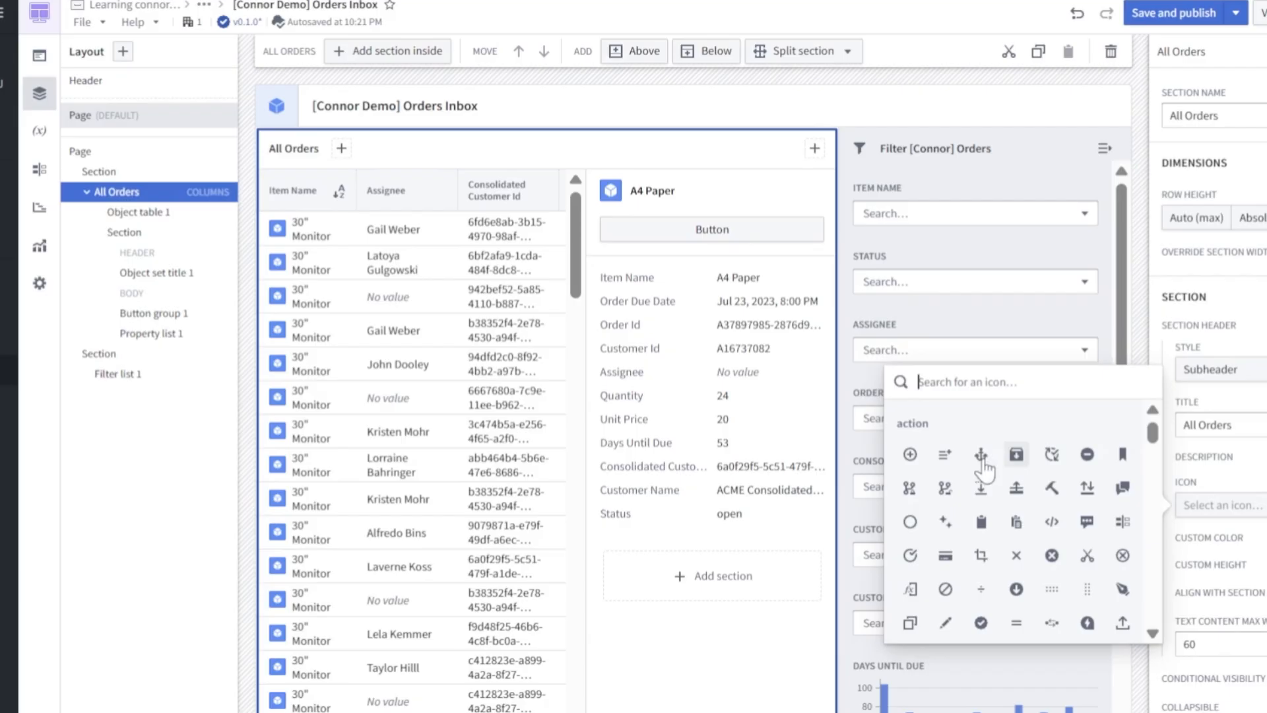
{"action": "type", "text": "th"}
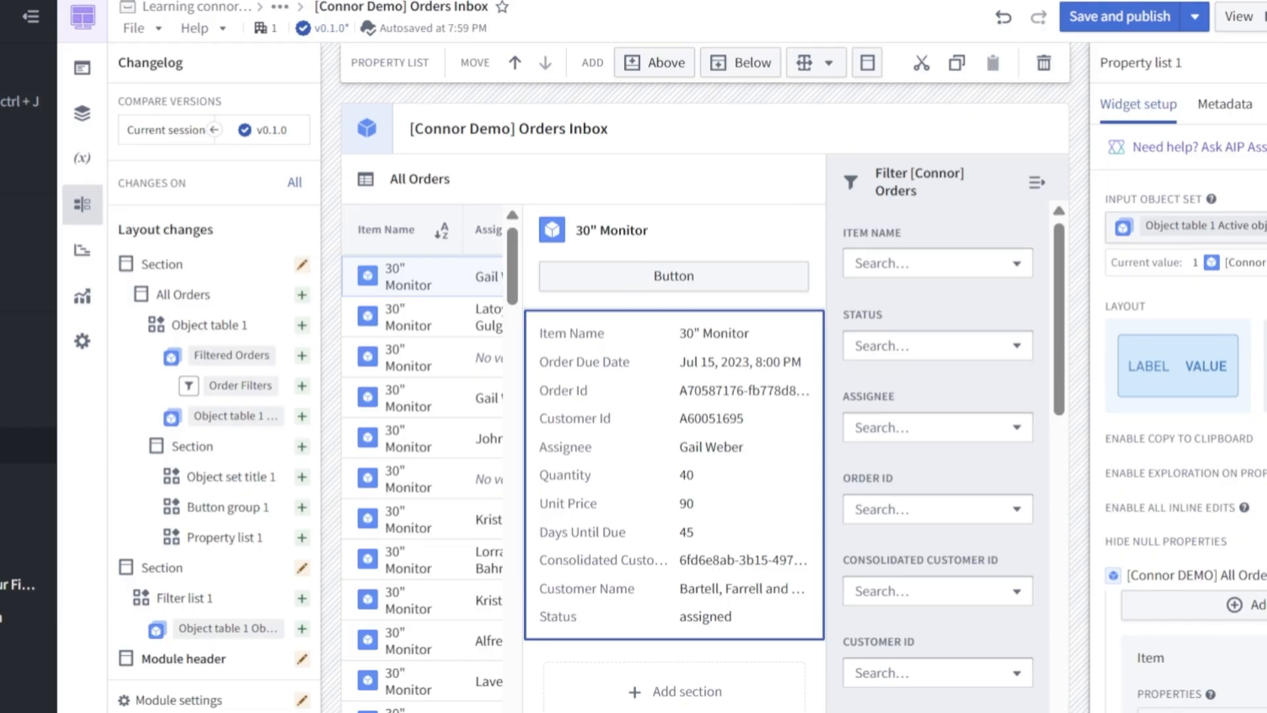
{"action": "mouse_move", "coordinate": [708, 491]}
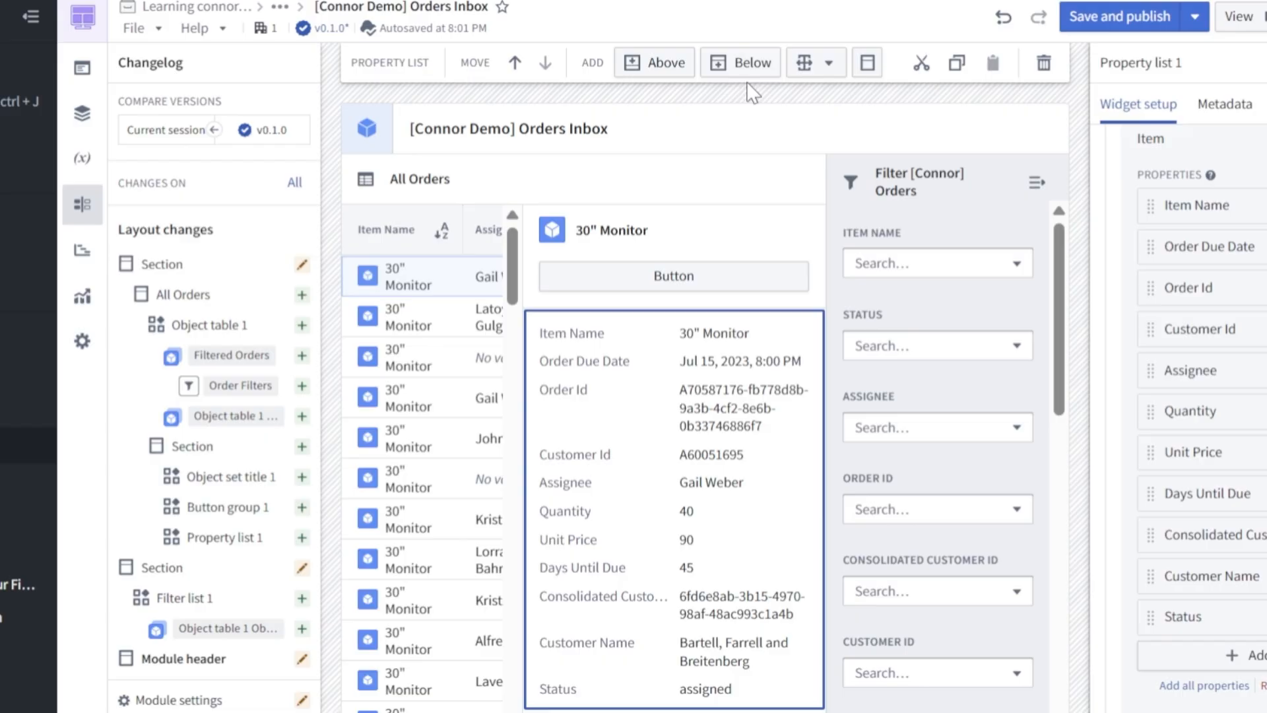
- Wrap long property-list values over several lines, then select the All Orders section
{"action": "left_click", "coordinate": [419, 178]}
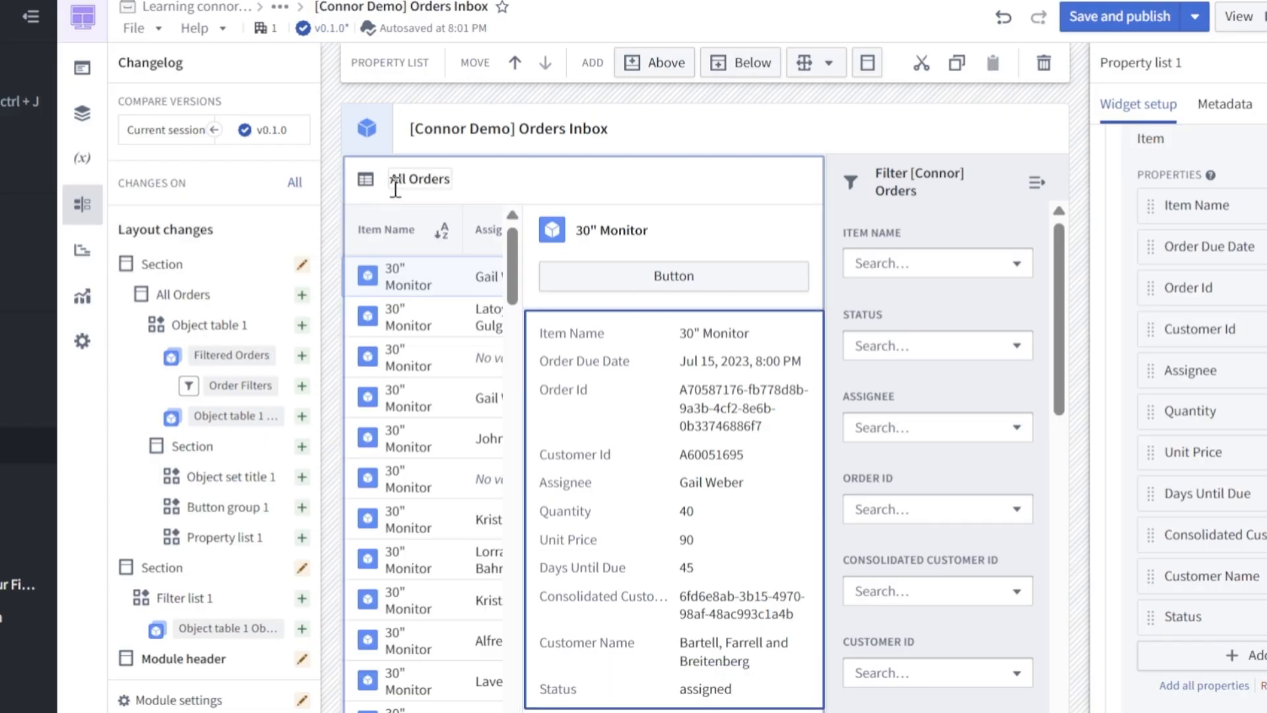
{"action": "left_click", "coordinate": [418, 178]}
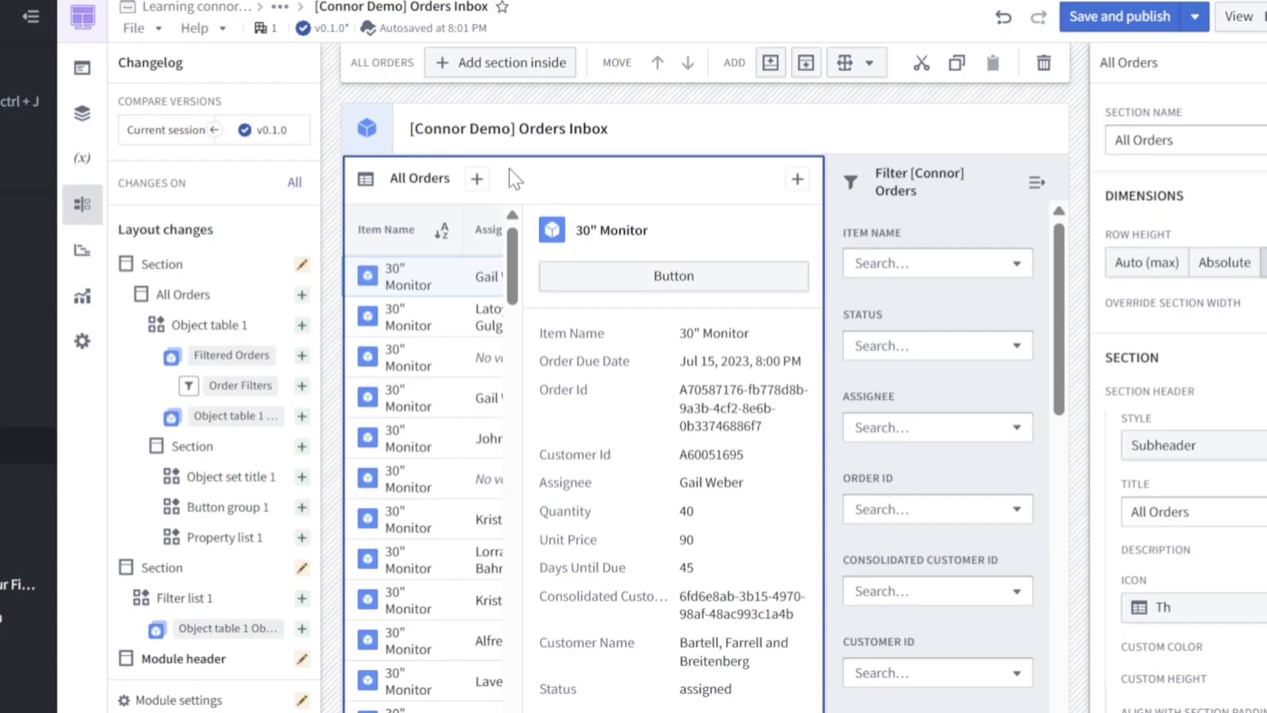
- Add a new section below All Orders with a header titled Charts
{"action": "left_click", "coordinate": [849, 62]}
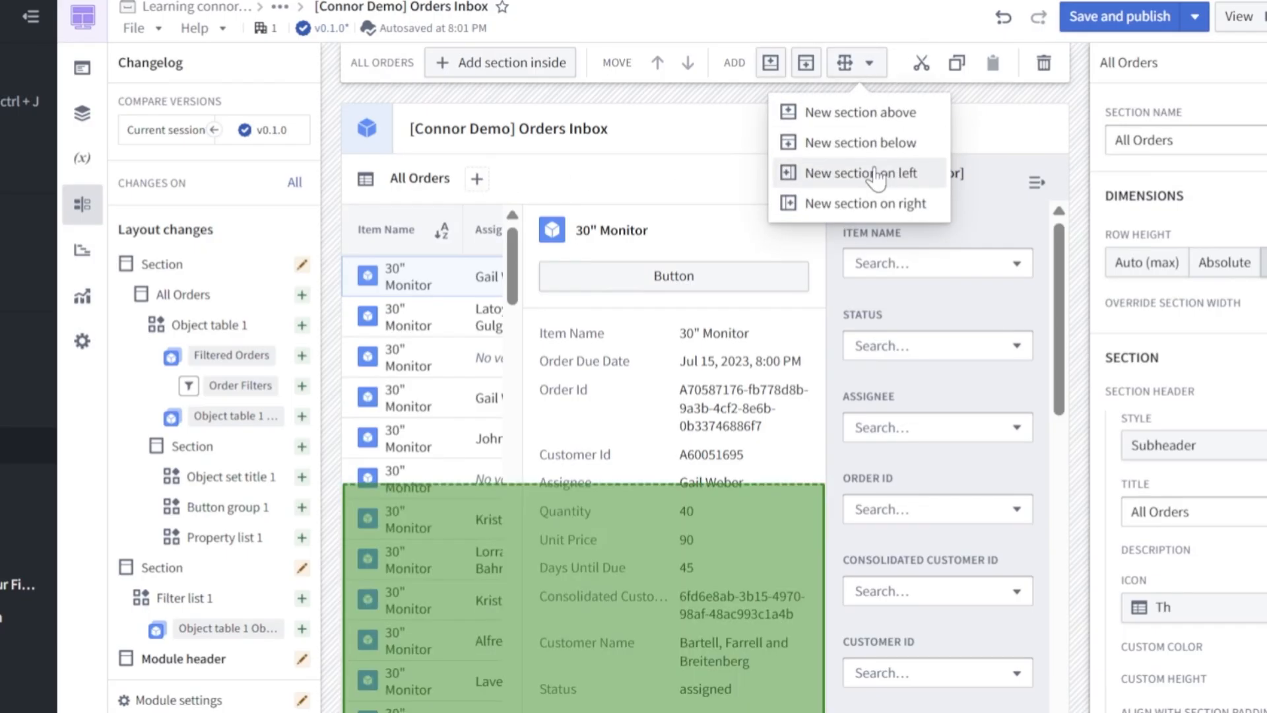
{"action": "mouse_move", "coordinate": [857, 143]}
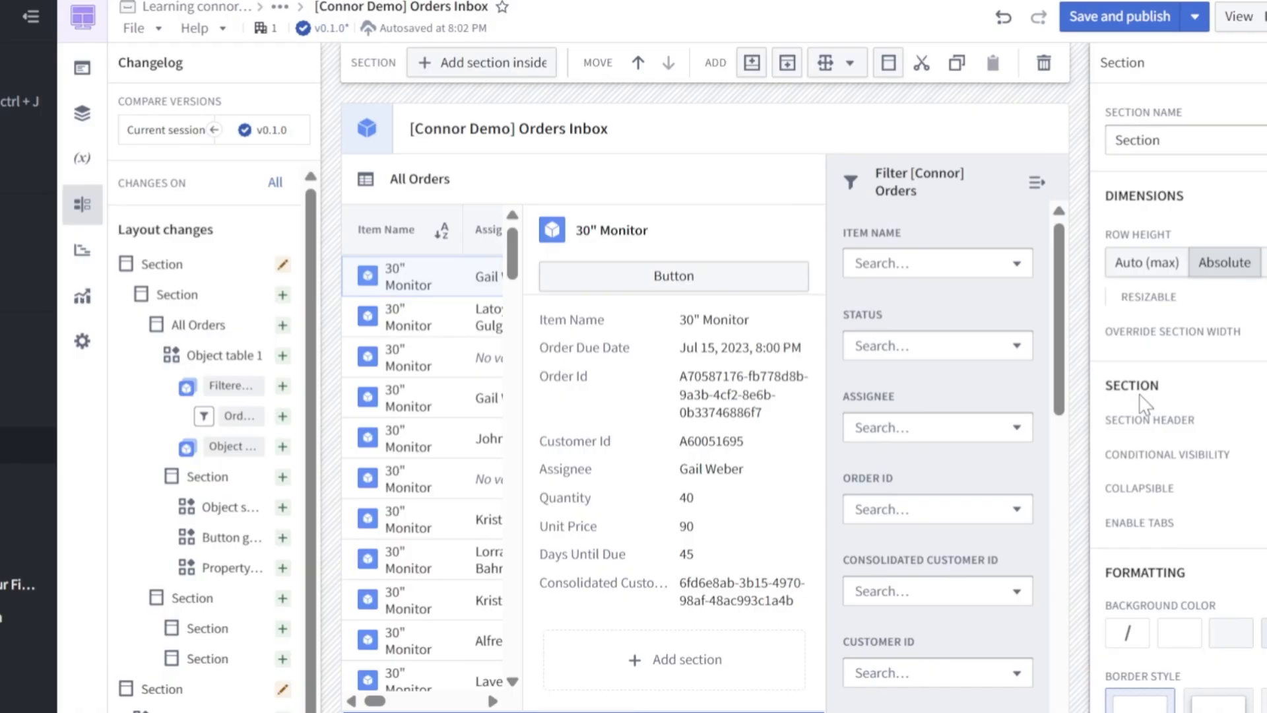
{"action": "left_click", "coordinate": [1148, 420]}
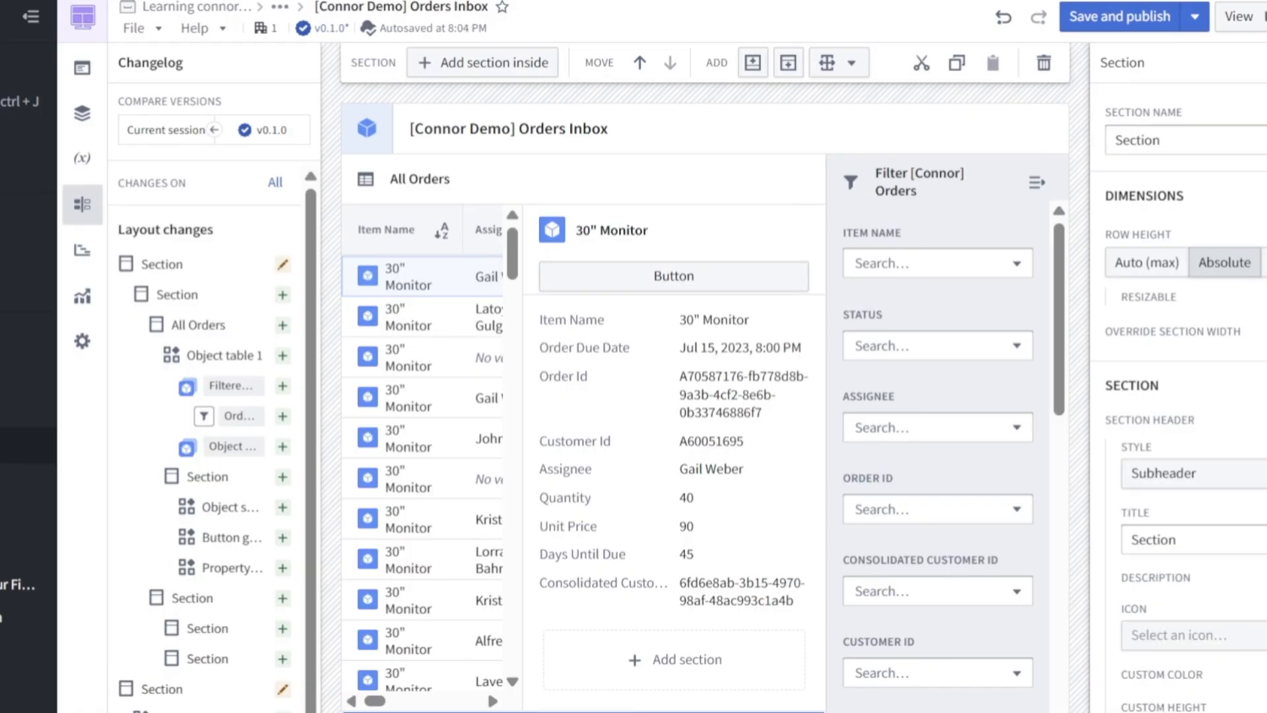
{"action": "type", "text": "Charts"}
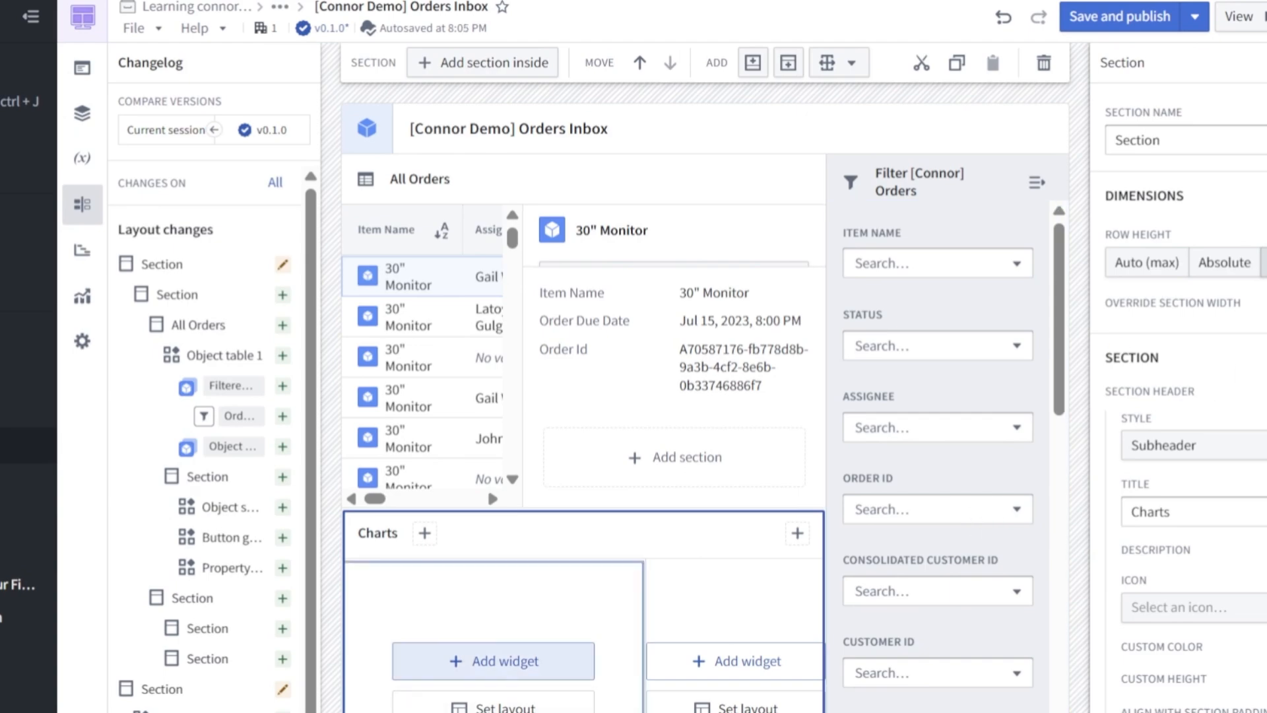
{"action": "left_click", "coordinate": [493, 660]}
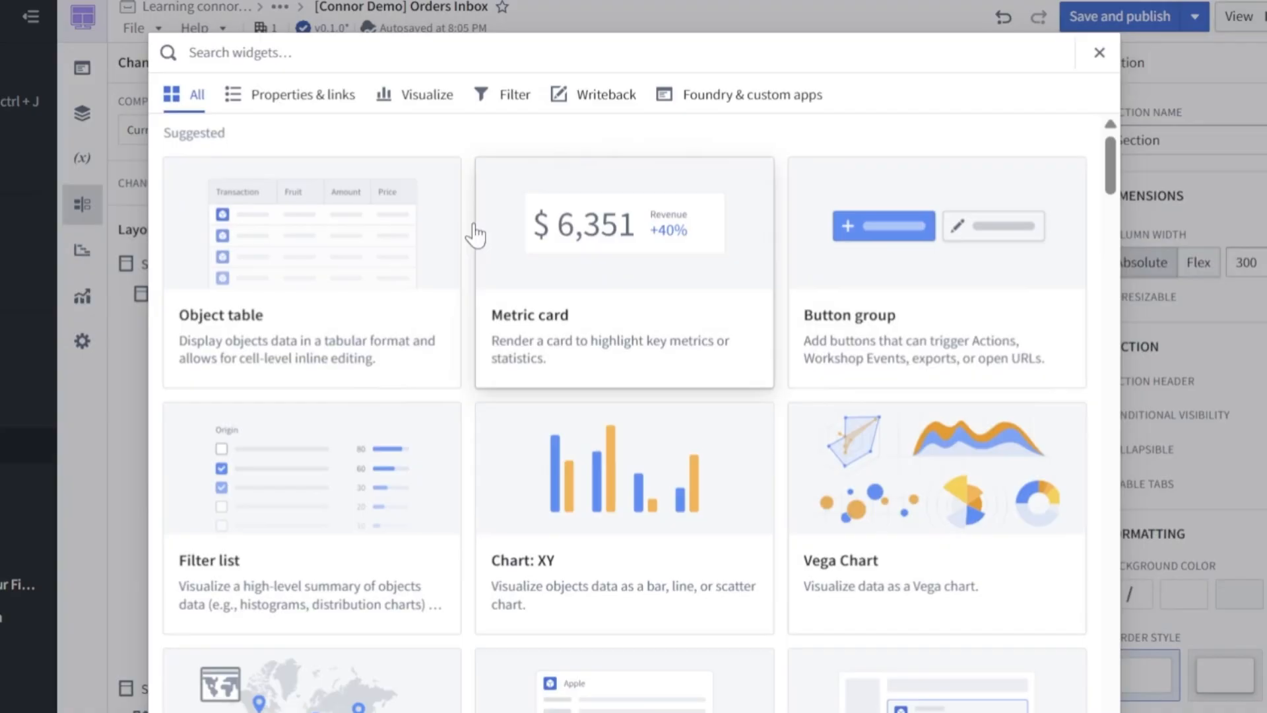
- Insert a pie chart of Filtered Orders grouped by Status into the Charts section
{"action": "type", "text": "pi"}
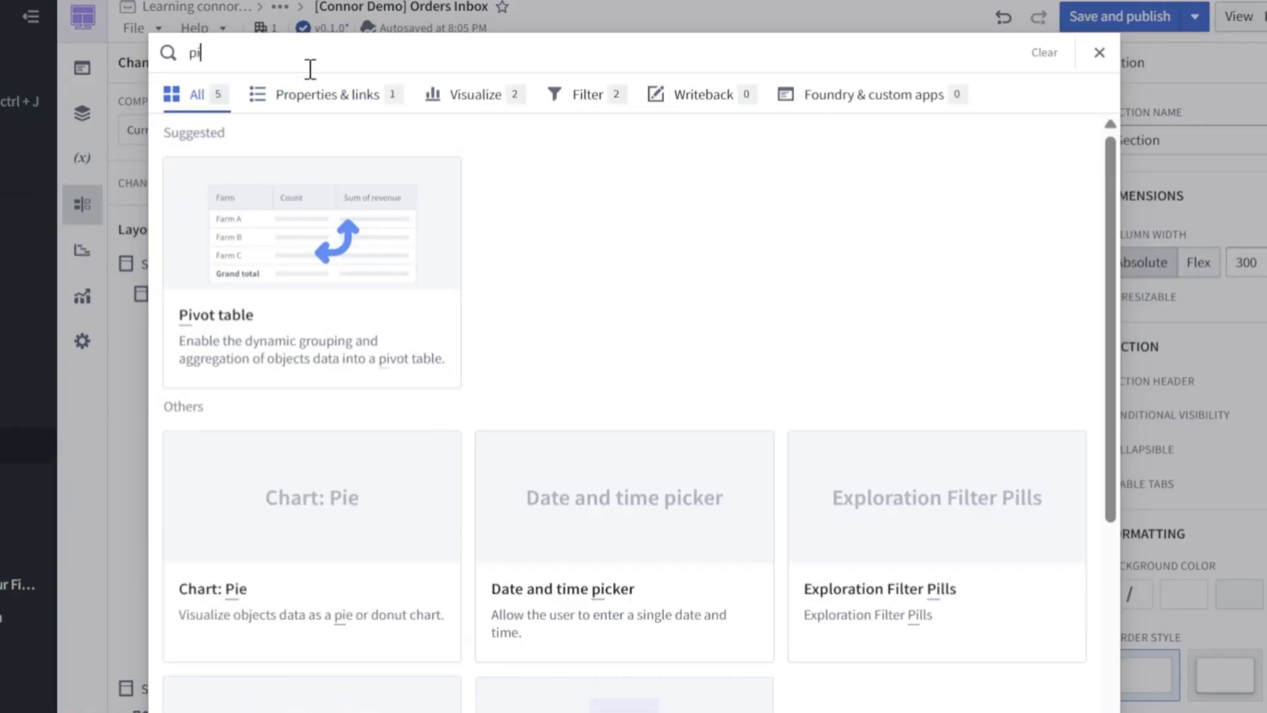
{"action": "left_click", "coordinate": [311, 497]}
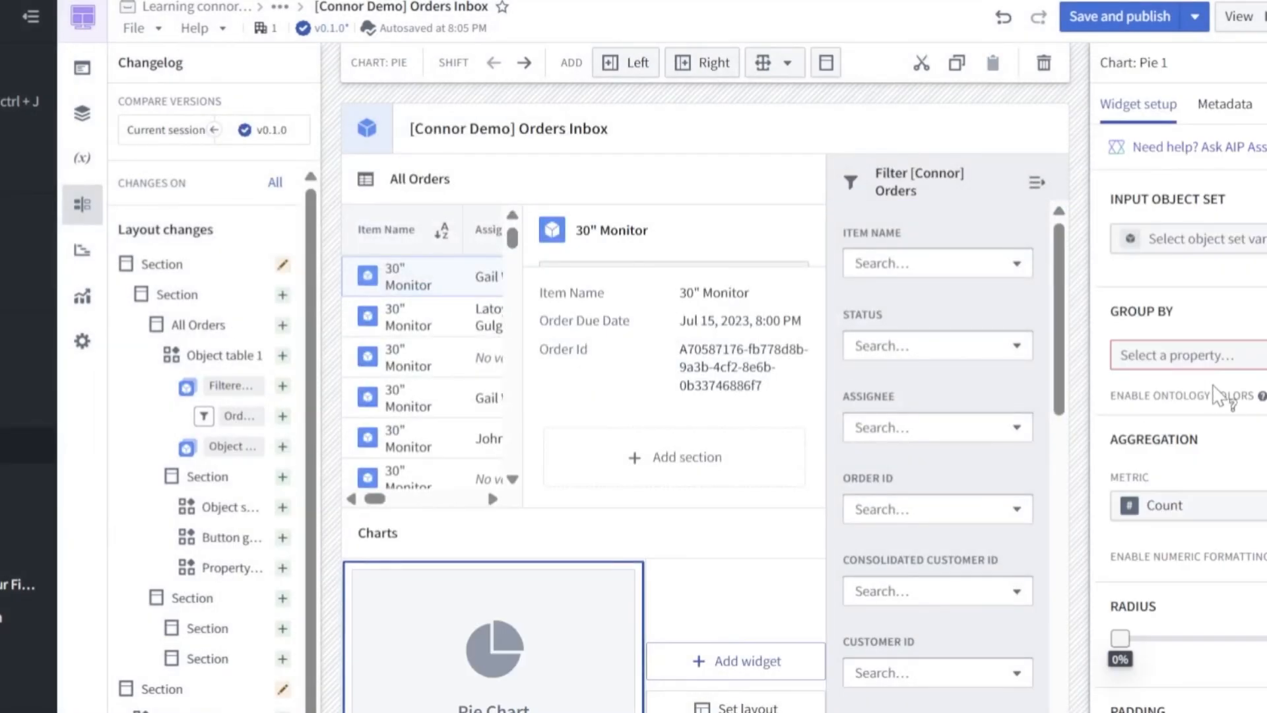
{"action": "left_click", "coordinate": [1204, 239]}
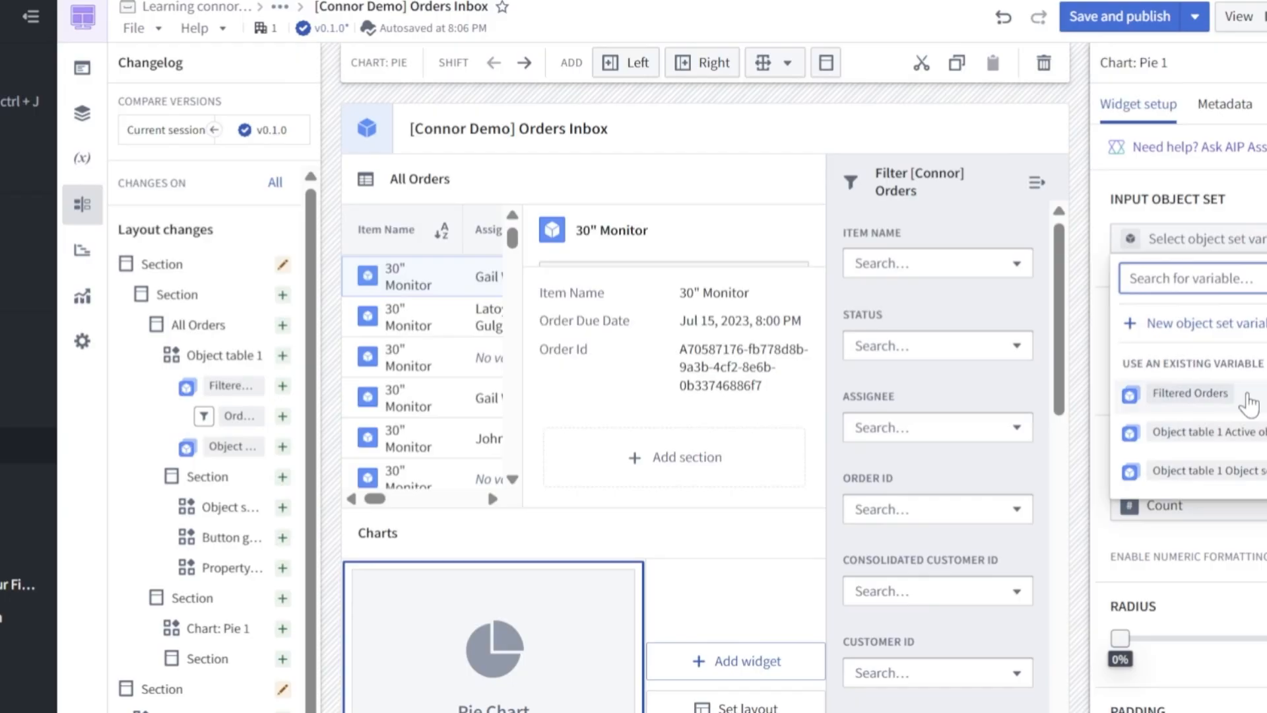
{"action": "left_click", "coordinate": [1188, 393]}
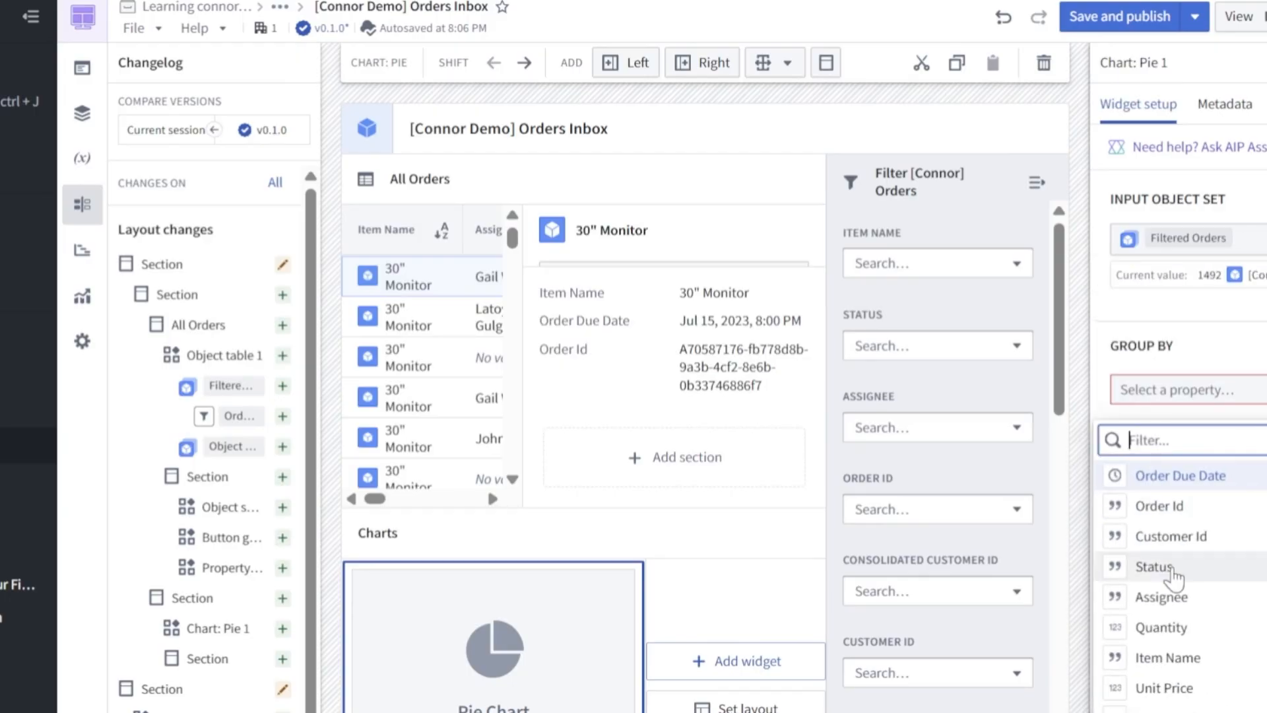
{"action": "left_click", "coordinate": [1157, 567]}
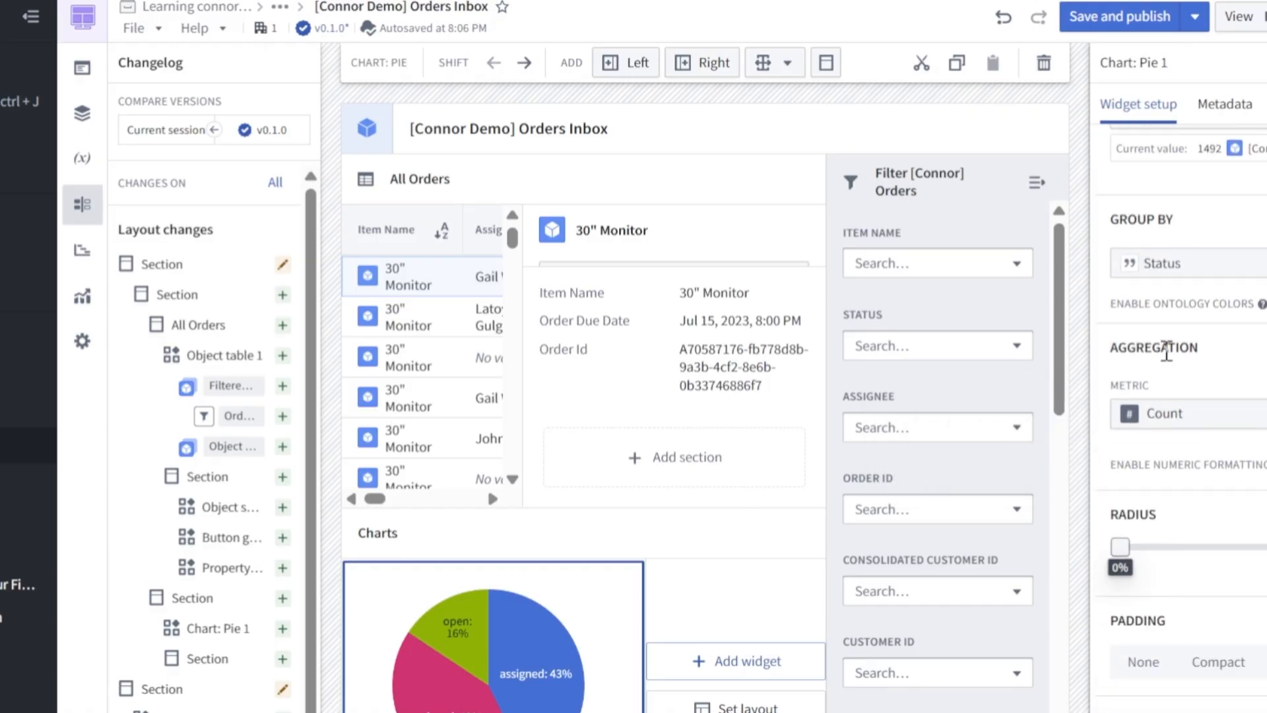
- Try a 40% donut radius, return it to 0%, and show the legend on the right
{"action": "left_click_drag", "start_coordinate": [1121, 547], "coordinate": [1229, 420]}
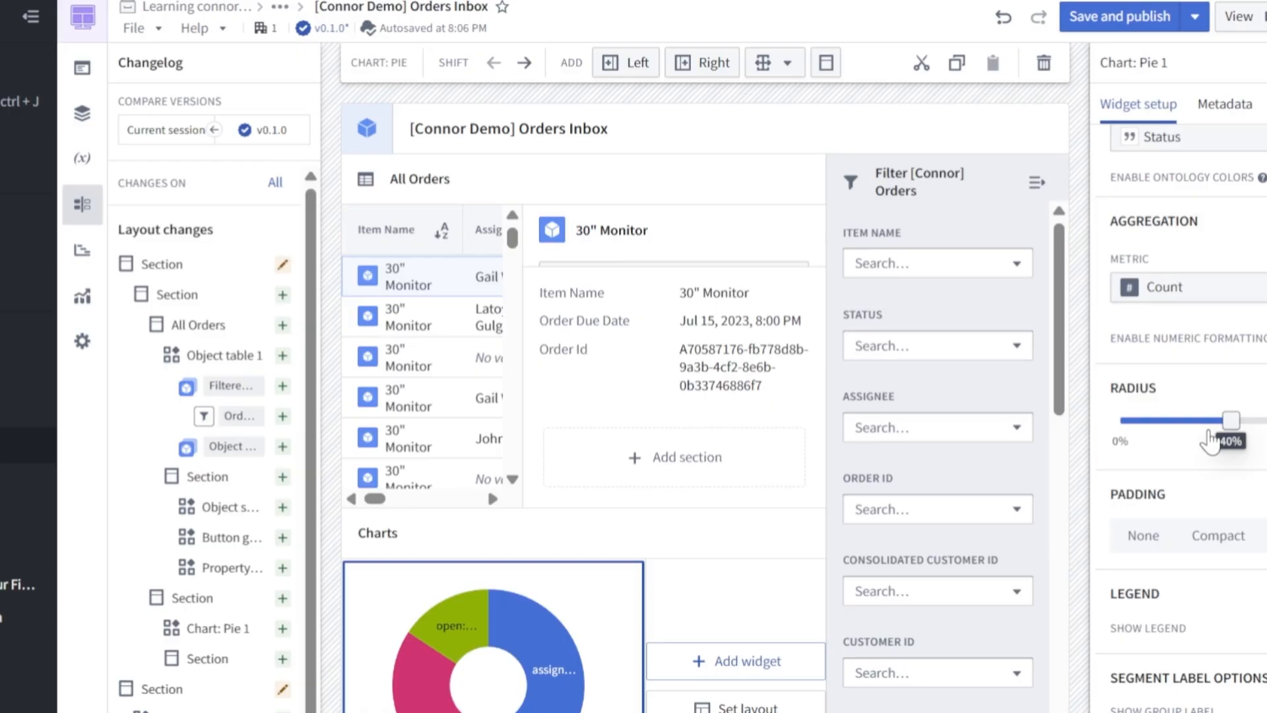
{"action": "left_click_drag", "start_coordinate": [1229, 420], "coordinate": [1120, 420]}
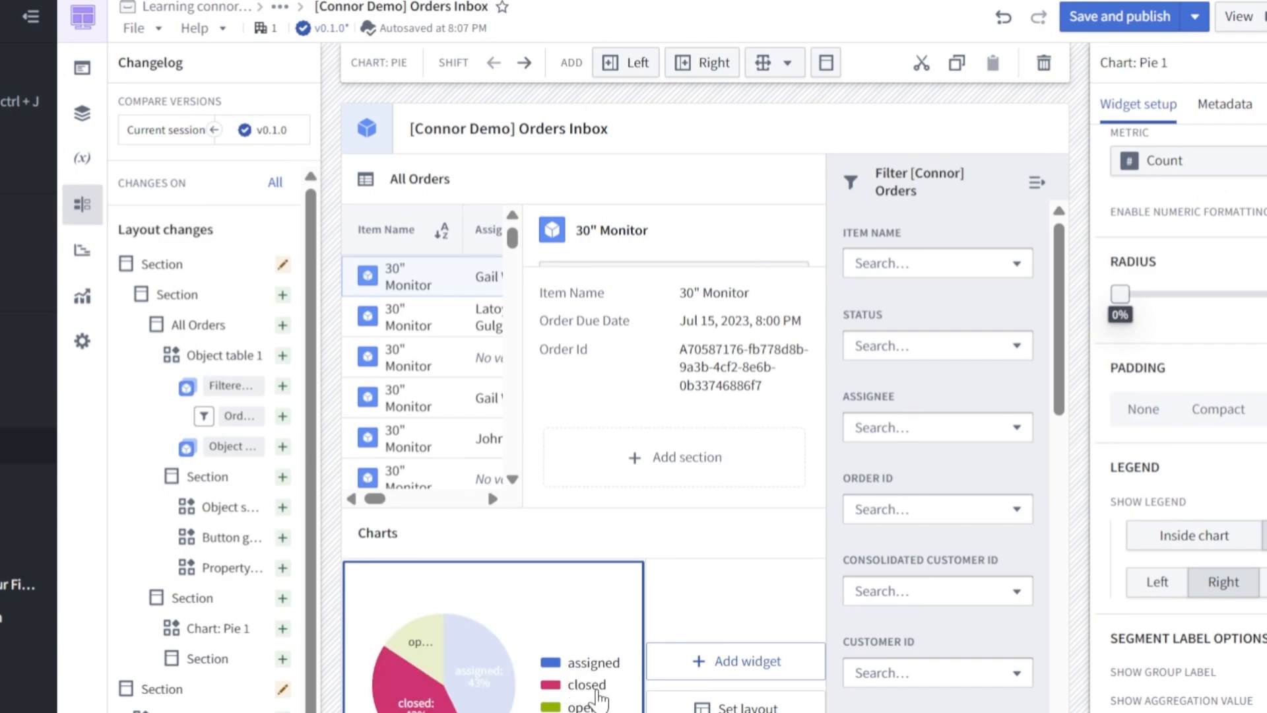
{"action": "scroll", "scroll_direction": "down", "scroll_amount": 3}
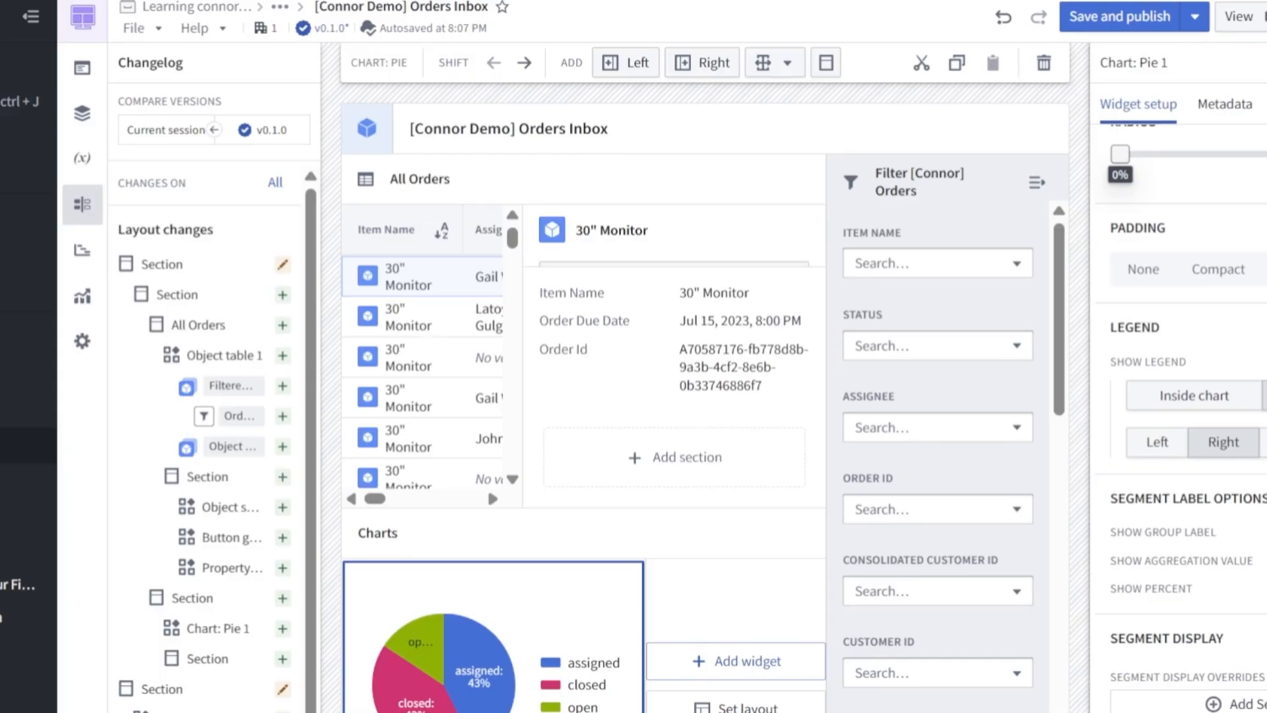
- Add a vertical XY chart of Filtered Orders by Days Until Due, series split by status
{"action": "left_click", "coordinate": [736, 662]}
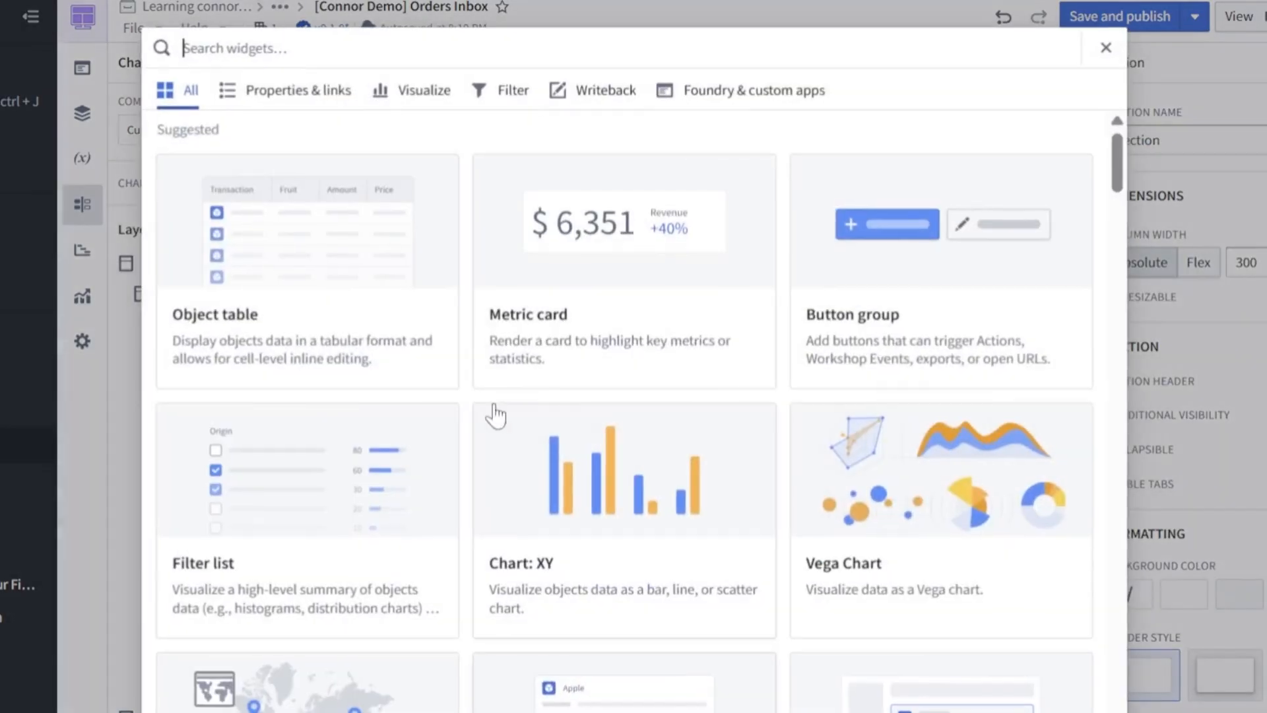
{"action": "mouse_move", "coordinate": [596, 582]}
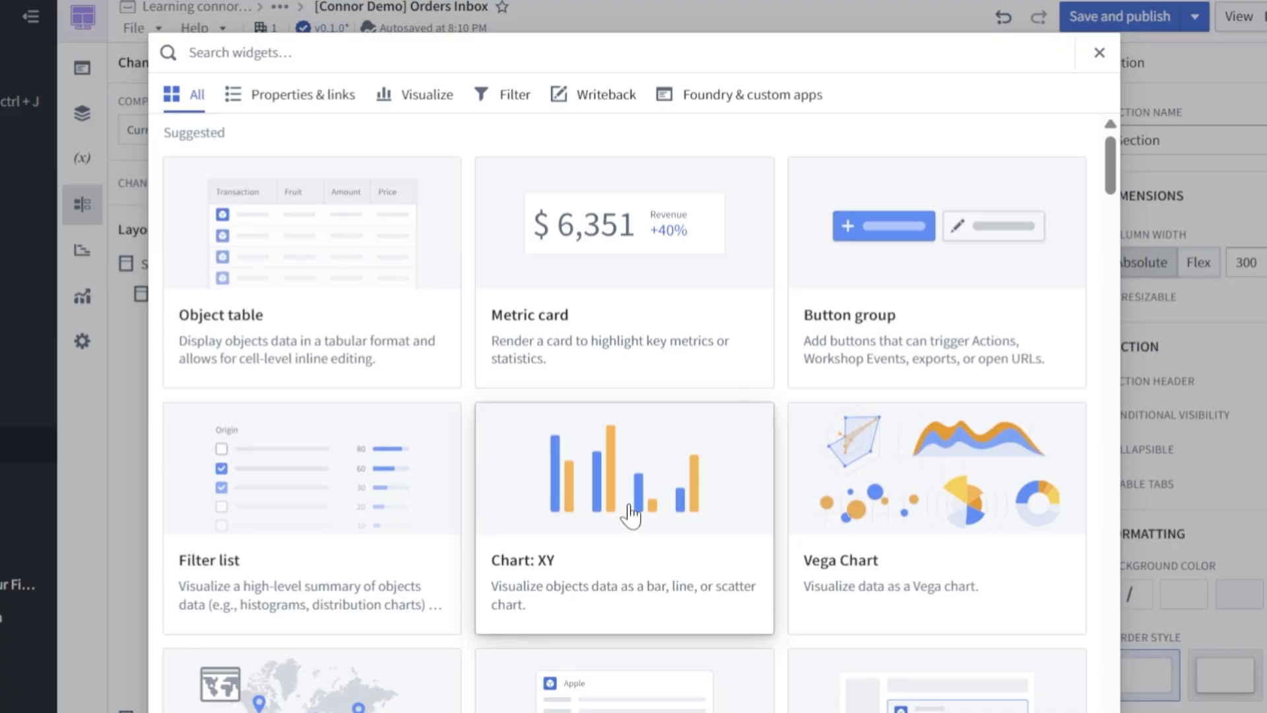
{"action": "left_click", "coordinate": [623, 518]}
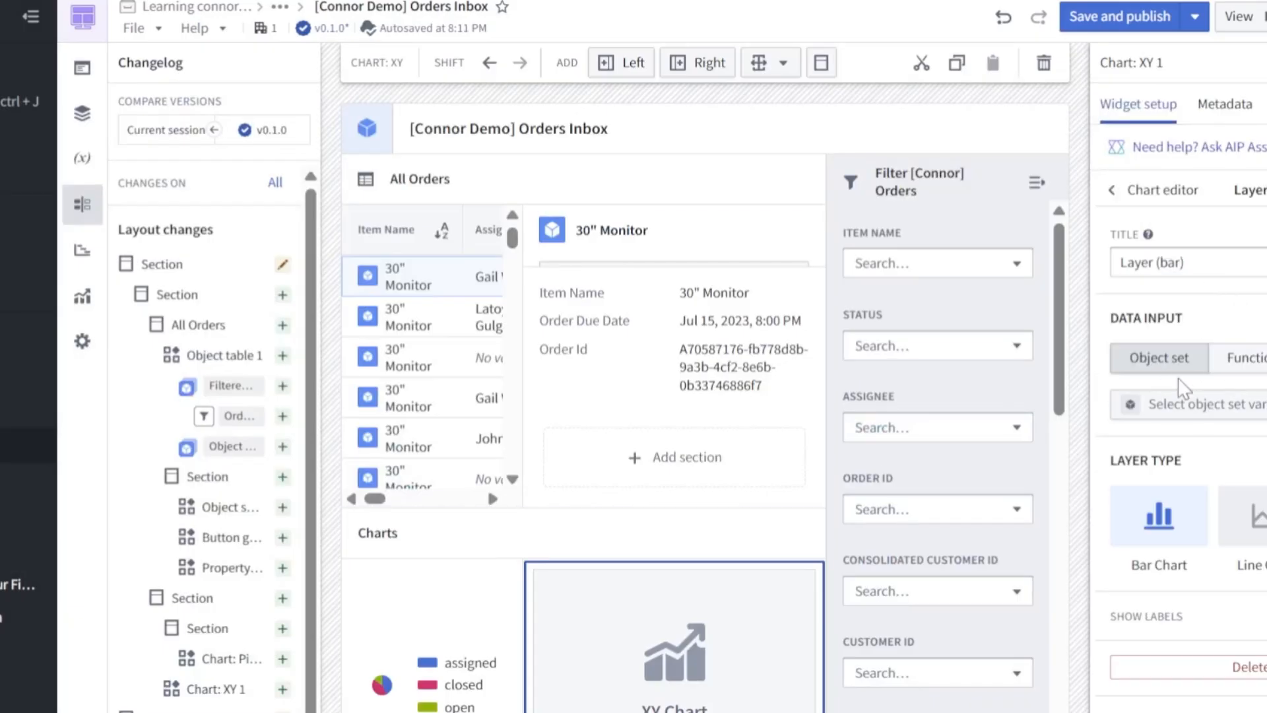
{"action": "left_click", "coordinate": [1196, 403]}
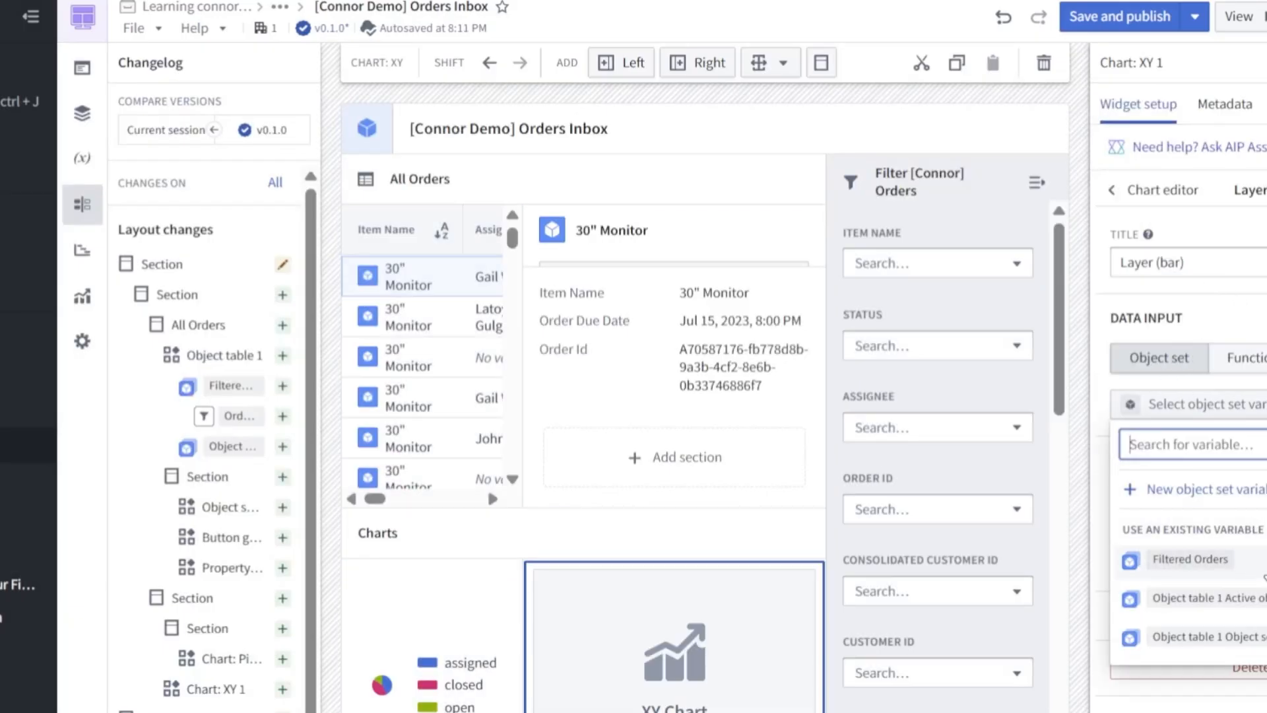
{"action": "left_click", "coordinate": [1190, 559]}
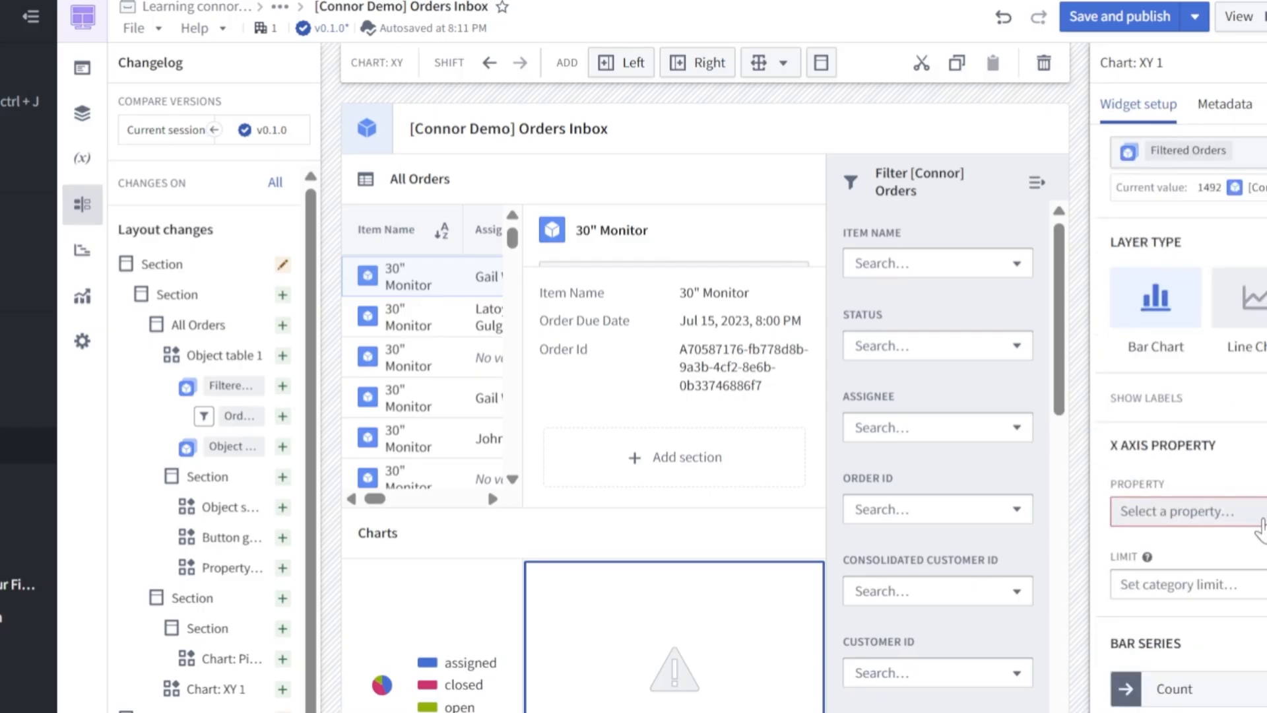
{"action": "left_click", "coordinate": [1181, 511]}
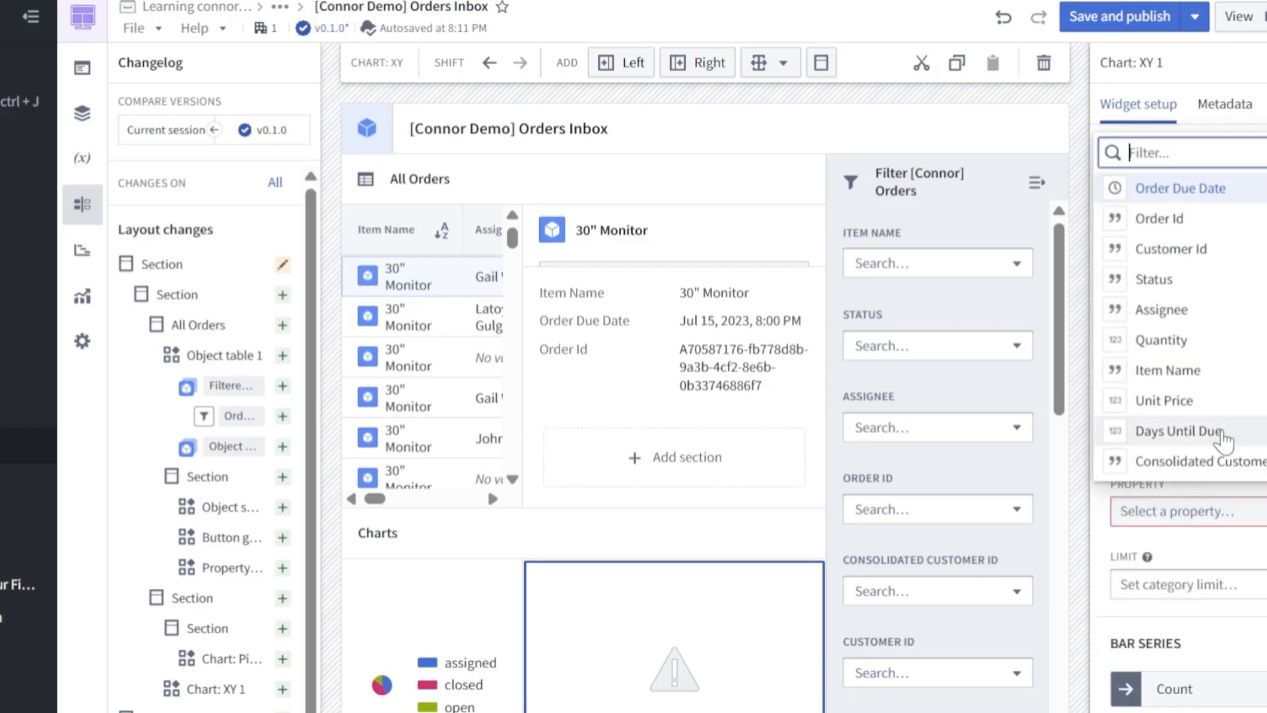
{"action": "left_click", "coordinate": [1183, 430]}
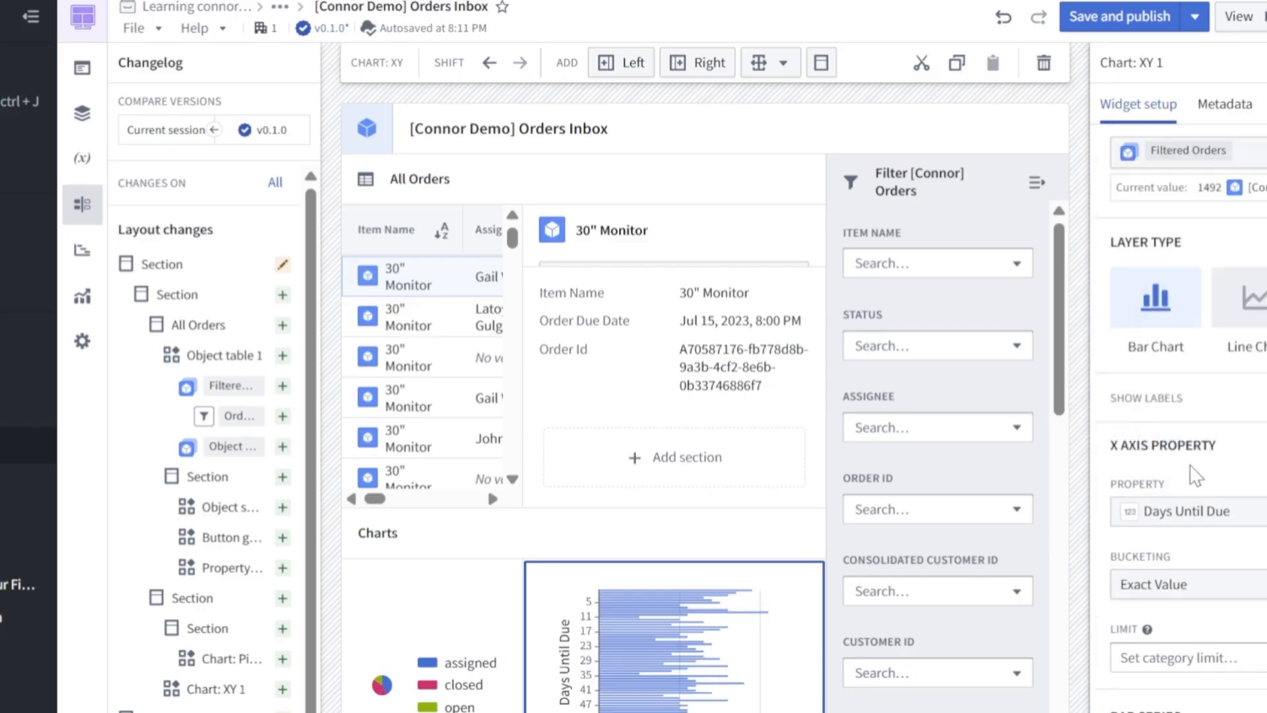
{"action": "scroll", "scroll_direction": "down", "scroll_amount": 3}
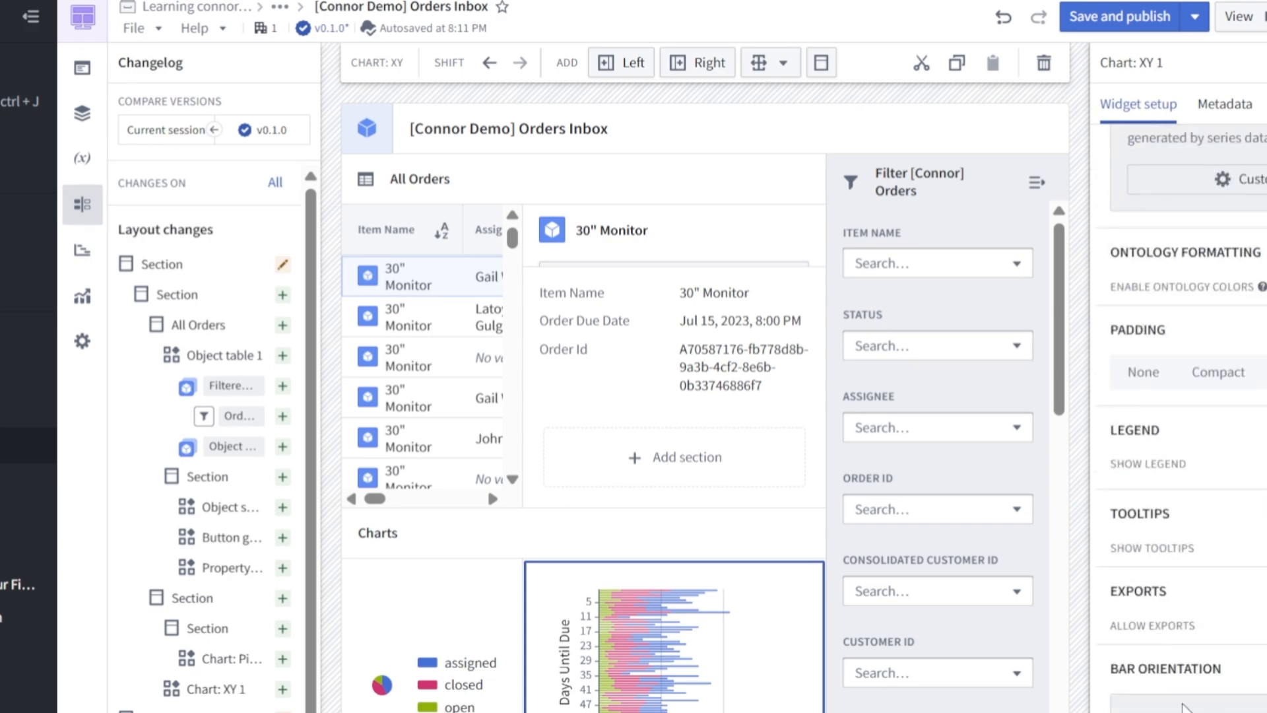
{"action": "mouse_move", "coordinate": [1208, 689]}
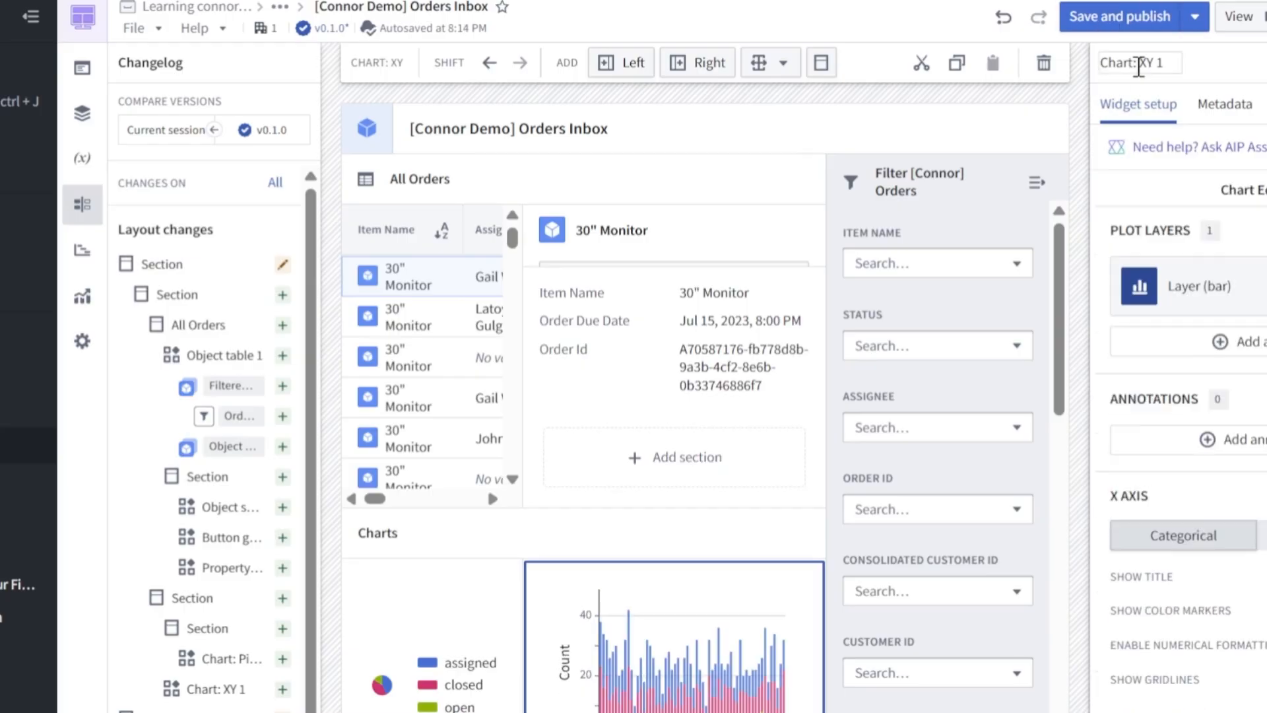
- Rename Chart: XY 1 to Bar Chart, move Charts above the table, and put Customer Name first
{"action": "left_click", "coordinate": [376, 532]}
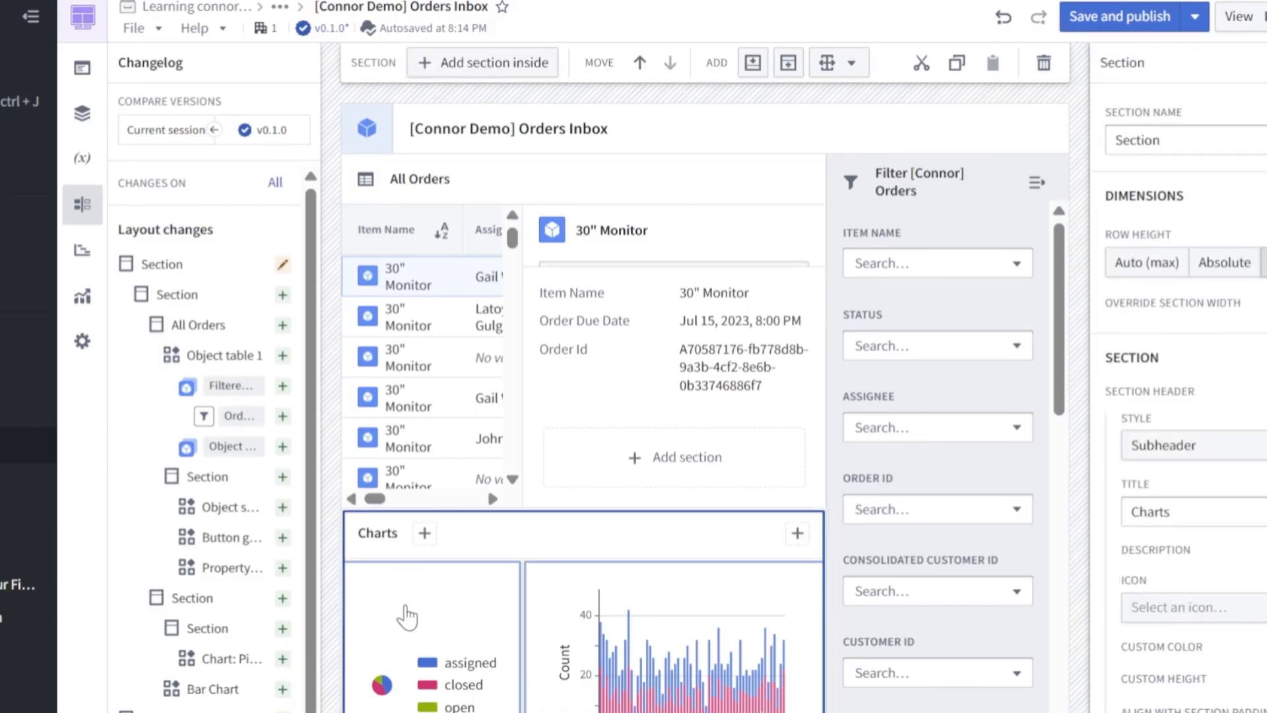
{"action": "mouse_move", "coordinate": [625, 95]}
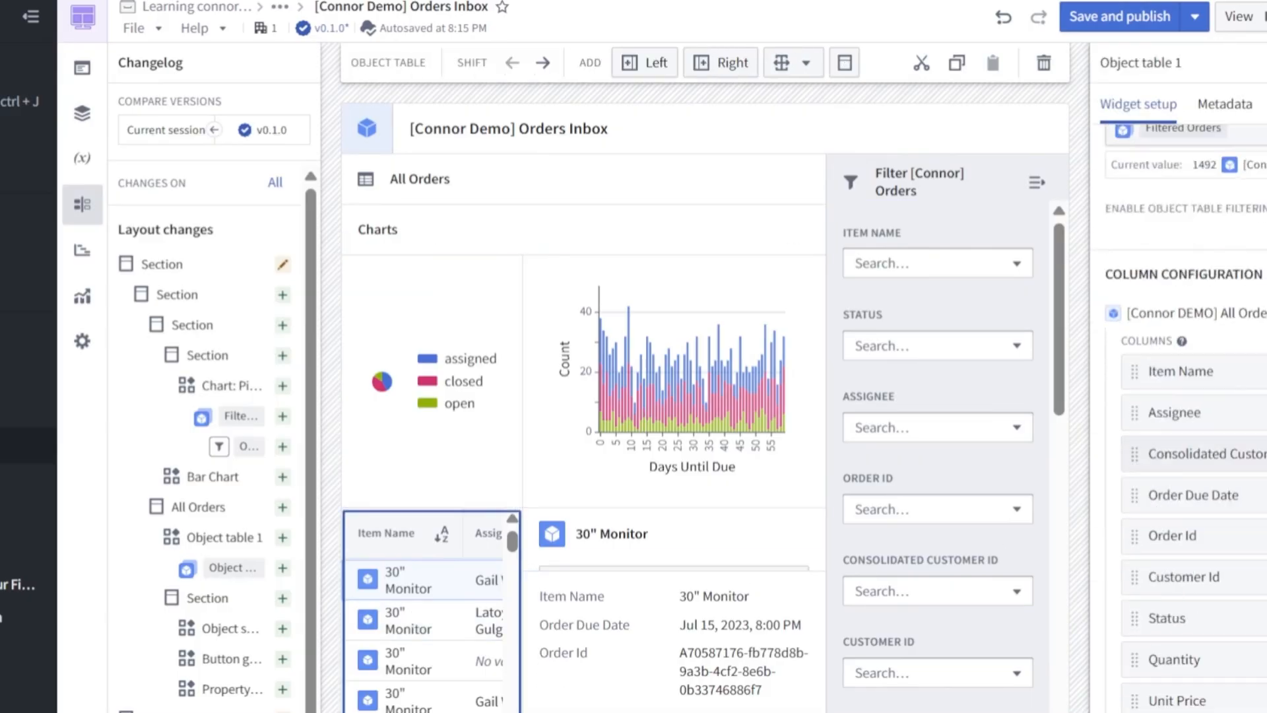
{"action": "scroll", "scroll_direction": "down", "scroll_amount": 3}
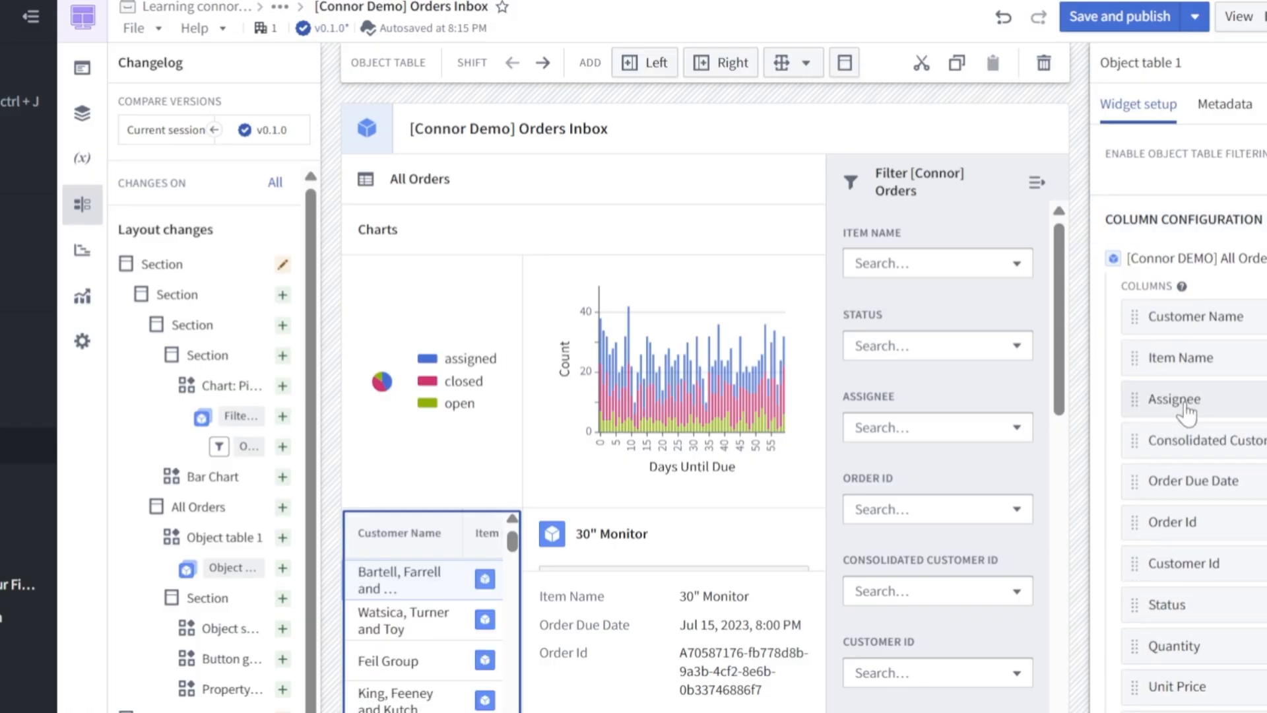
{"action": "mouse_move", "coordinate": [1143, 618]}
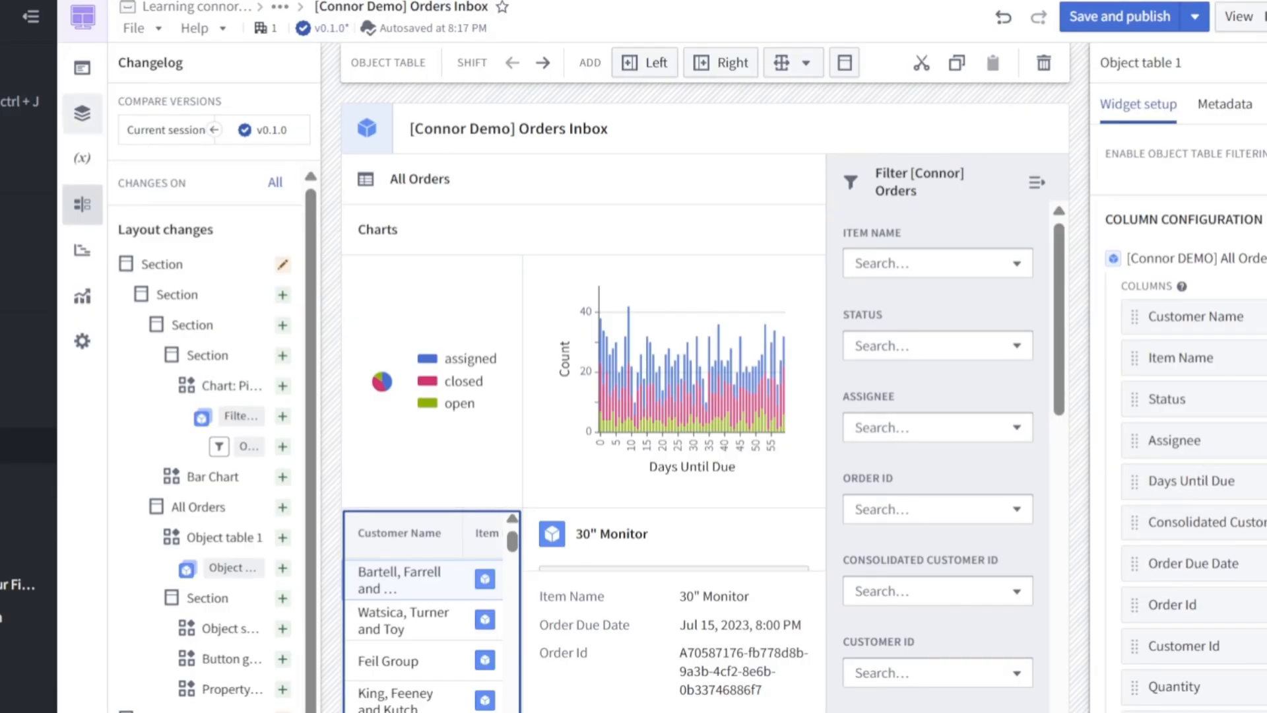
- Give the outer section holding the charts and orders table Regular padding
{"action": "left_click", "coordinate": [81, 113]}
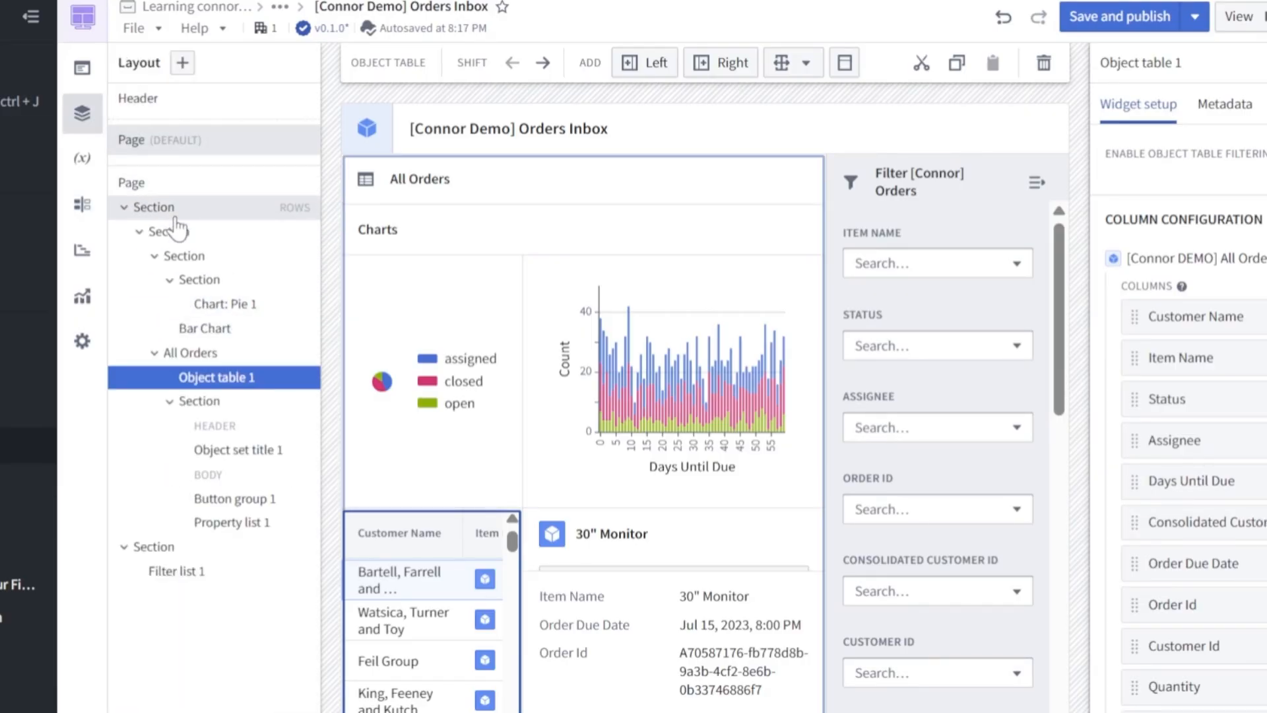
{"action": "left_click", "coordinate": [153, 207]}
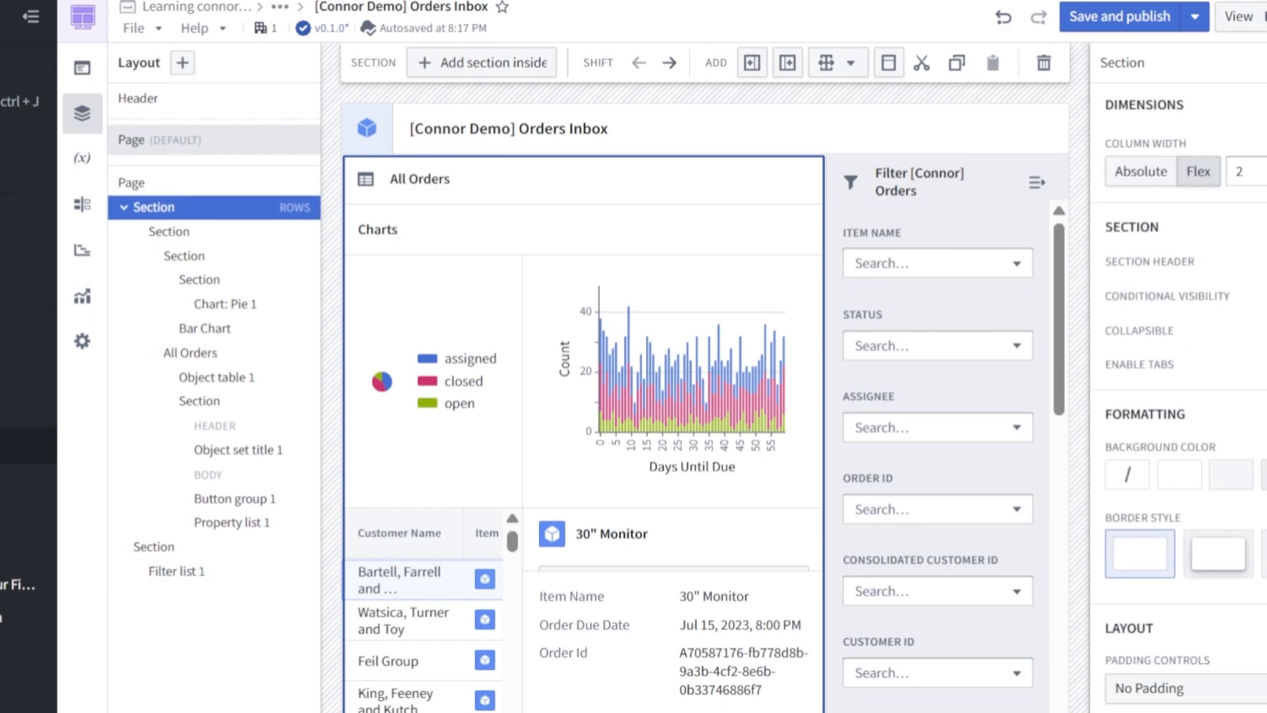
{"action": "left_click", "coordinate": [1187, 689]}
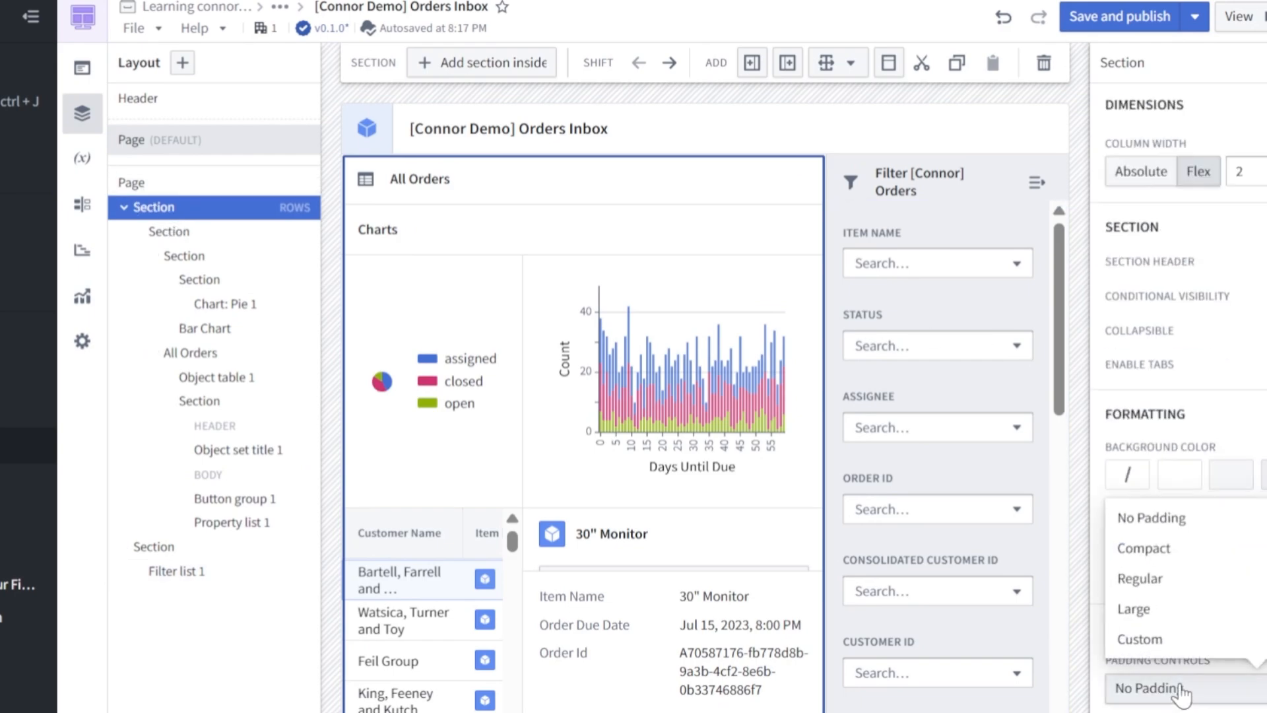
{"action": "left_click", "coordinate": [1140, 579]}
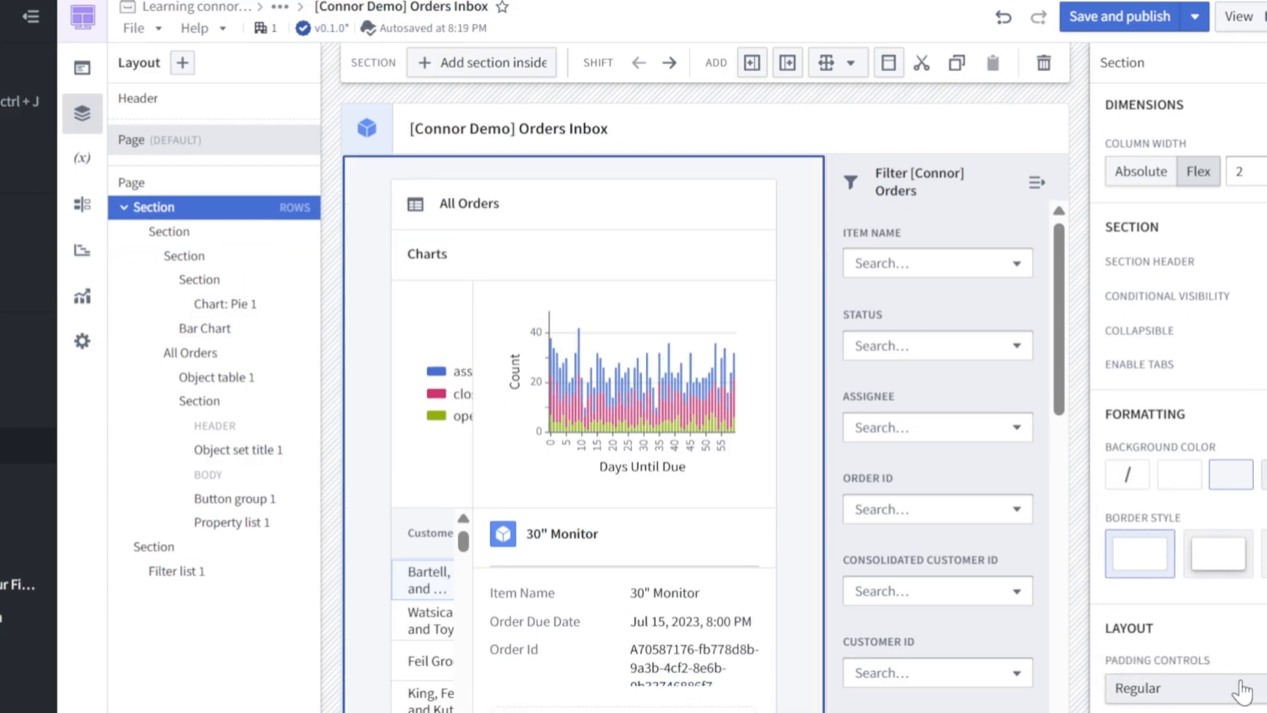
{"action": "mouse_move", "coordinate": [1227, 329]}
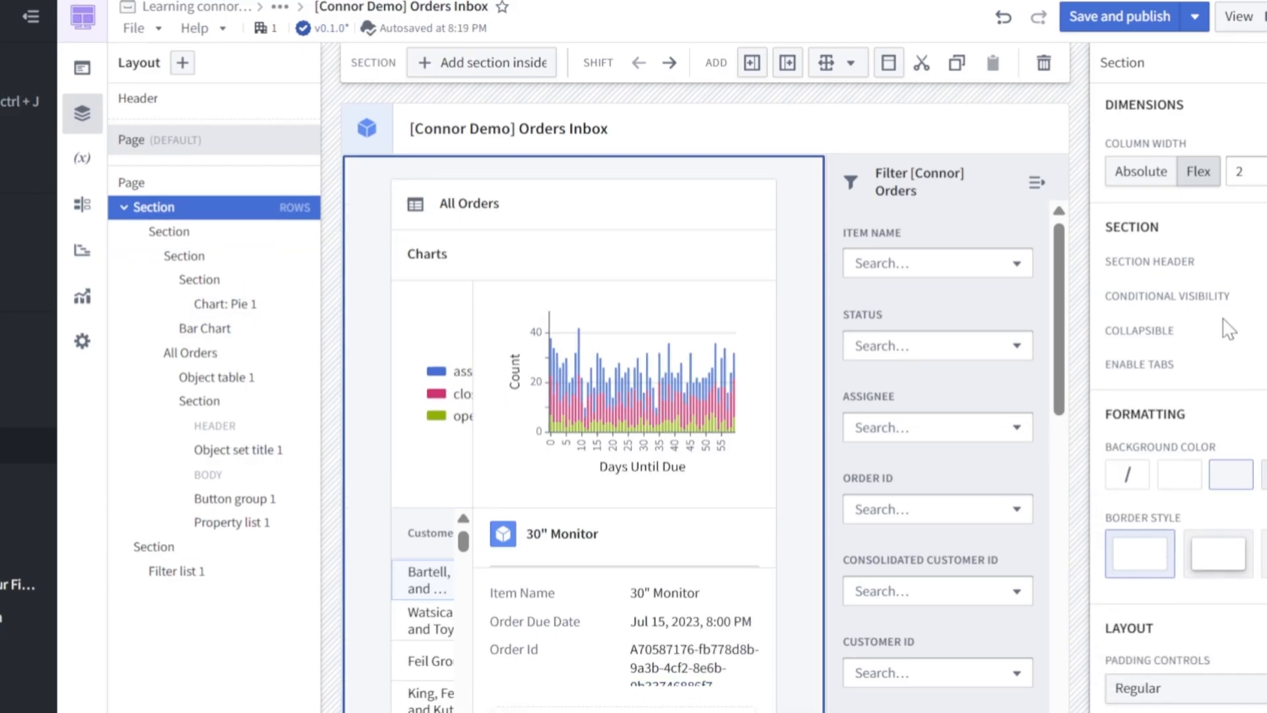
{"action": "mouse_move", "coordinate": [1216, 554]}
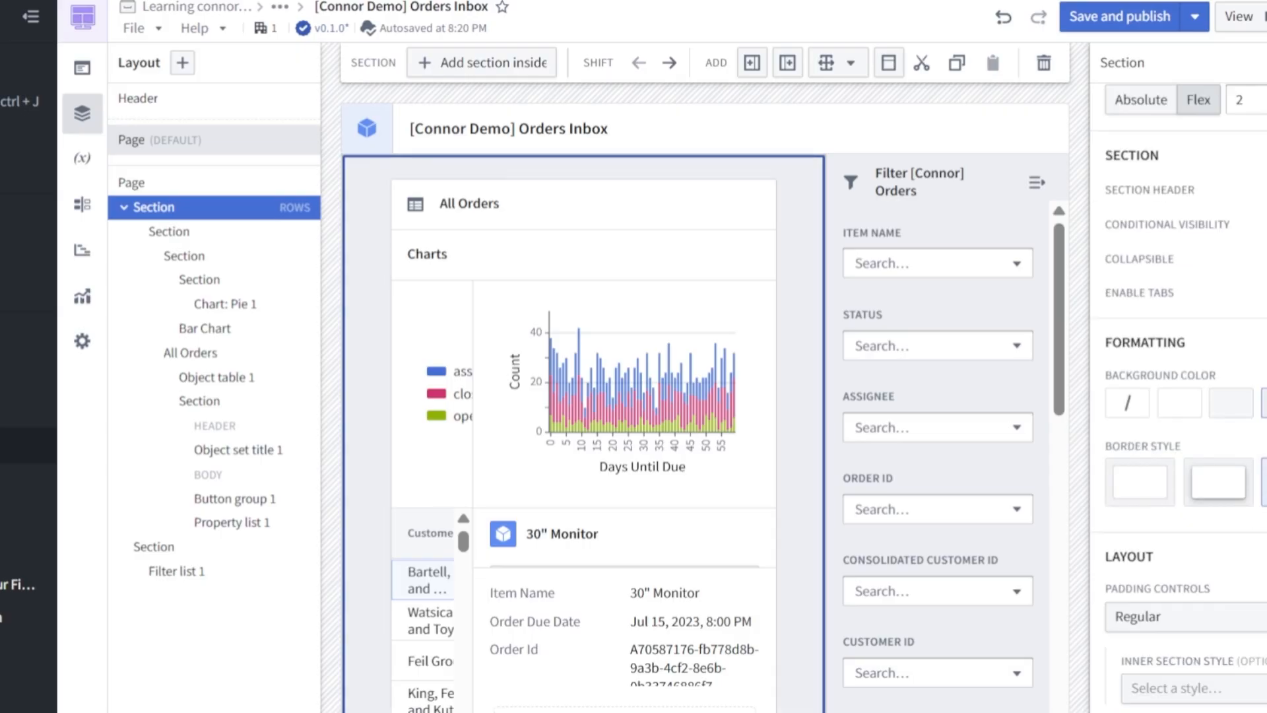
- Set the section's background colour and border style, then save and publish version v0.2.0
{"action": "left_click", "coordinate": [175, 583]}
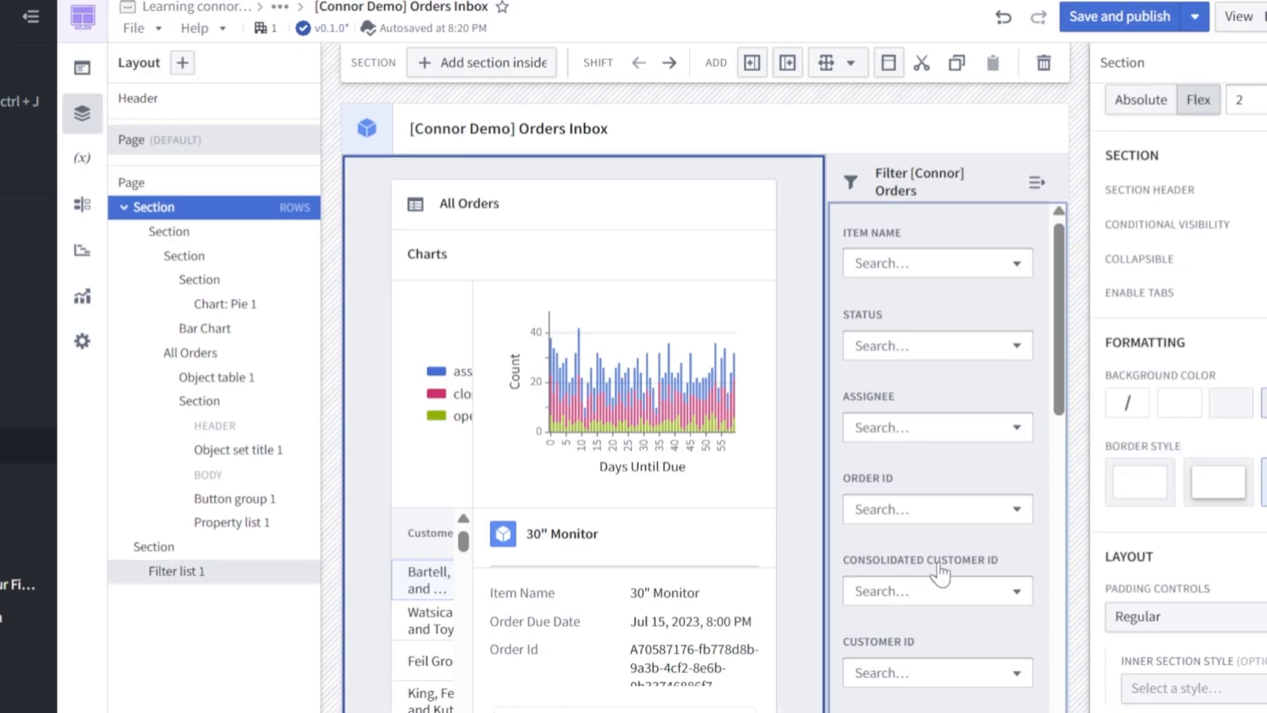
{"action": "mouse_move", "coordinate": [959, 395]}
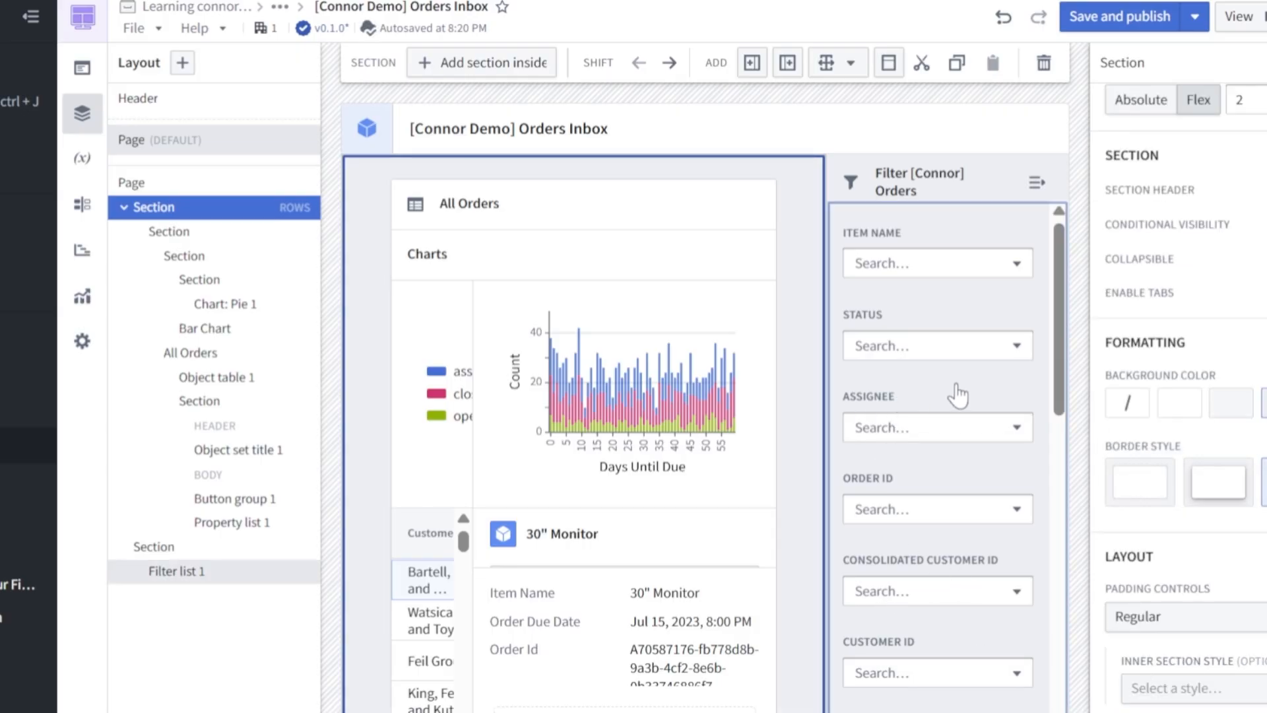
{"action": "left_click", "coordinate": [205, 329]}
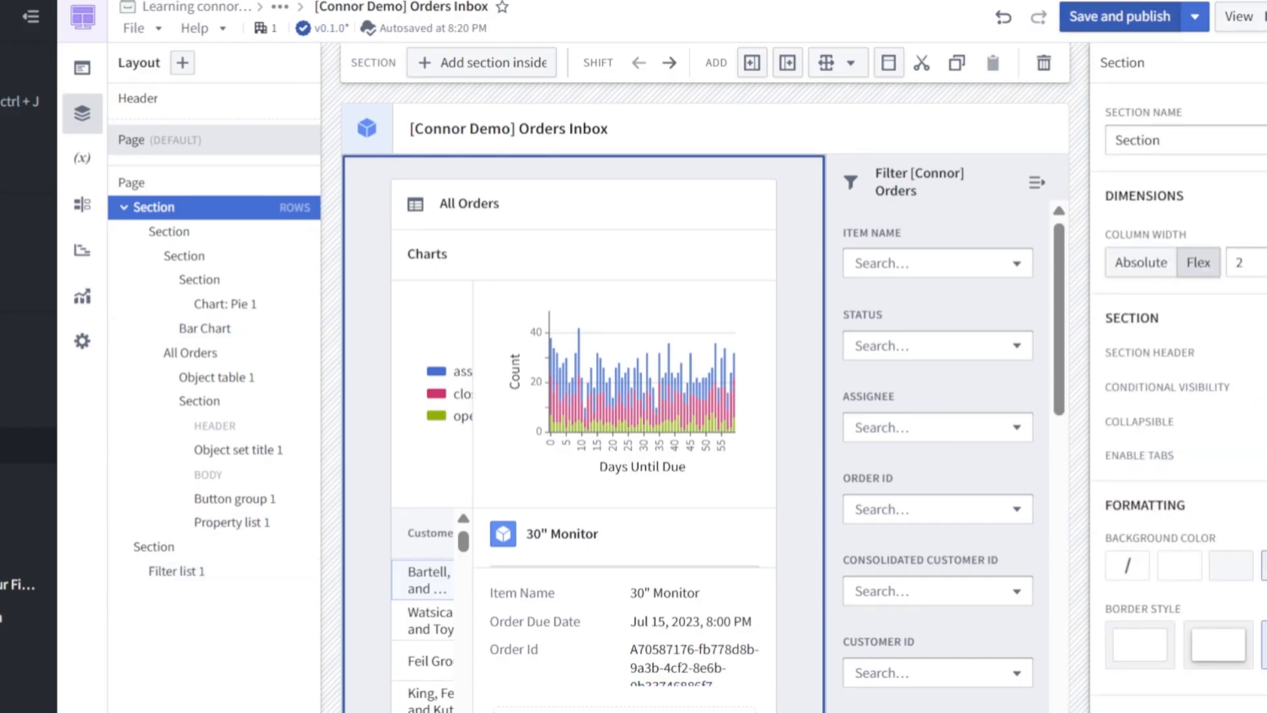
{"action": "left_click", "coordinate": [930, 186]}
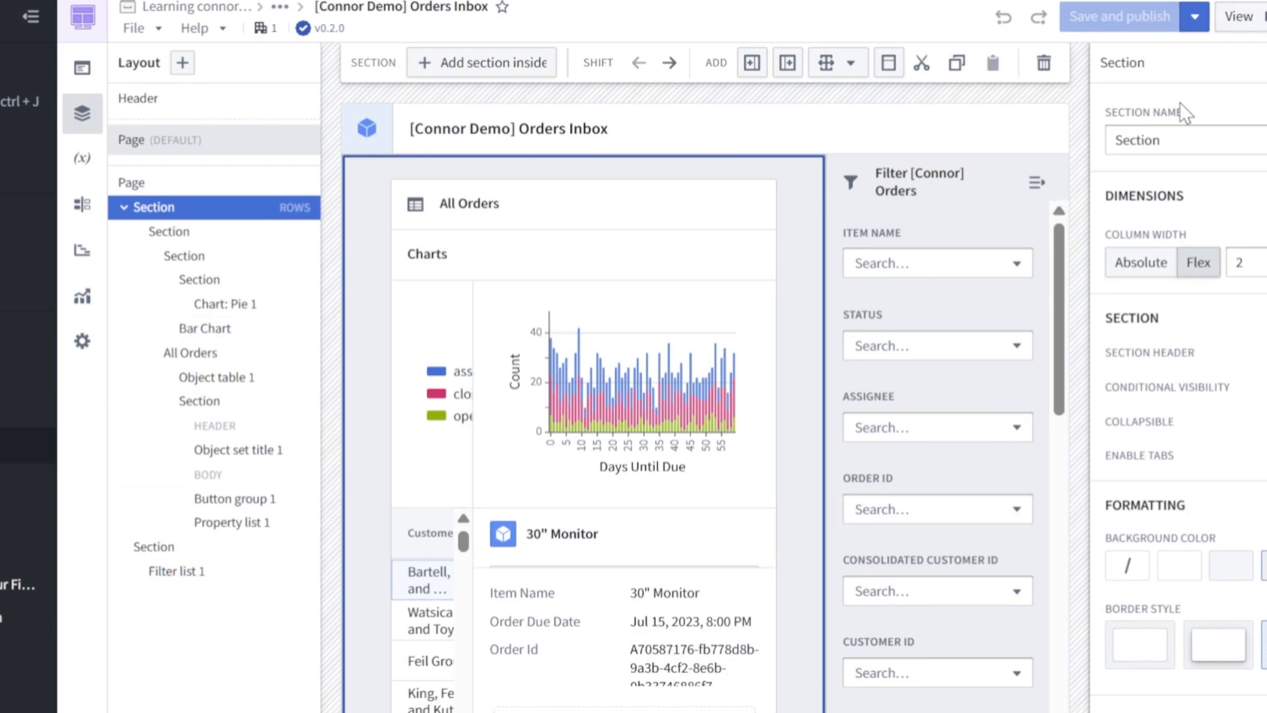
- View the published Orders Inbox and select two orders in the All Orders table to see their details
{"action": "left_click", "coordinate": [1241, 16]}
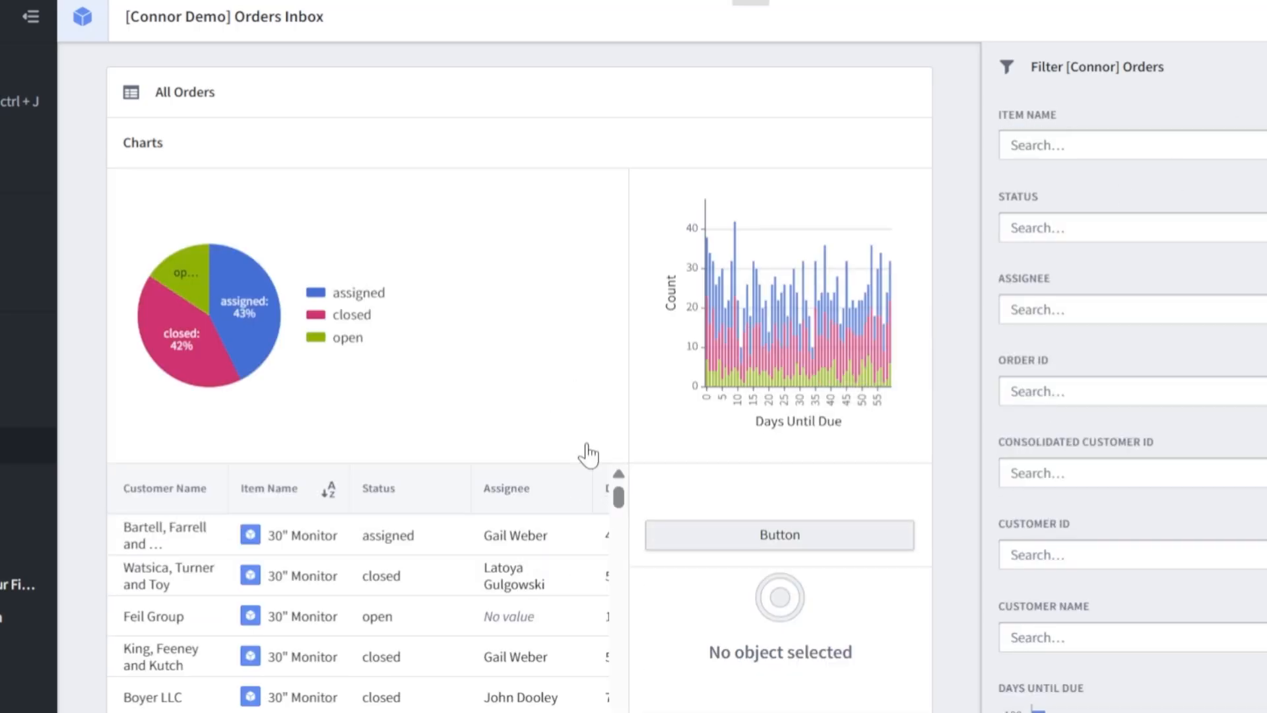
{"action": "left_click", "coordinate": [168, 534]}
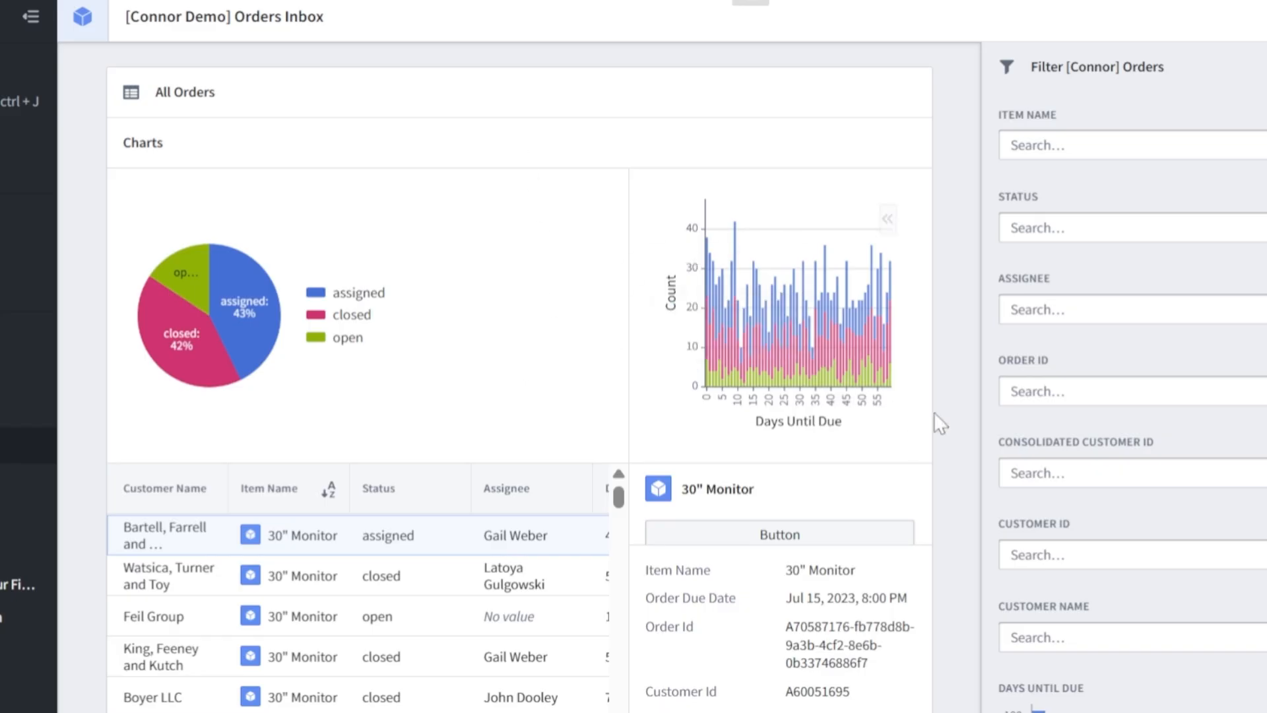
{"action": "left_click", "coordinate": [1131, 391]}
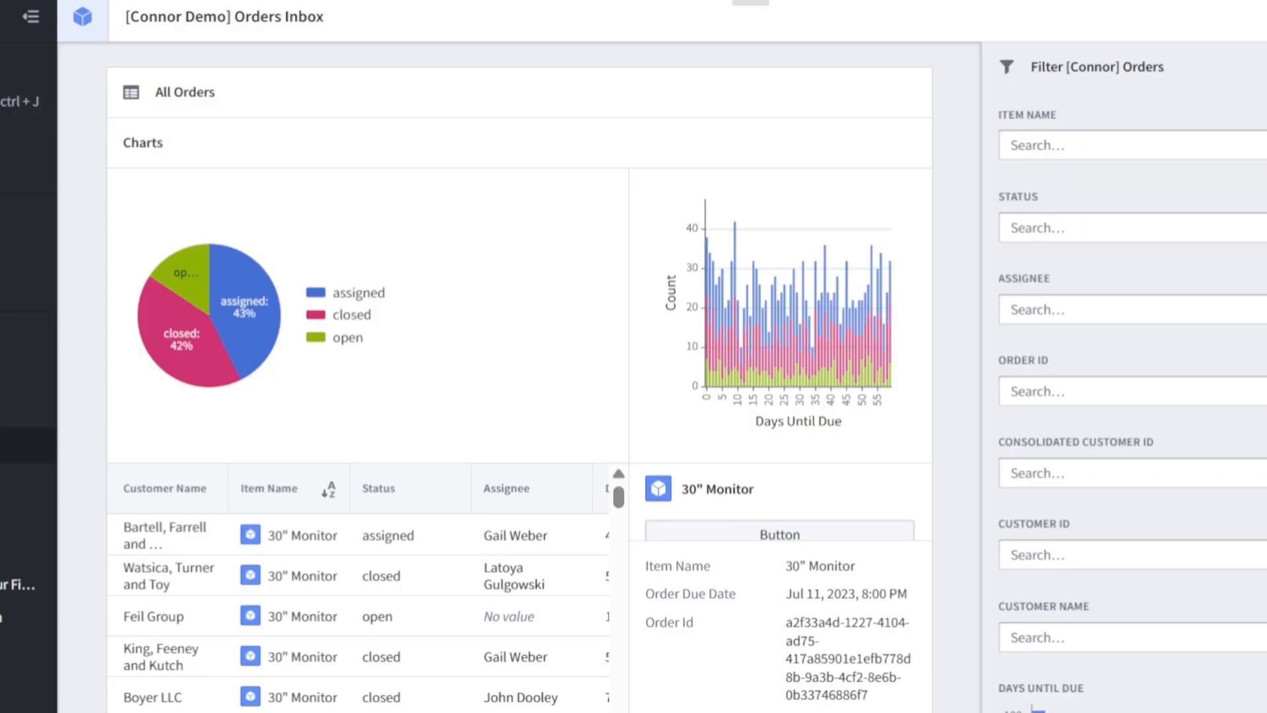
- Find and launch Ontology Manager through the enterprise-wide quicksearch
{"action": "key", "text": "ctrl+j"}
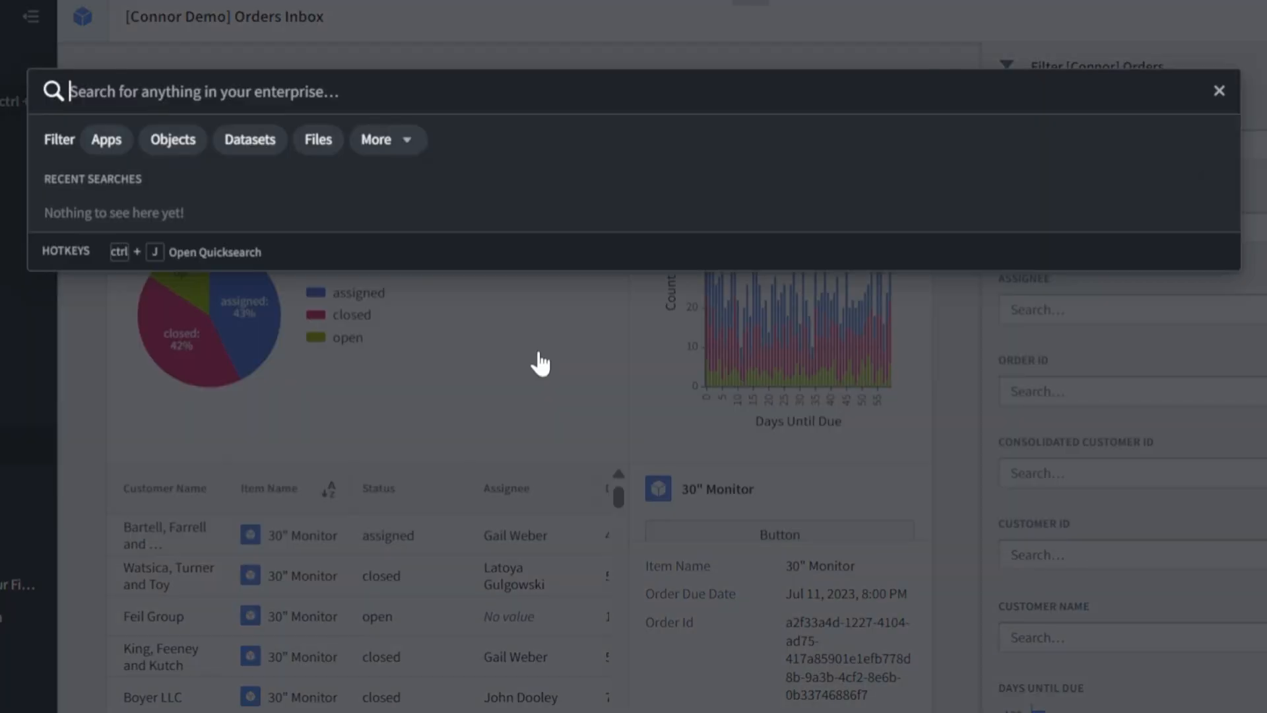
{"action": "type", "text": "ontolo"}
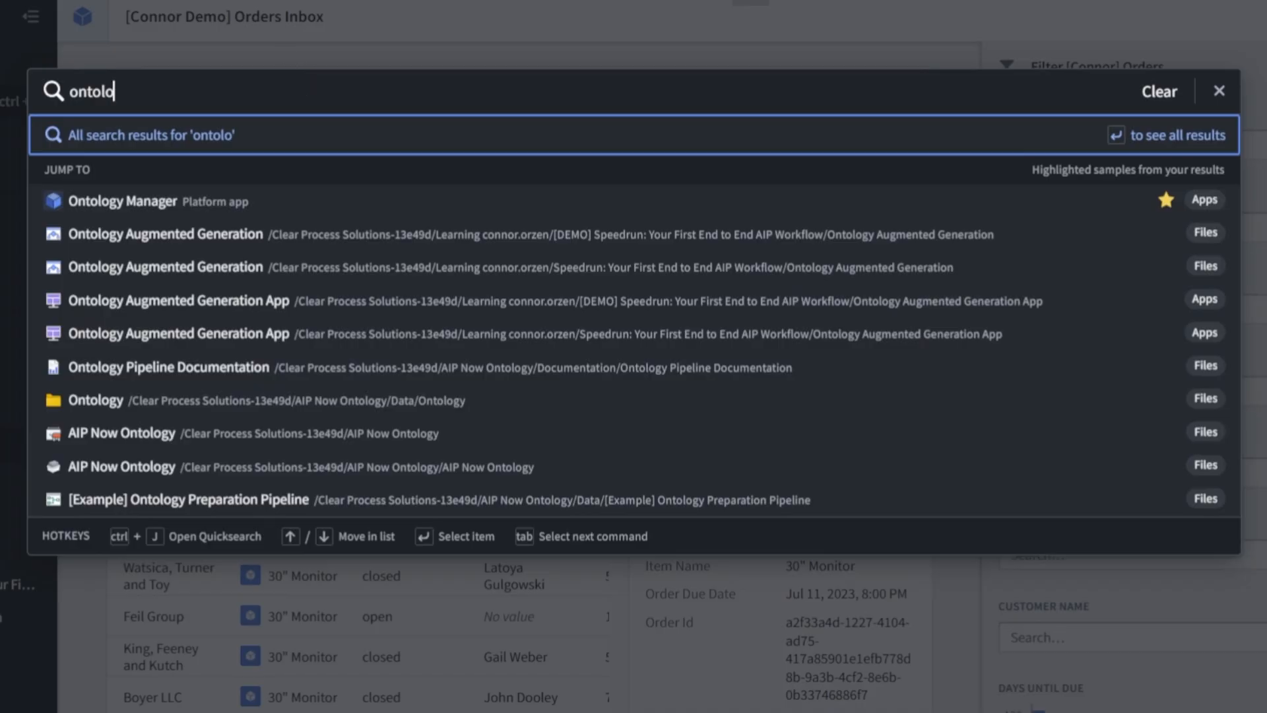
{"action": "left_click", "coordinate": [123, 201]}
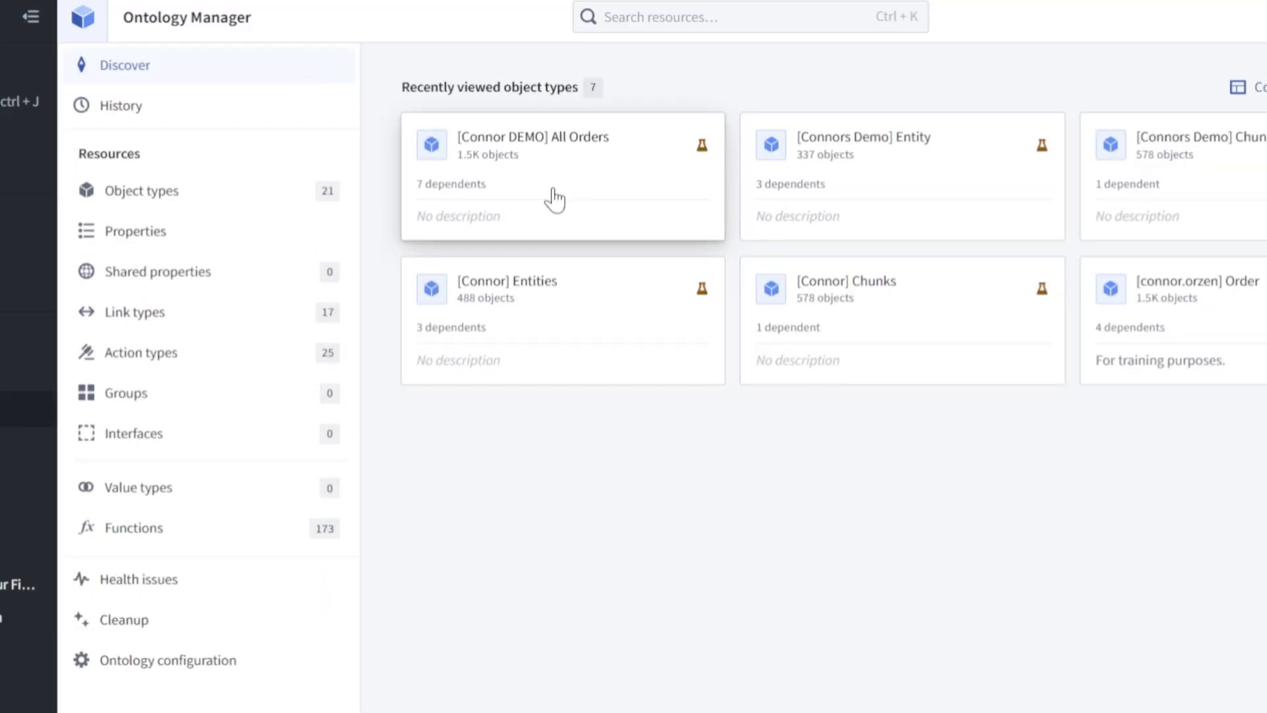
{"action": "mouse_move", "coordinate": [622, 172]}
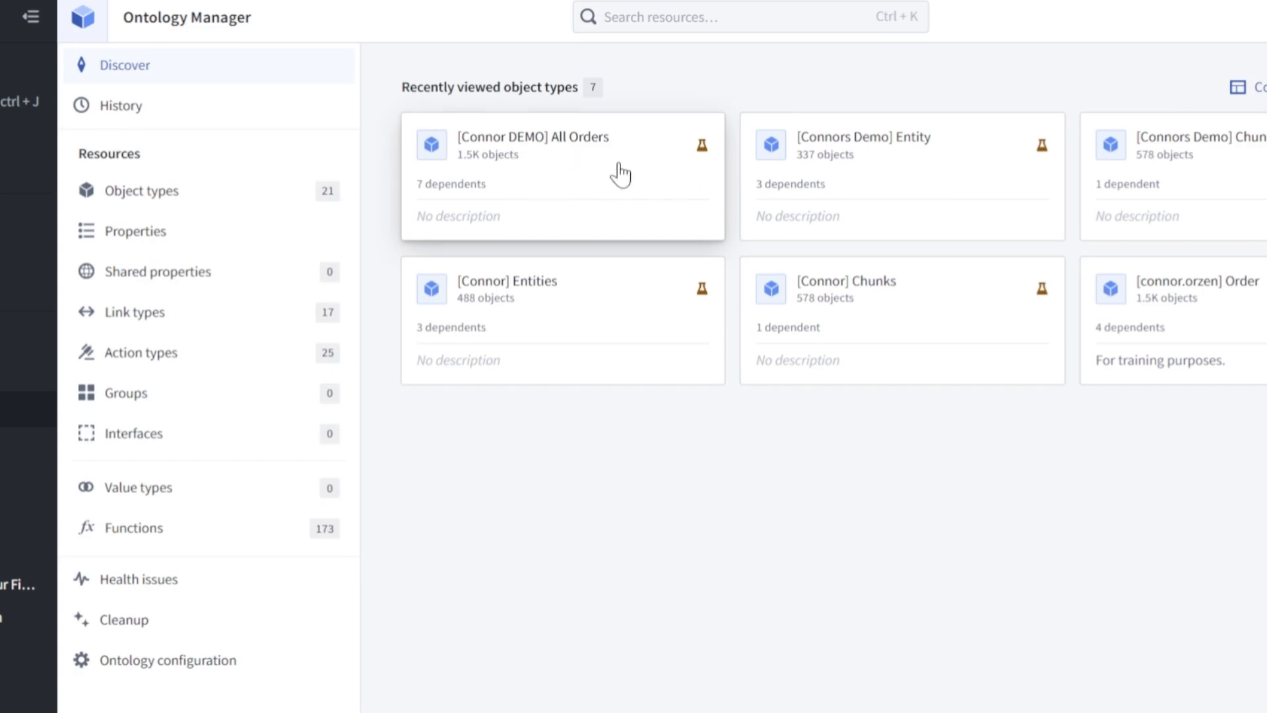
- Enable Allow edits on the [Connor DEMO] All Orders object type's datasource settings
{"action": "left_click", "coordinate": [532, 145]}
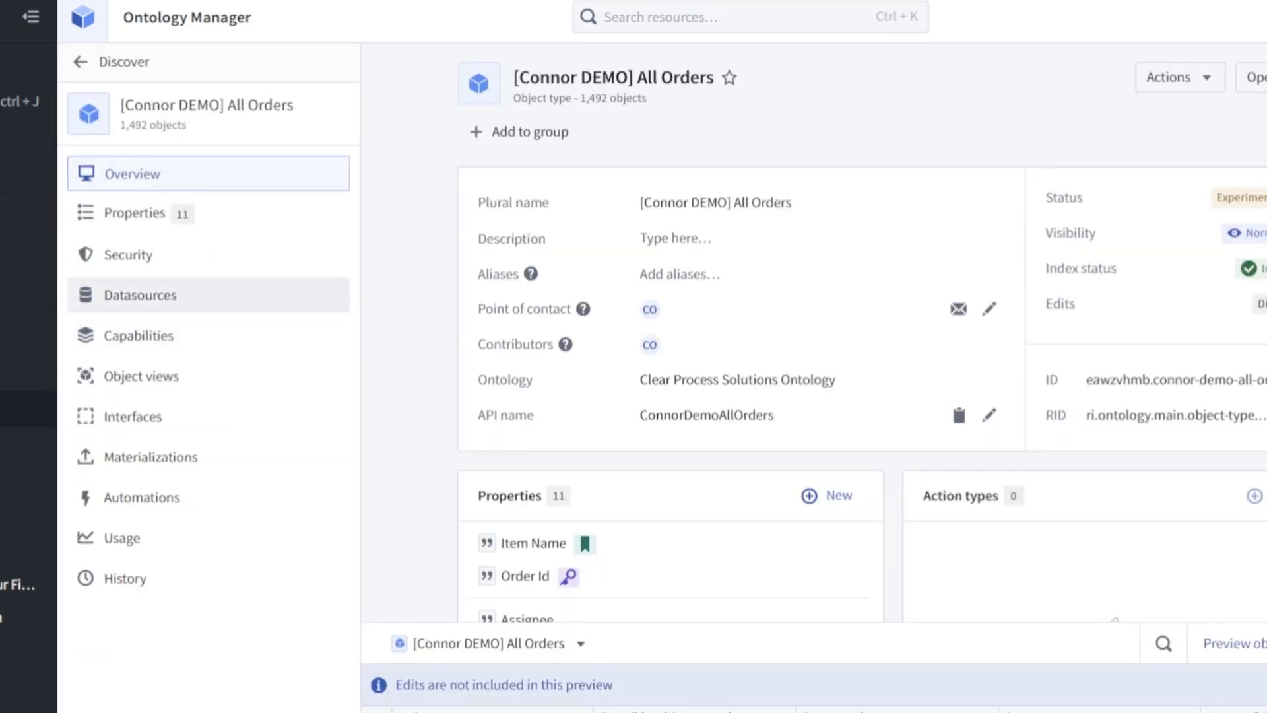
{"action": "left_click", "coordinate": [141, 295]}
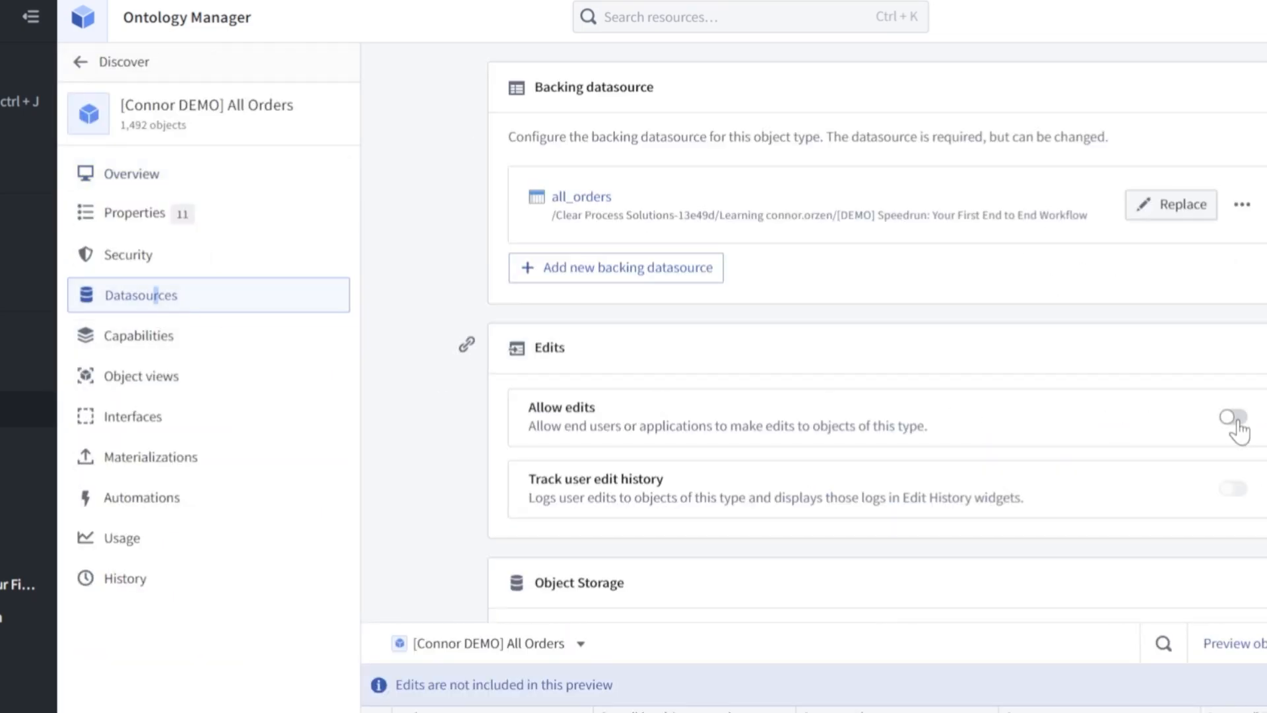
{"action": "left_click", "coordinate": [1232, 417]}
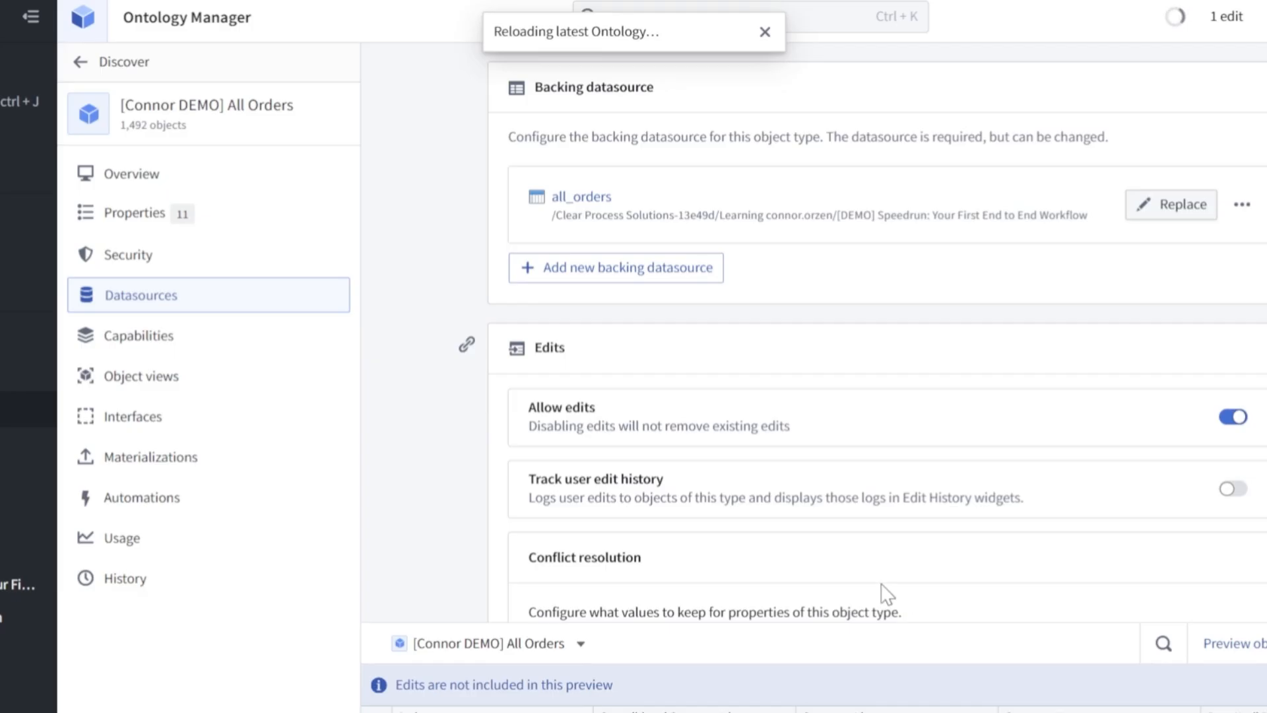
- Start a new Modify object(s) action type on the All Orders object type
{"action": "left_click", "coordinate": [130, 173]}
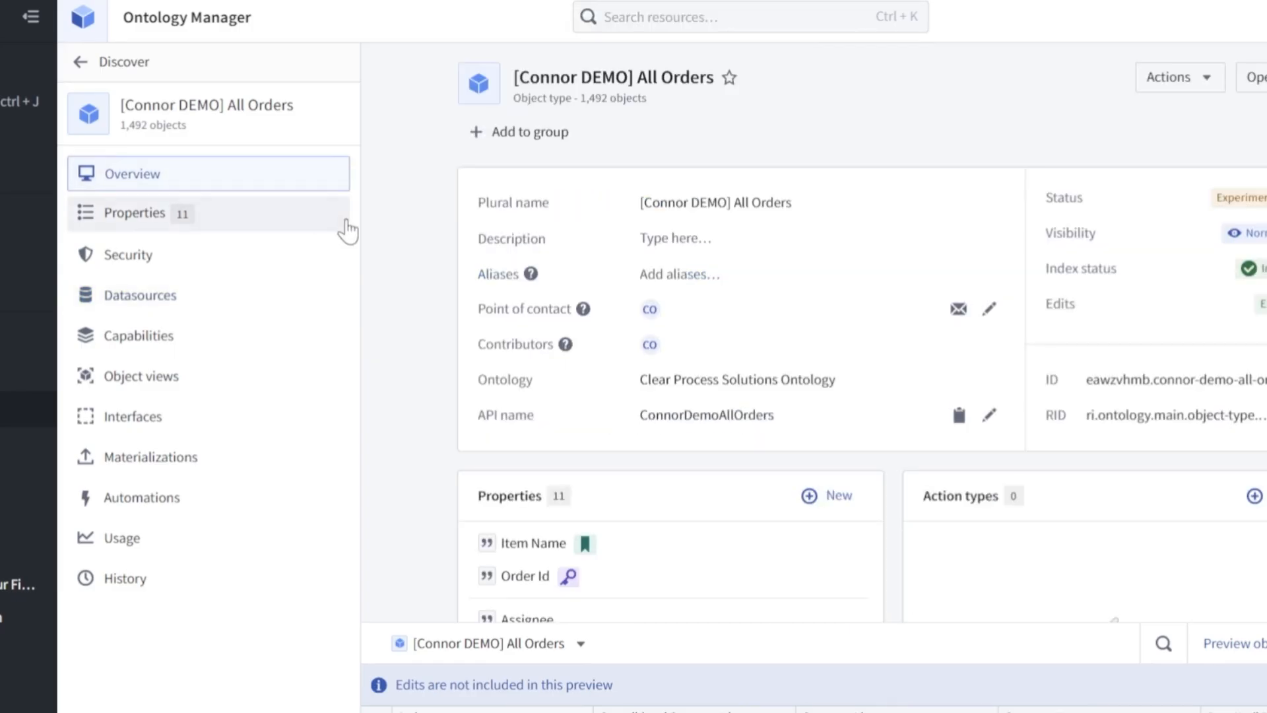
{"action": "scroll", "scroll_direction": "down", "scroll_amount": 3}
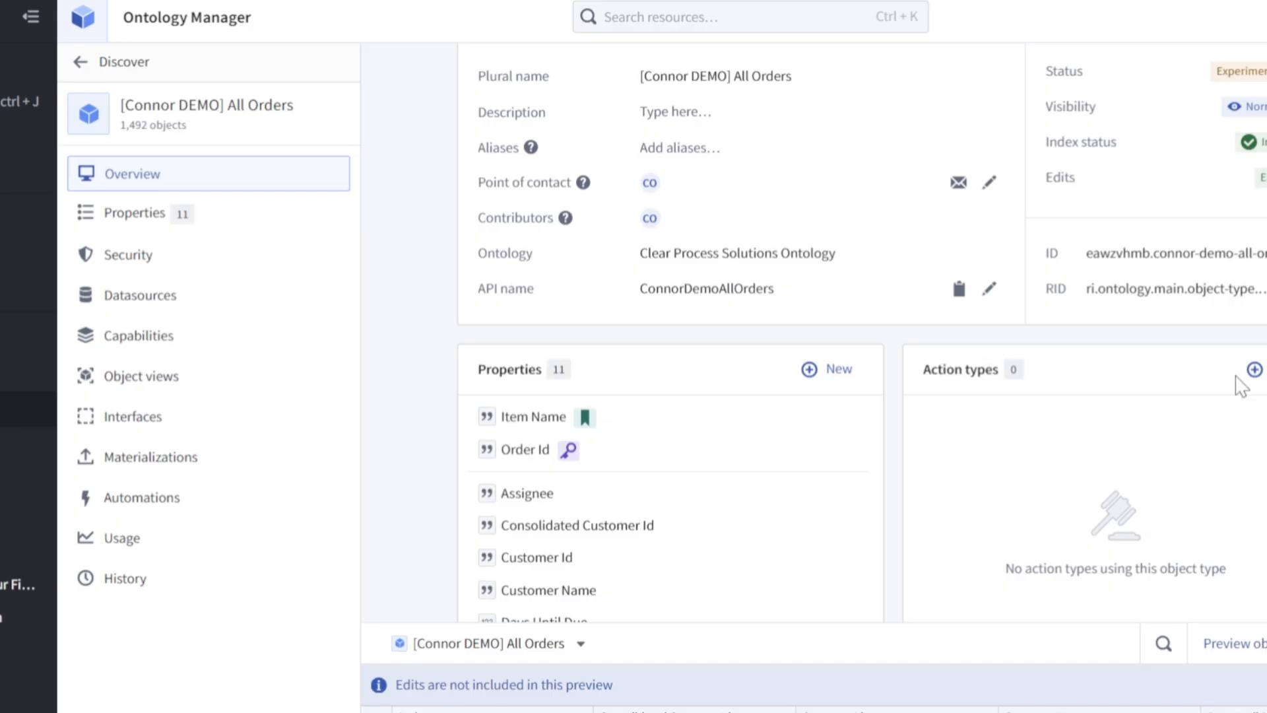
{"action": "left_click", "coordinate": [1254, 370]}
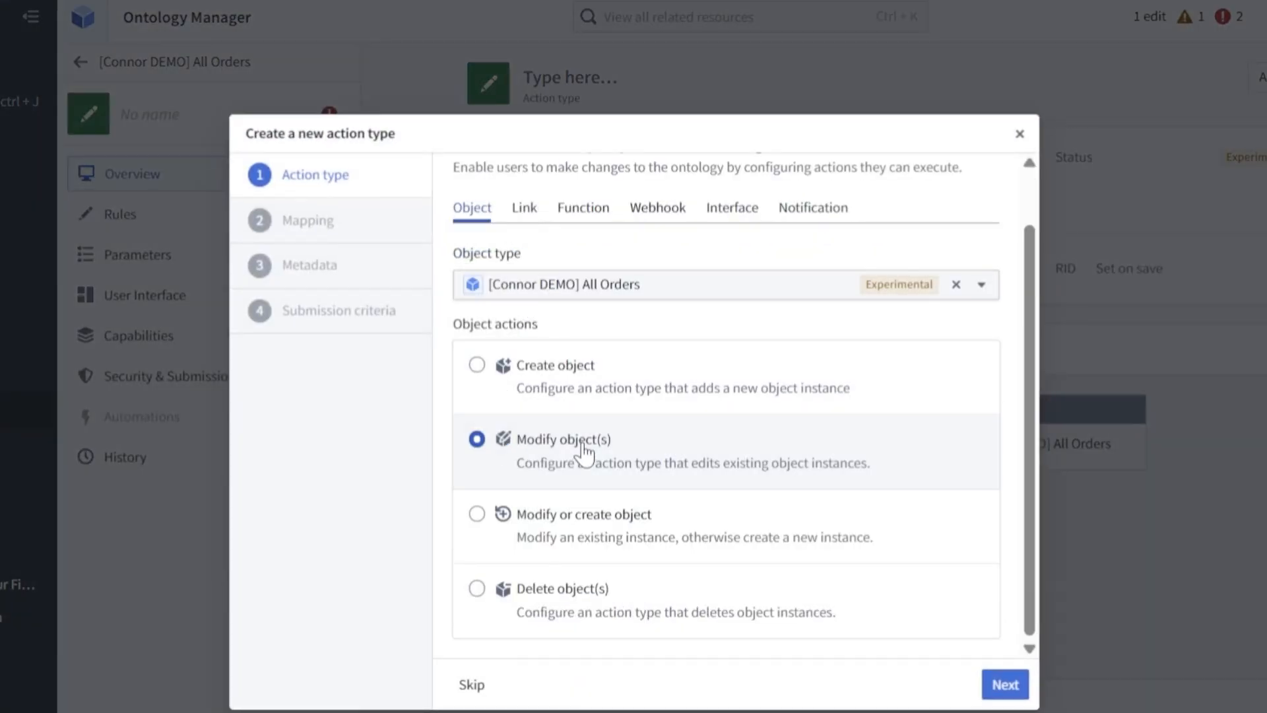
{"action": "left_click", "coordinate": [1003, 684]}
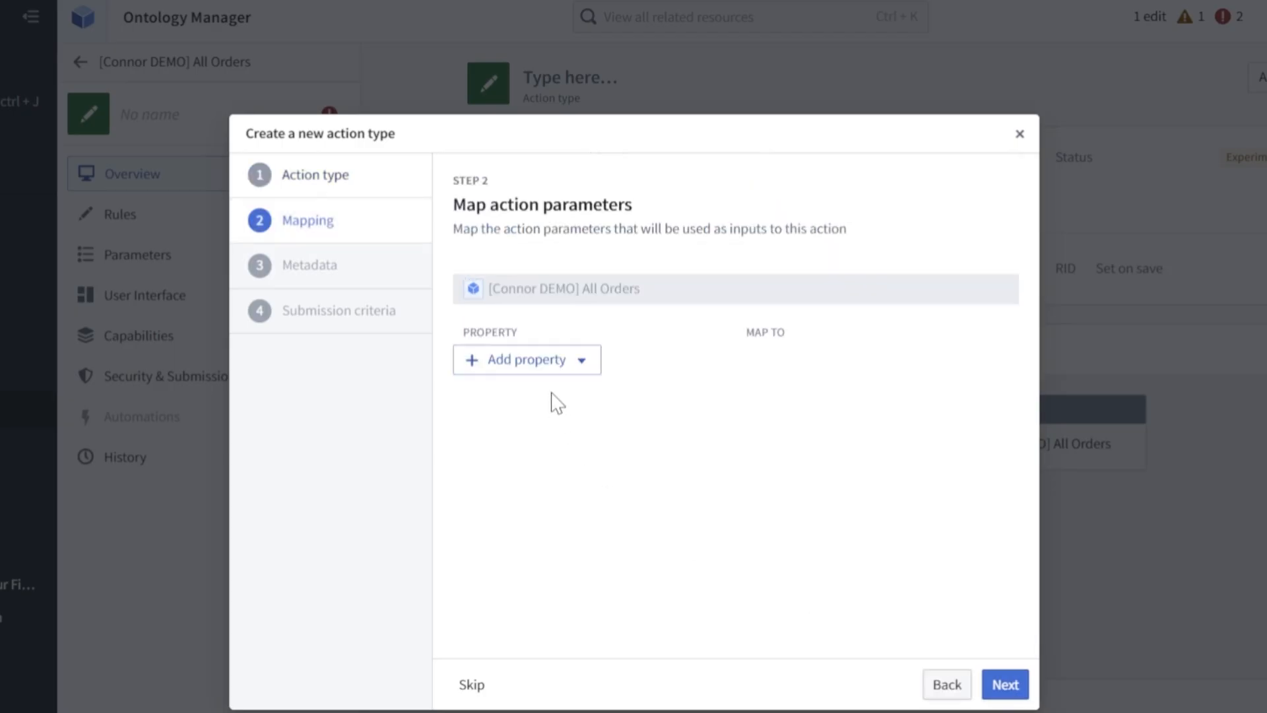
- Map Assignee from input and give Status the static value 'assigne'
{"action": "left_click", "coordinate": [521, 359]}
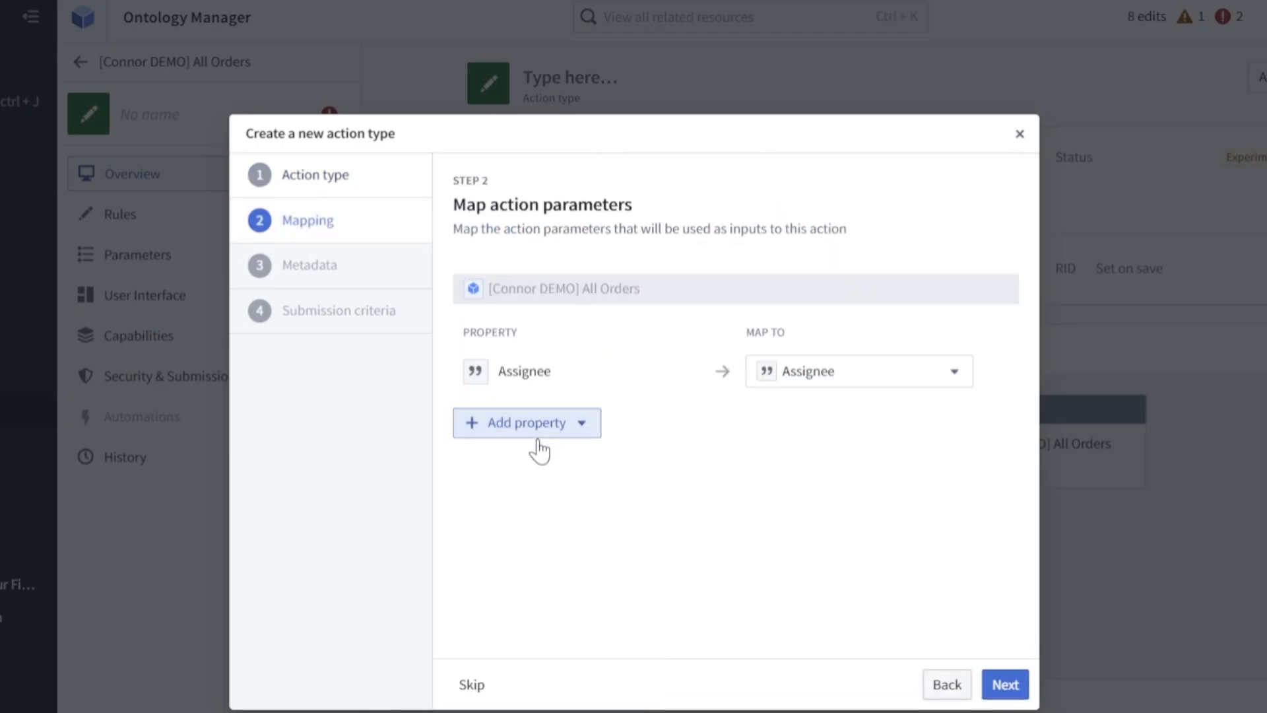
{"action": "left_click", "coordinate": [517, 423]}
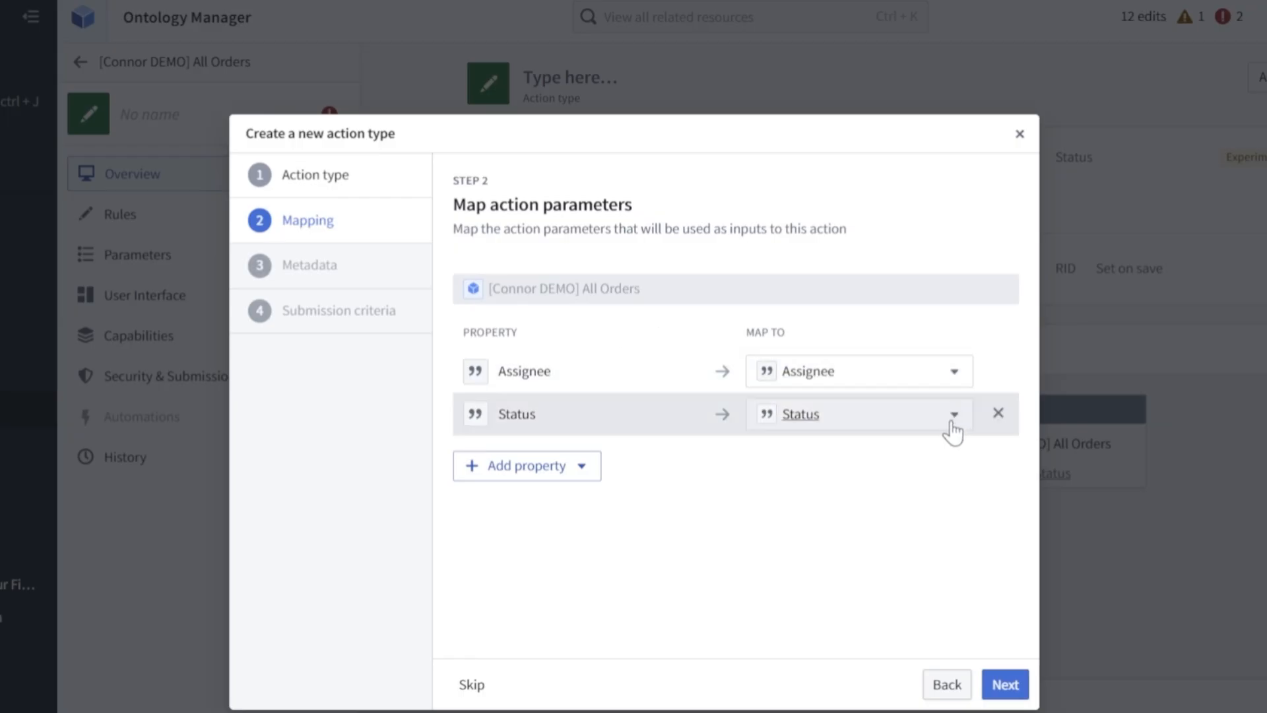
{"action": "left_click", "coordinate": [954, 414]}
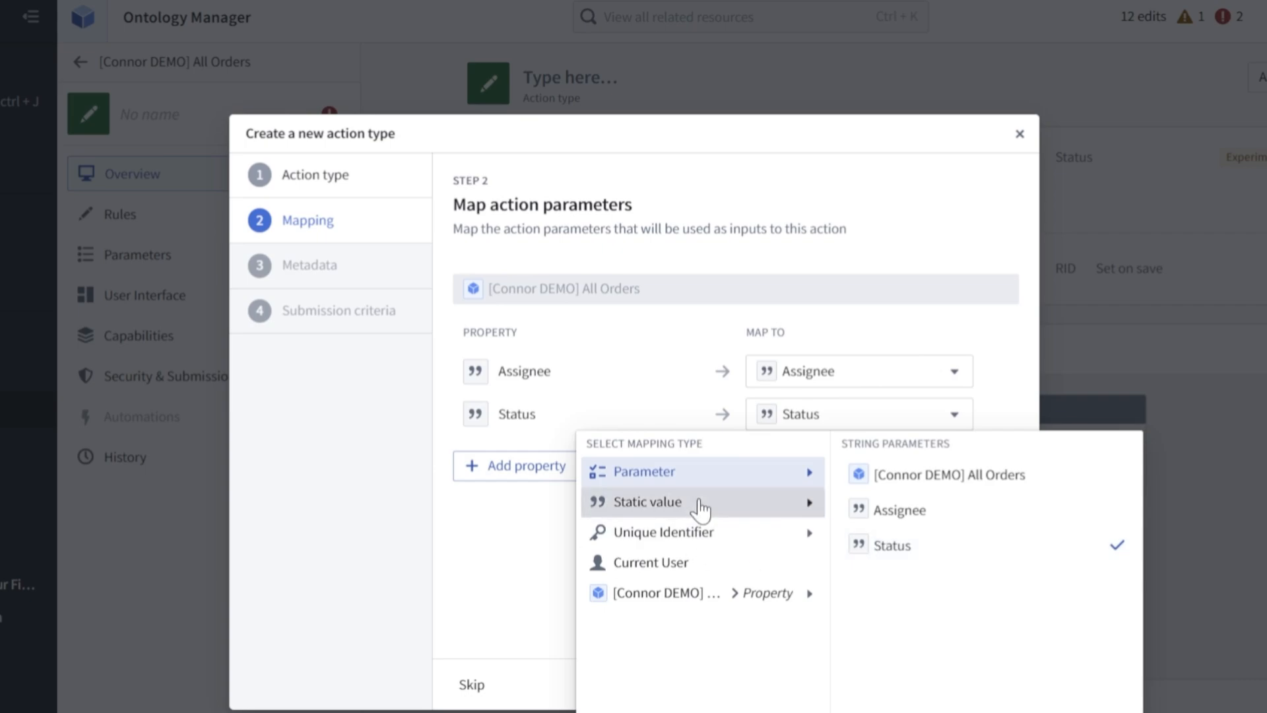
{"action": "left_click", "coordinate": [647, 501]}
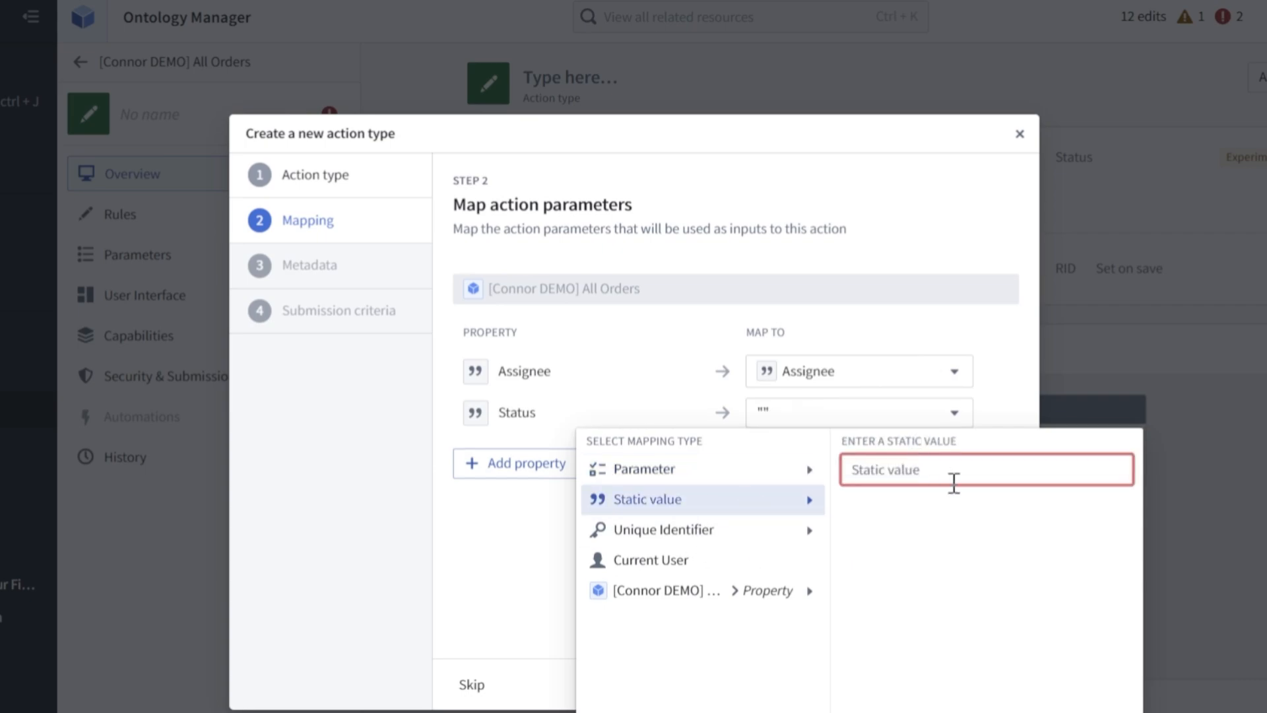
{"action": "type", "text": "assignee"}
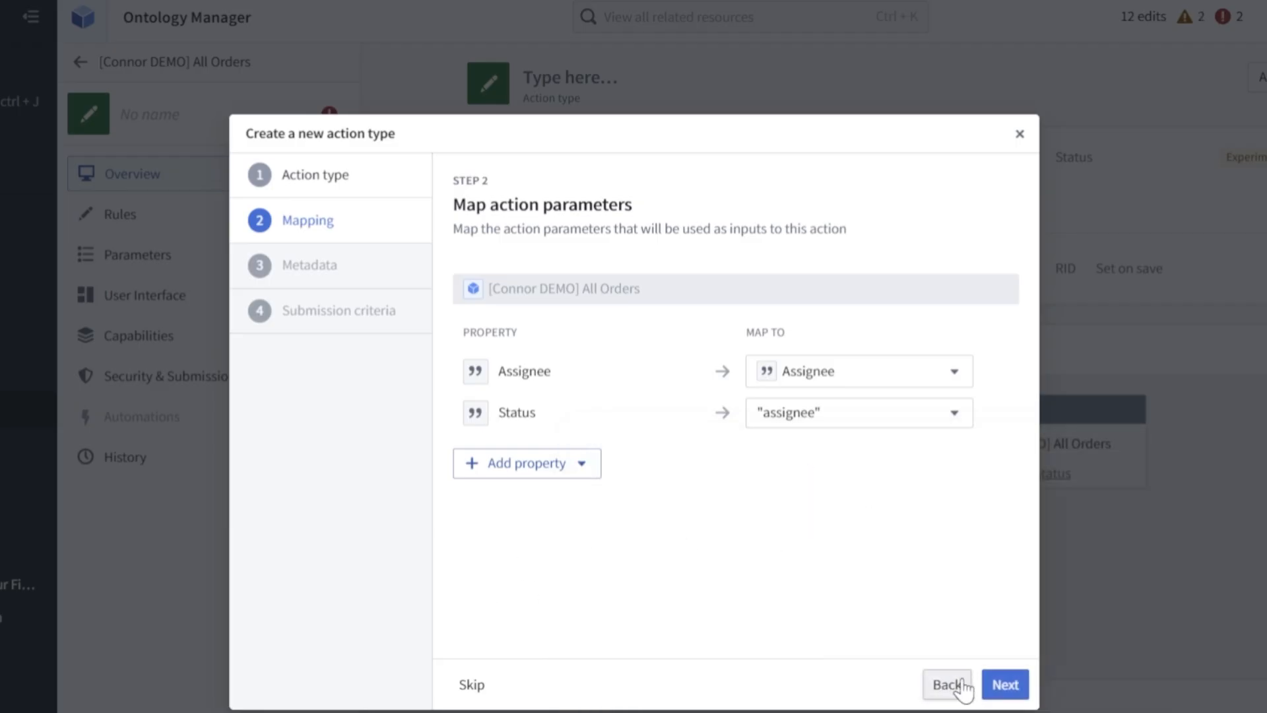
- Name the action [Connor Demo] Assign Order and create the action type
{"action": "left_click", "coordinate": [1003, 685]}
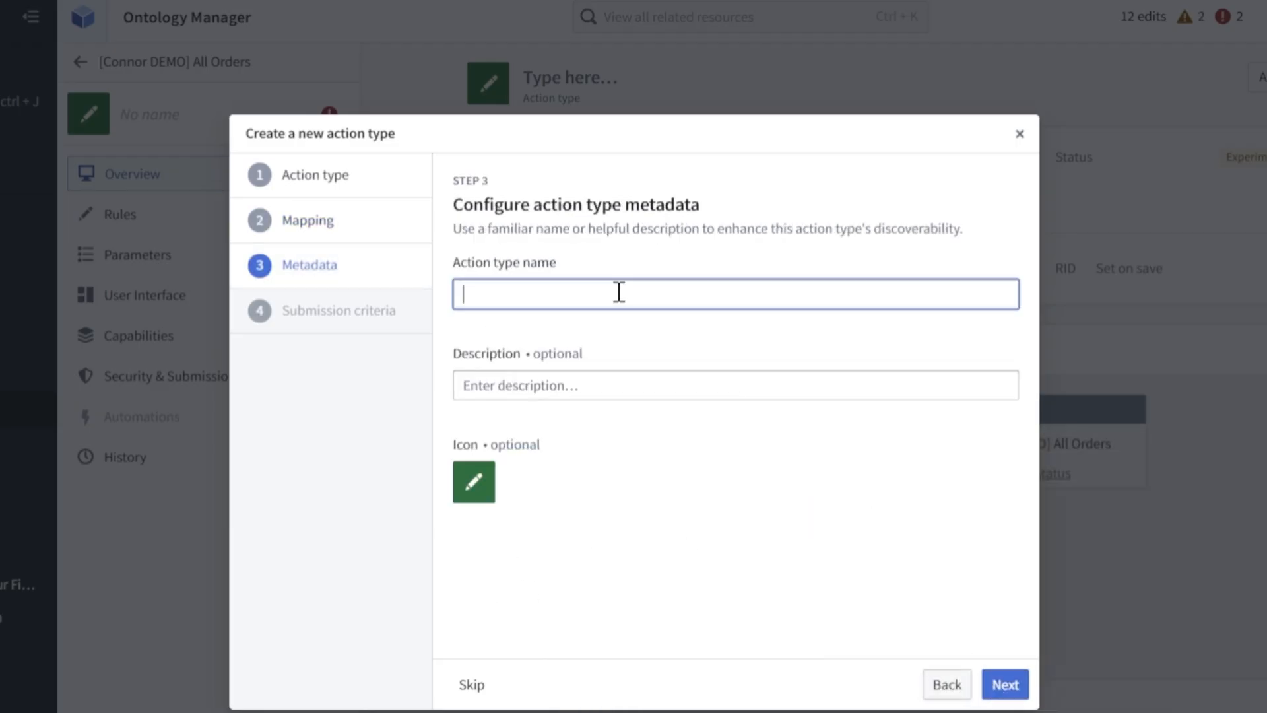
{"action": "type", "text": "[Connor Demo] Assign Order"}
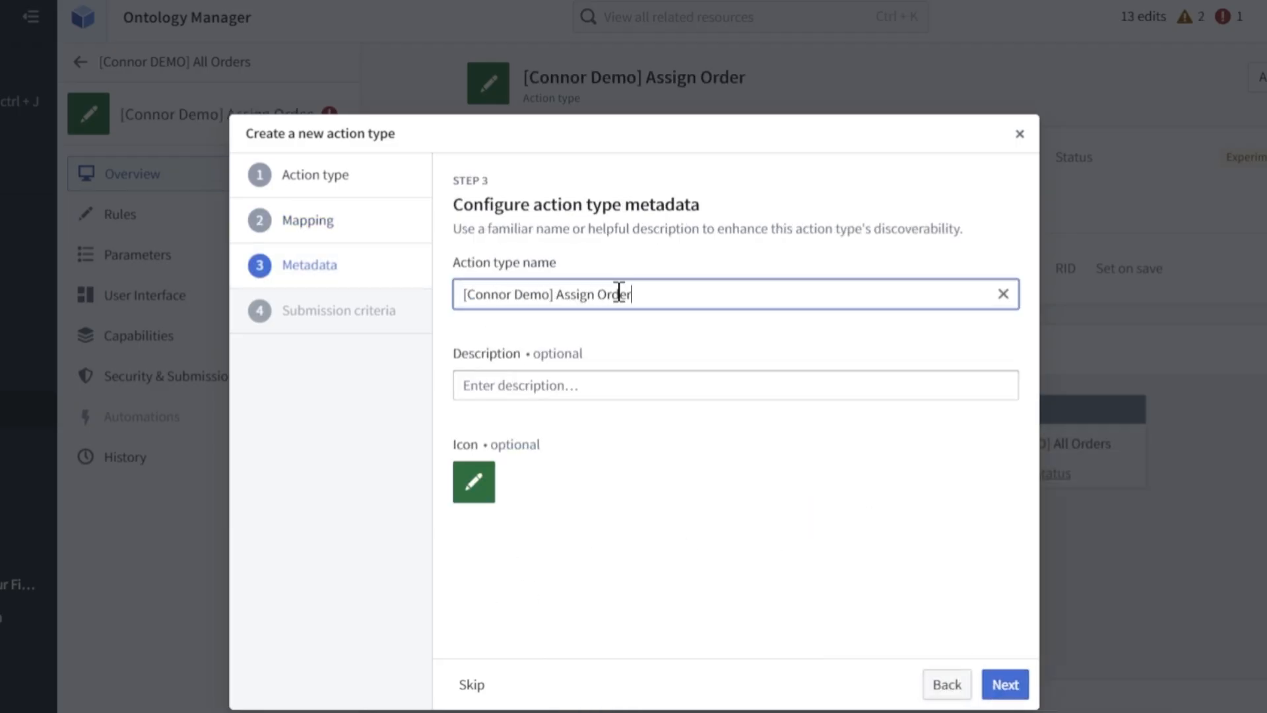
{"action": "left_click", "coordinate": [472, 482]}
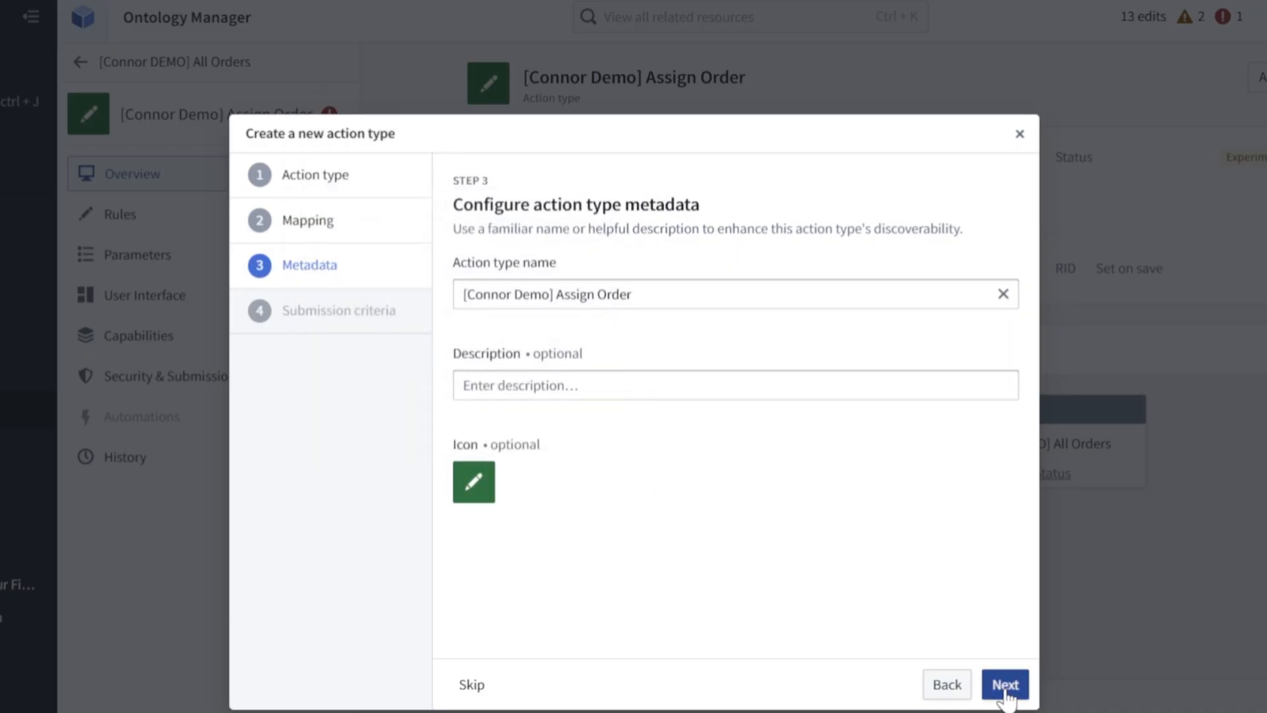
{"action": "left_click", "coordinate": [1005, 684]}
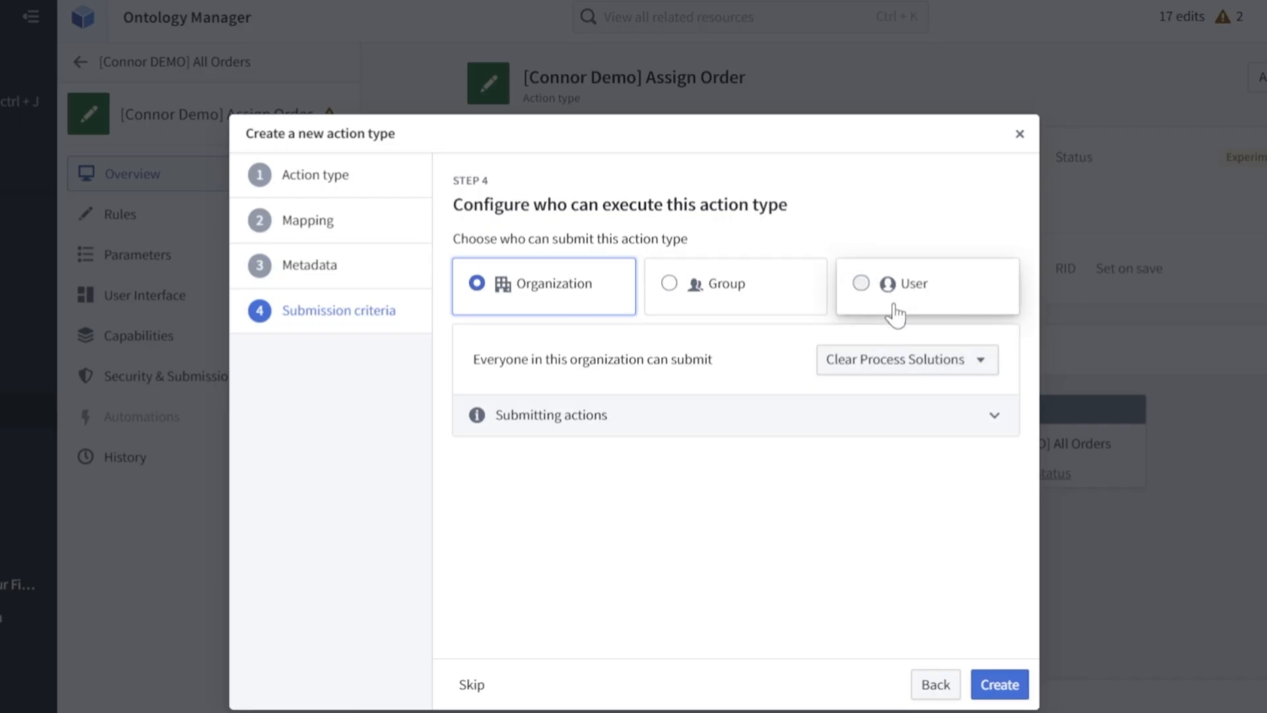
{"action": "mouse_move", "coordinate": [837, 324]}
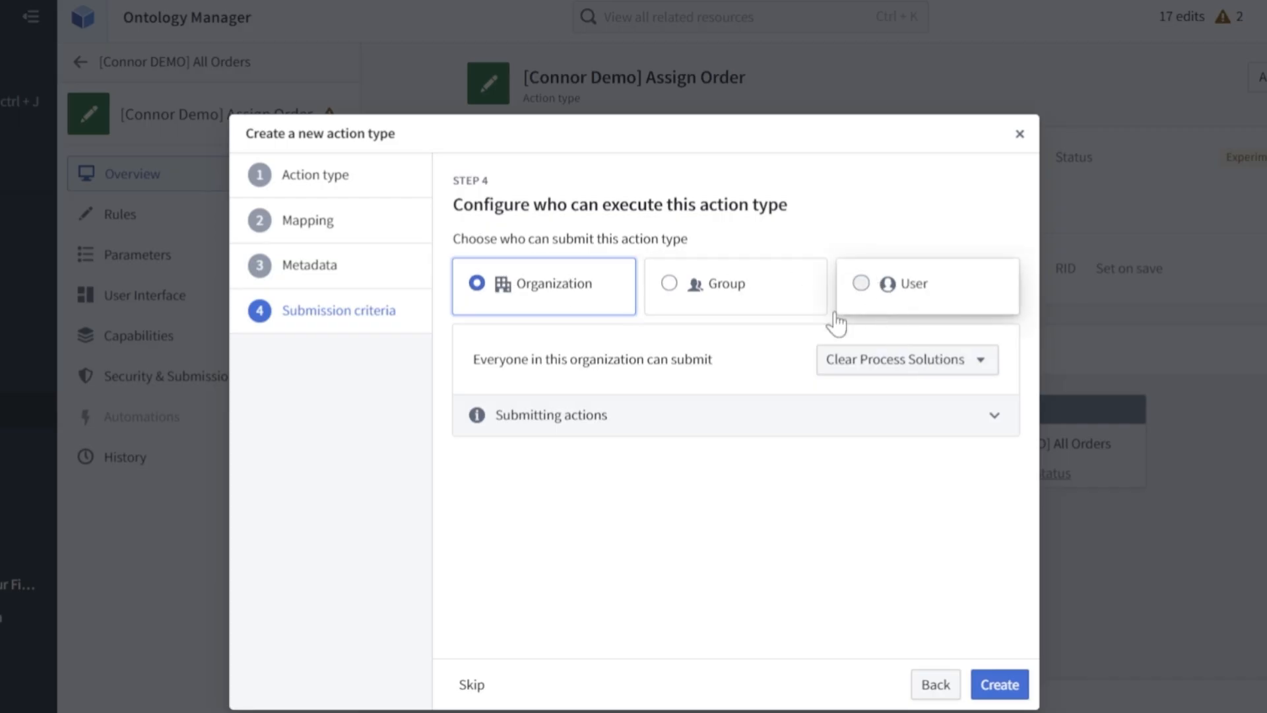
{"action": "left_click", "coordinate": [999, 684]}
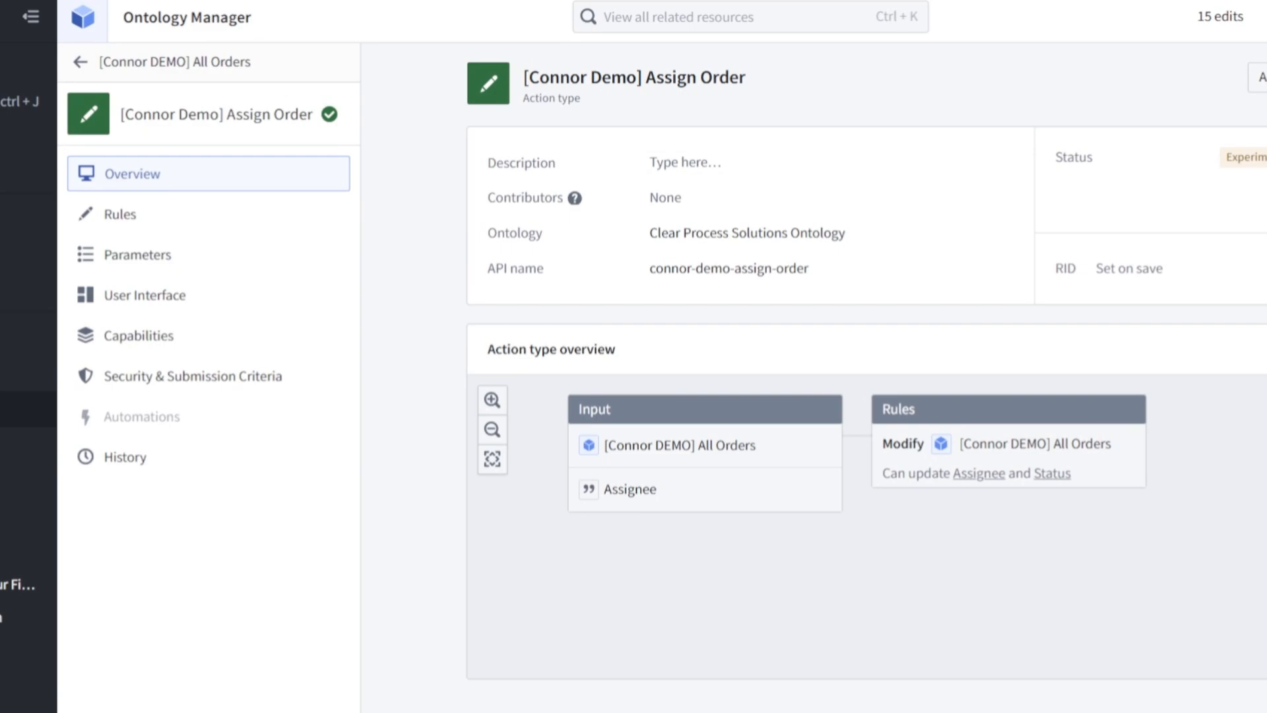
- Review the action's Rules, Parameters, Capabilities and User Interface settings
{"action": "left_click", "coordinate": [121, 214]}
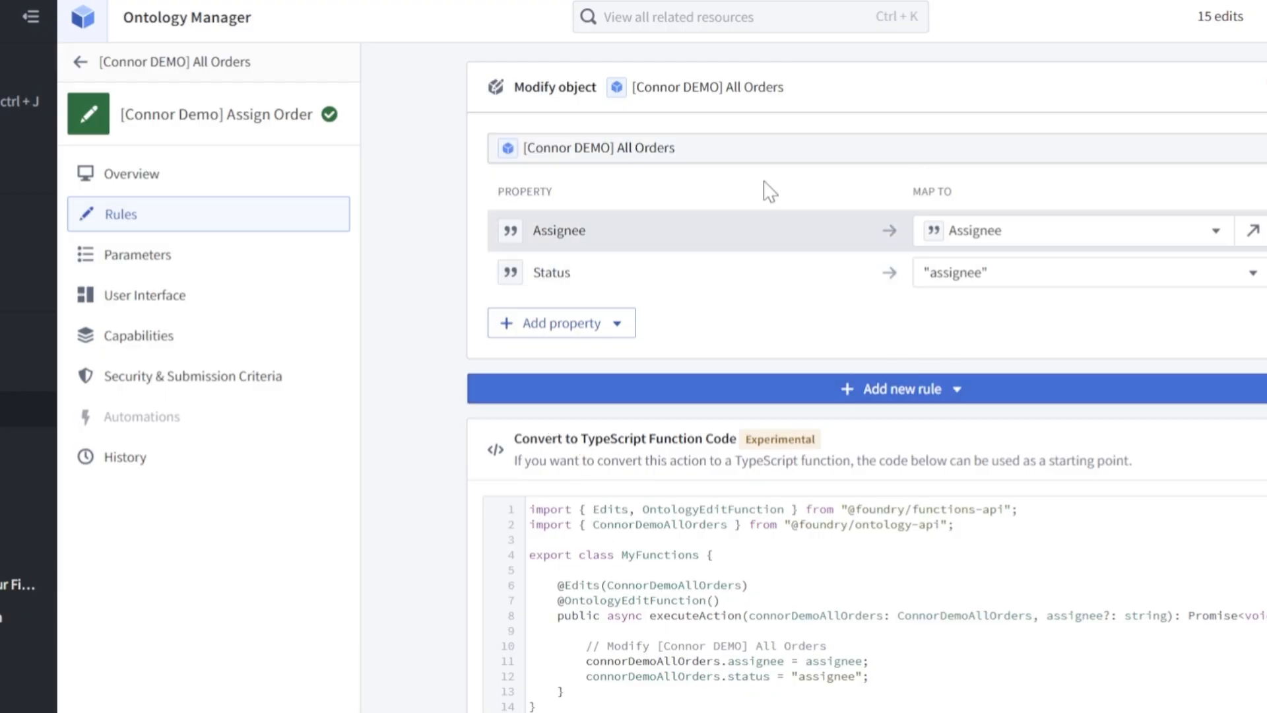
{"action": "left_click", "coordinate": [142, 255]}
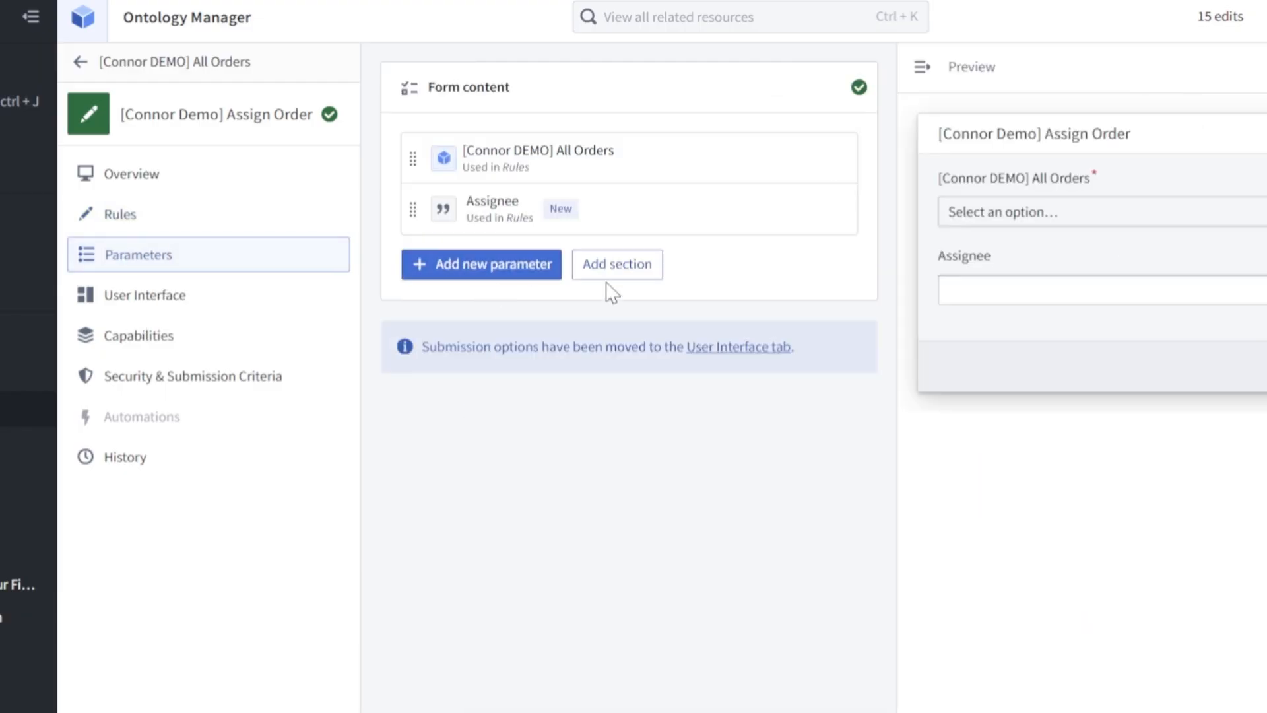
{"action": "mouse_move", "coordinate": [1058, 201]}
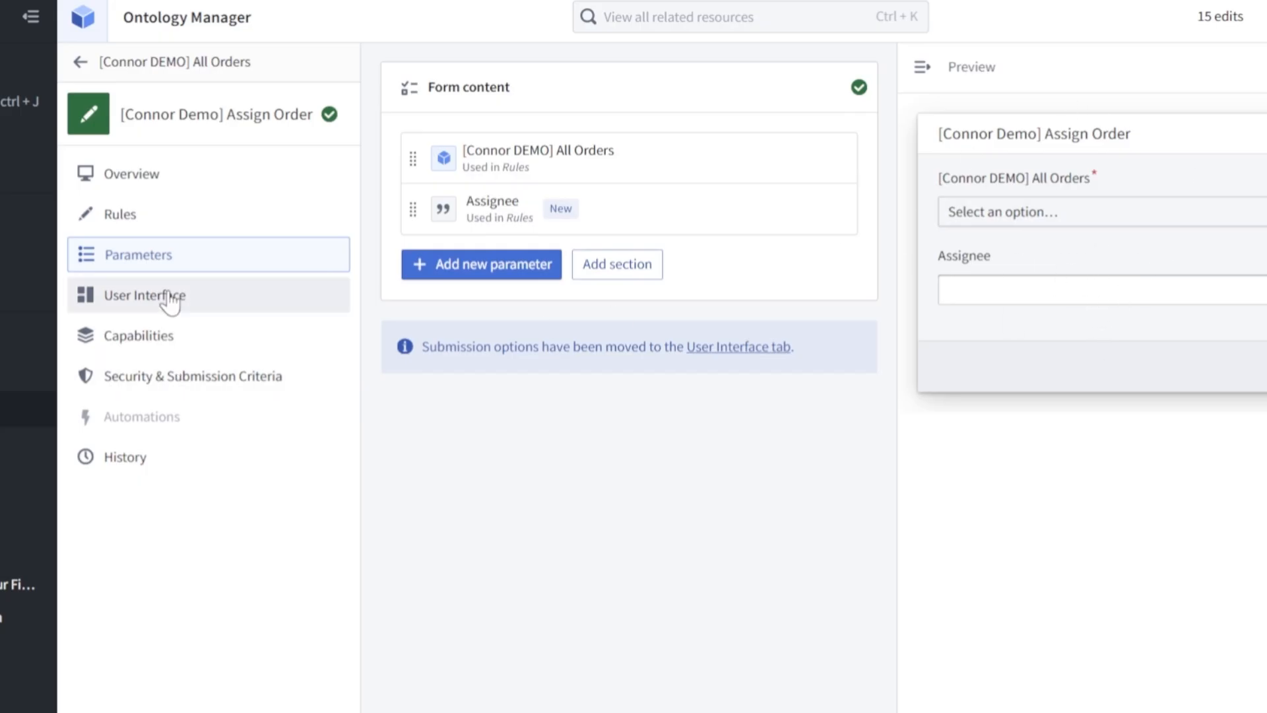
{"action": "left_click", "coordinate": [139, 336]}
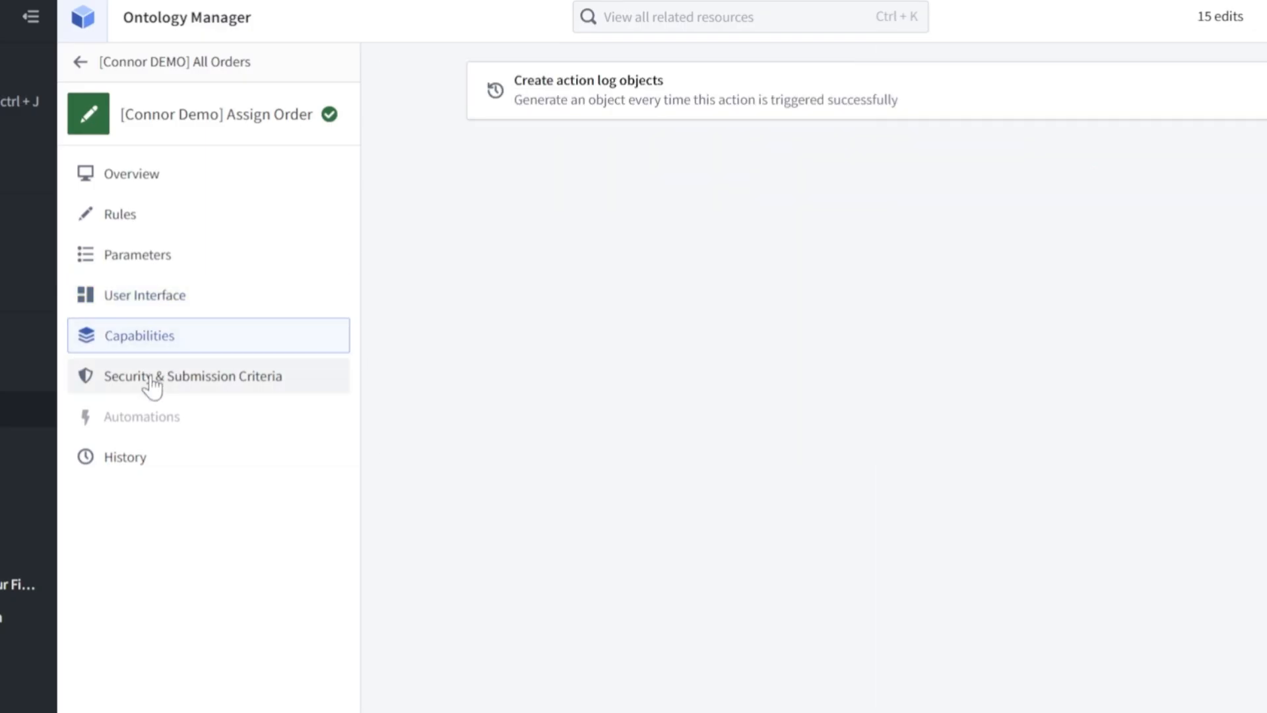
{"action": "left_click", "coordinate": [138, 173]}
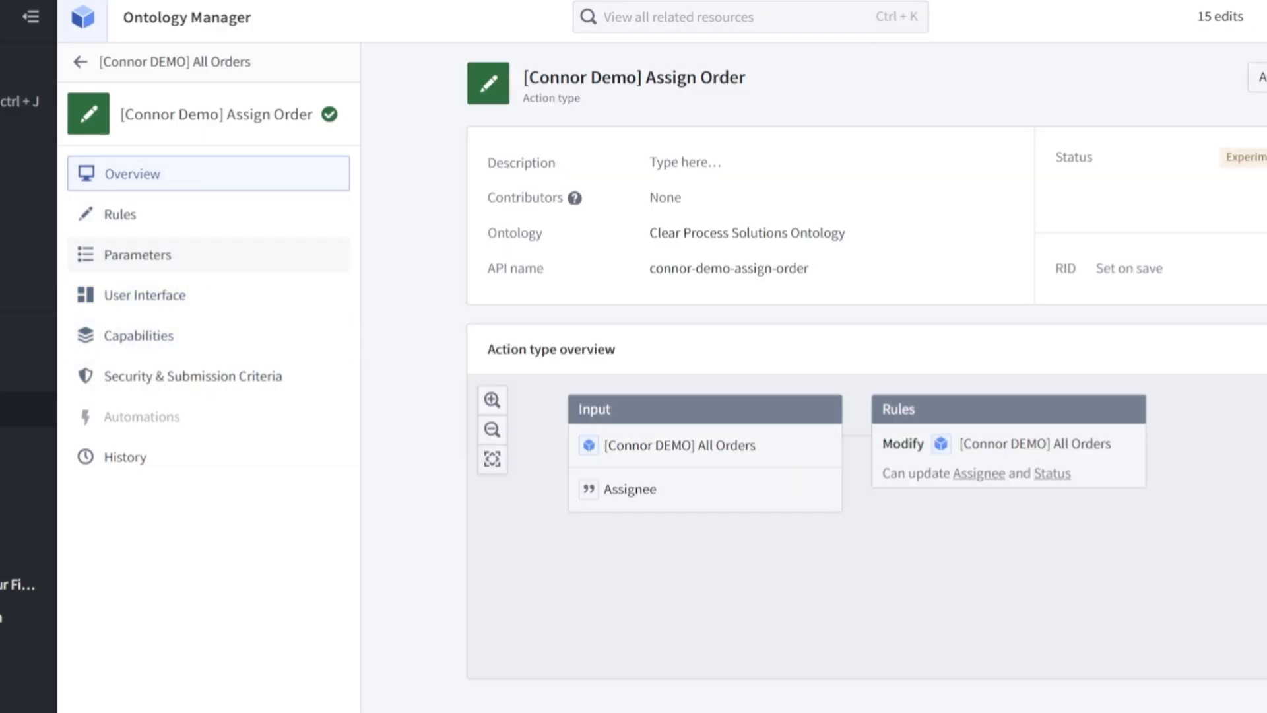
{"action": "left_click", "coordinate": [147, 294]}
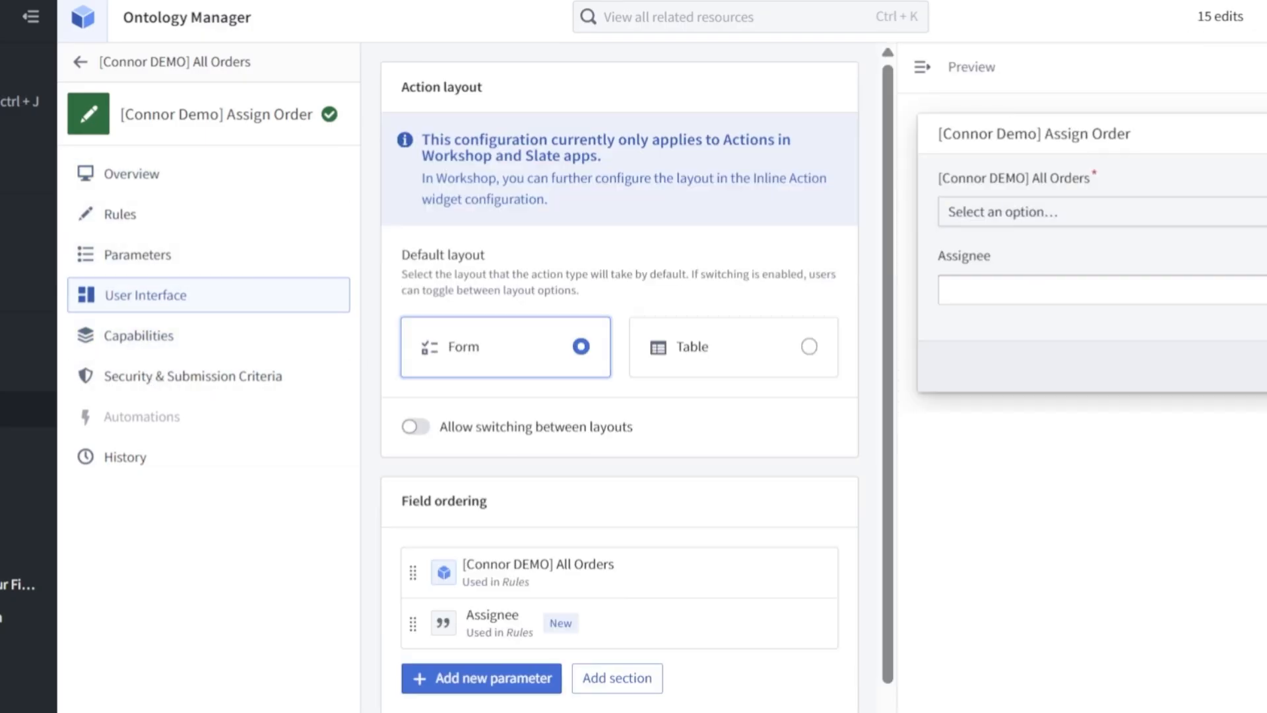
- Save all pending changes to the ontology through the Review changes dialog
{"action": "left_click", "coordinate": [1136, 689]}
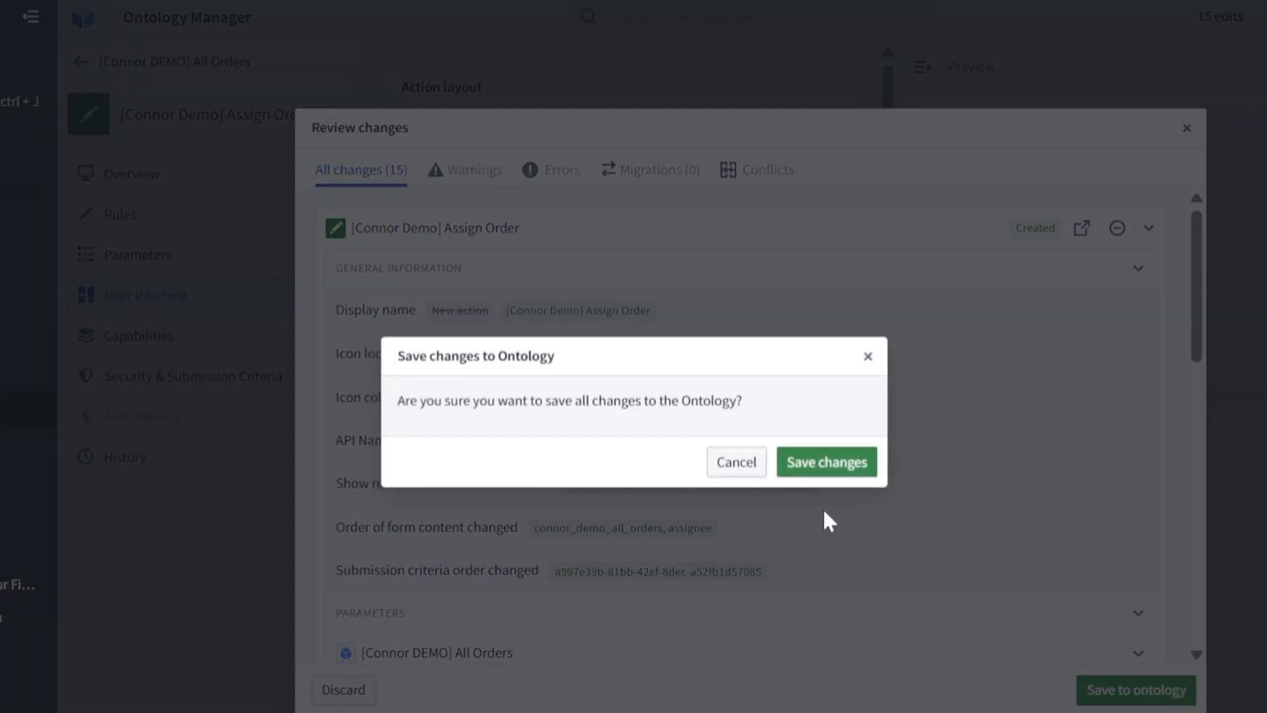
{"action": "left_click", "coordinate": [824, 462]}
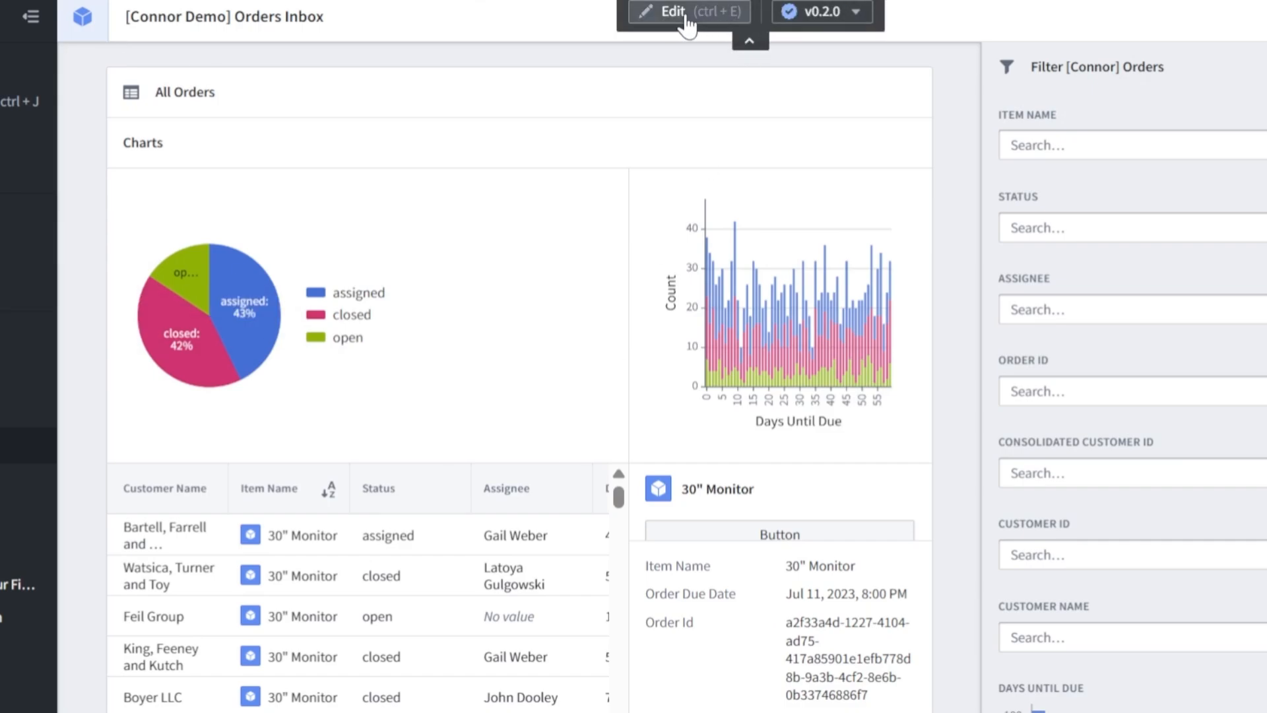
- In the editor, label Button 1 of the order panel's button group 'Assign'
{"action": "left_click", "coordinate": [674, 12]}
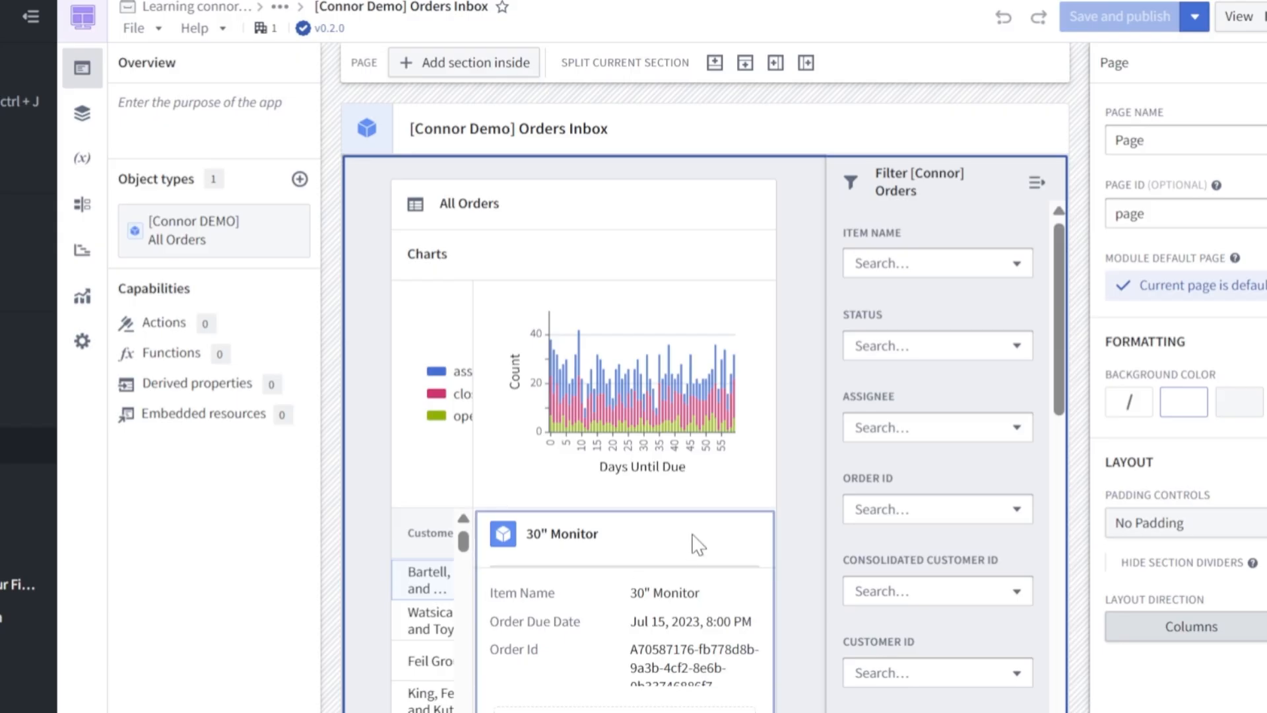
{"action": "left_click", "coordinate": [624, 558]}
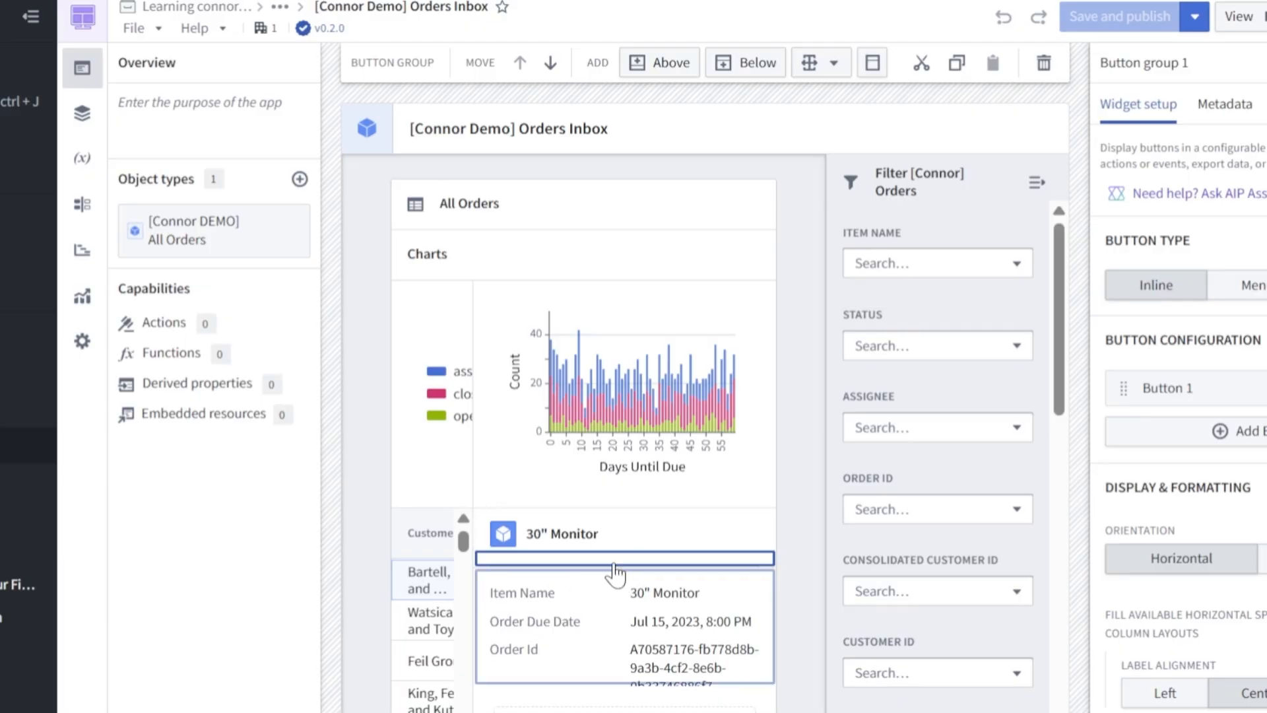
{"action": "left_click", "coordinate": [82, 114]}
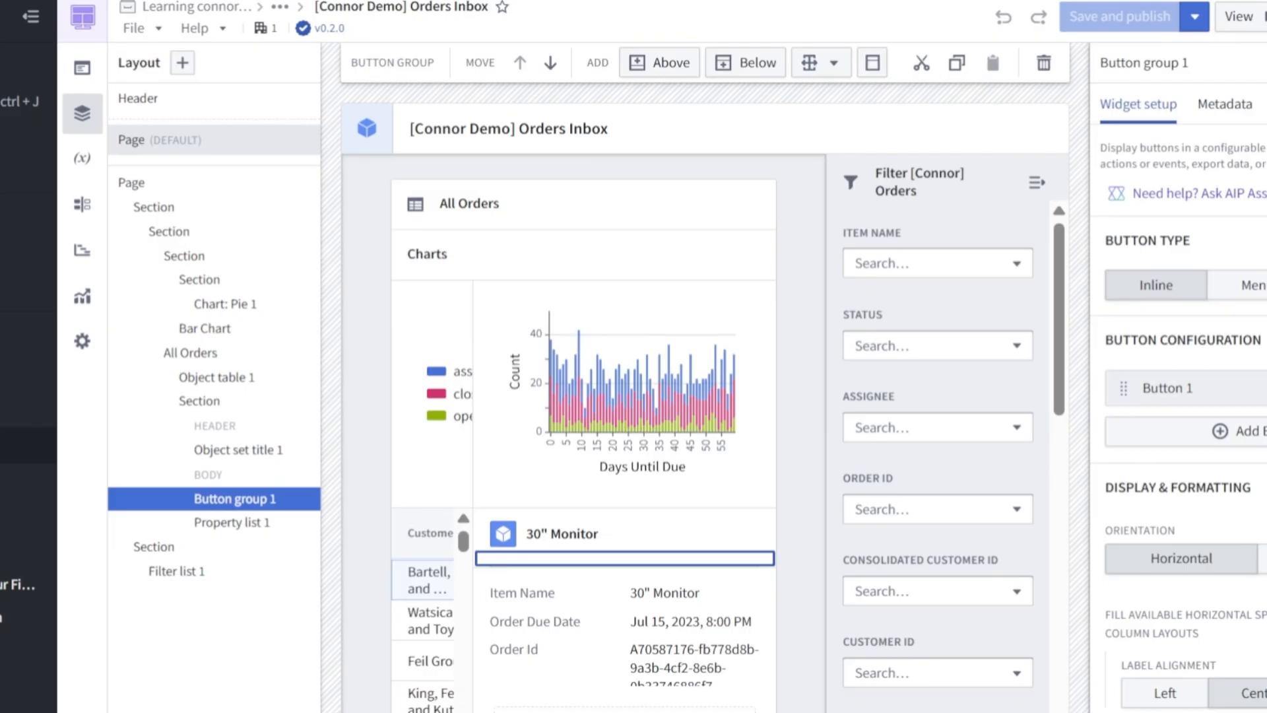
{"action": "left_click", "coordinate": [1166, 388]}
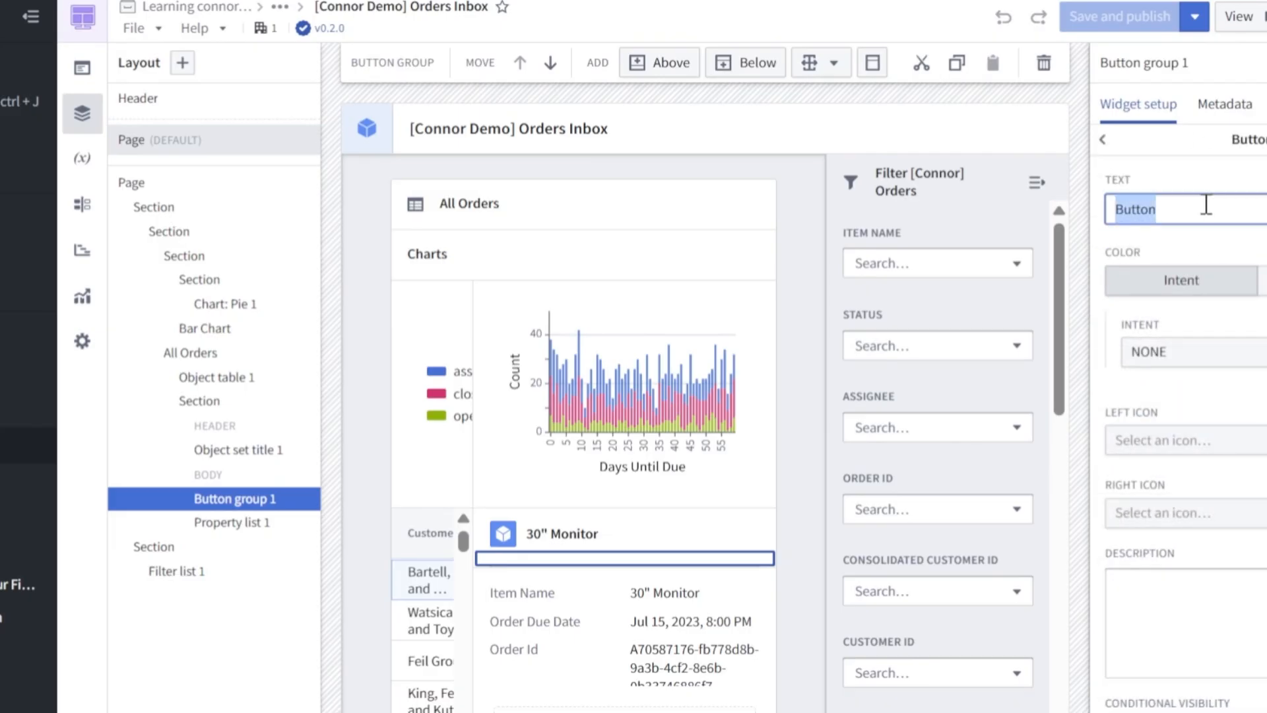
{"action": "type", "text": "Assign"}
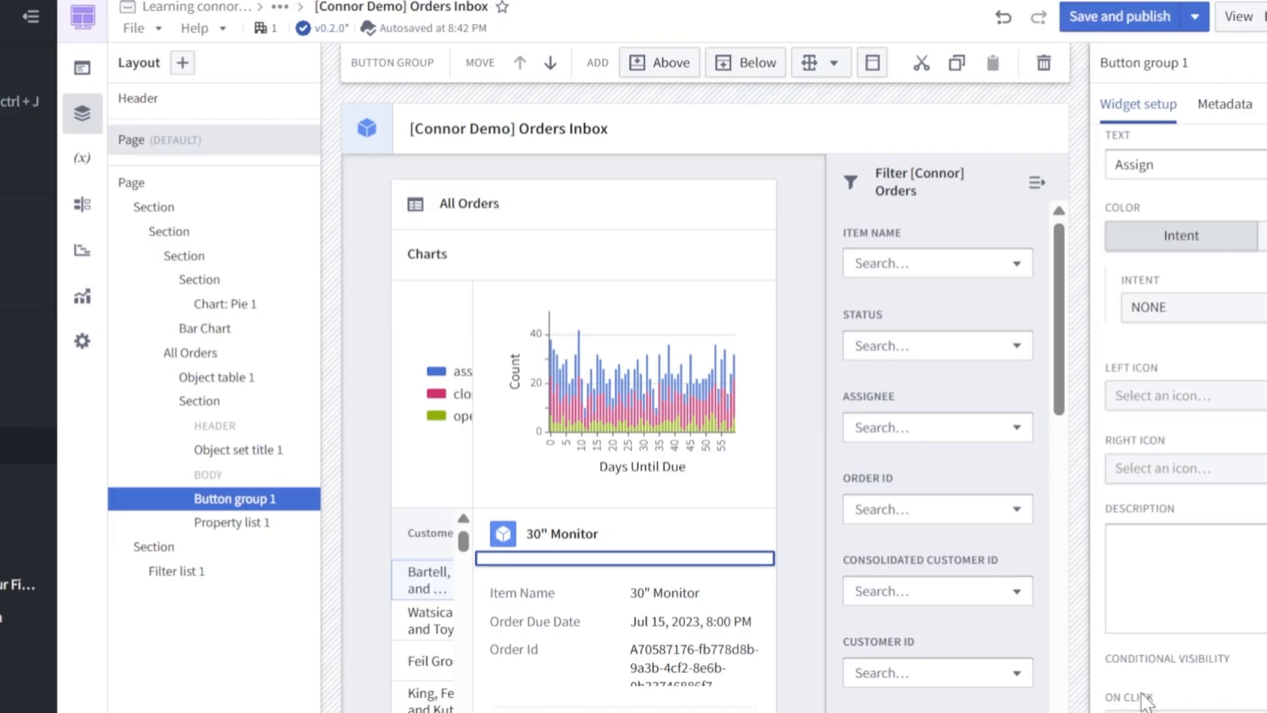
- Set the button's On Click behaviour to Action
{"action": "left_click", "coordinate": [1139, 697]}
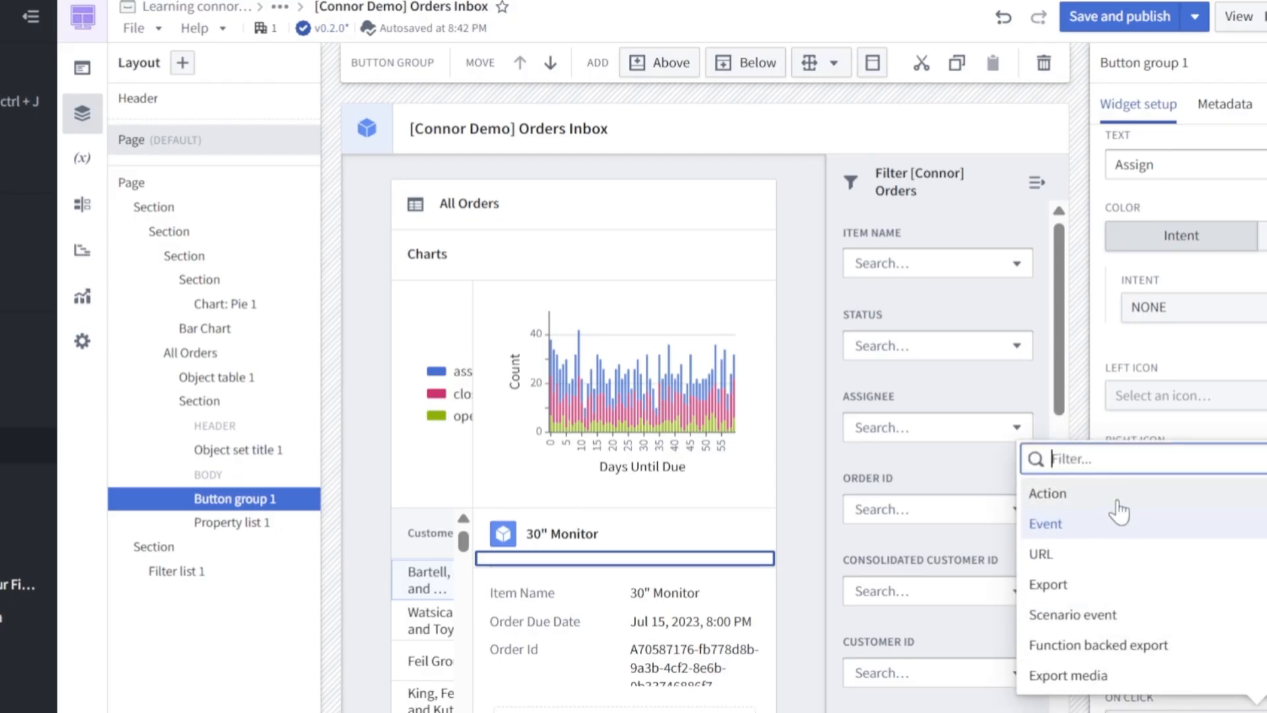
{"action": "left_click", "coordinate": [1048, 493]}
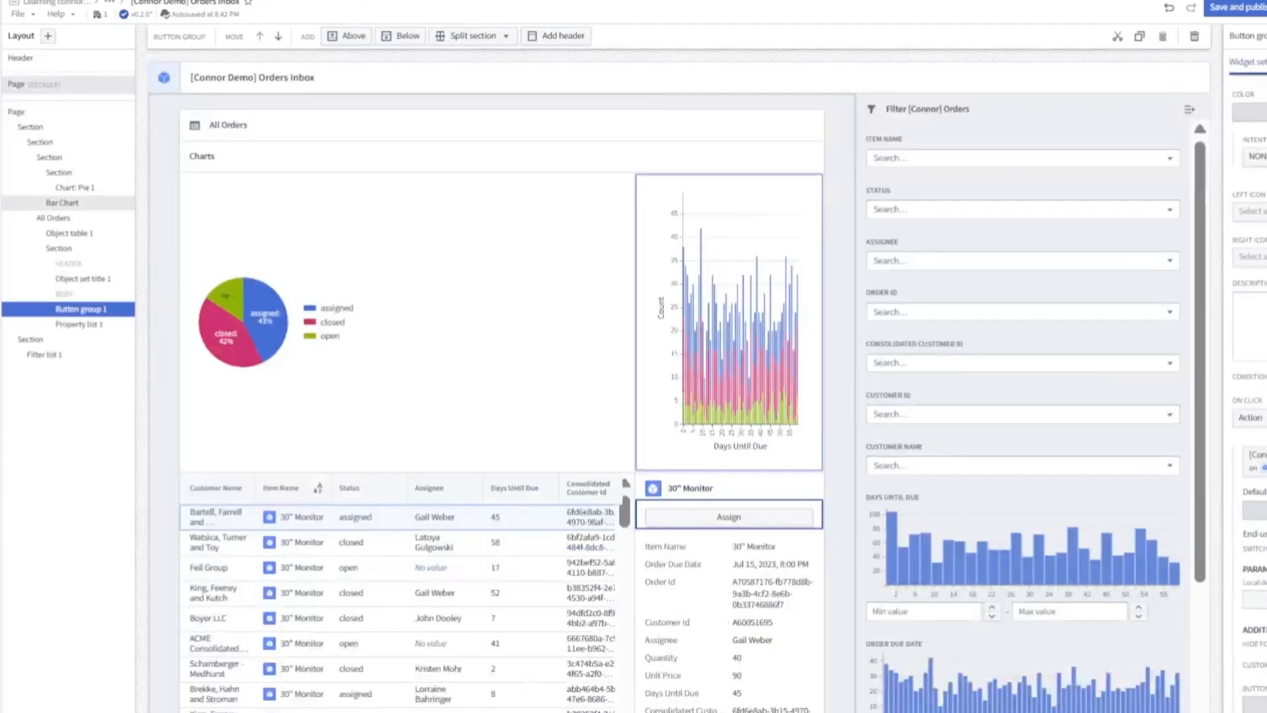
- Test the Assign button and inspect the empty order and Assignee fields in its form
{"action": "left_click", "coordinate": [726, 516]}
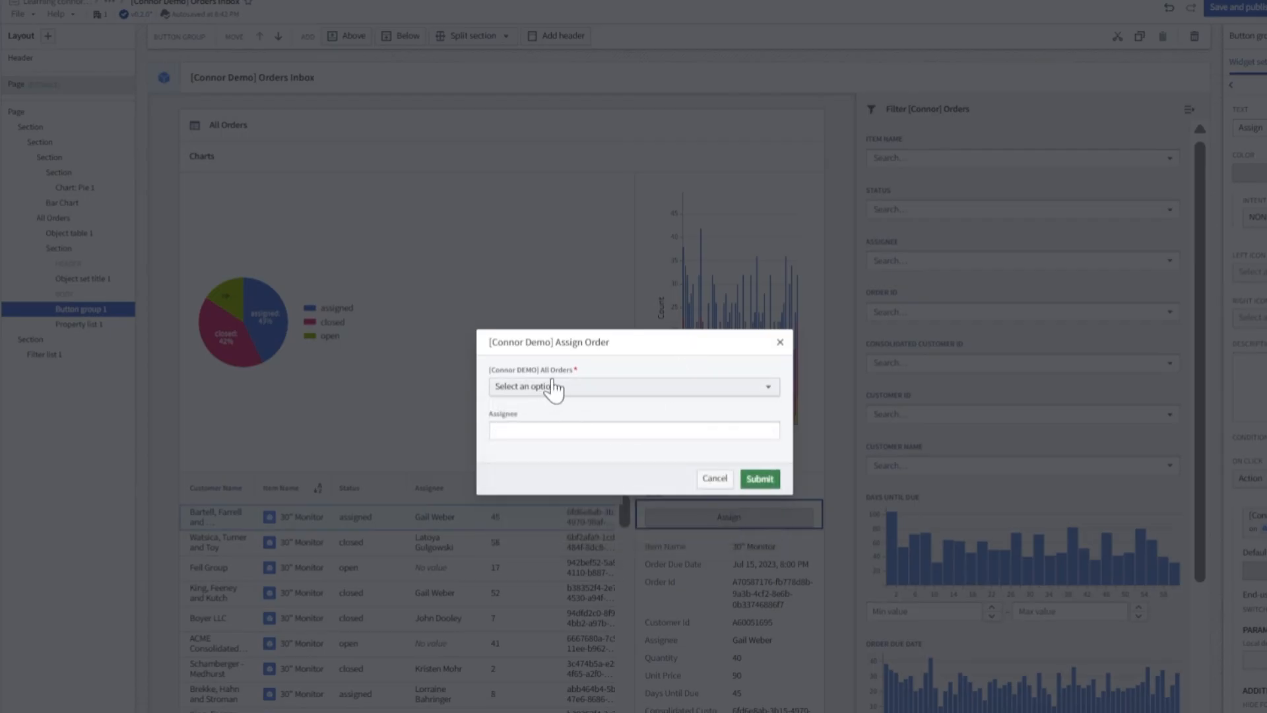
{"action": "left_click", "coordinate": [634, 430]}
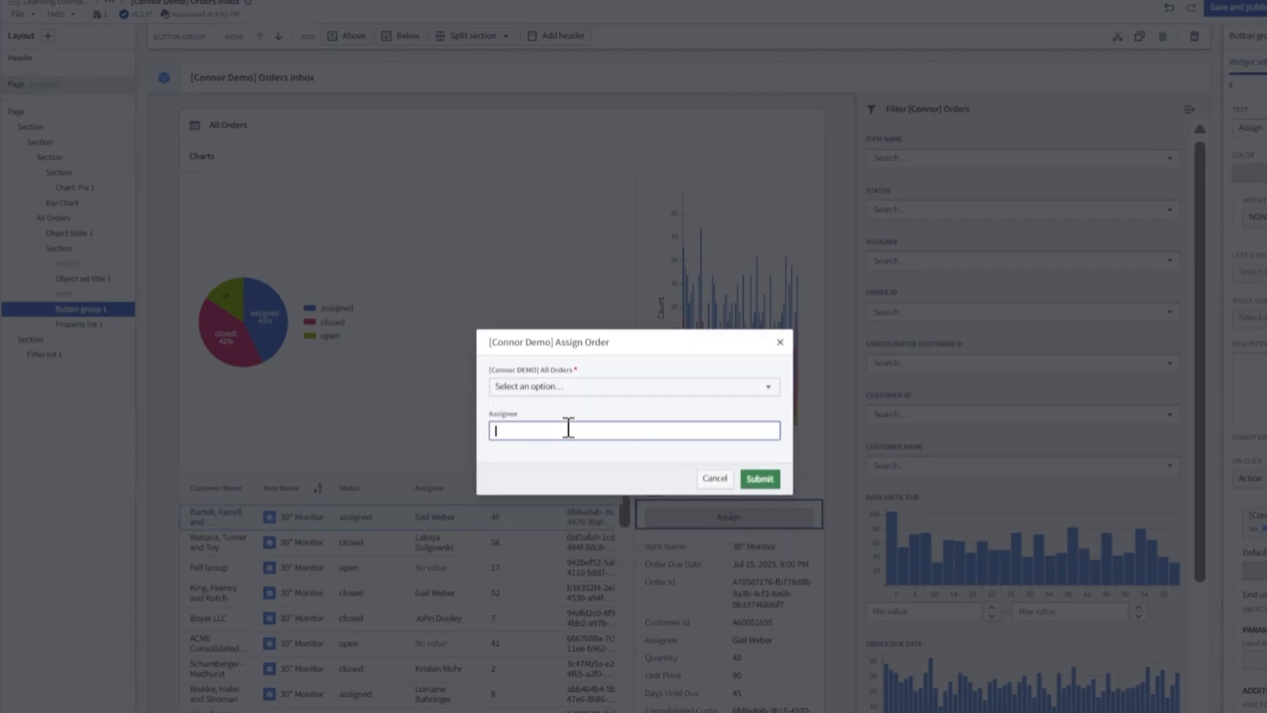
{"action": "left_click", "coordinate": [632, 386]}
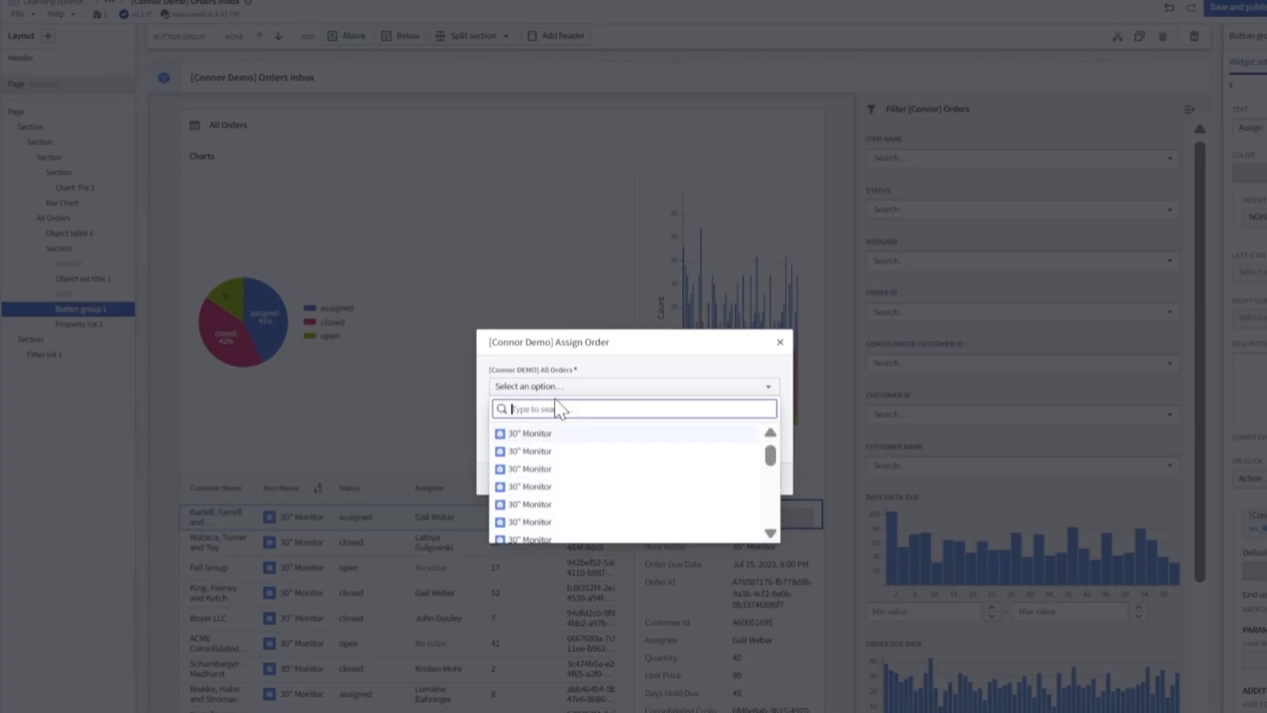
{"action": "left_click", "coordinate": [750, 358]}
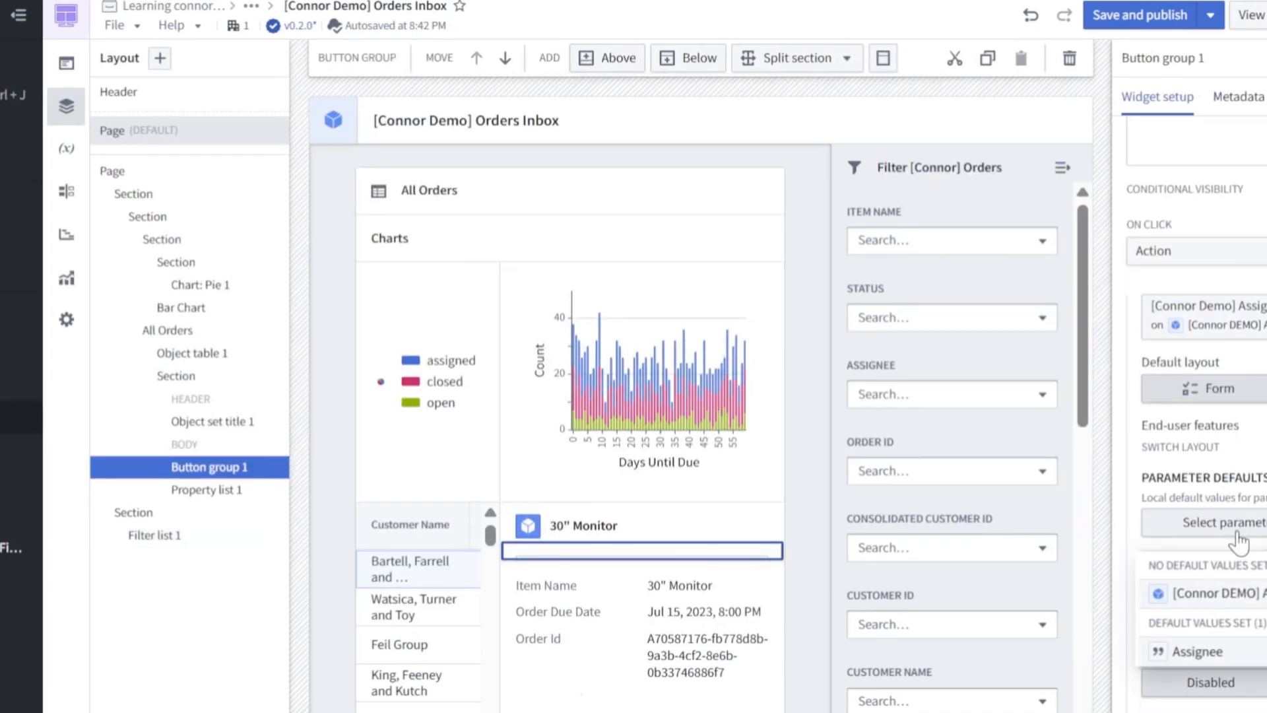
- Default the orders parameter to the selected order, verify the prefilled form and cancel it
{"action": "left_click", "coordinate": [1196, 651]}
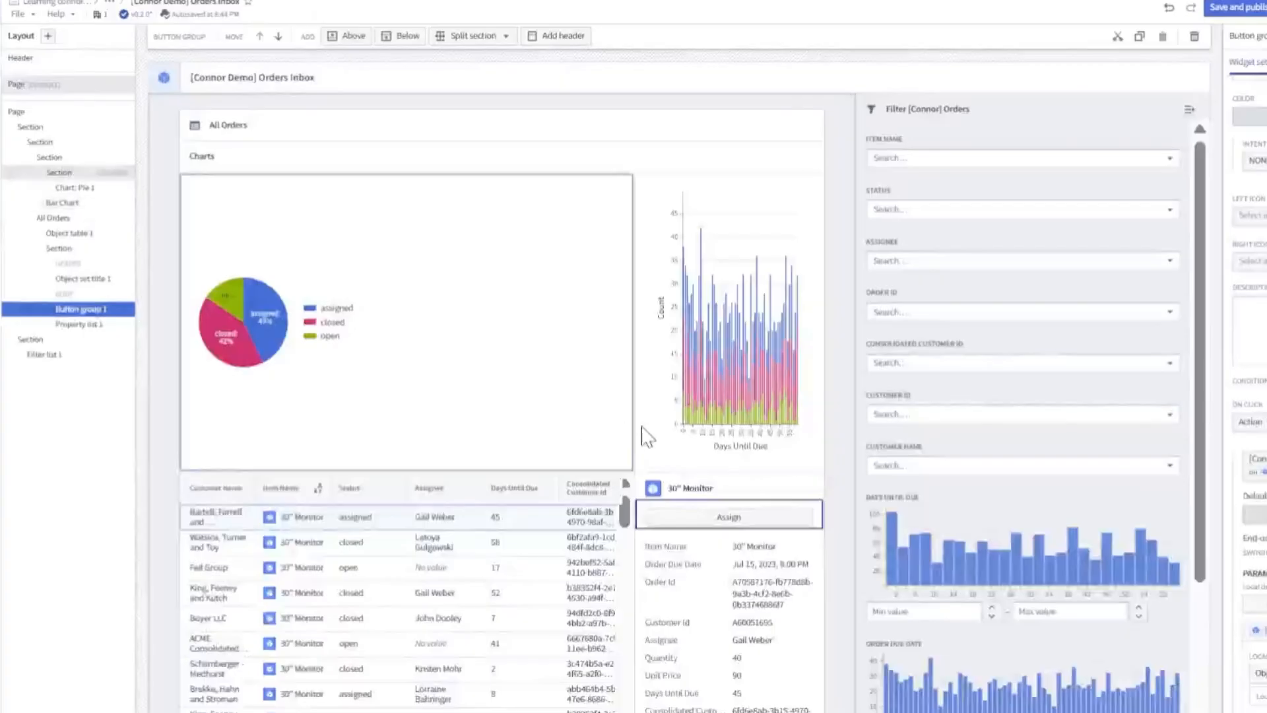
{"action": "left_click", "coordinate": [726, 517]}
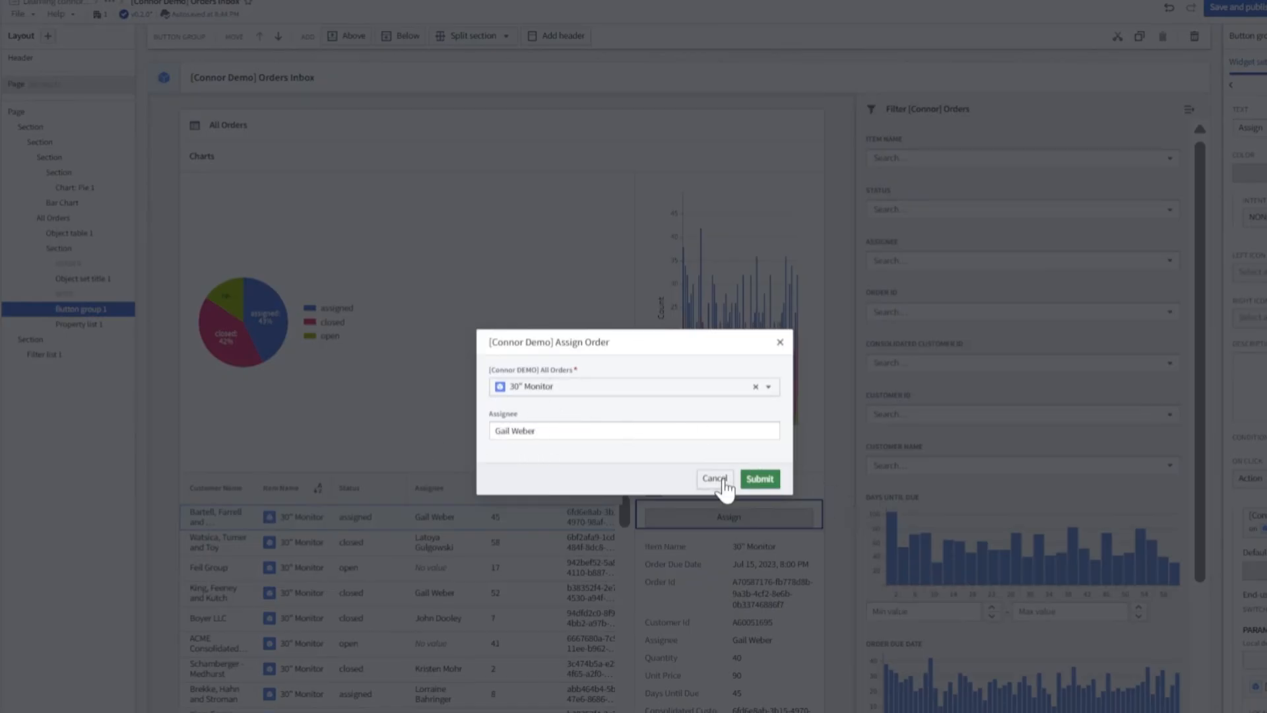
{"action": "left_click", "coordinate": [714, 478]}
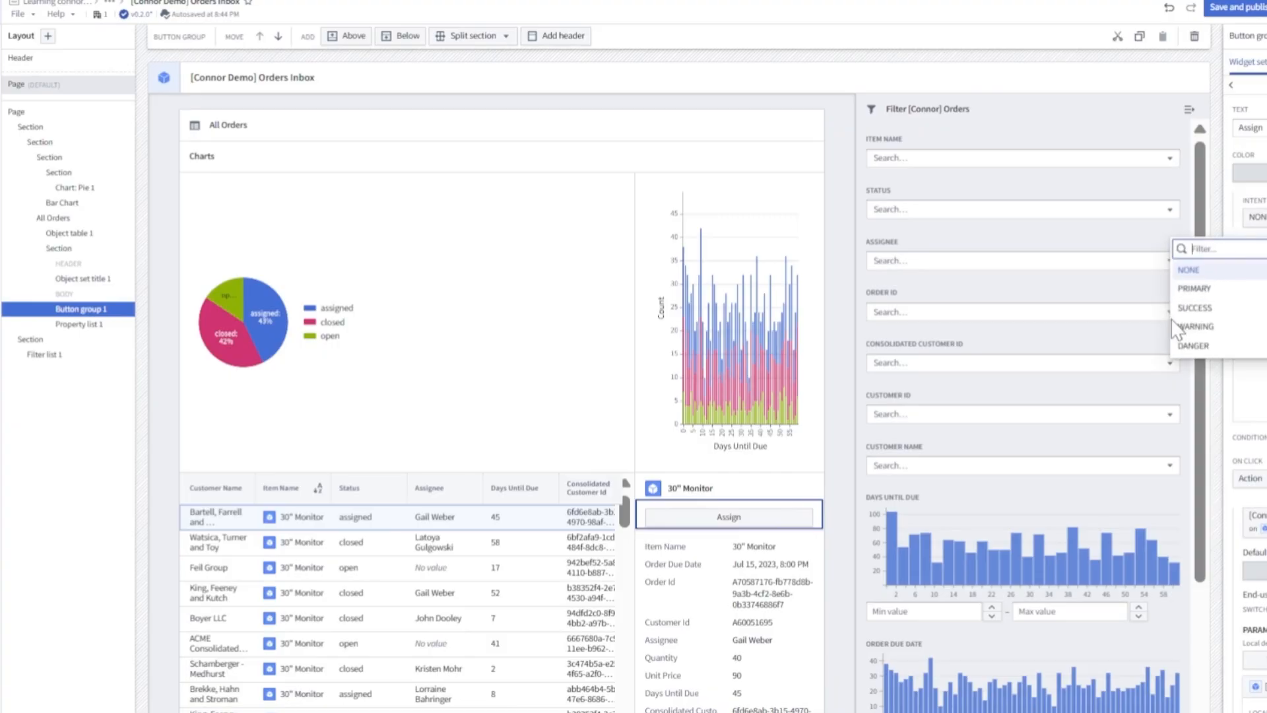
- Try Success and Danger colour intents, then make the Assign button Primary blue
{"action": "left_click", "coordinate": [1196, 307]}
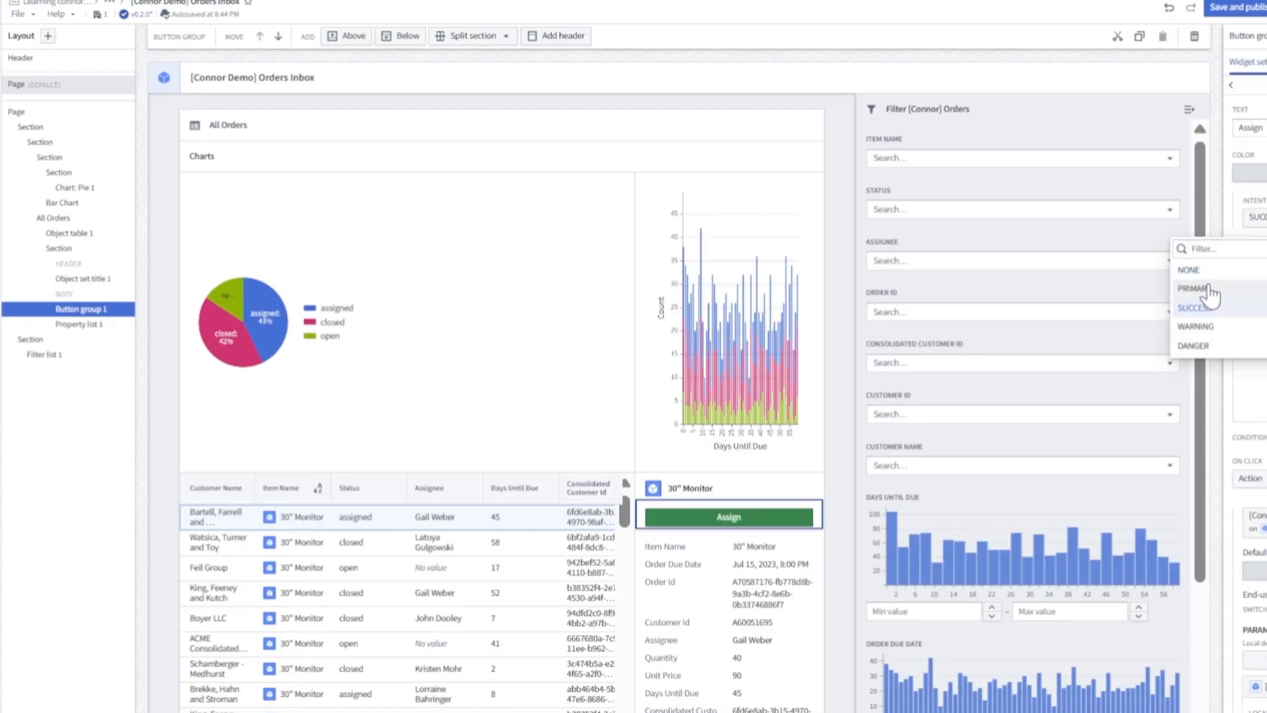
{"action": "left_click", "coordinate": [1196, 326]}
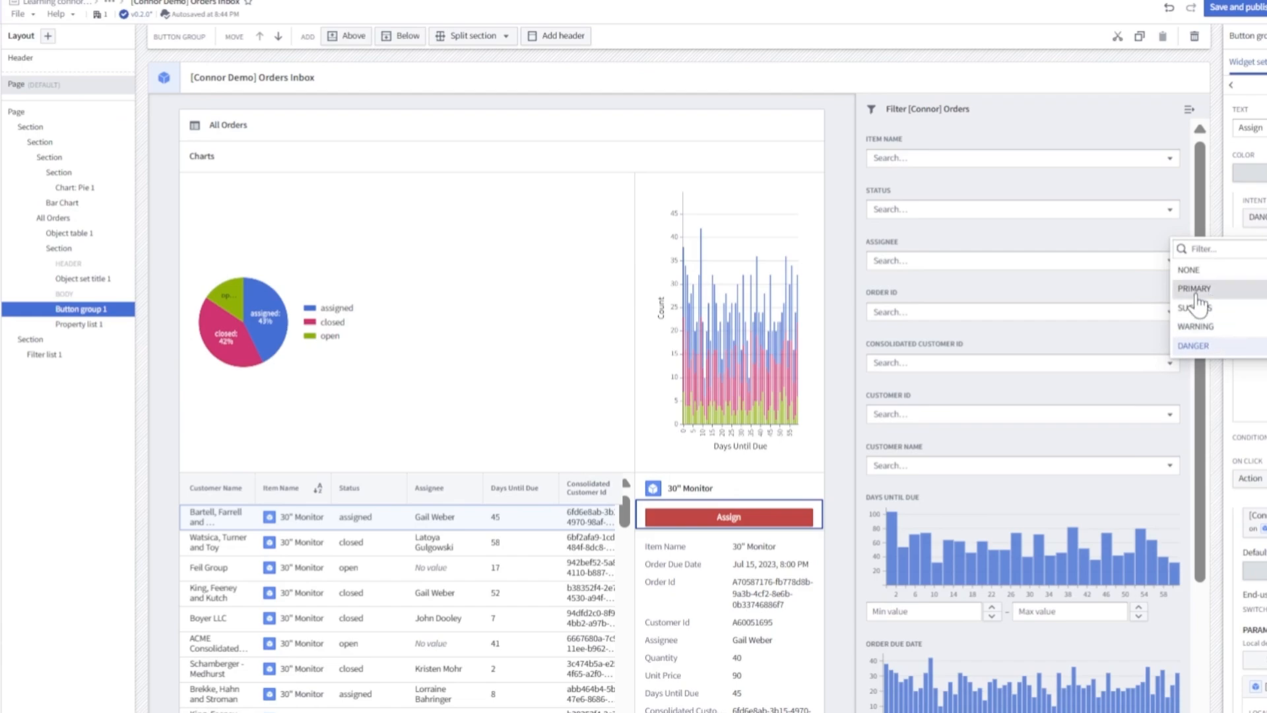
{"action": "left_click", "coordinate": [1195, 289]}
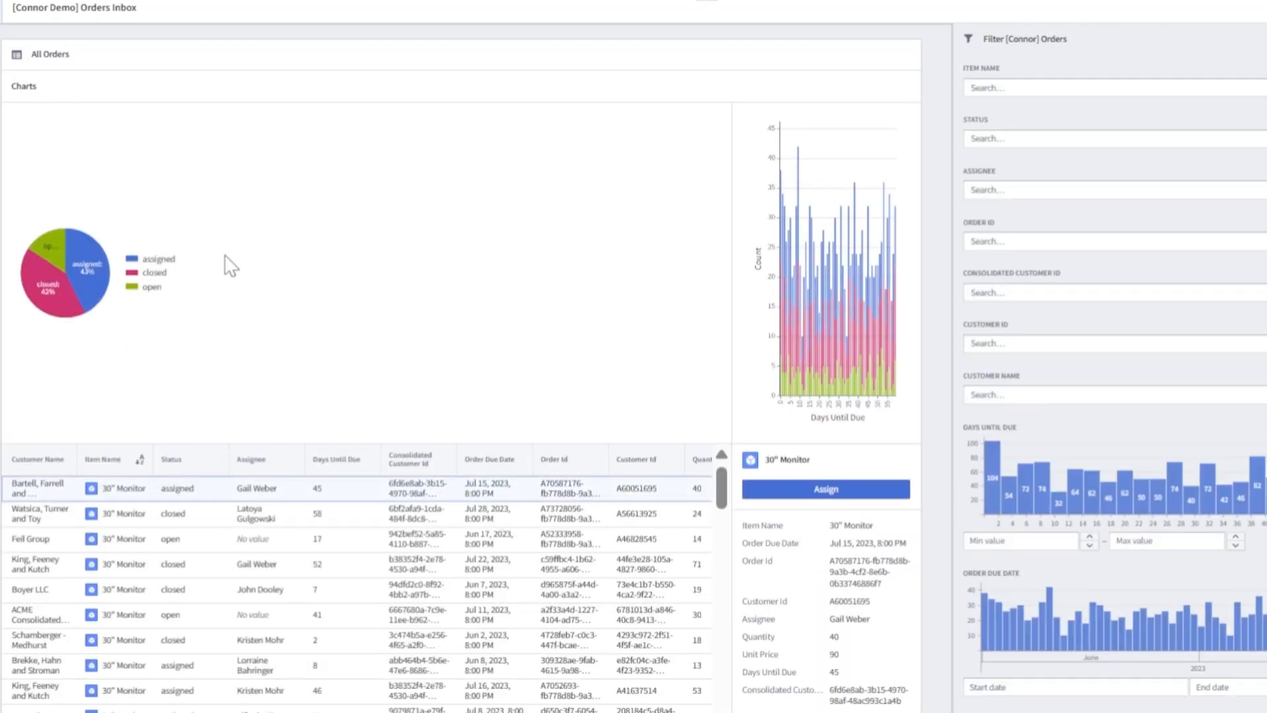
{"action": "mouse_move", "coordinate": [768, 268]}
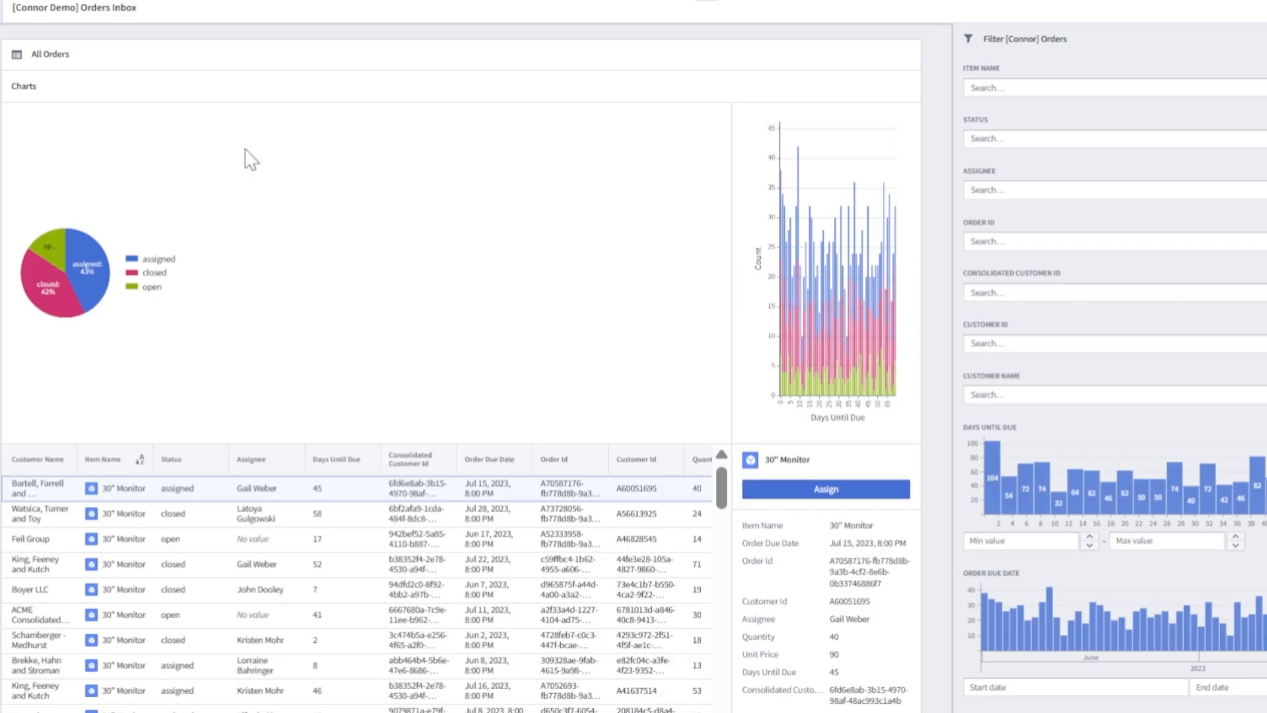
{"action": "mouse_move", "coordinate": [88, 265]}
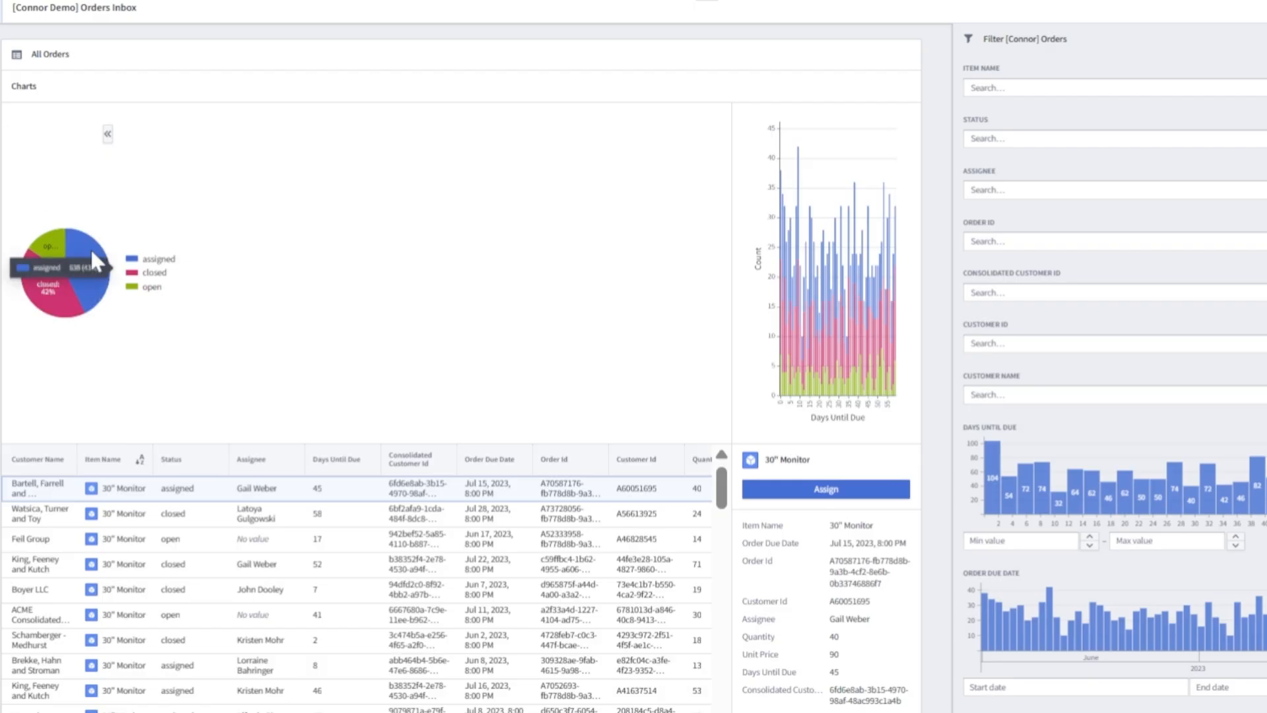
{"action": "mouse_move", "coordinate": [689, 14]}
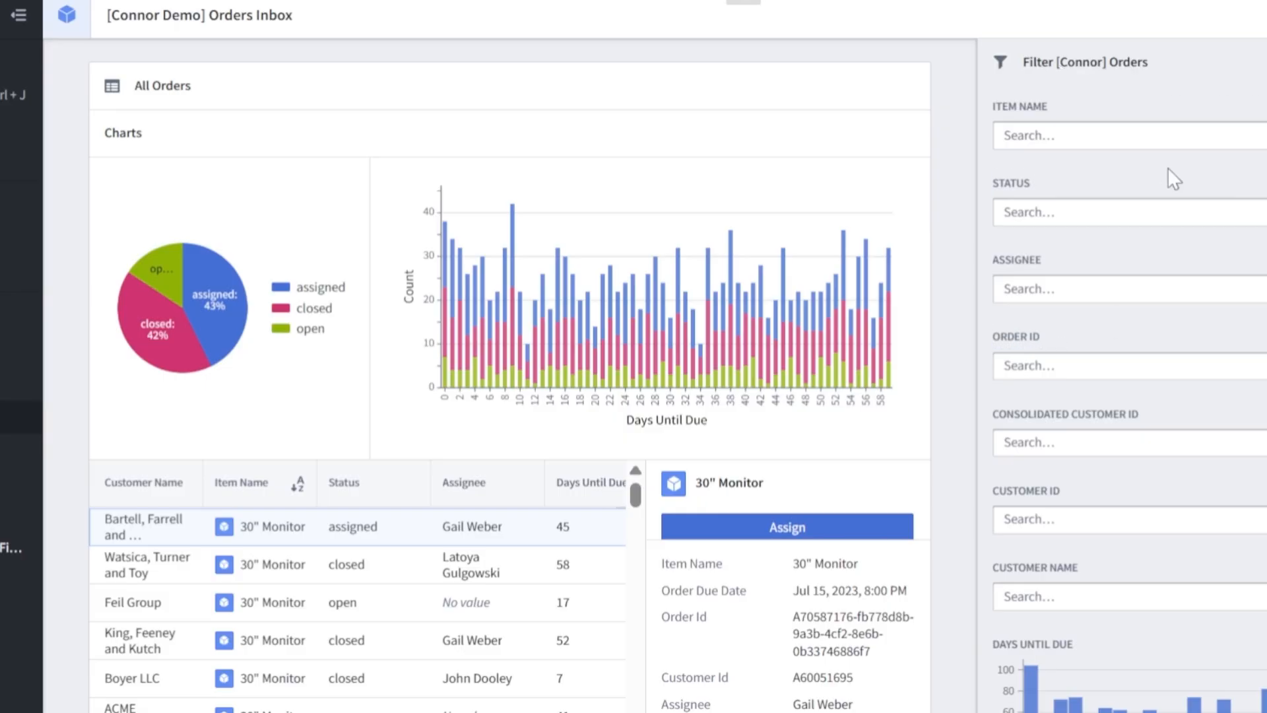
{"action": "mouse_move", "coordinate": [1121, 251]}
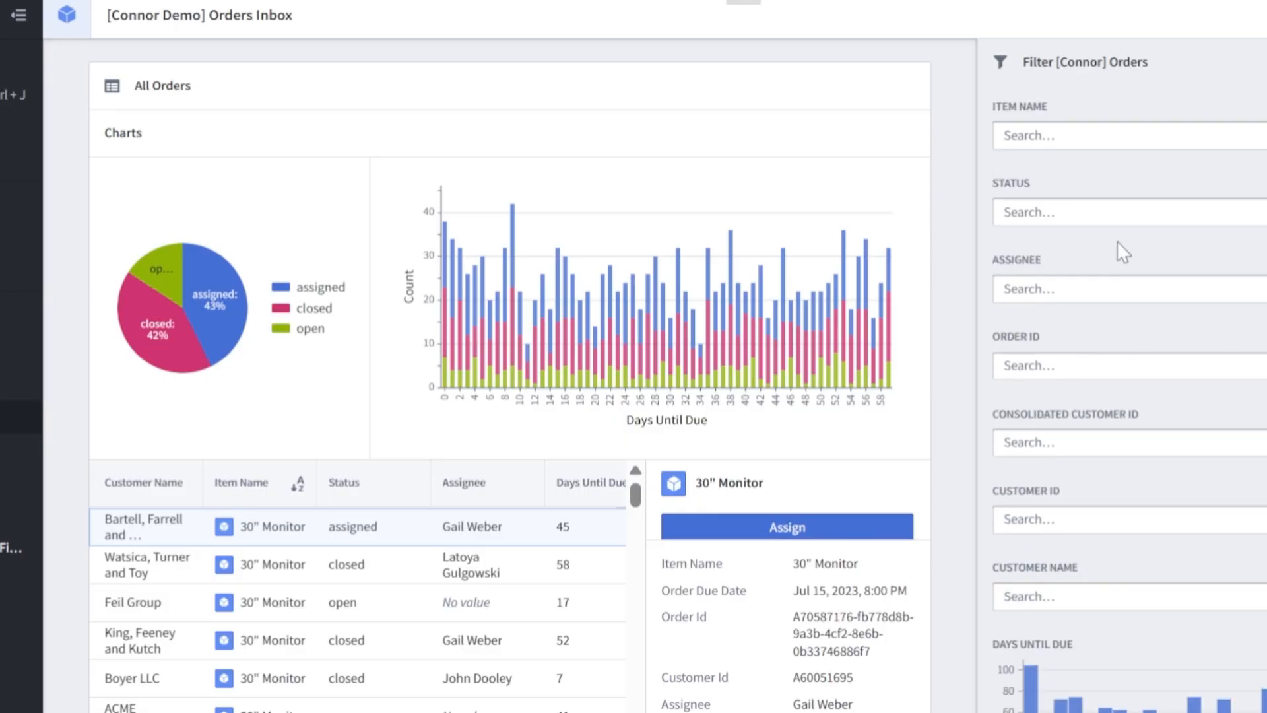
- Filter orders by closed and open status, then clear the Status filter
{"action": "left_click", "coordinate": [1123, 211]}
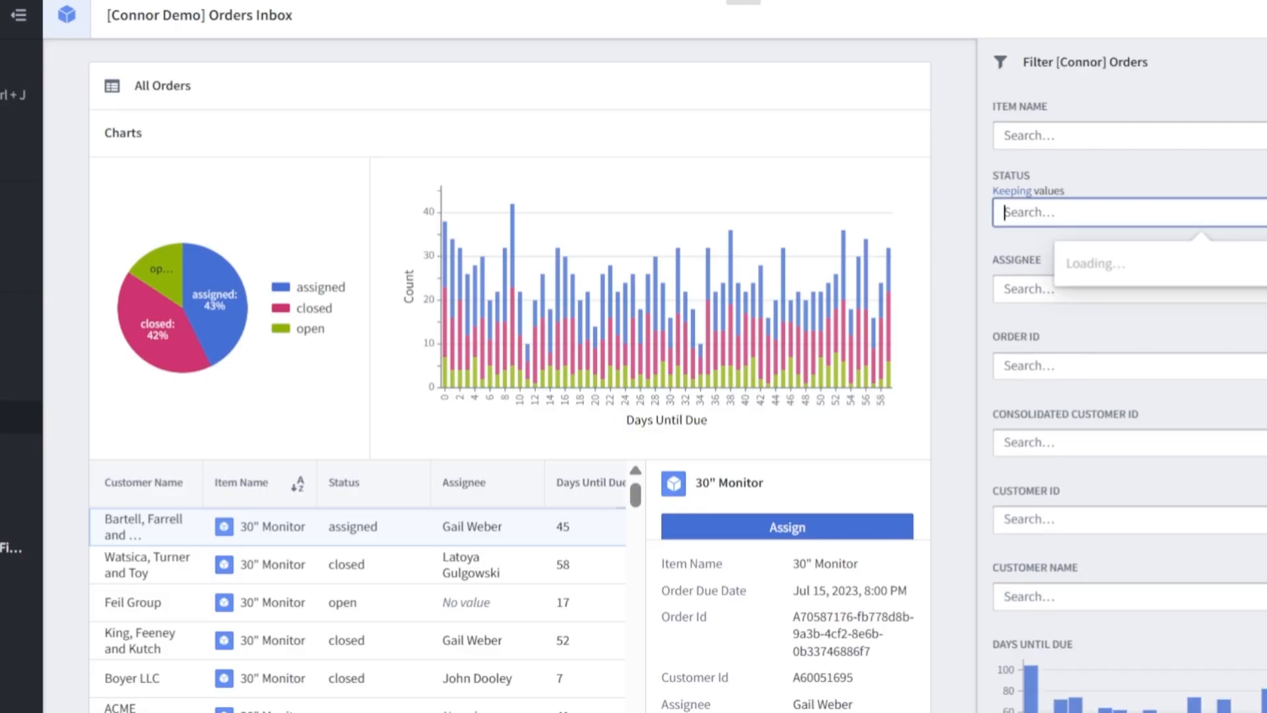
{"action": "left_click", "coordinate": [1109, 291]}
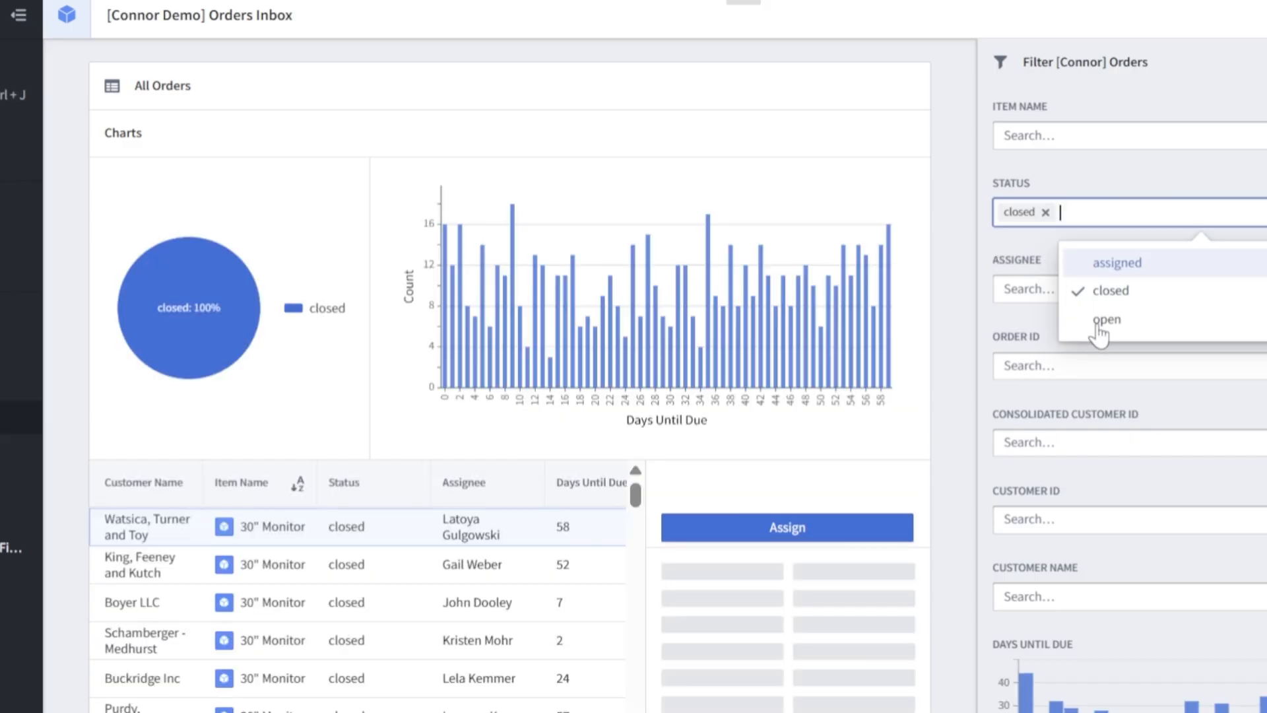
{"action": "left_click", "coordinate": [1106, 318]}
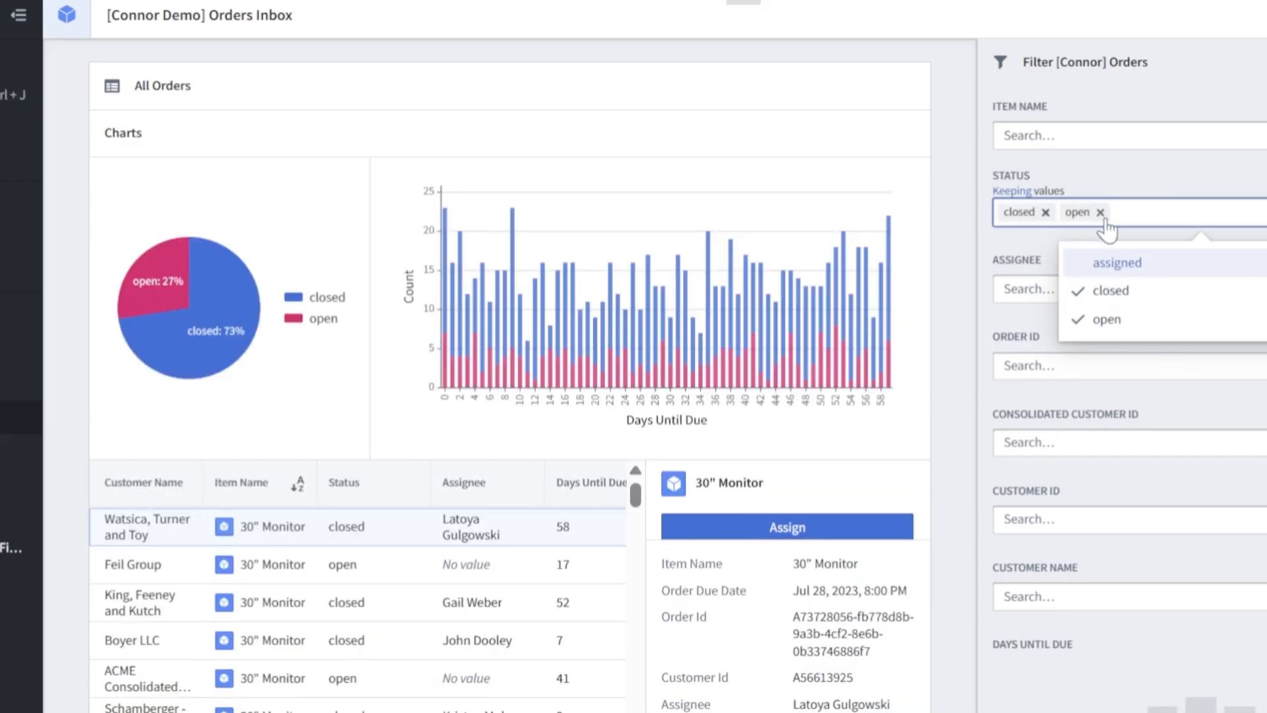
{"action": "left_click", "coordinate": [1046, 211]}
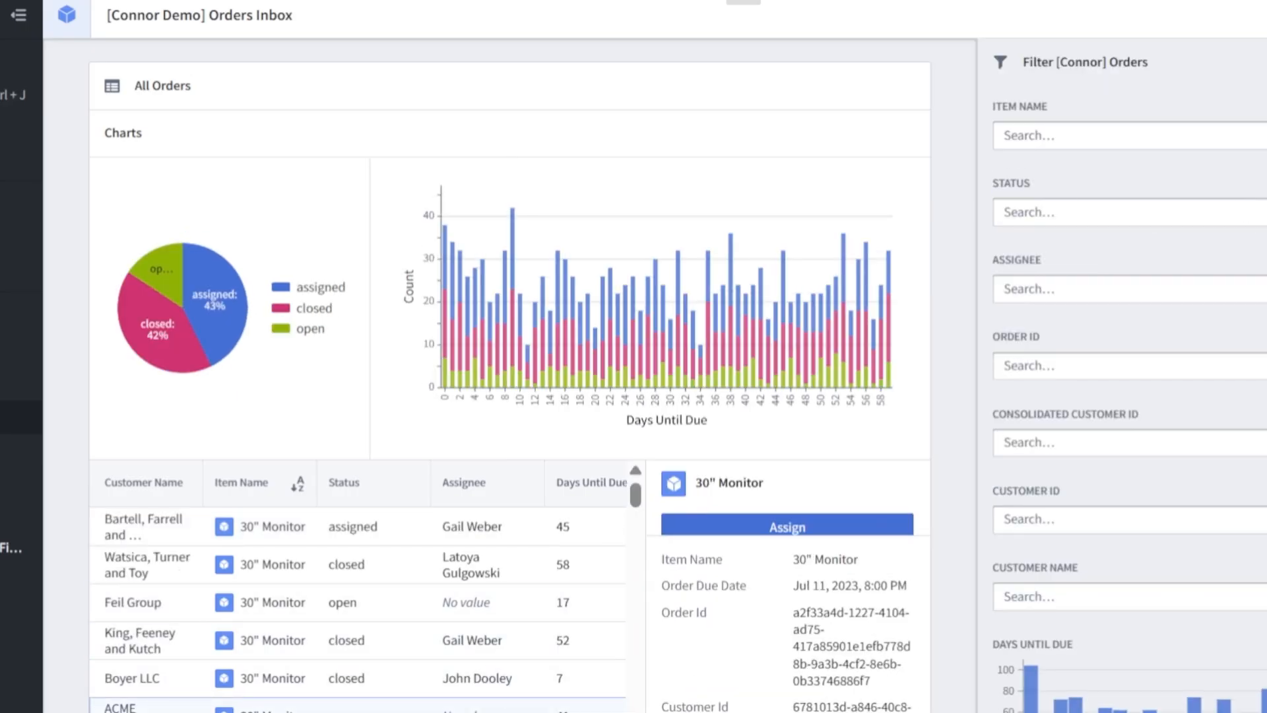
{"action": "mouse_move", "coordinate": [571, 679]}
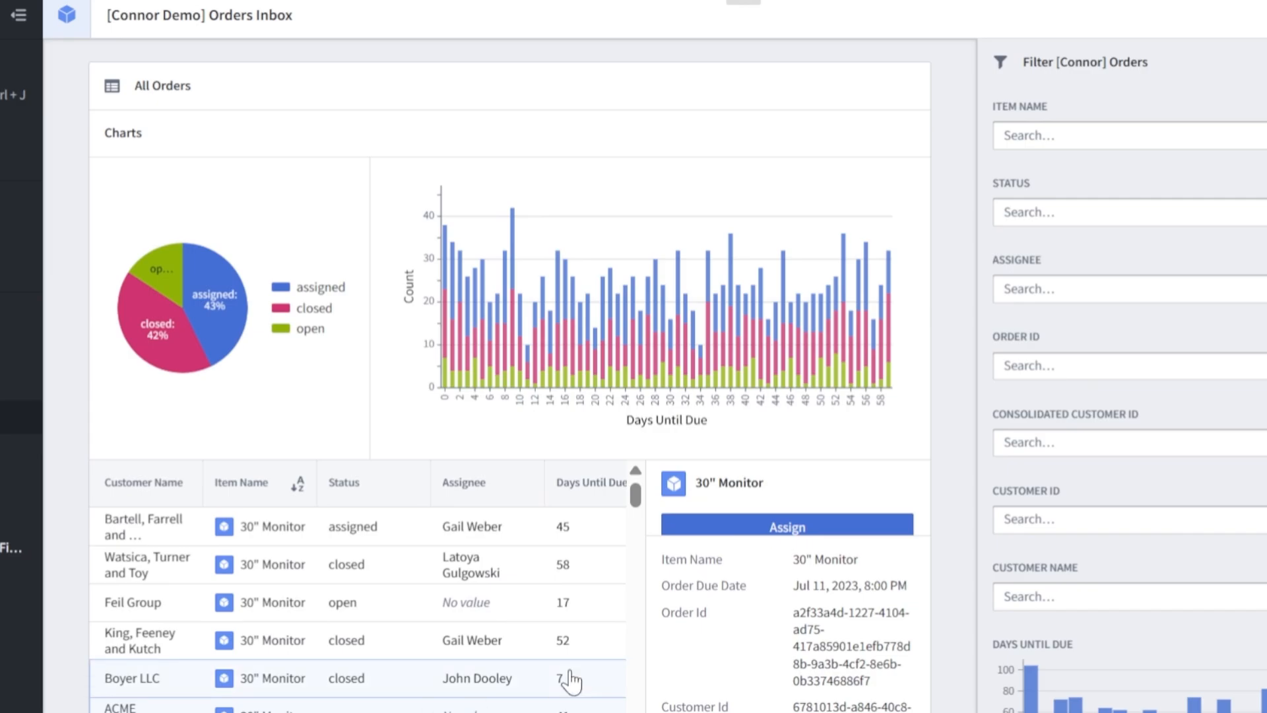
- Assign the selected 30" Monitor order to Connor through the Assign Order form and submit
{"action": "left_click", "coordinate": [784, 526]}
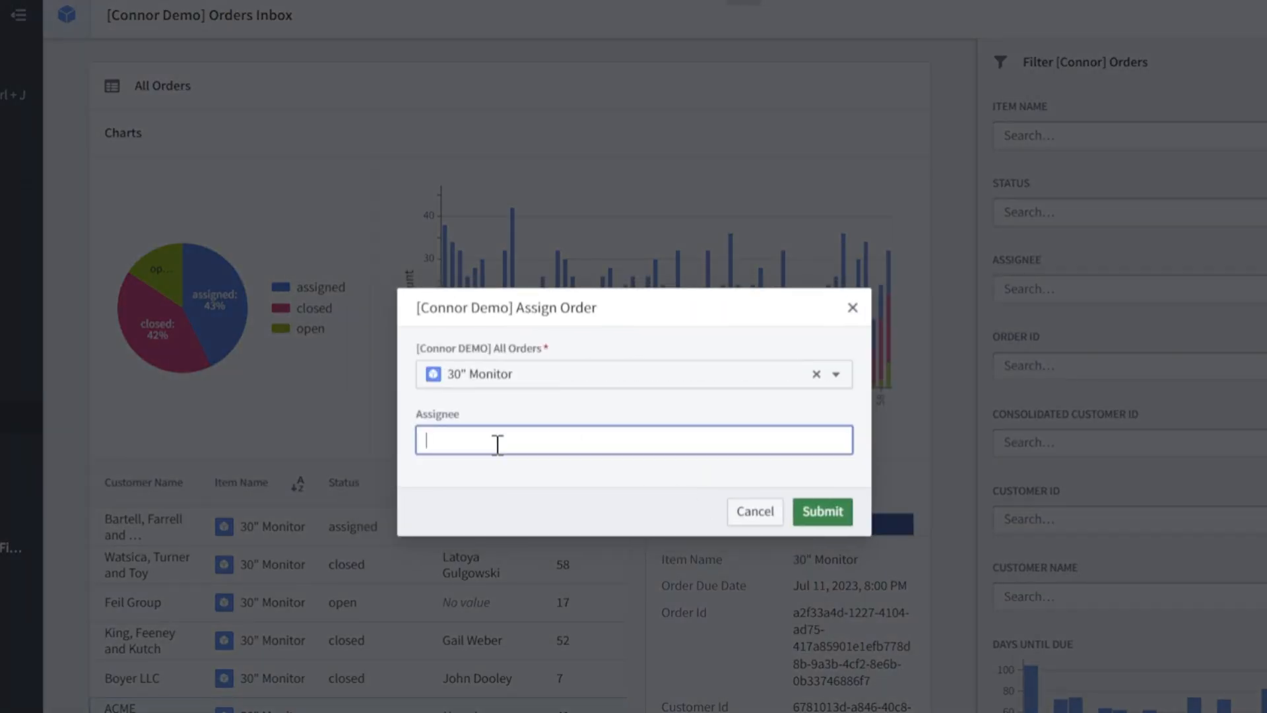
{"action": "type", "text": "Connor"}
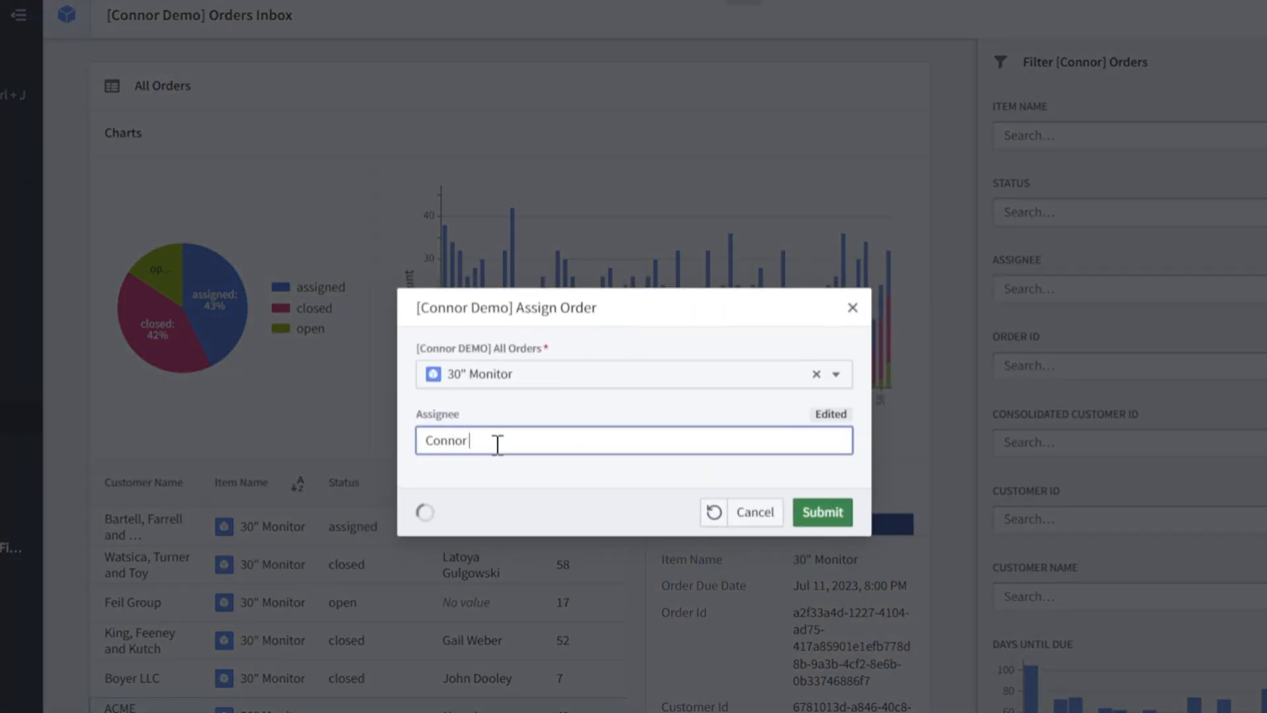
{"action": "left_click", "coordinate": [822, 513]}
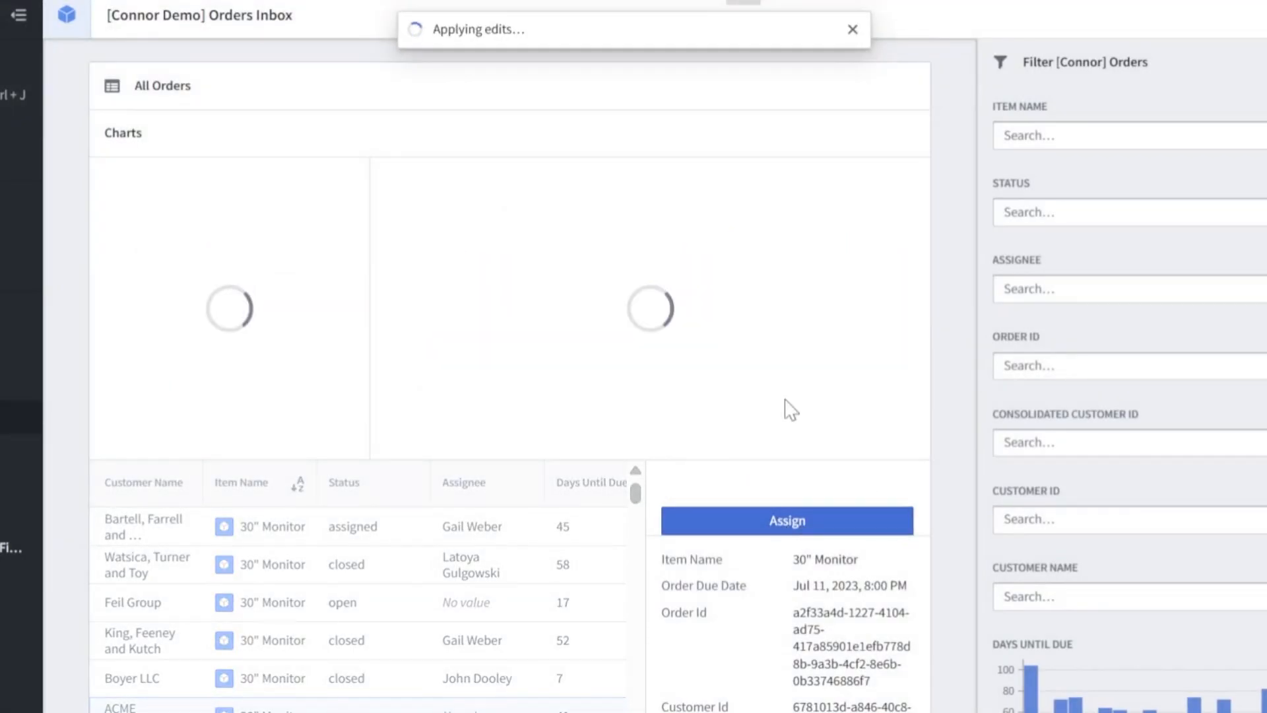